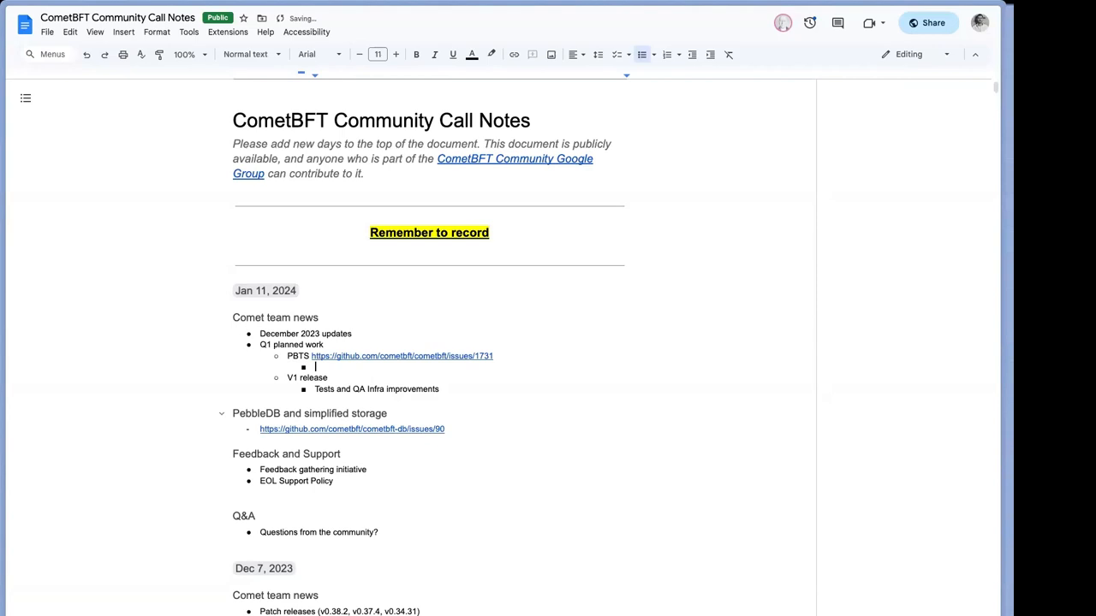
# Step: Add the EO comment under PBTS asking whether it differs from BFT time
pyautogui.write('EO: Curr')
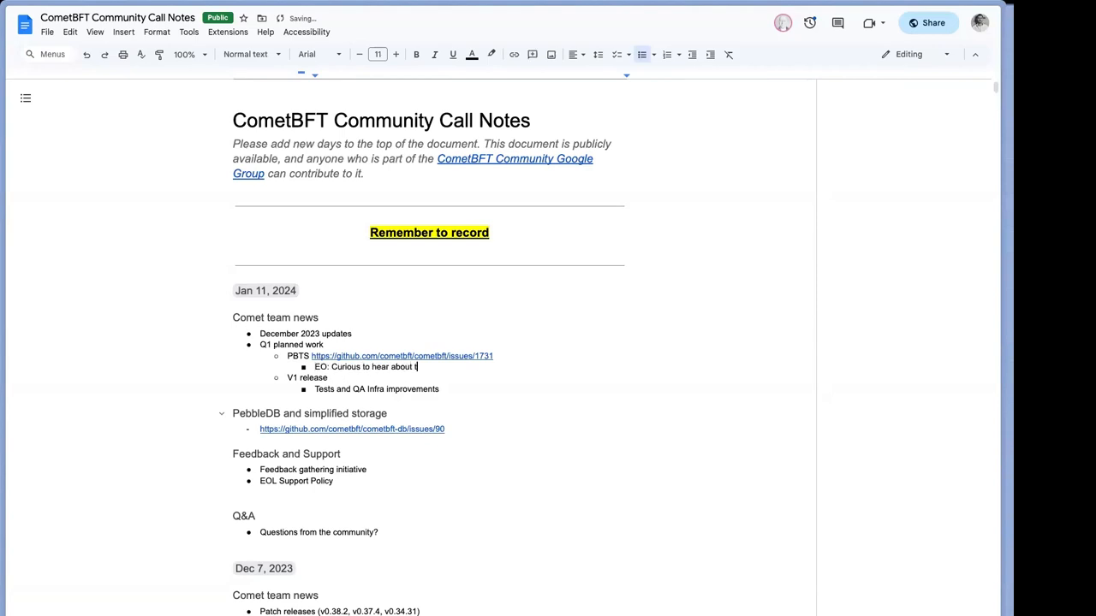
pyautogui.write('. Different than BFT time?')
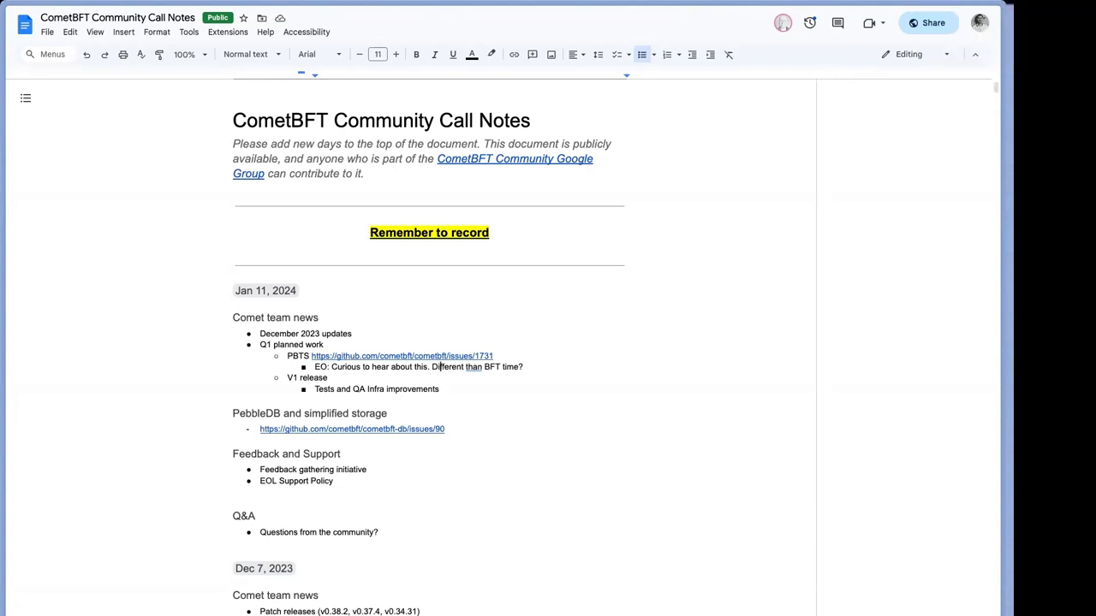
pyautogui.moveTo(425, 401)
pyautogui.write('D')
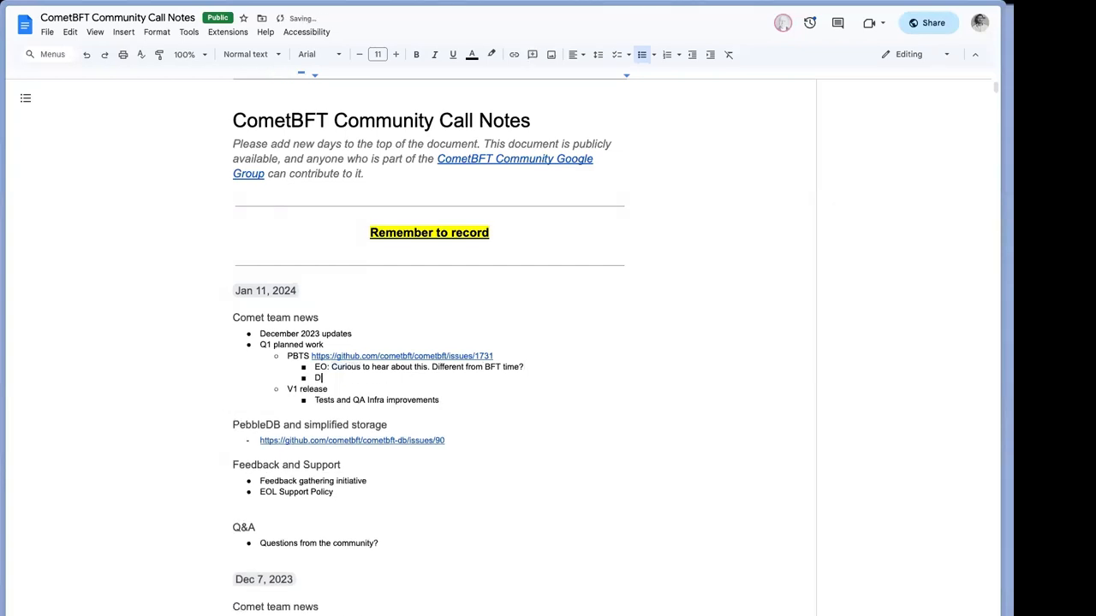
# Step: Add DC's reply 'PBTS ensure relation to real-time' beneath the PBTS item
pyautogui.write('C:')
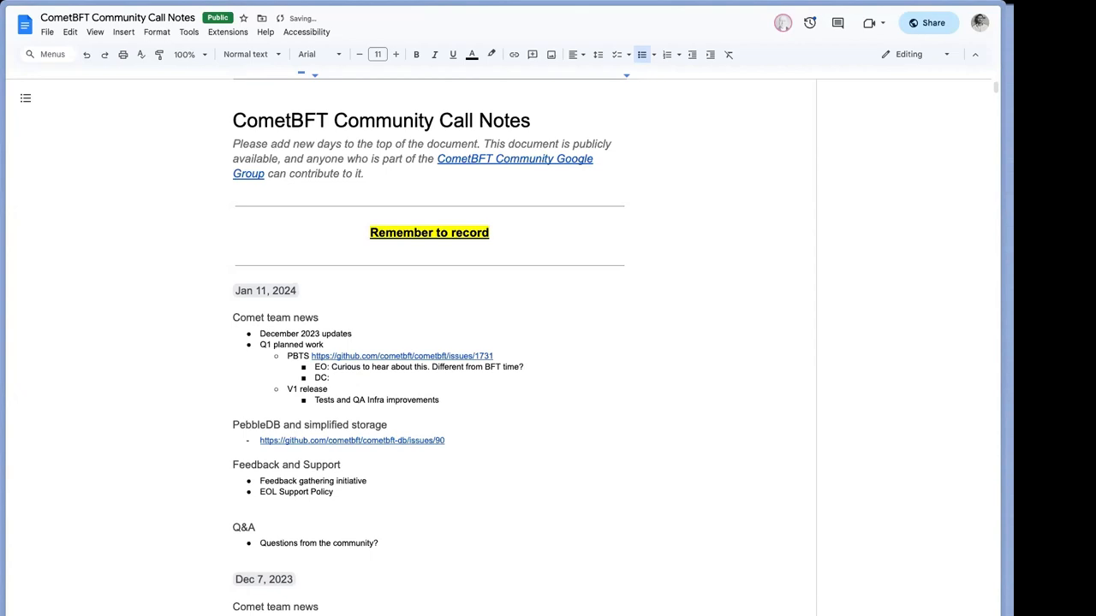
pyautogui.write('PBTS')
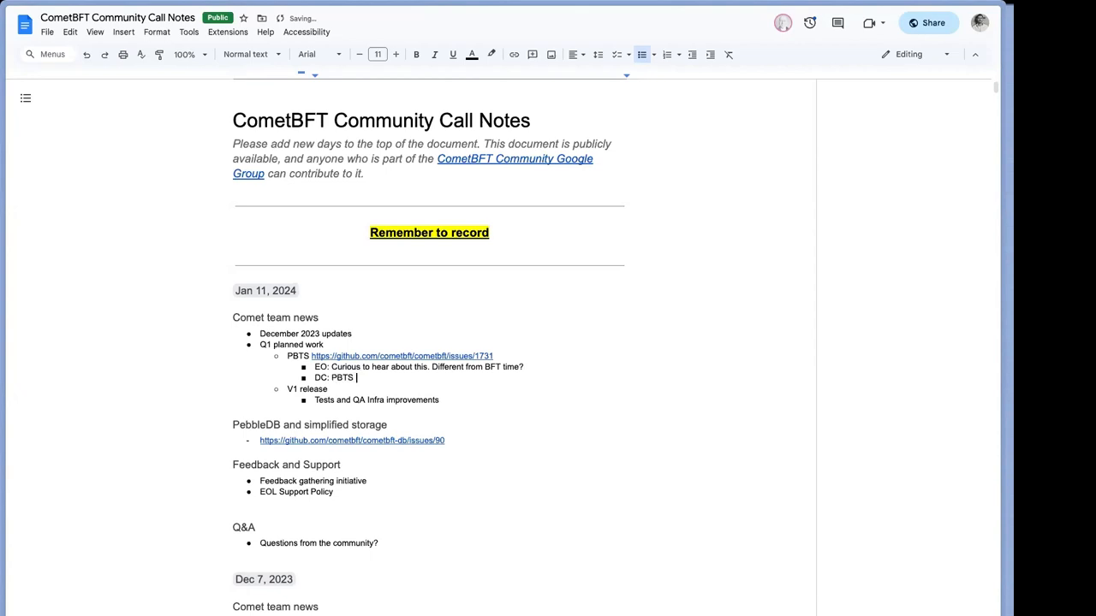
pyautogui.write('ensure relation to')
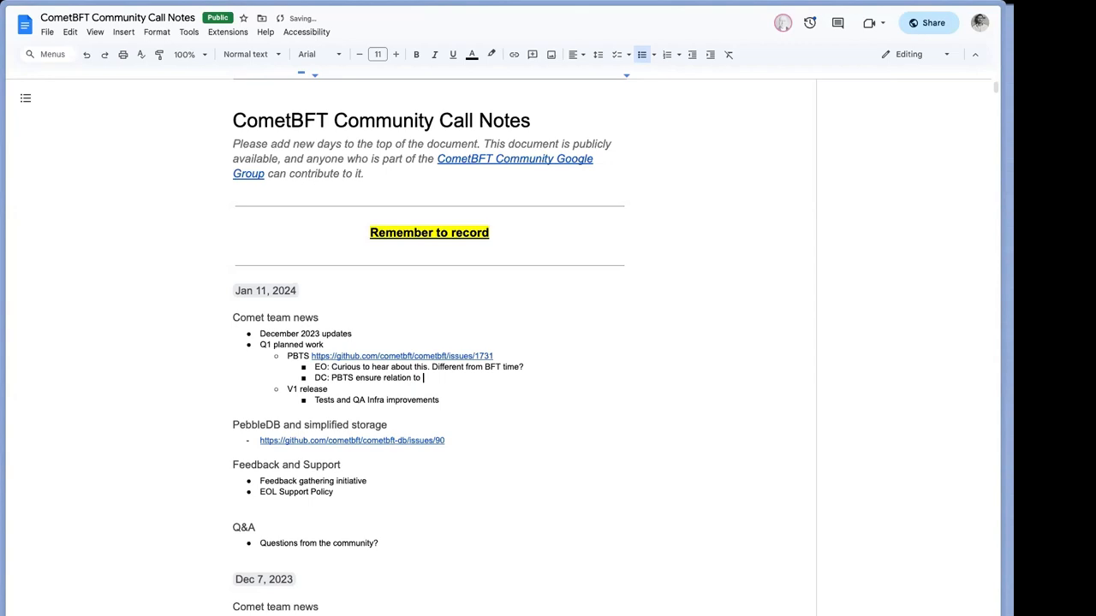
pyautogui.write('real-time')
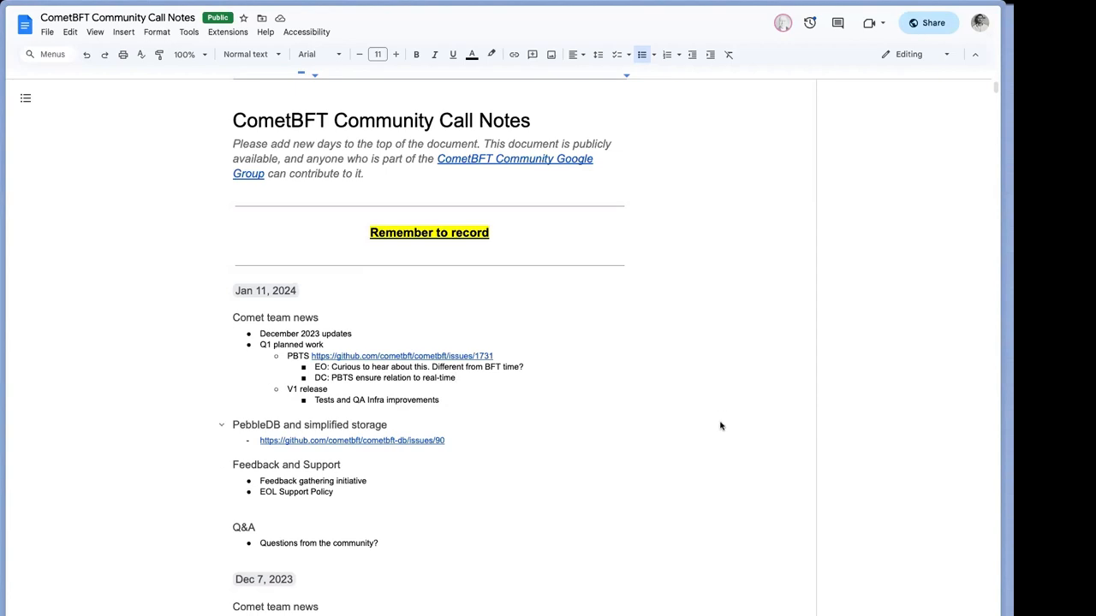
pyautogui.moveTo(682, 401)
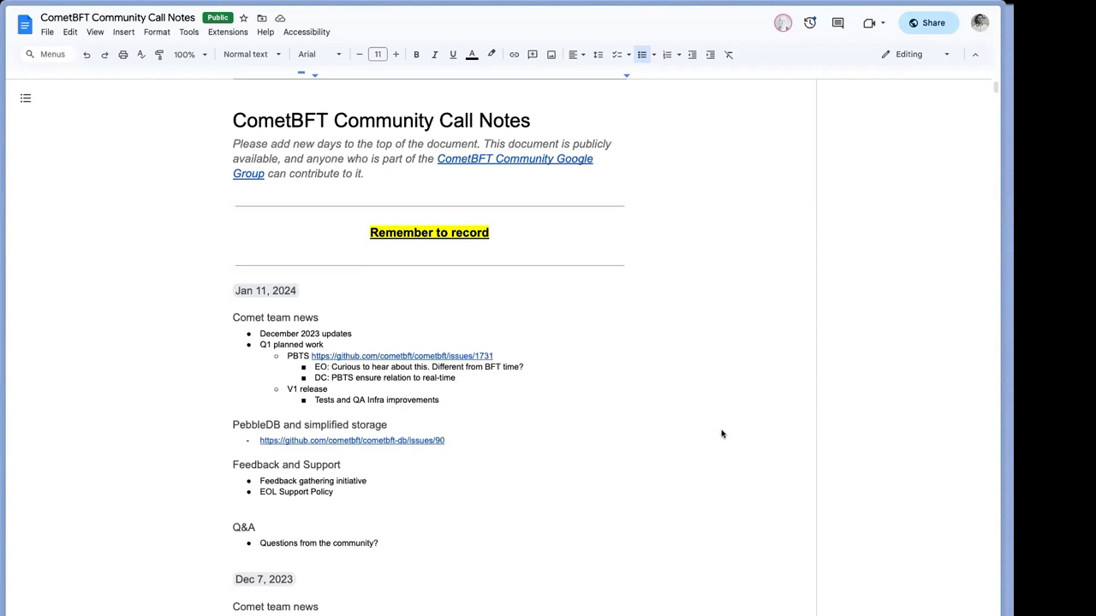
pyautogui.click(456, 379)
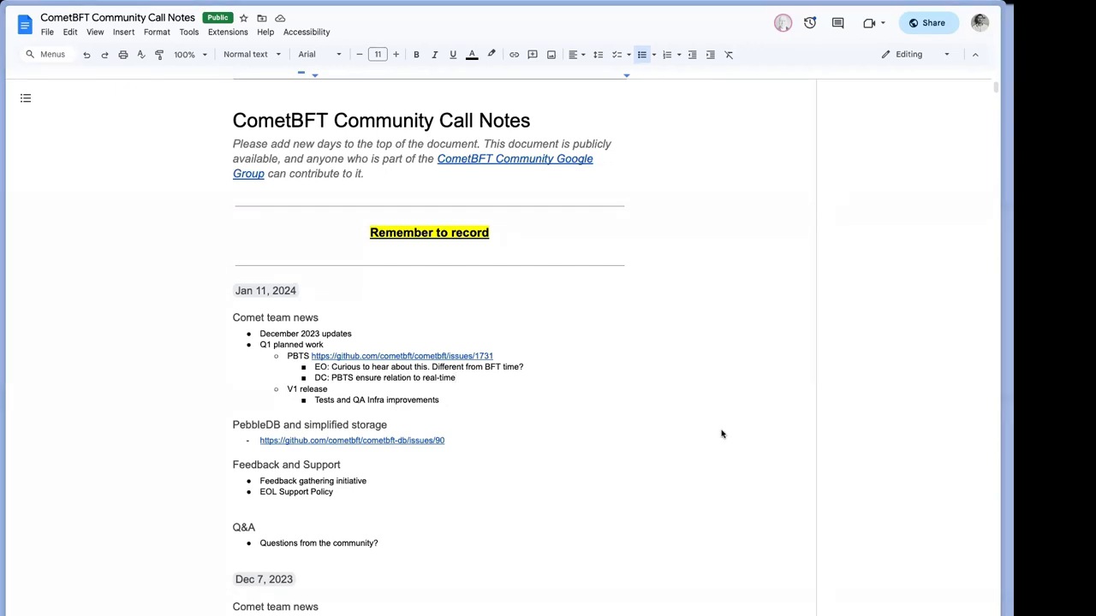
pyautogui.moveTo(887, 256)
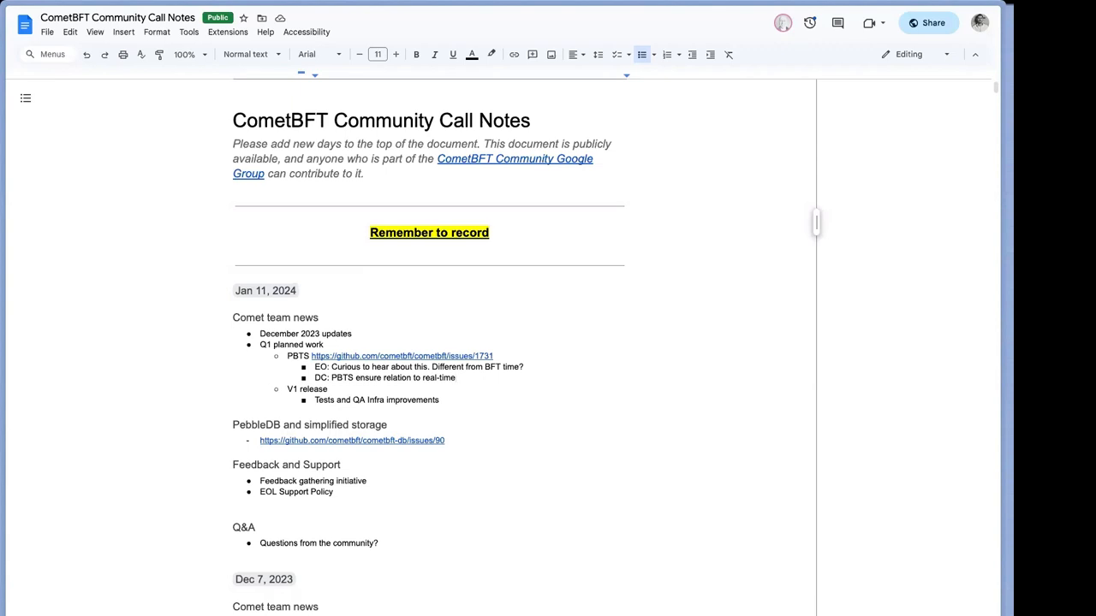
pyautogui.moveTo(456, 310)
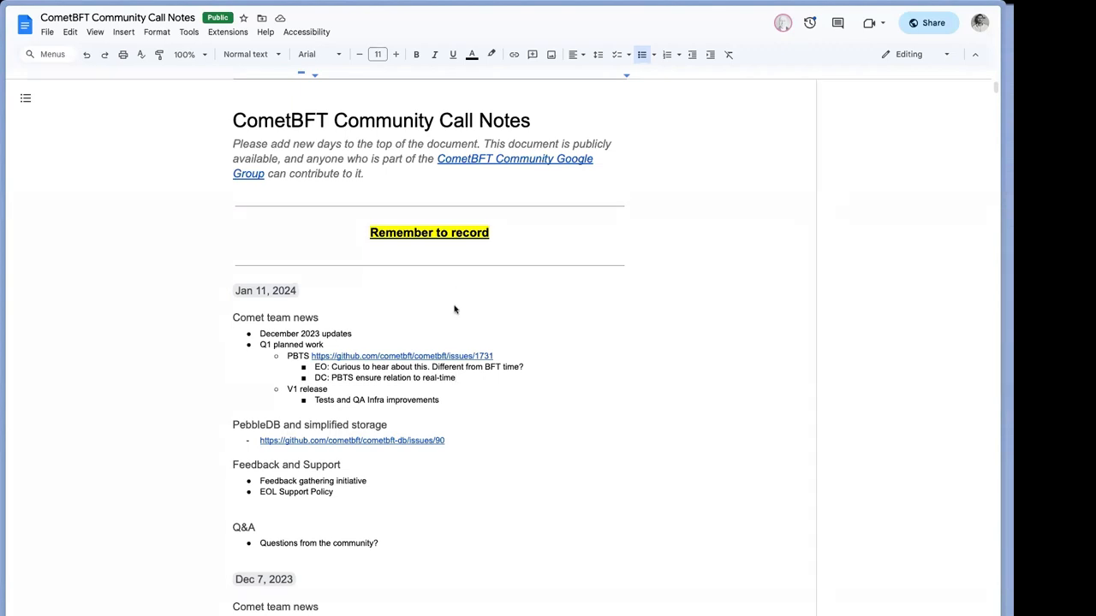
# Step: Add a nested bullet warning ⅓ of nodes with badly synced clocks can lead to improper times
pyautogui.press('enter')
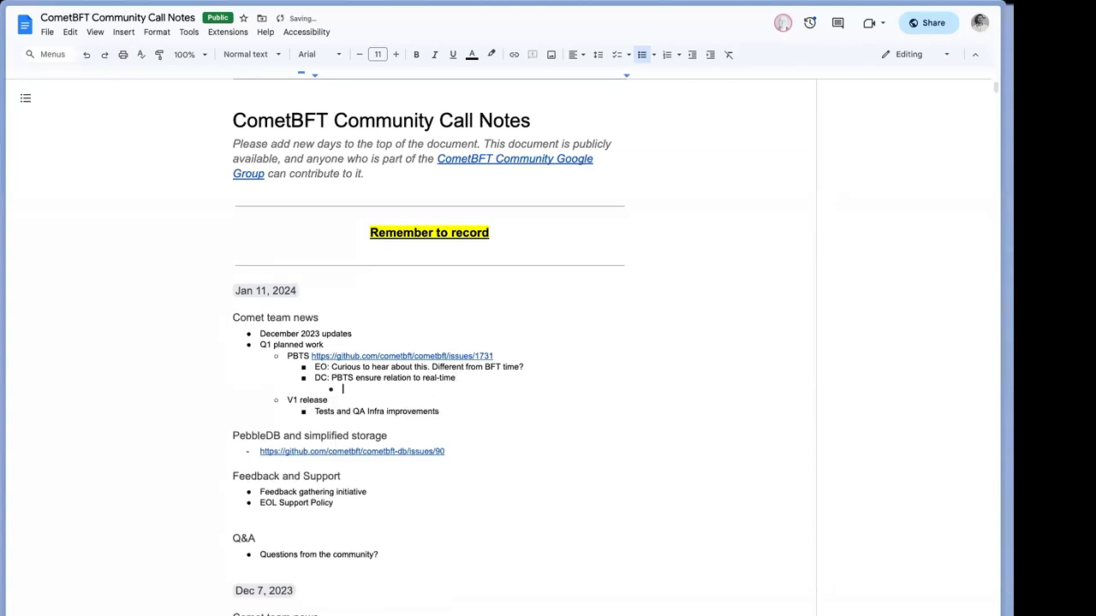
pyautogui.write('With 1?')
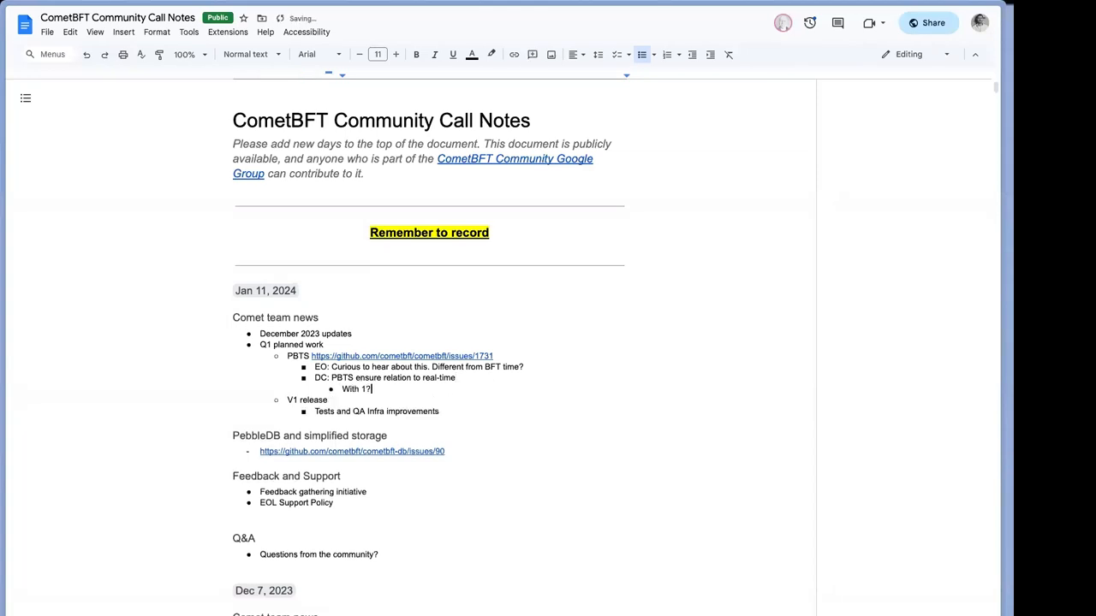
pyautogui.write('⅓ of')
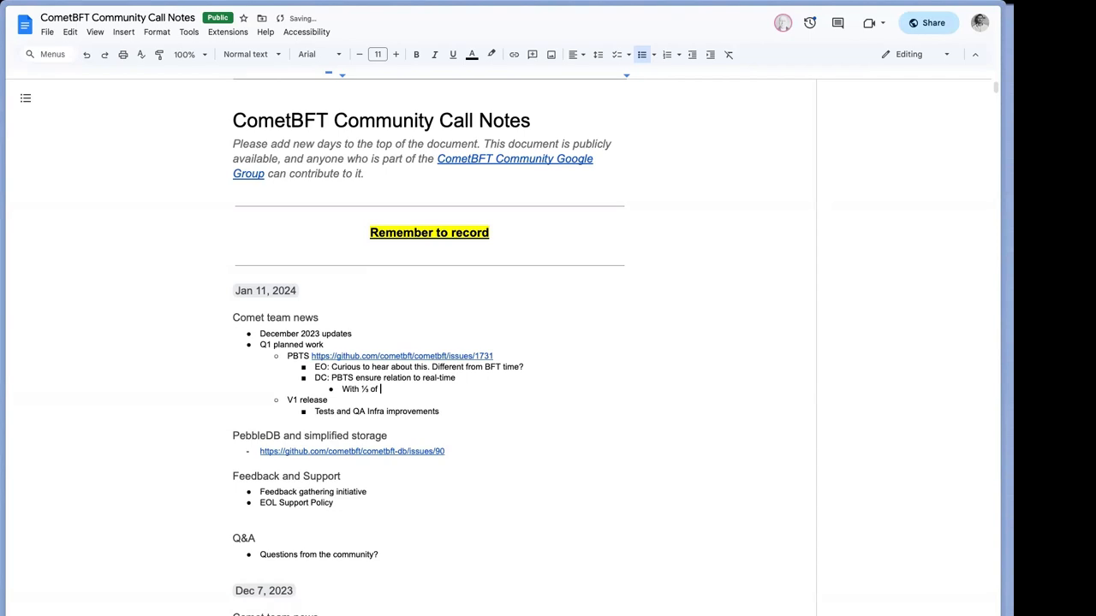
pyautogui.write('nodes with badly synced')
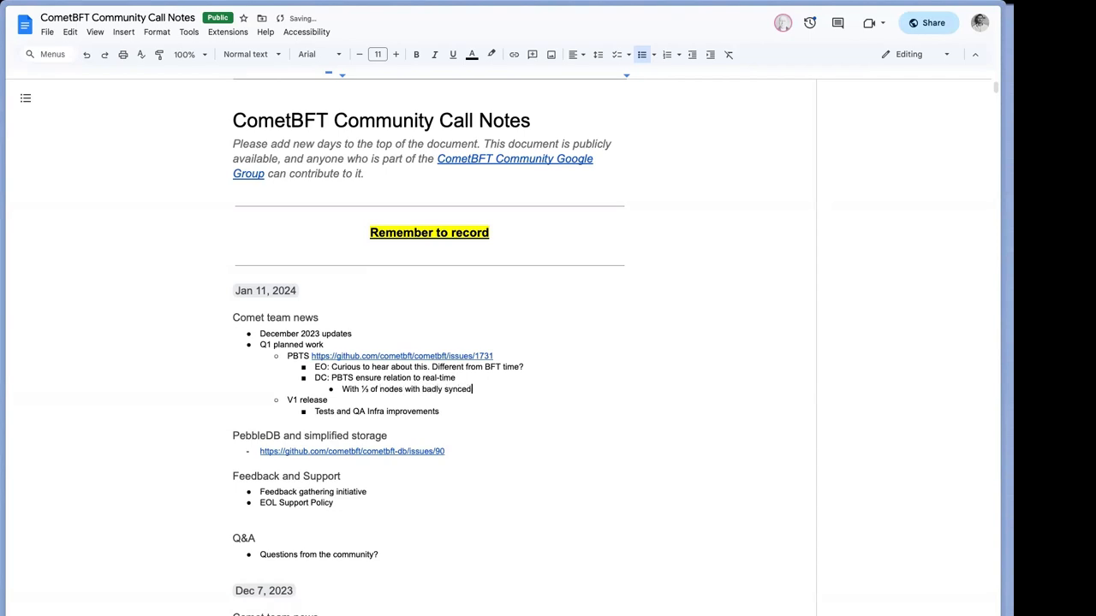
pyautogui.write('clocks')
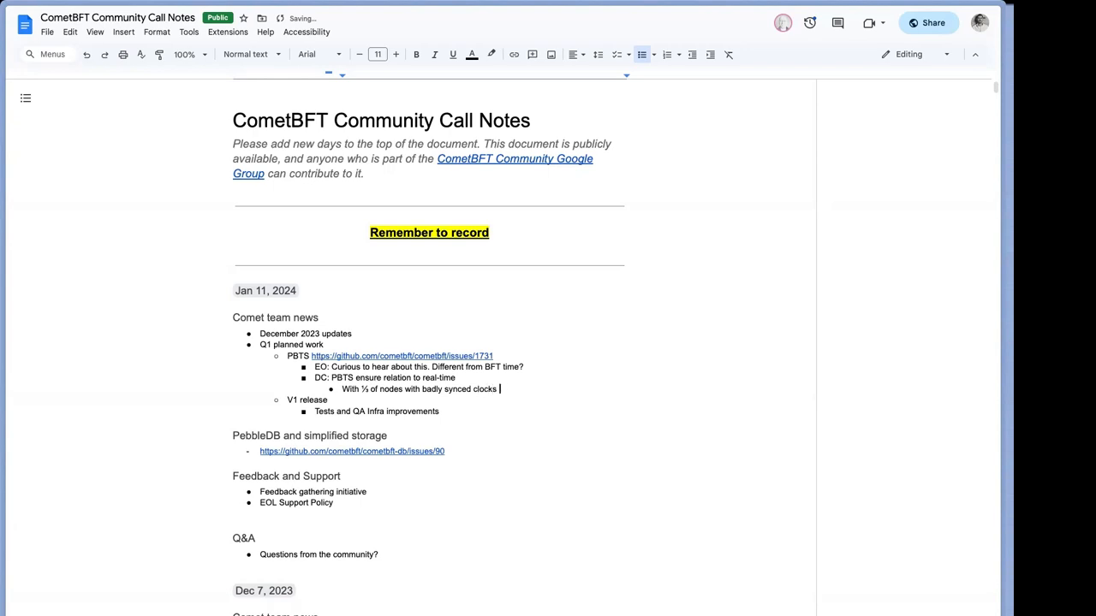
pyautogui.write('can lead to imp')
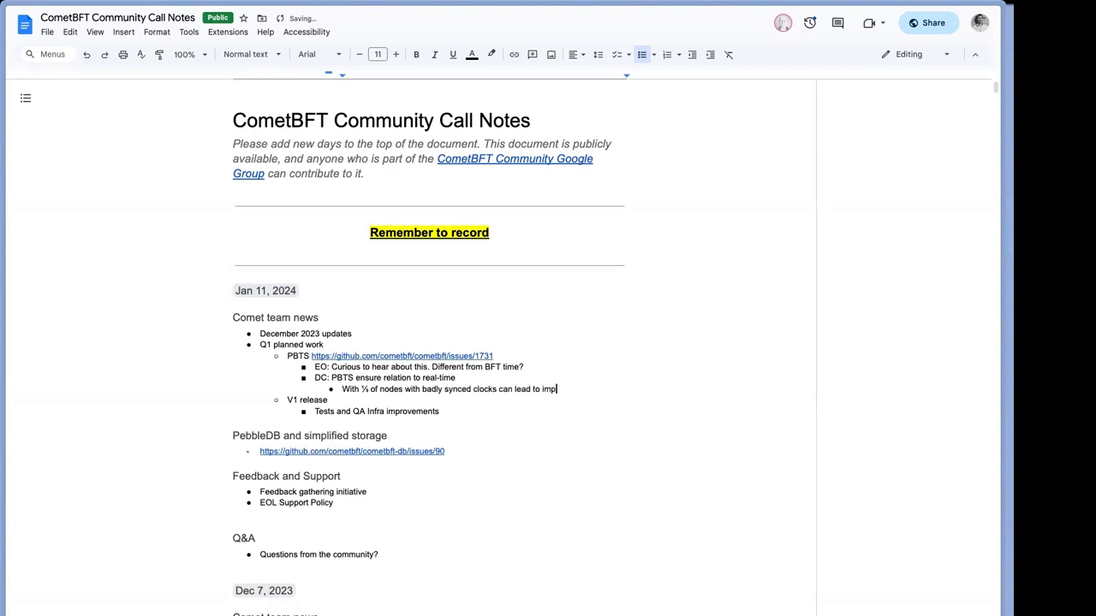
pyautogui.write('roper times')
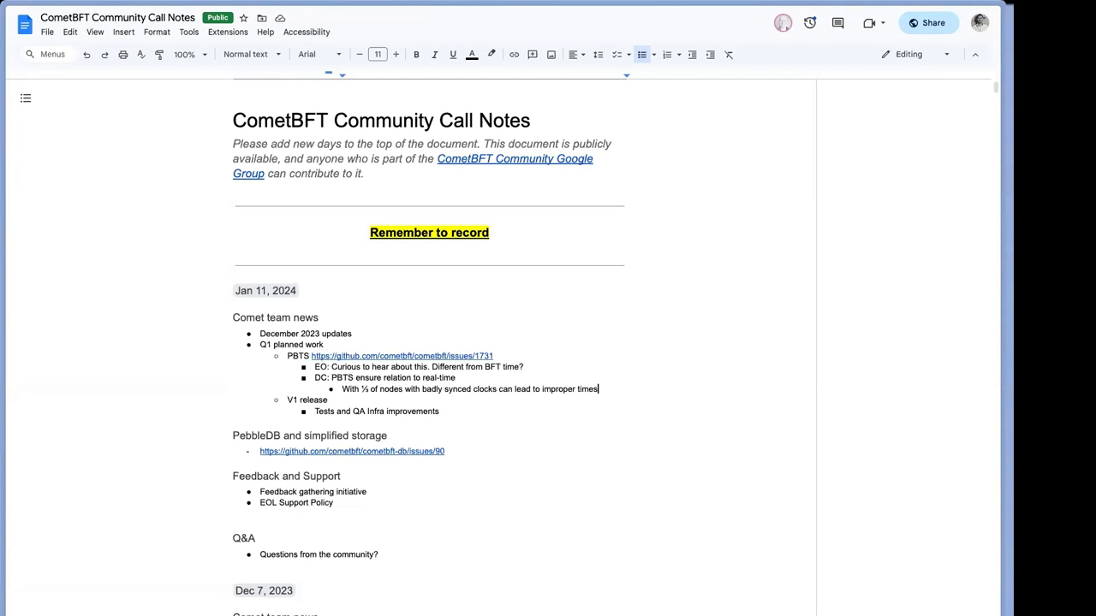
pyautogui.press('enter')
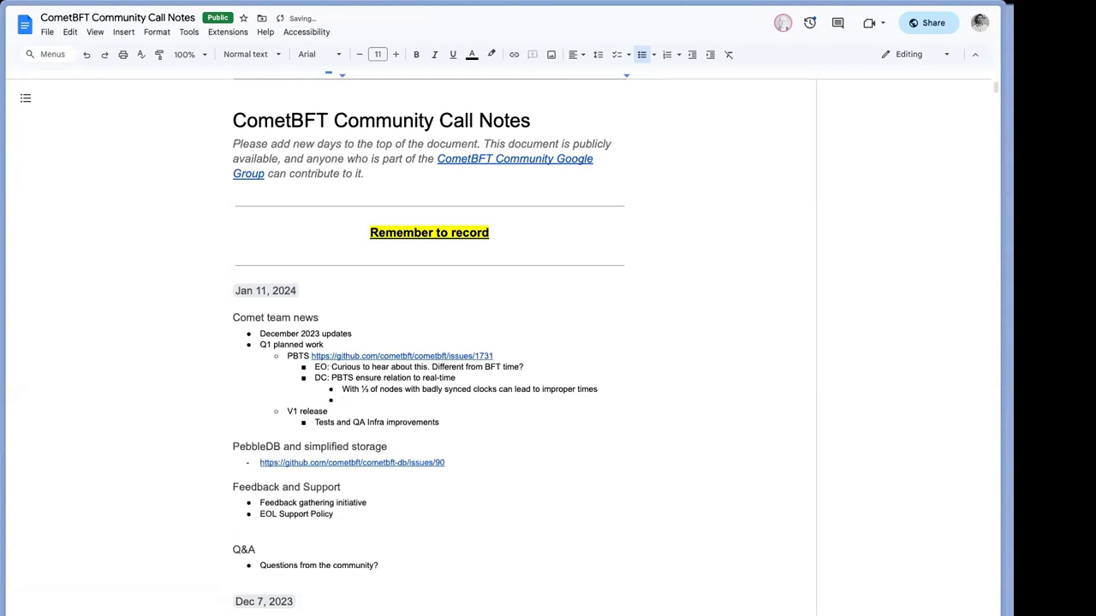
# Step: Add DC's outdented note that both times are considered to compute, old way needed for old blocks
pyautogui.click(317, 400)
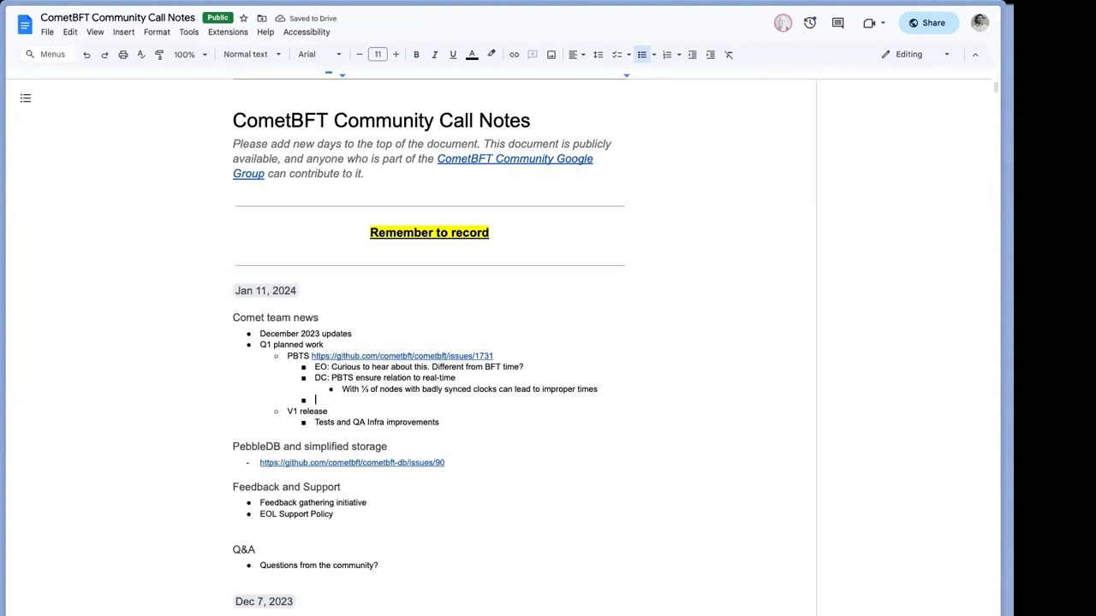
pyautogui.write("DC: We'")
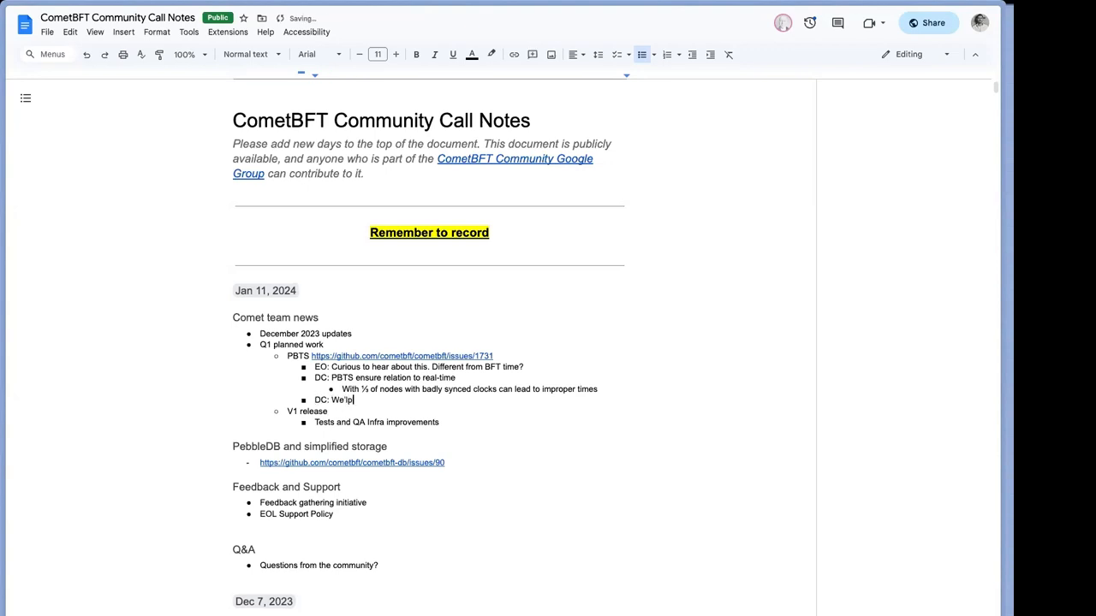
pyautogui.write('l consider')
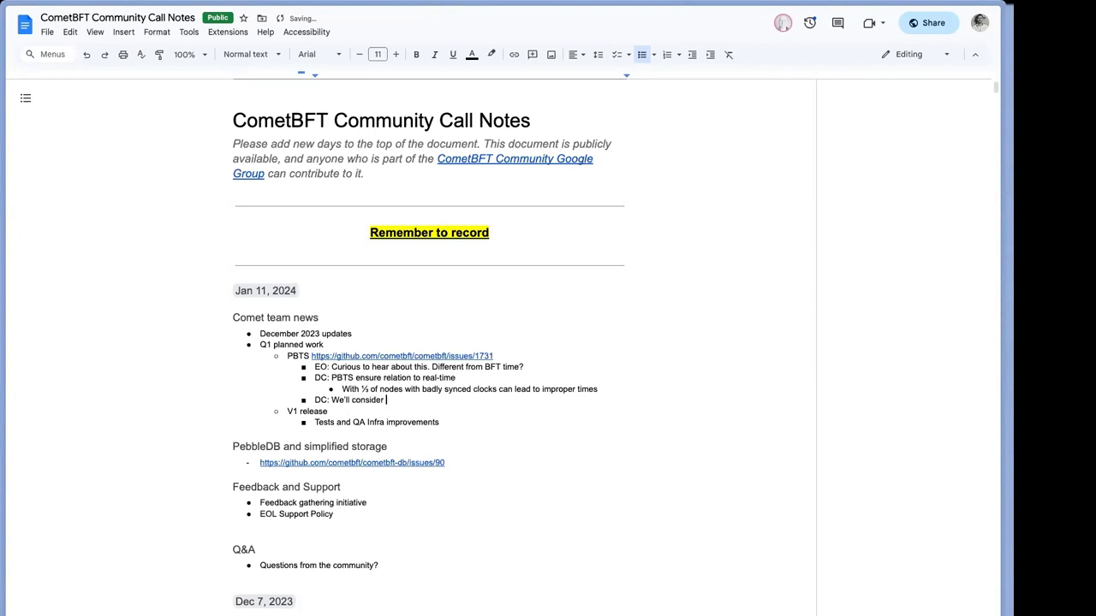
pyautogui.write('both times')
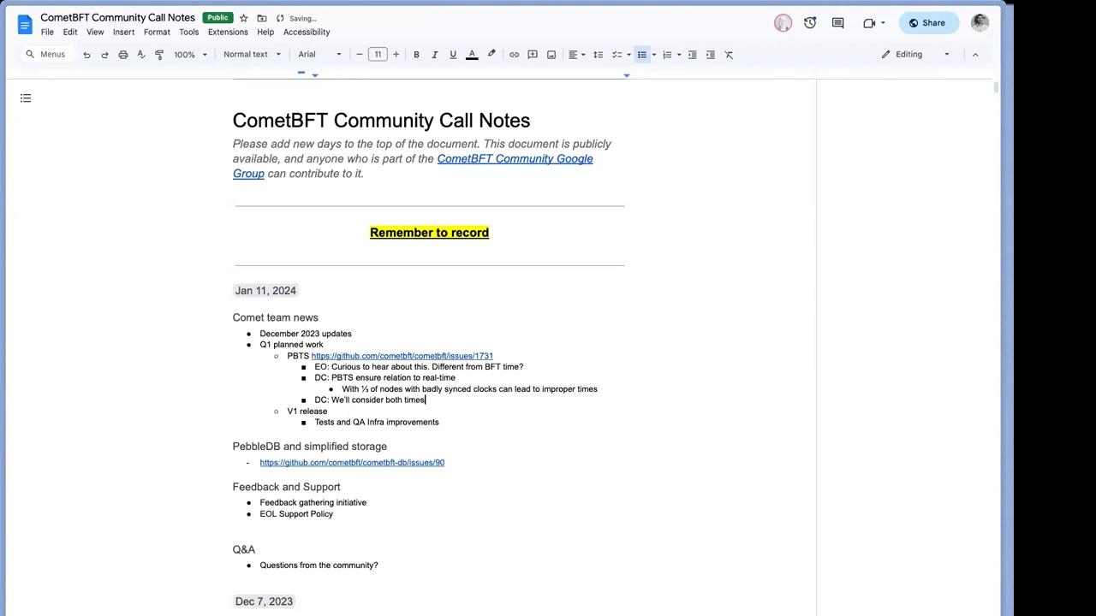
pyautogui.write('to compute time')
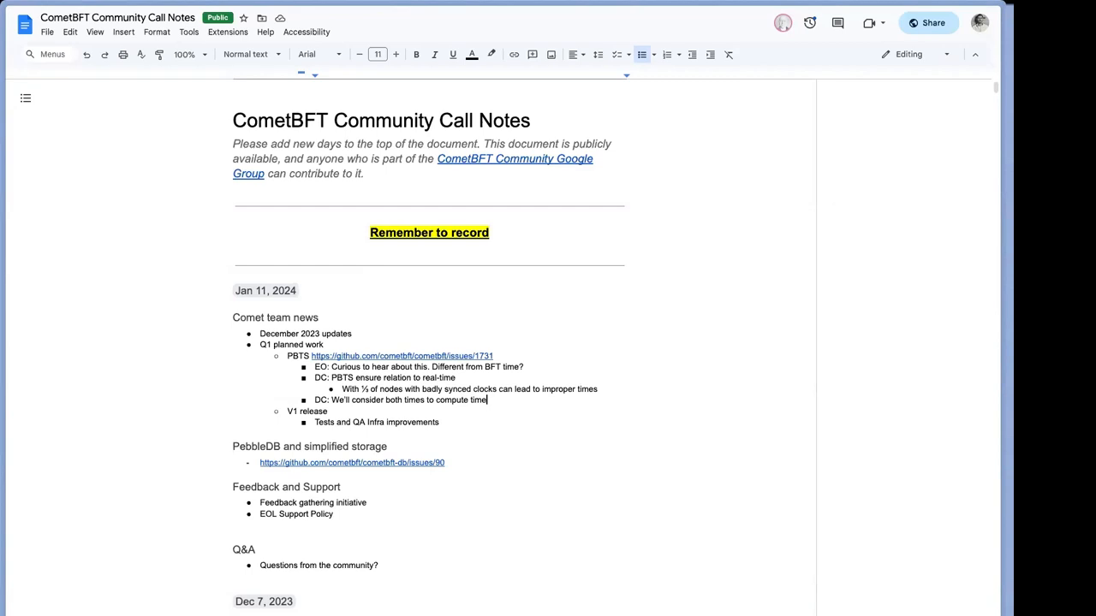
pyautogui.write(', old way to compte')
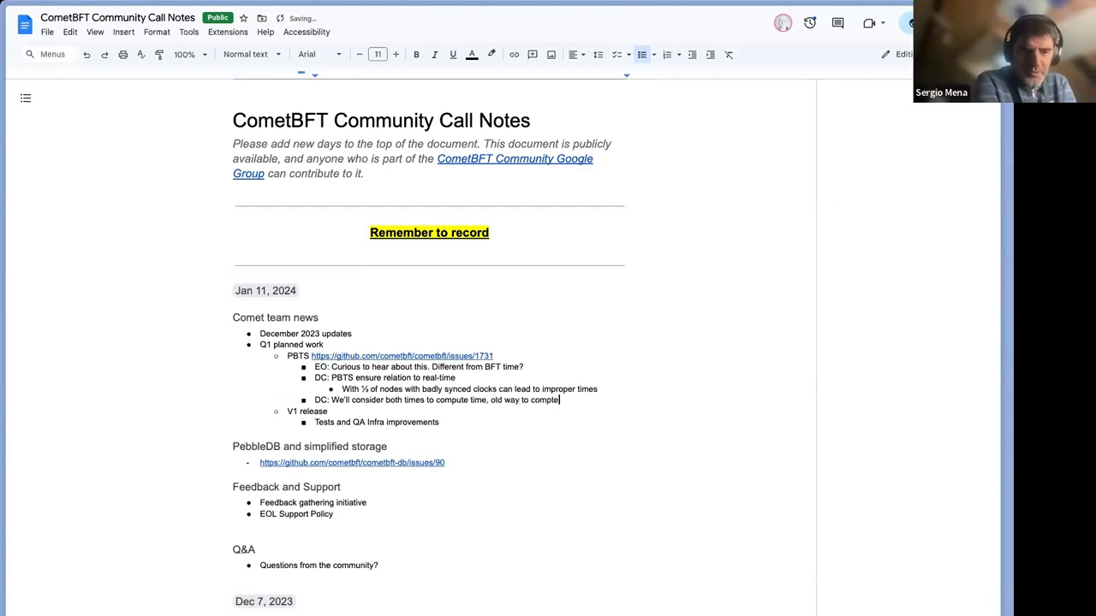
pyautogui.write('needed fo')
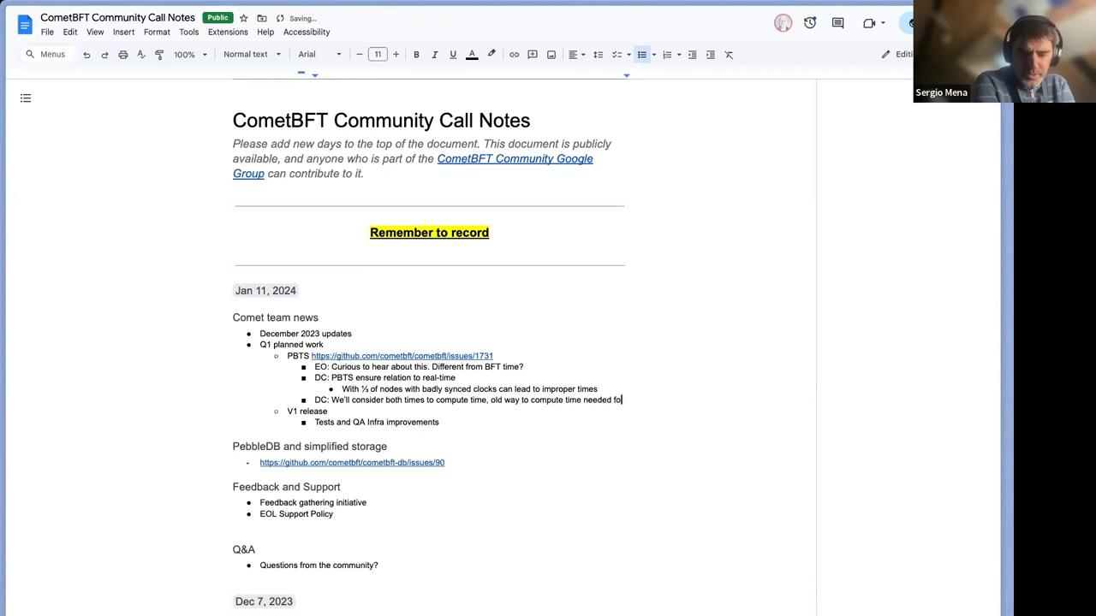
pyautogui.write('old blocks')
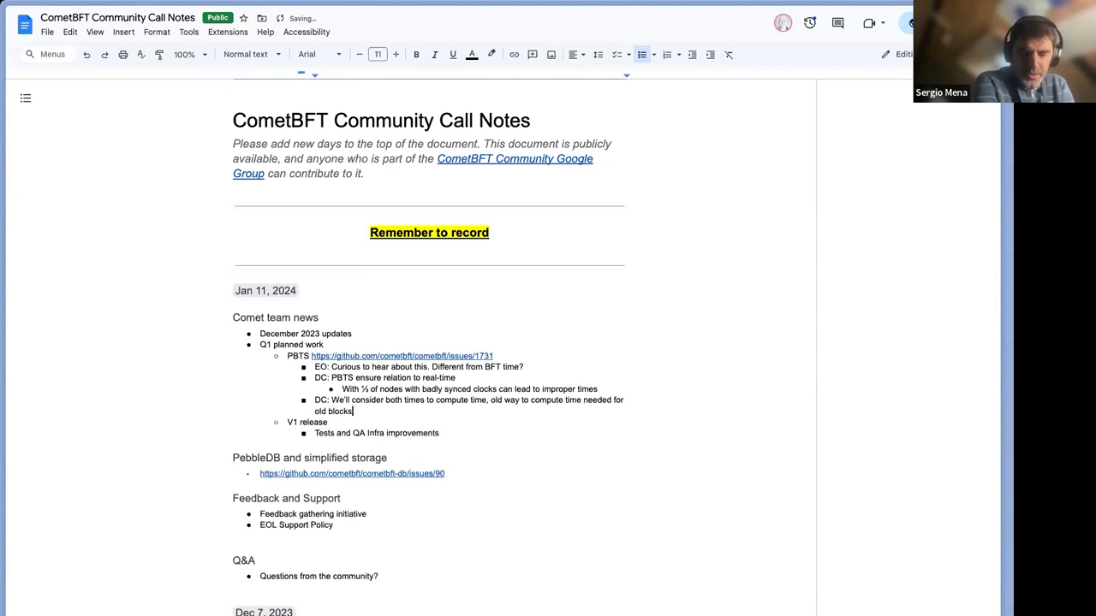
# Step: Write the SM note that a node syncing from genesis needs to validate those (not production)
pyautogui.write('SM:')
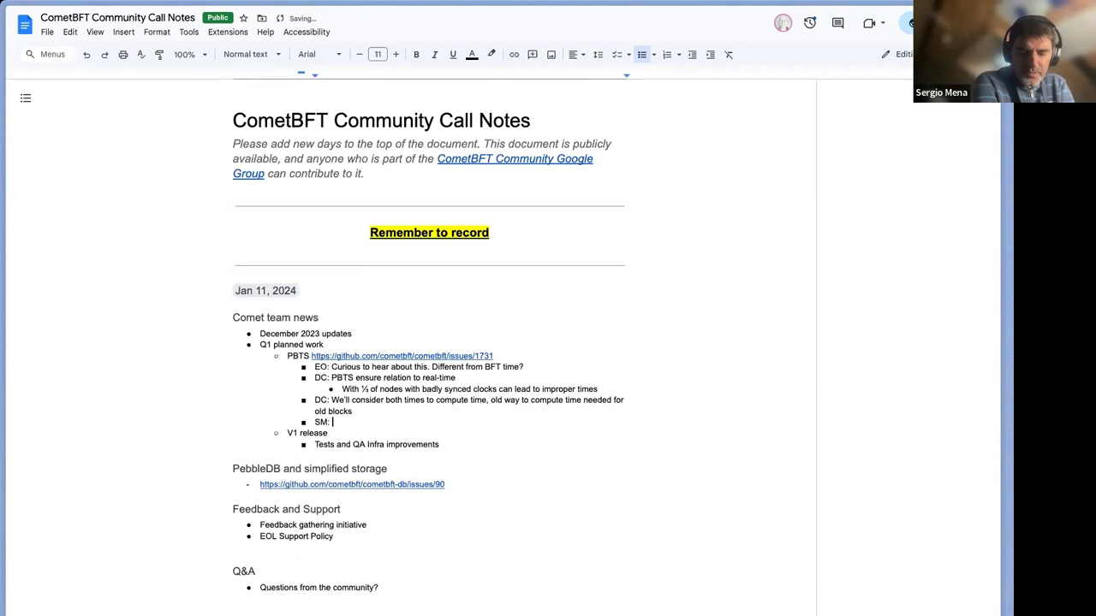
pyautogui.write('A node')
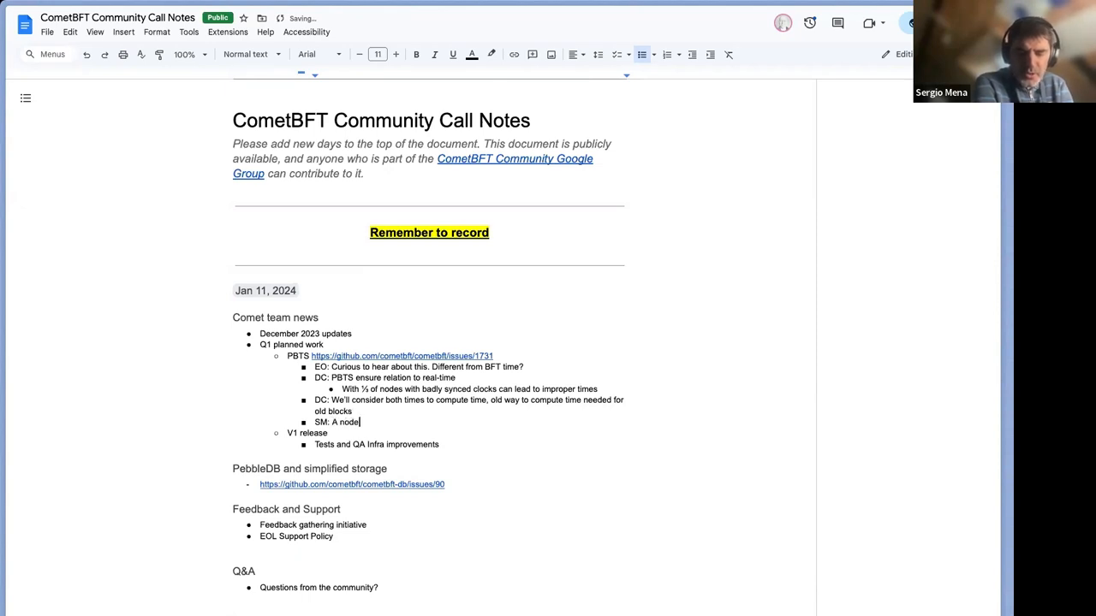
pyautogui.write('may want to s')
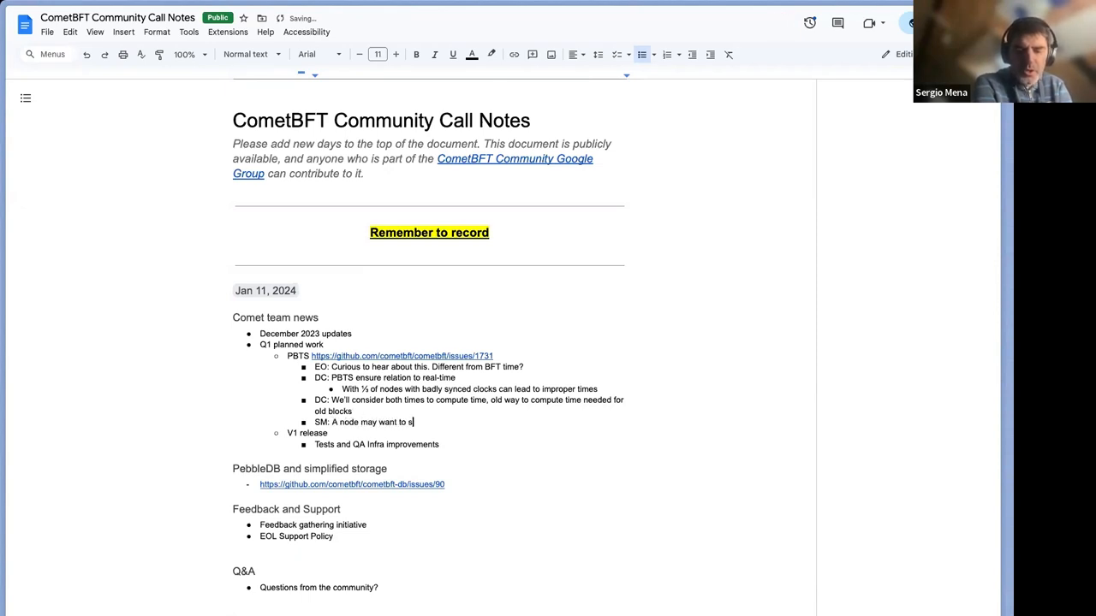
pyautogui.write('ync from genesy')
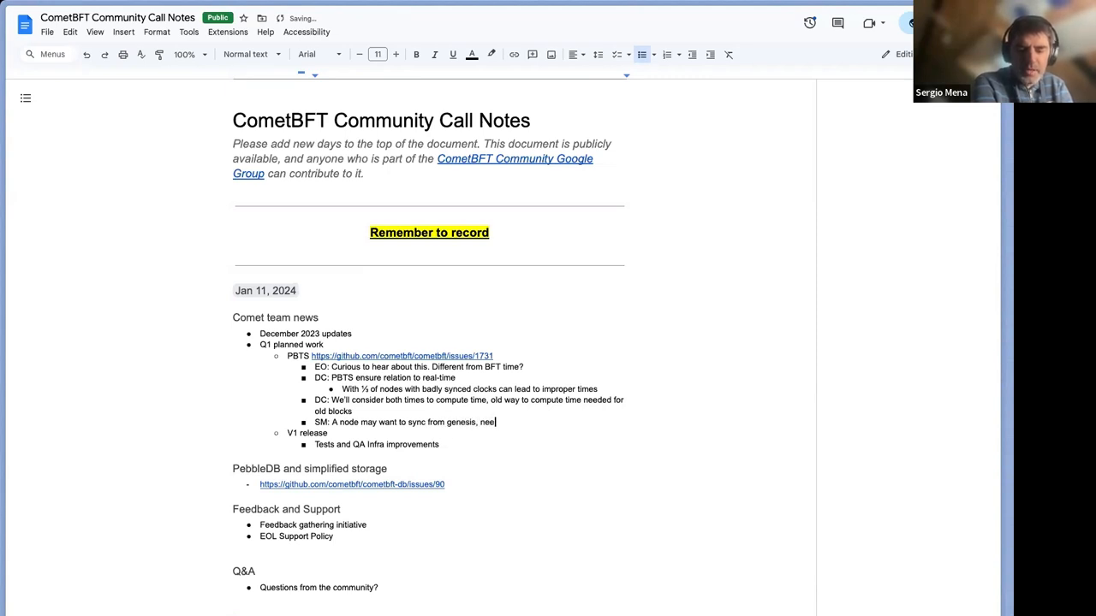
pyautogui.write('ds to be a')
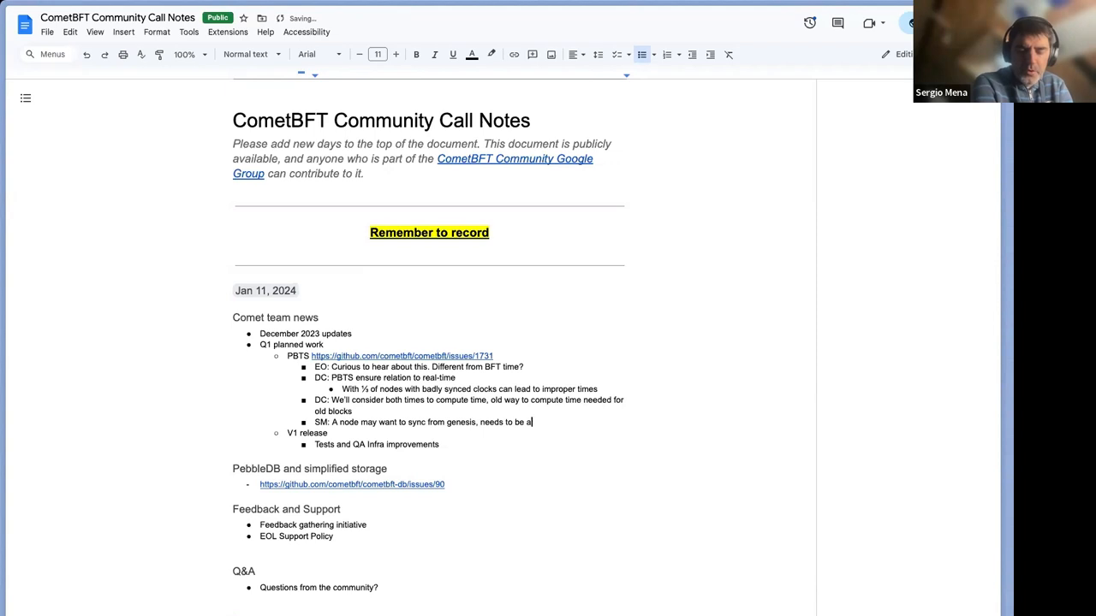
pyautogui.write('ble to validate th')
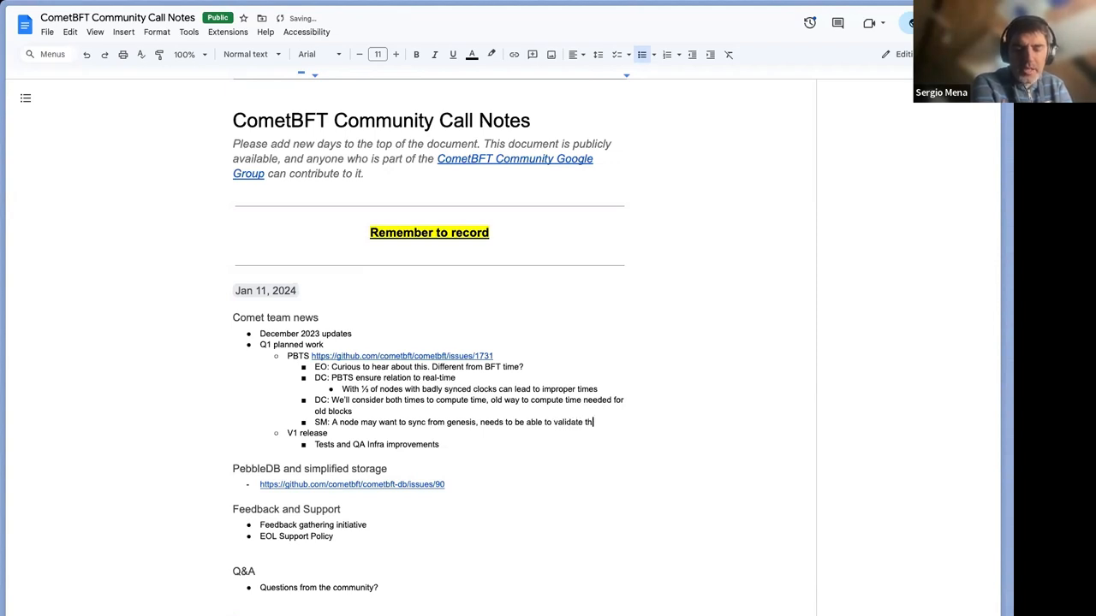
pyautogui.write('ose (n')
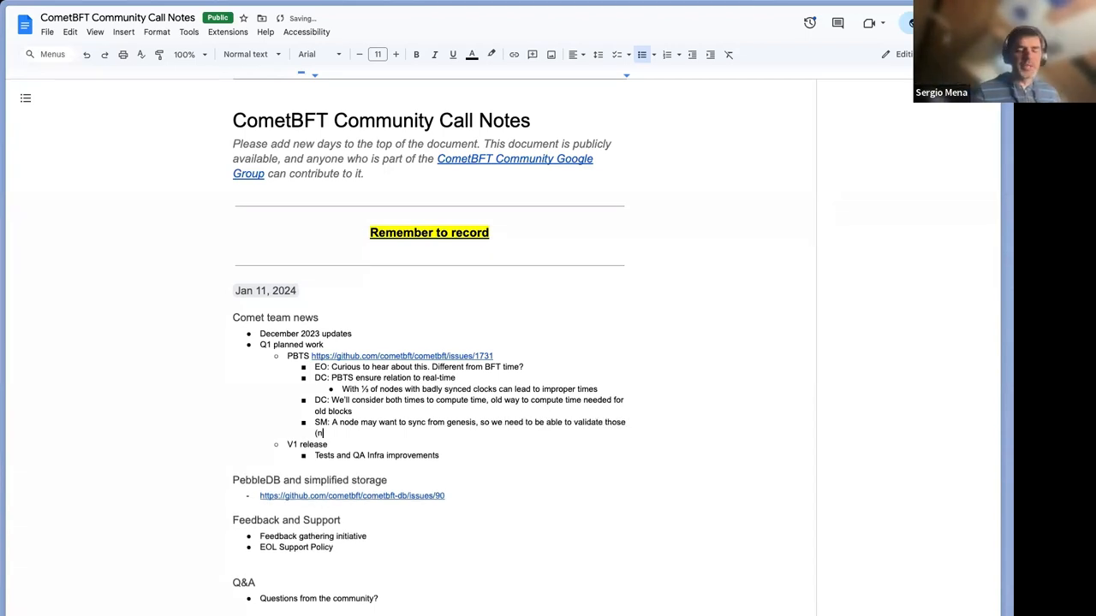
pyautogui.write('ot production, just validat')
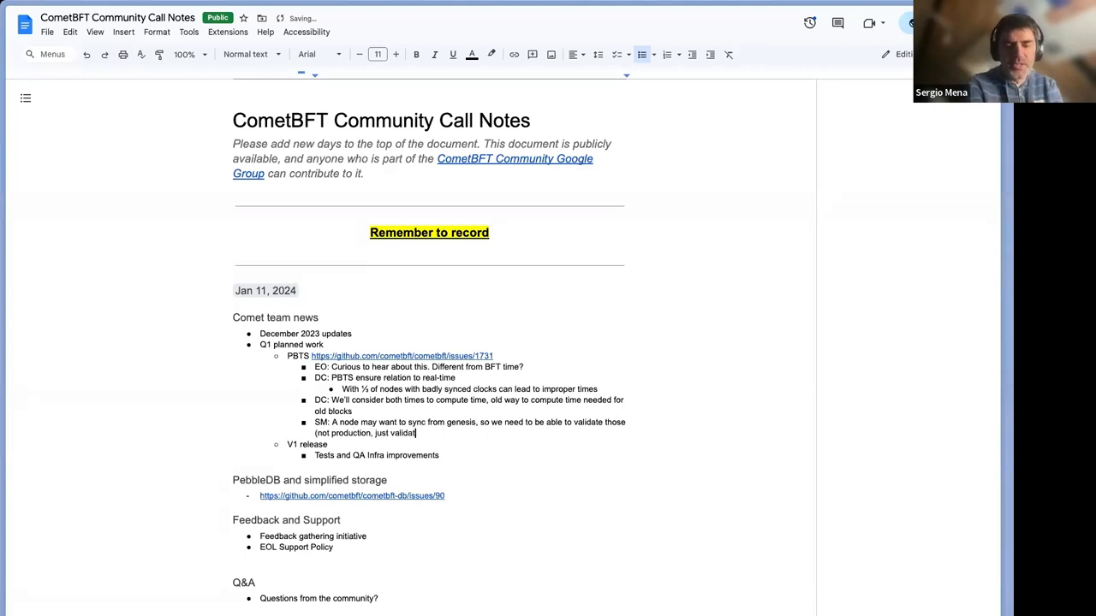
pyautogui.write('ion)')
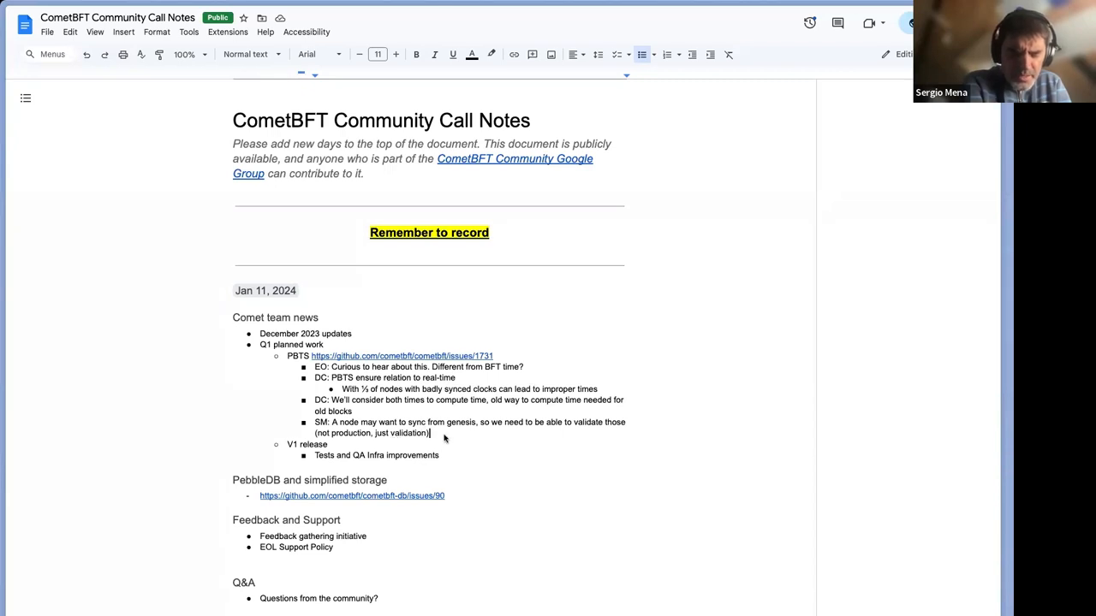
# Step: Add nested points: enable PBTS in similar way to vote-extensions, and Special value
pyautogui.press('enter')
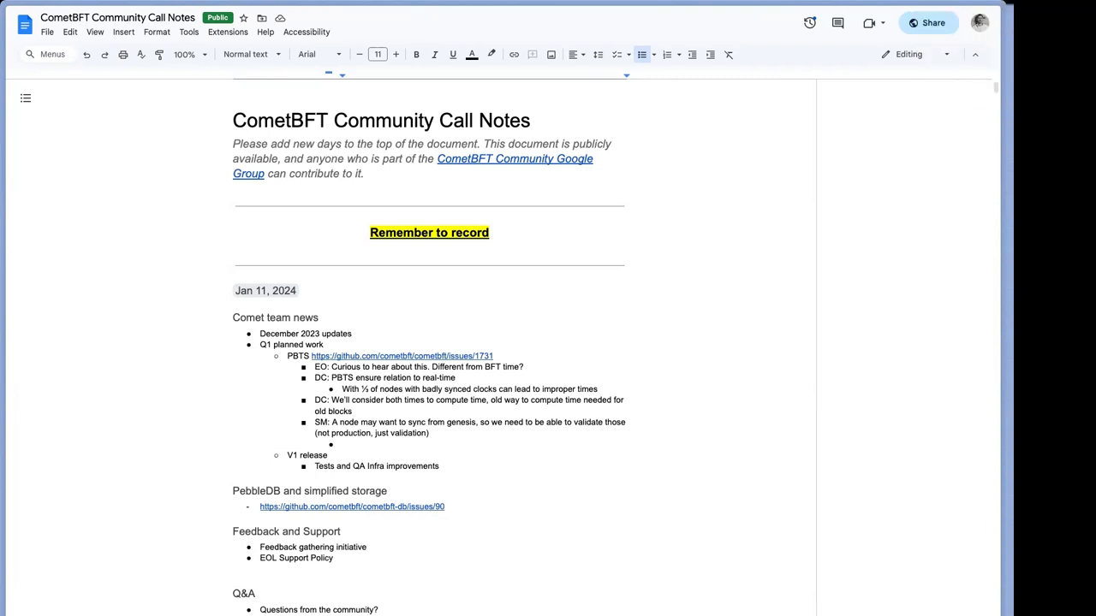
pyautogui.write("We'll")
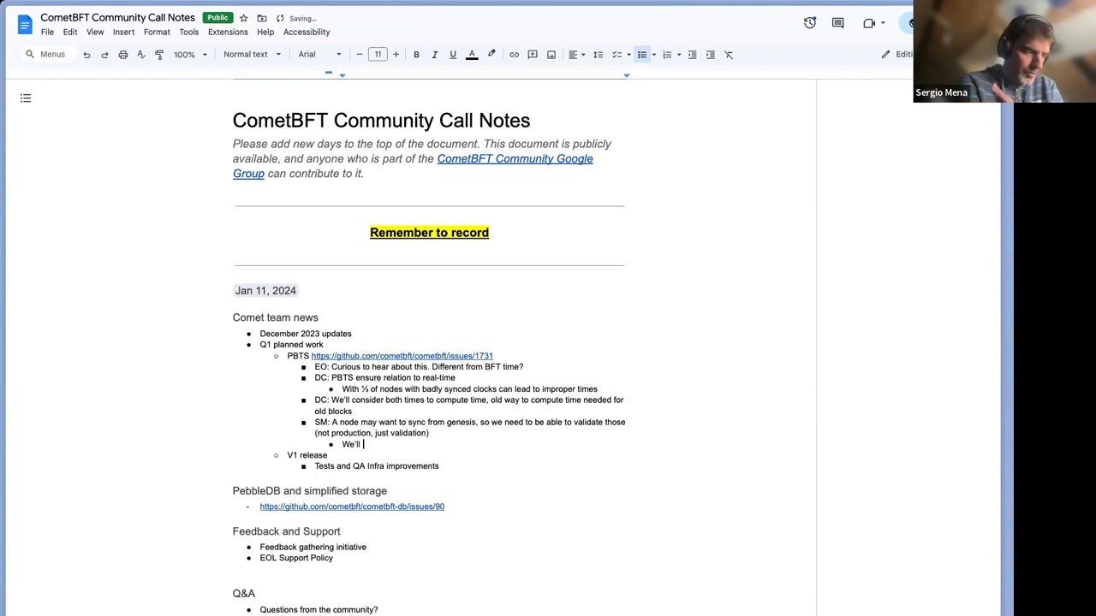
pyautogui.write('enable PBTS in')
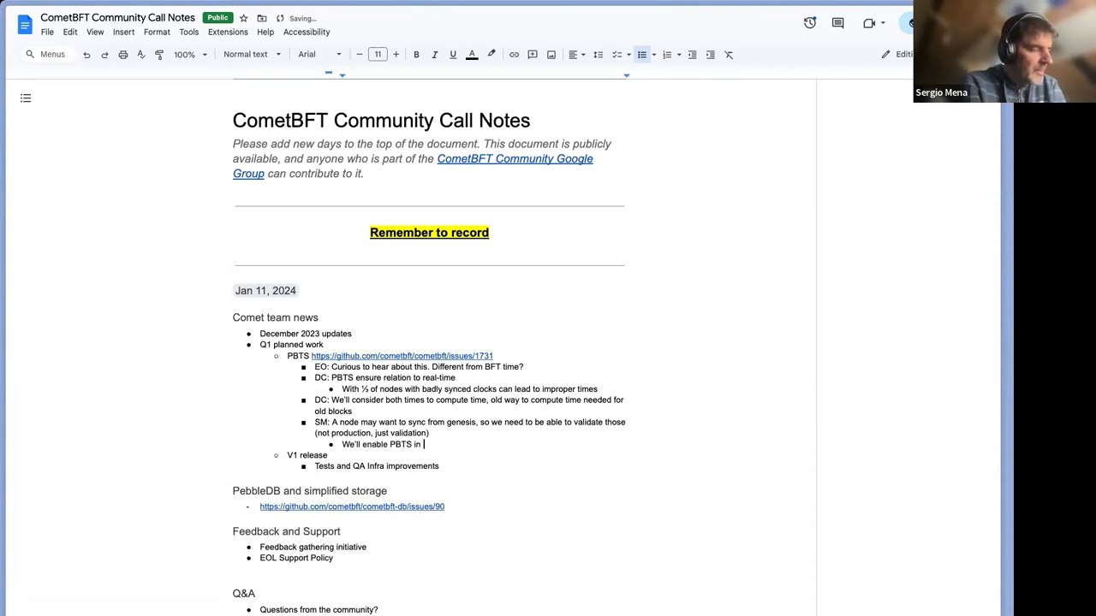
pyautogui.write('similar way to')
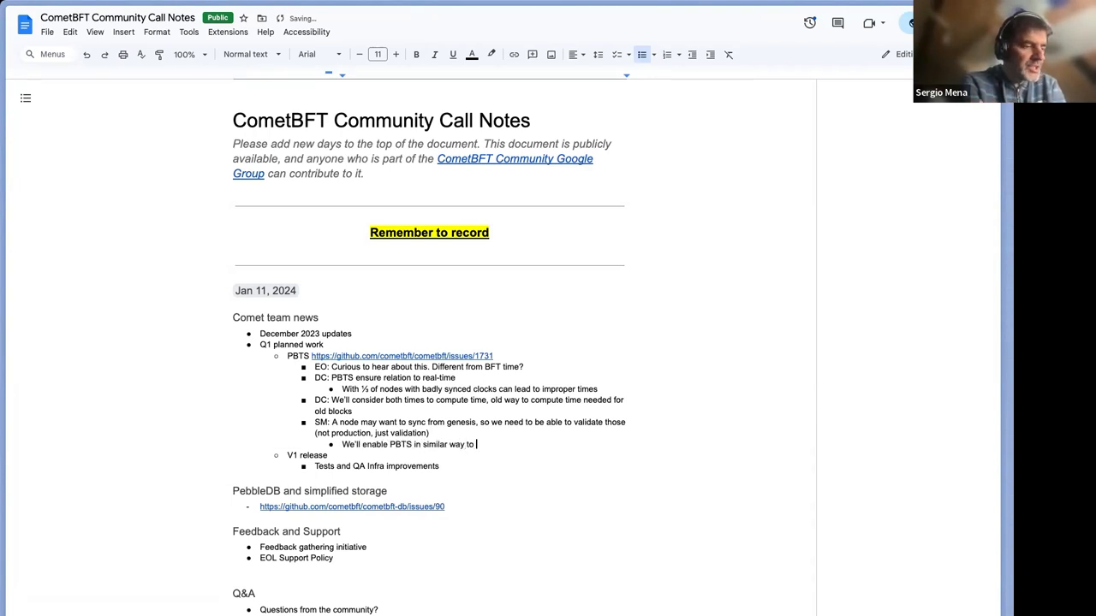
pyautogui.write('vote-extensions')
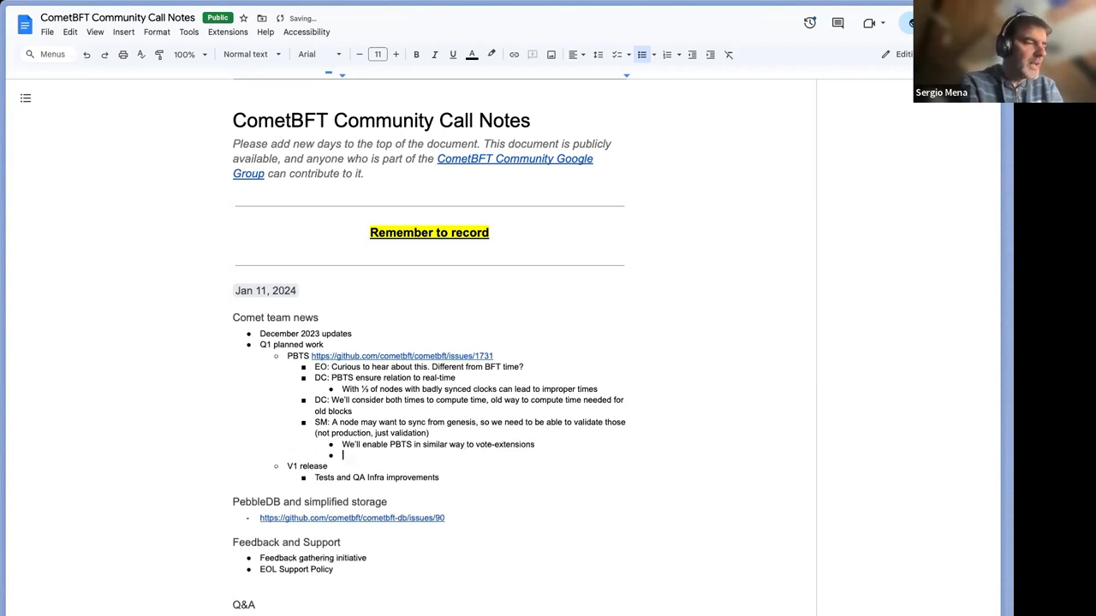
pyautogui.write('SPecial val')
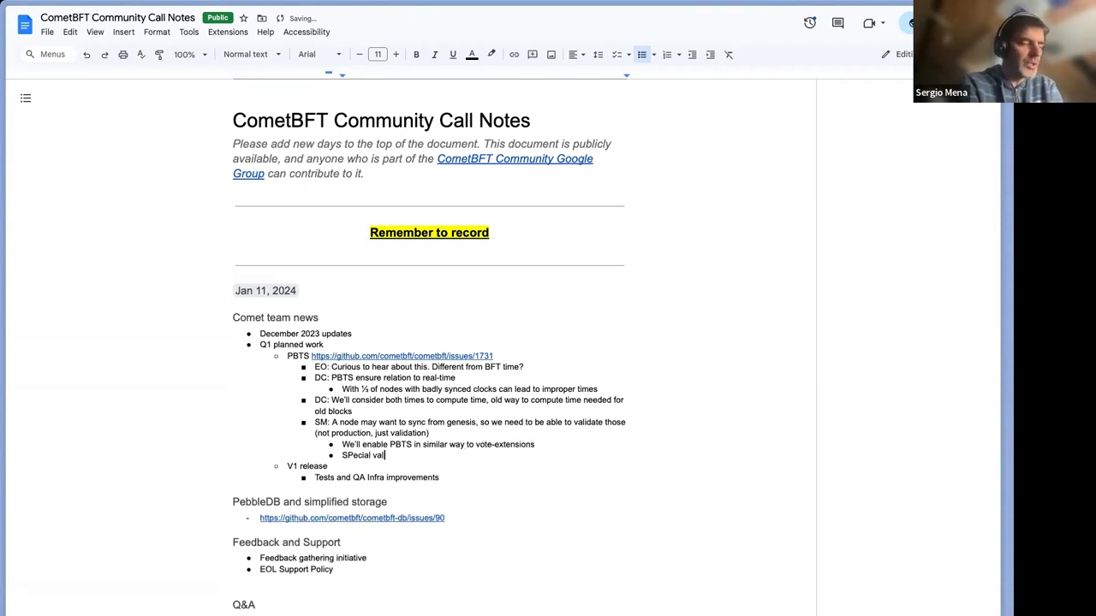
pyautogui.write('ue')
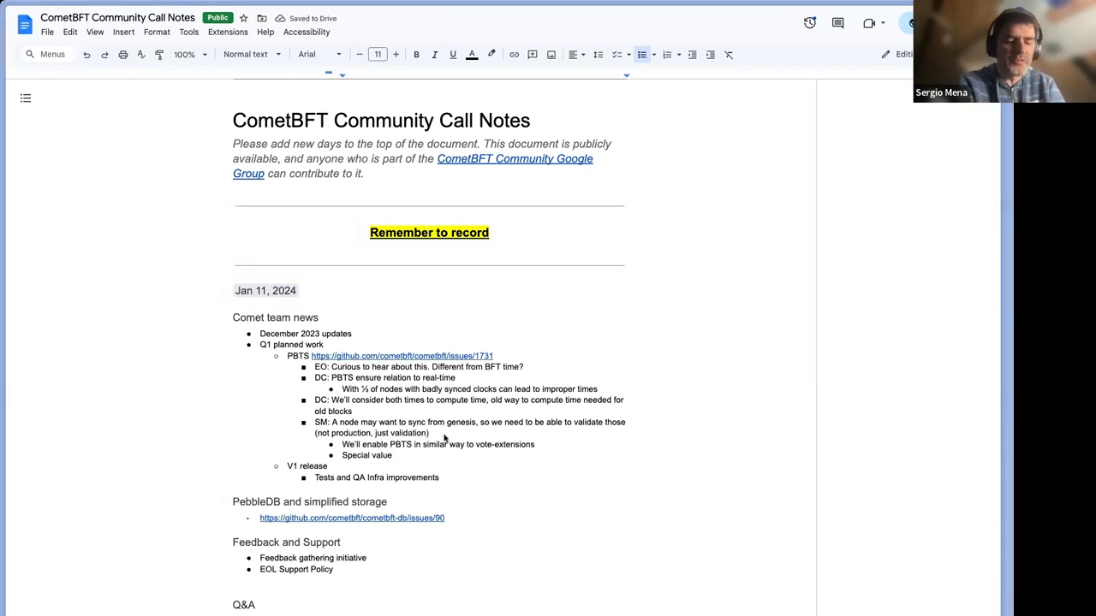
pyautogui.moveTo(443, 439)
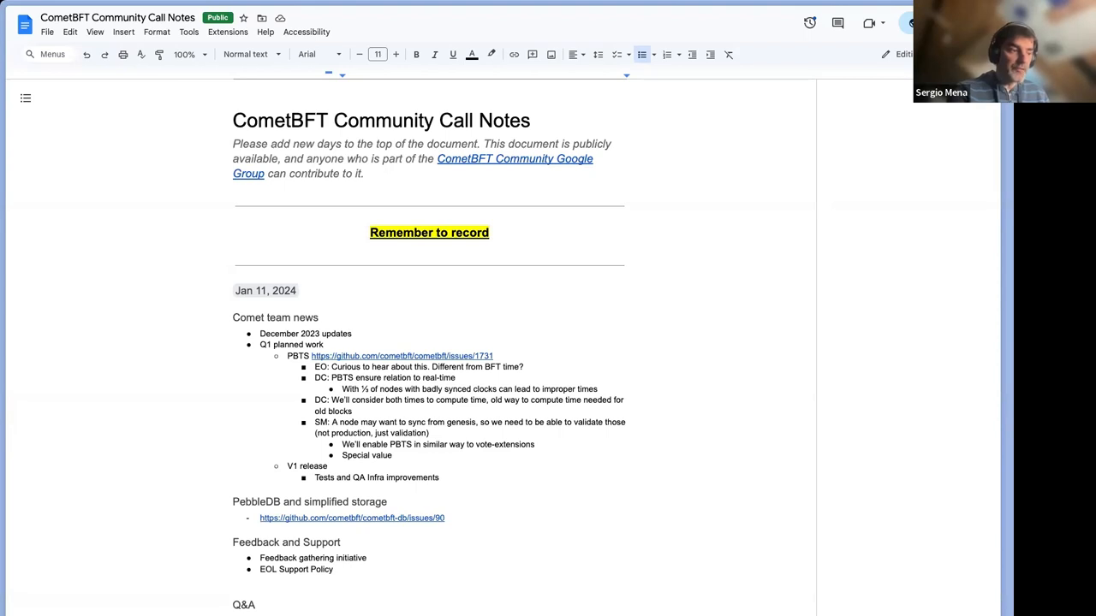
pyautogui.moveTo(724, 10)
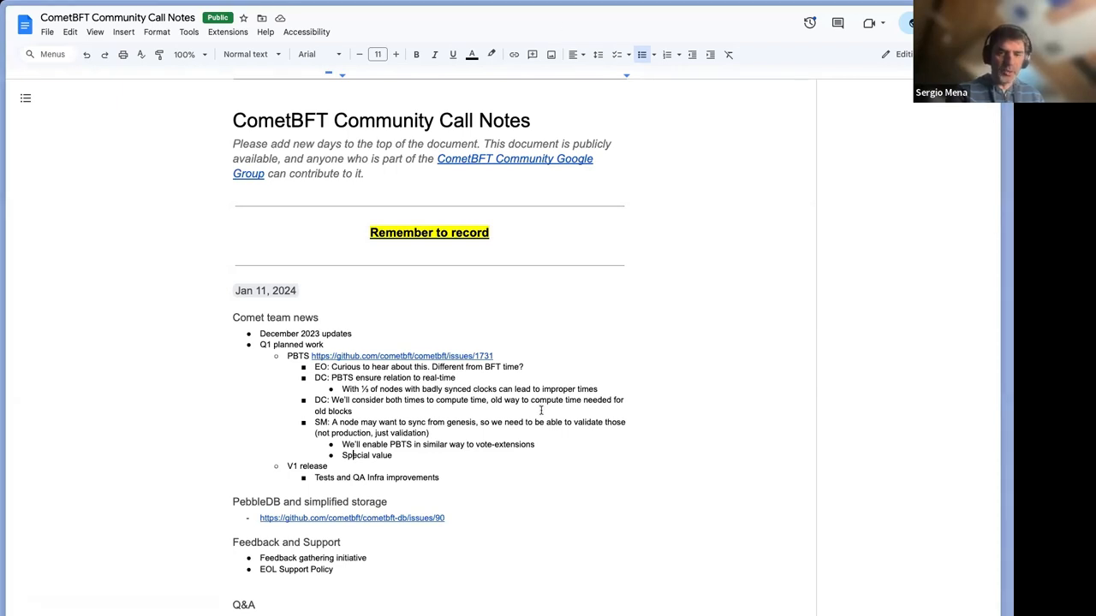
# Step: Clear the 'Special value' text, leaving an empty nested bullet
pyautogui.click(394, 456)
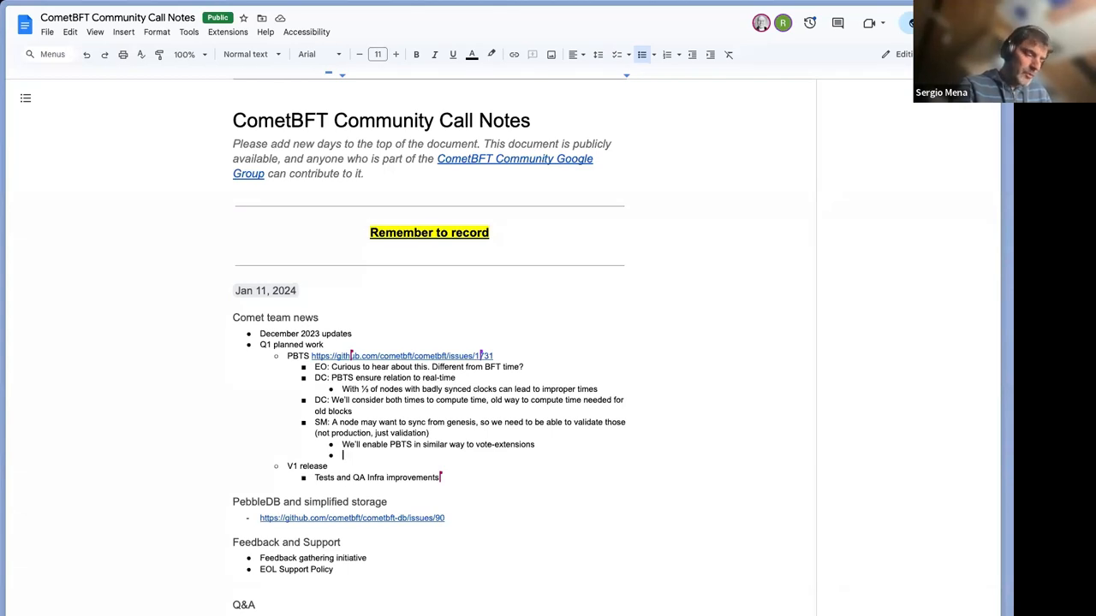
pyautogui.moveTo(540, 411)
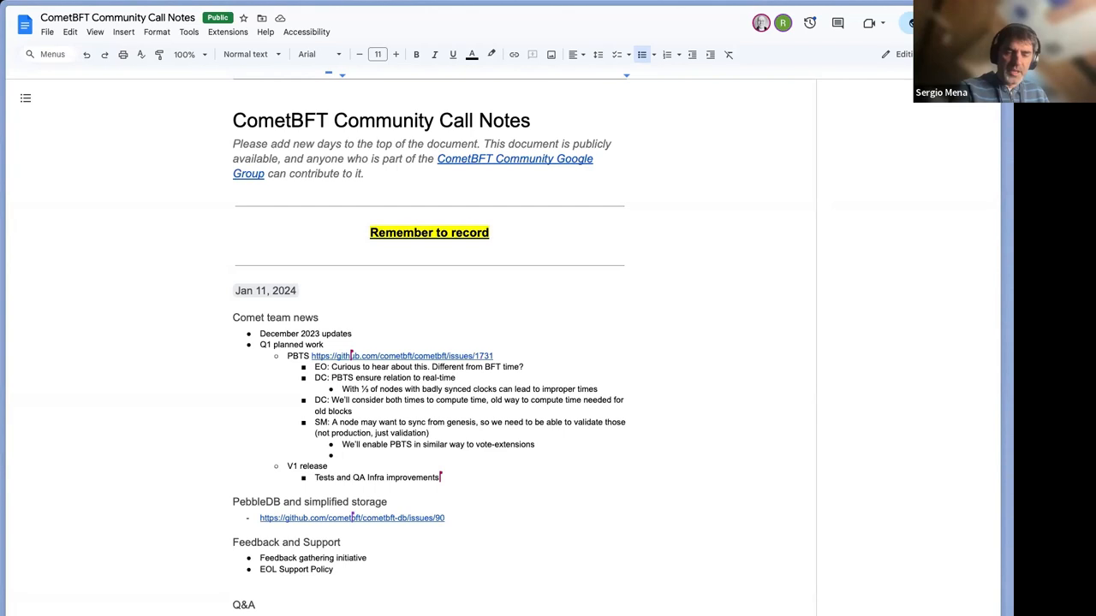
pyautogui.click(343, 455)
pyautogui.write('informal.systems/blo')
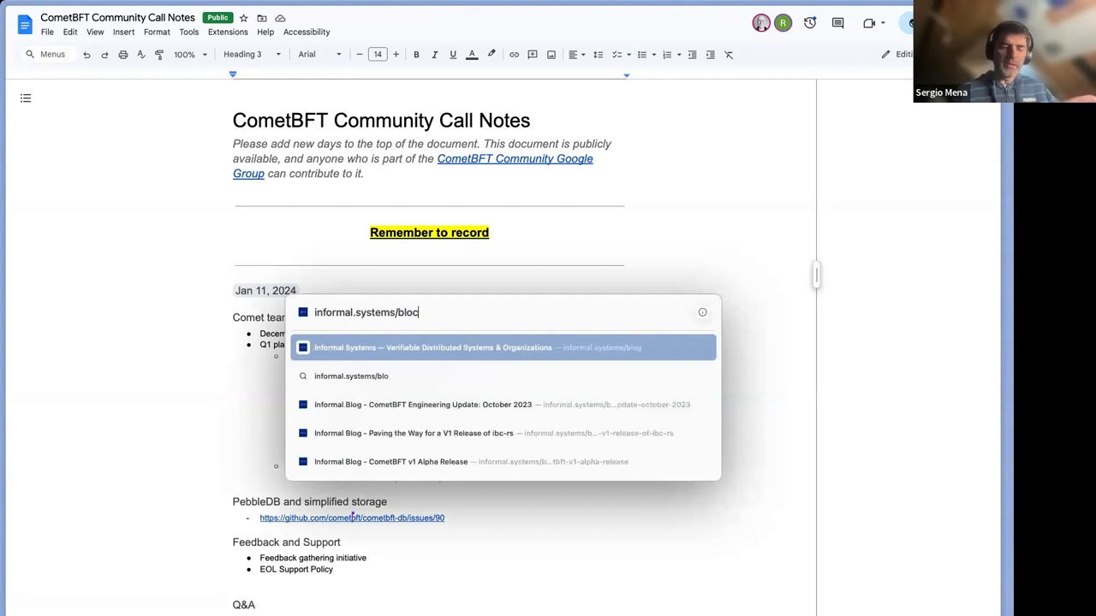
pyautogui.write('g')
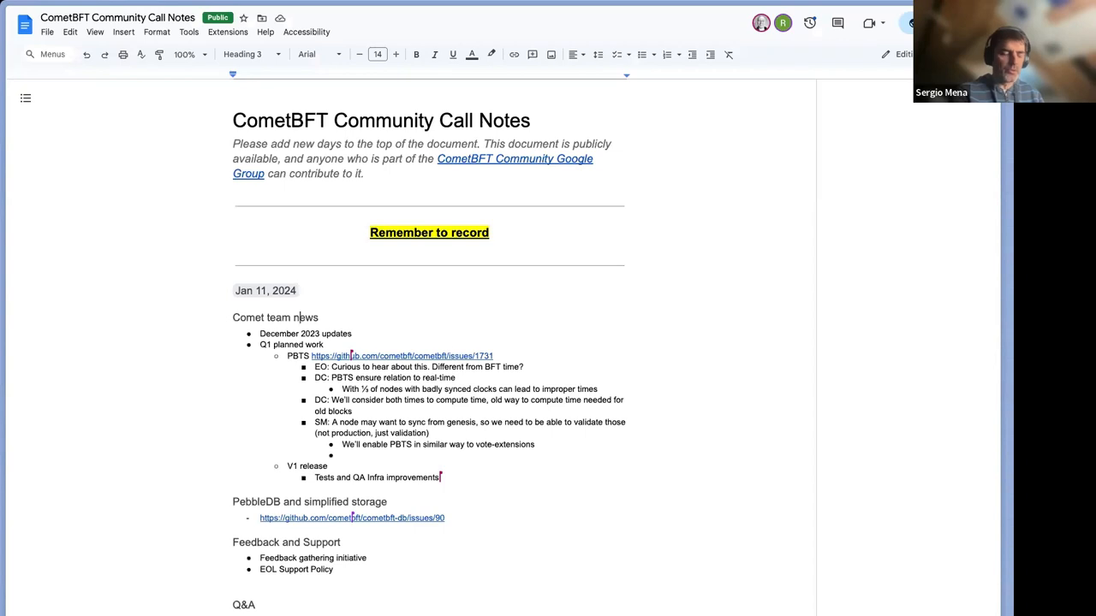
# Step: Add the informal.systems December 2023 CometBFT engineering update URL under December 2023 updates
pyautogui.write('https://informal.systems/blog/cometbft-engineering-update-december-2023')
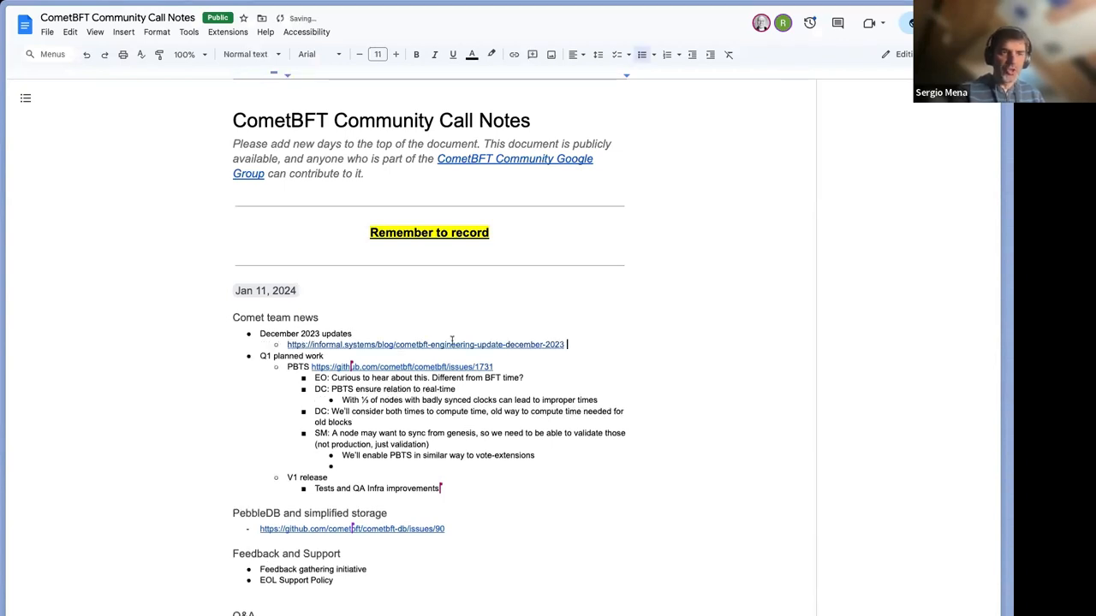
pyautogui.click(425, 344)
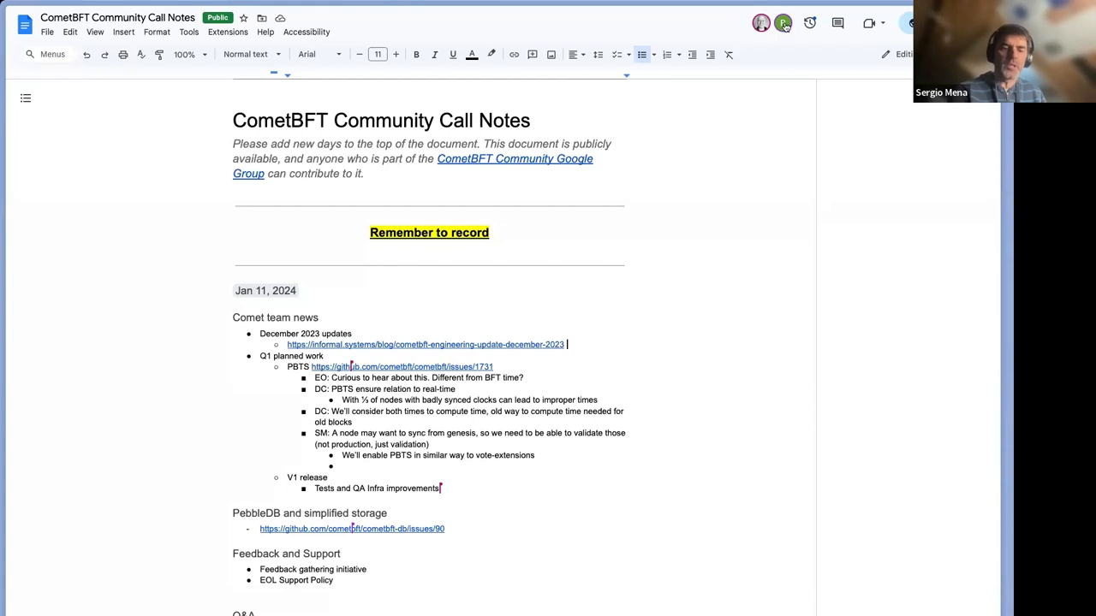
pyautogui.moveTo(814, 57)
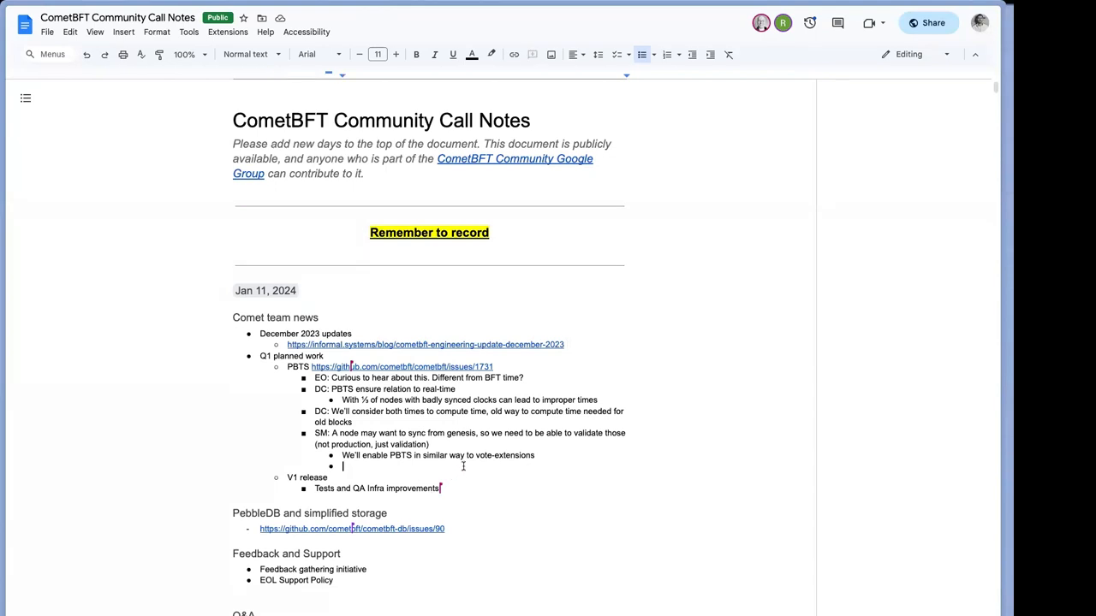
pyautogui.press('backspace')
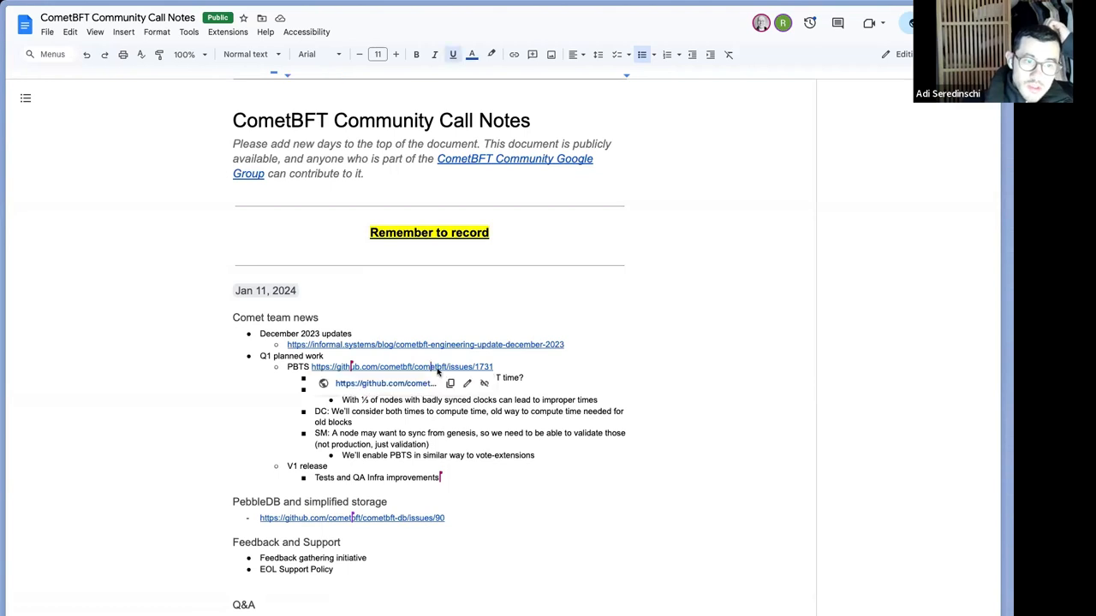
pyautogui.click(401, 366)
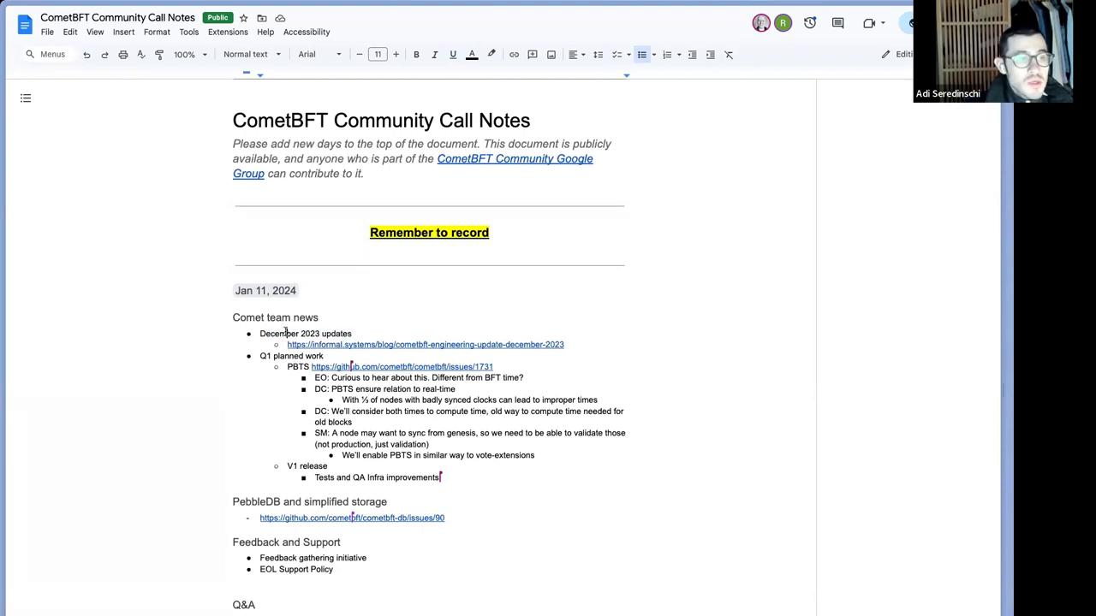
pyautogui.doubleClick(306, 466)
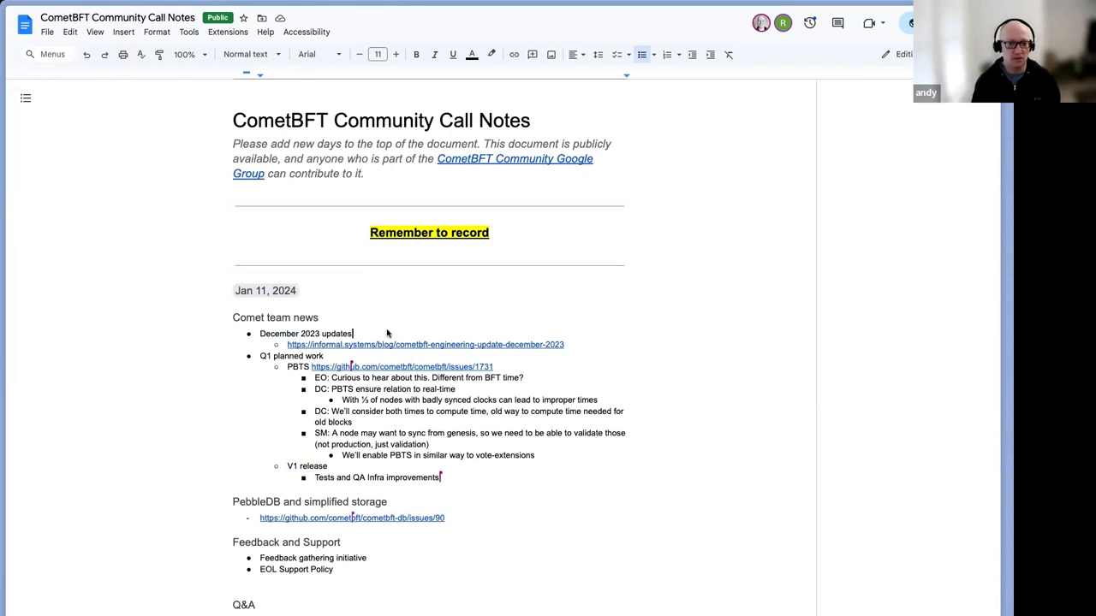
pyautogui.moveTo(431, 345)
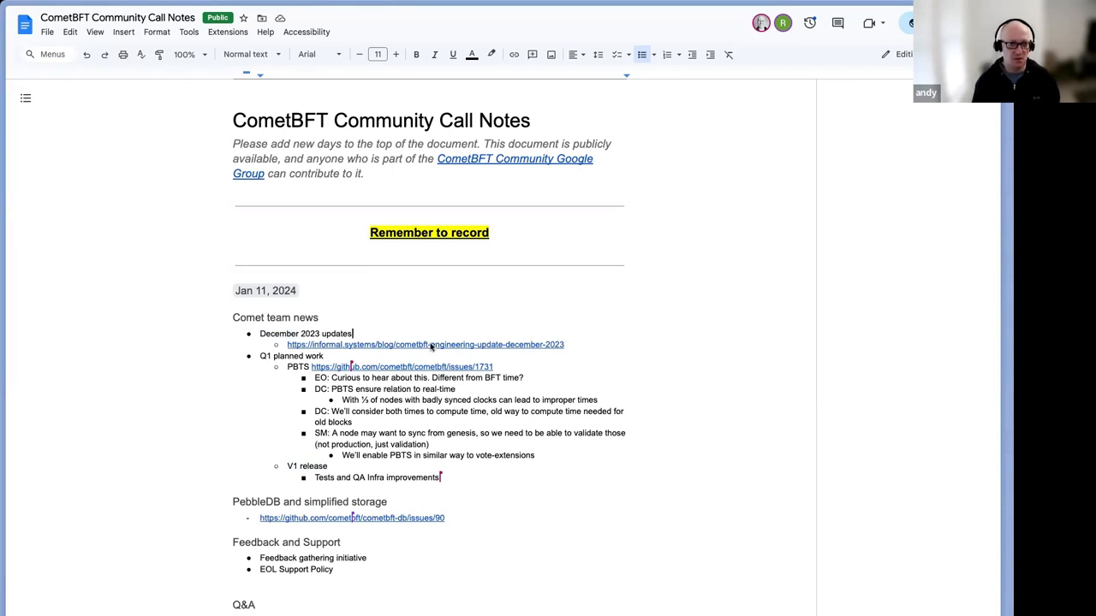
# Step: Browse the engineering update post down to Storage Optimization and Testing and Bug Fixes, reaching the PR list
pyautogui.click(425, 345)
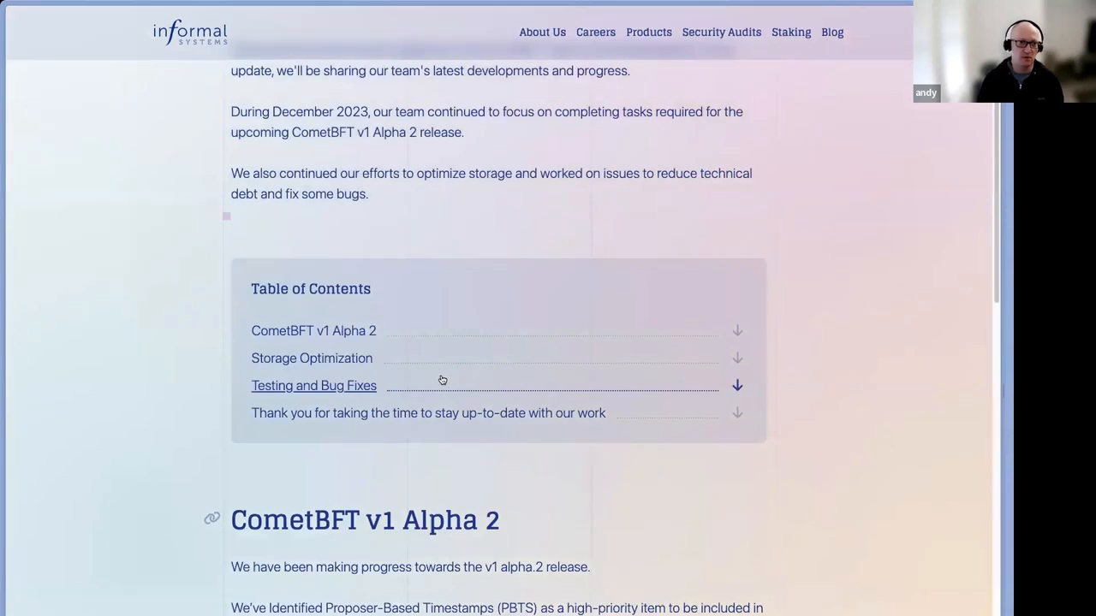
pyautogui.scroll(-3)
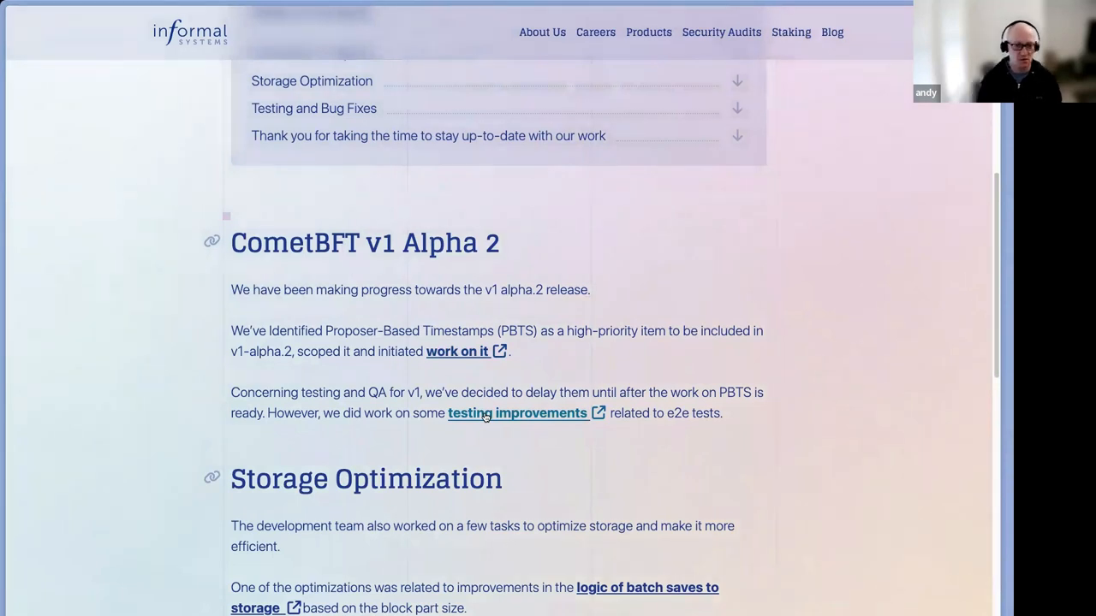
pyautogui.click(517, 413)
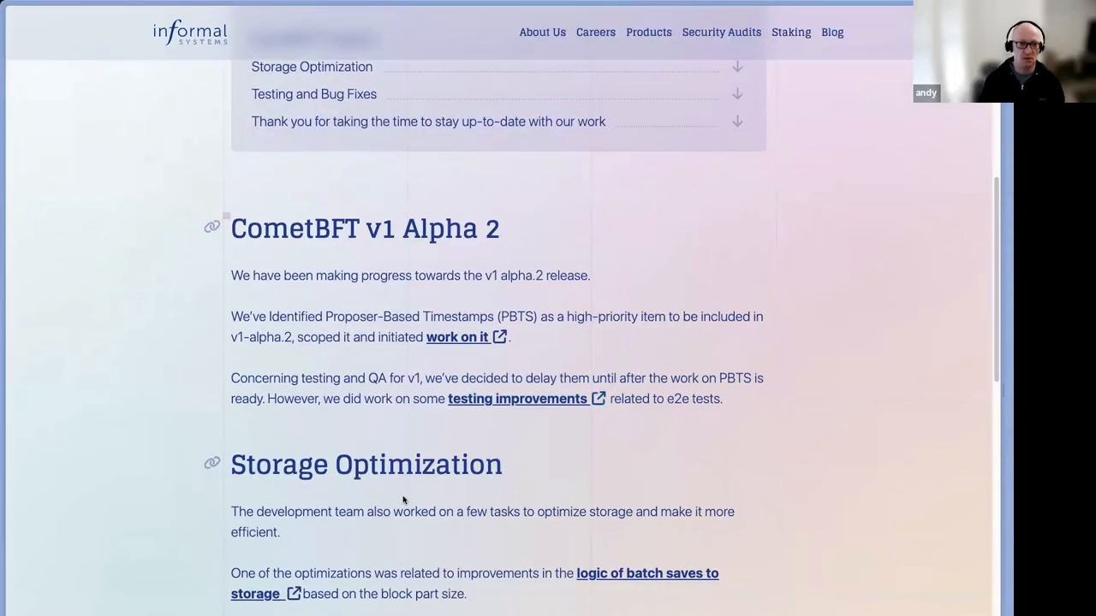
pyautogui.scroll(-3)
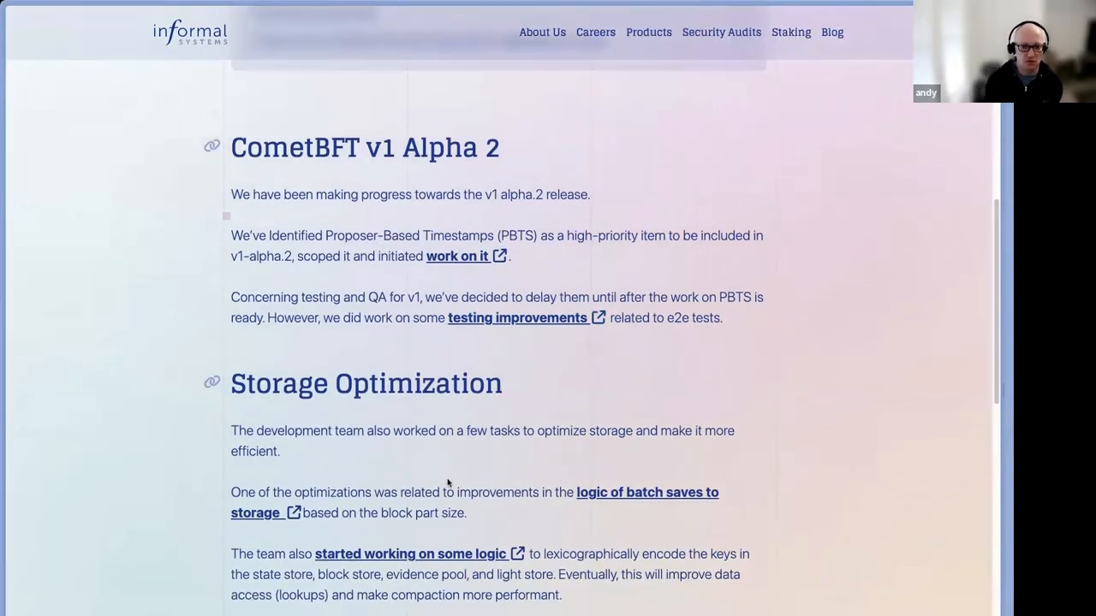
pyautogui.scroll(-3)
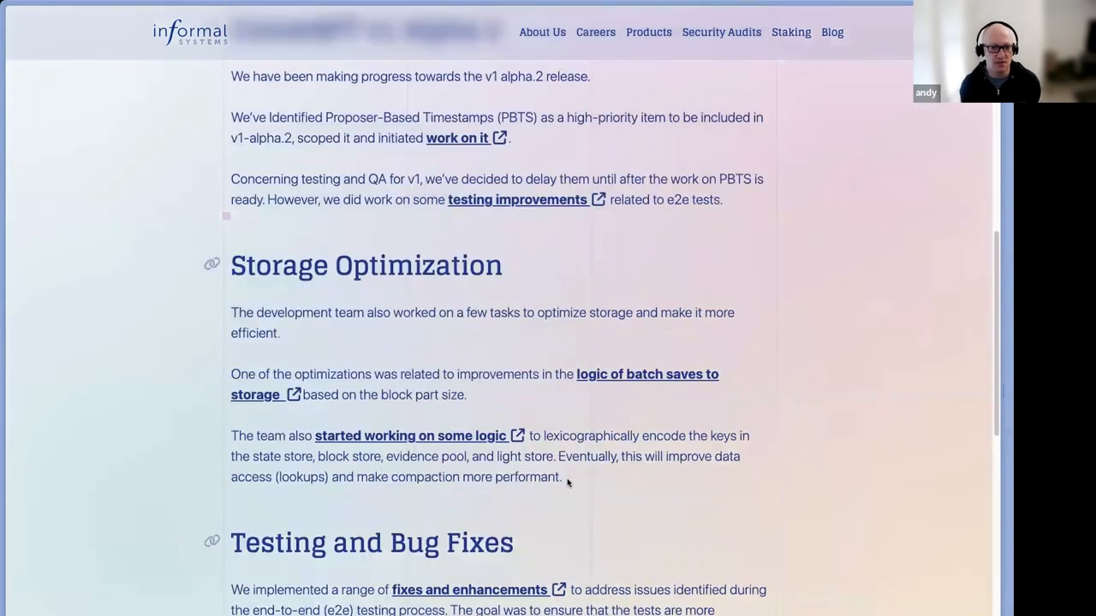
pyautogui.scroll(-3)
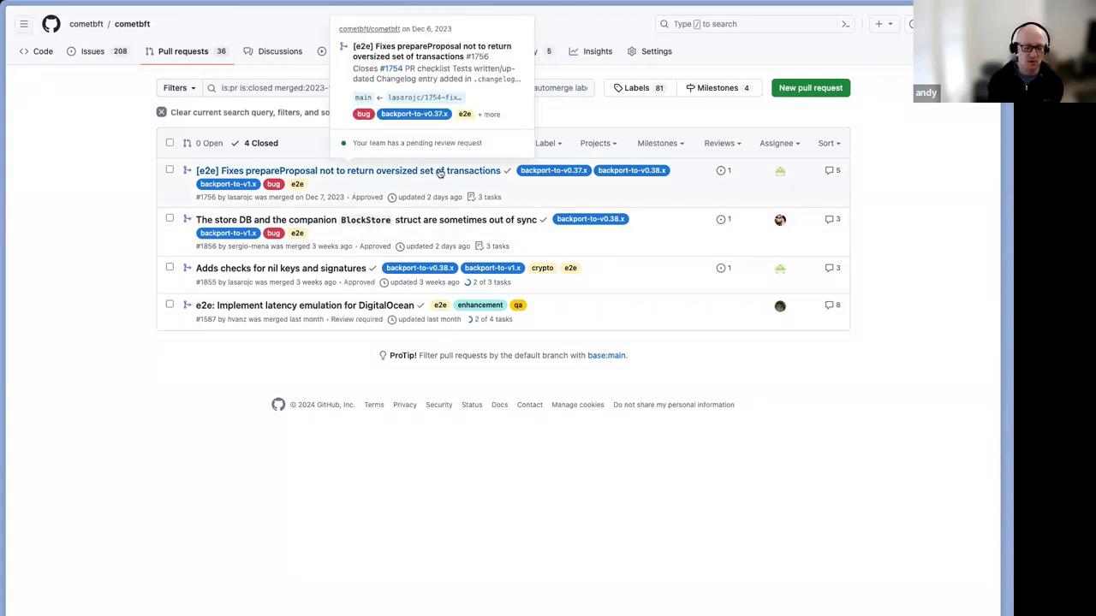
pyautogui.moveTo(435, 229)
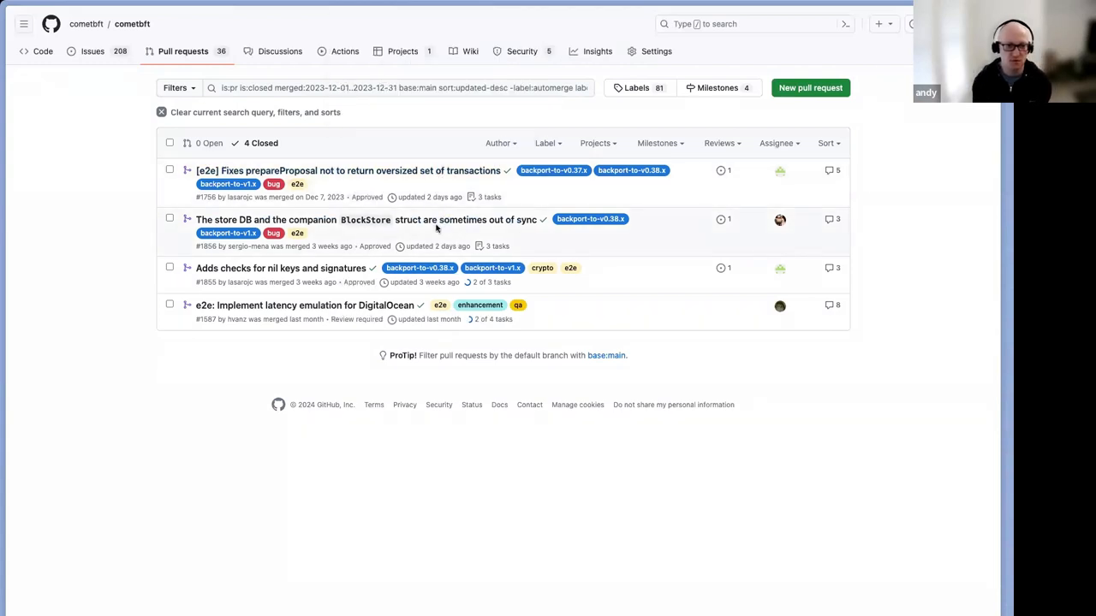
pyautogui.moveTo(513, 426)
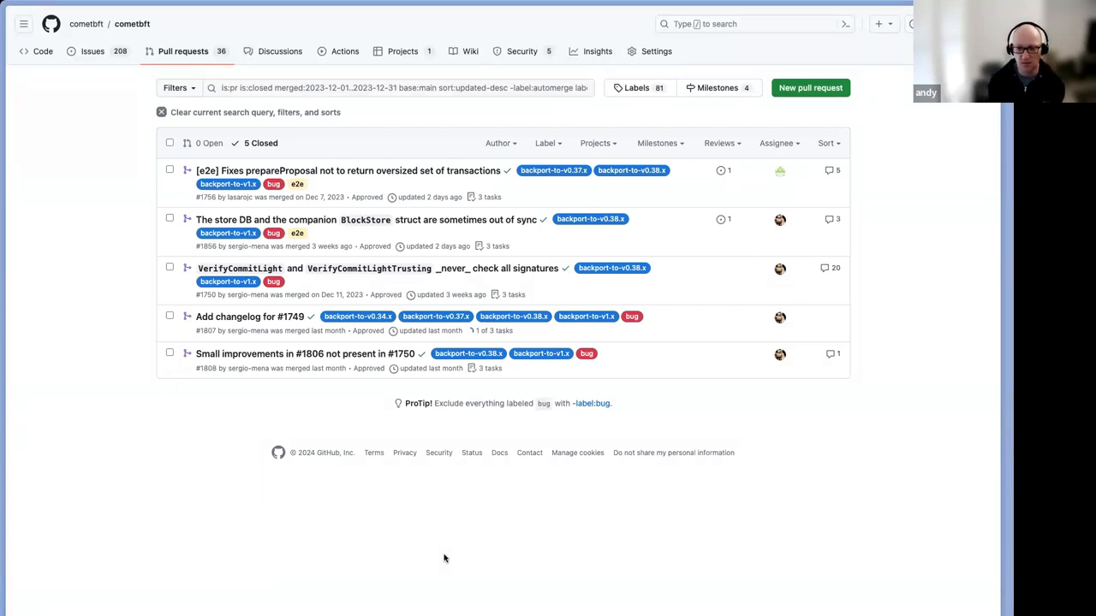
pyautogui.moveTo(250, 317)
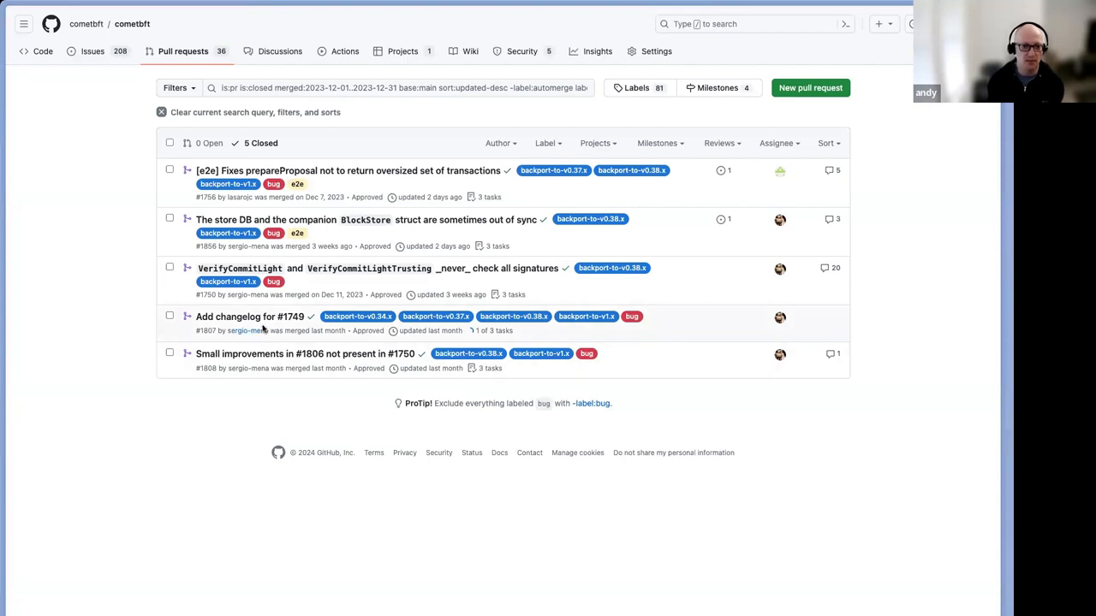
pyautogui.moveTo(318, 395)
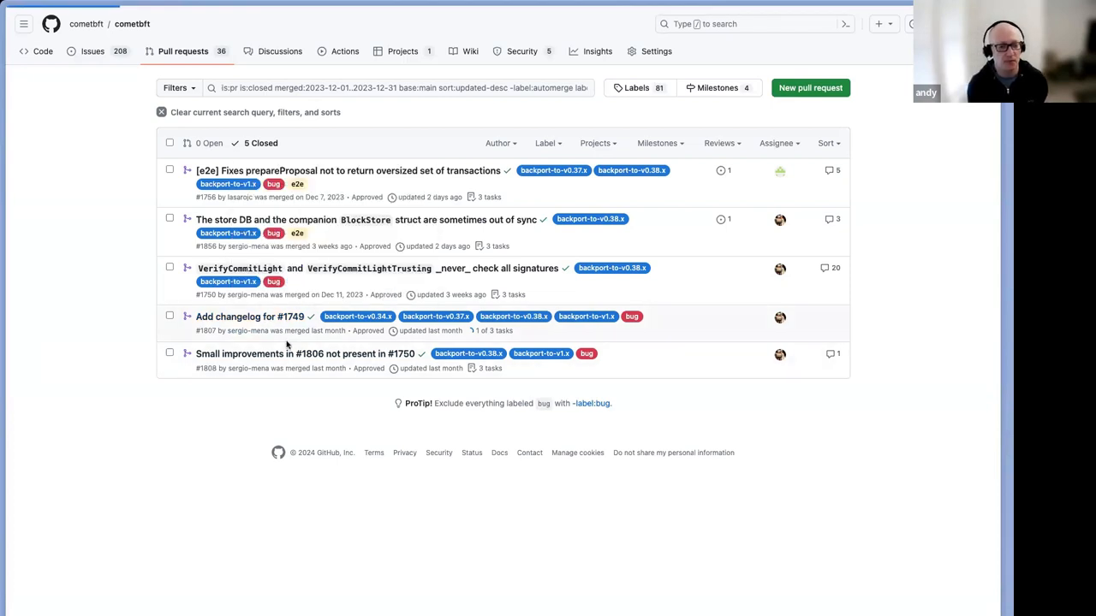
# Step: Remove the bug label from the Add changelog for #1749 pull request
pyautogui.click(250, 316)
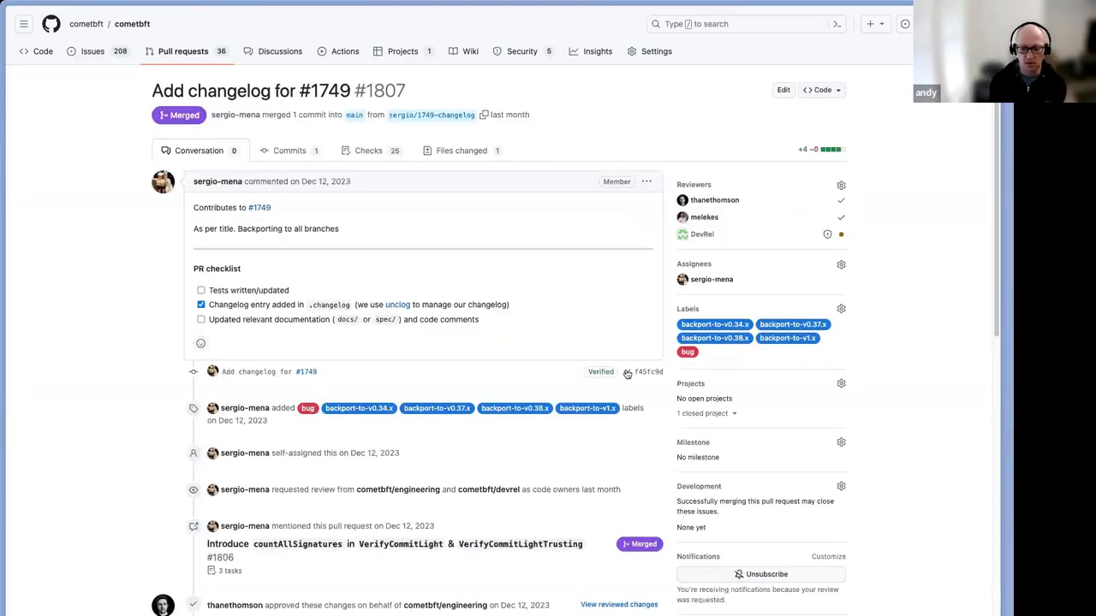
pyautogui.click(841, 308)
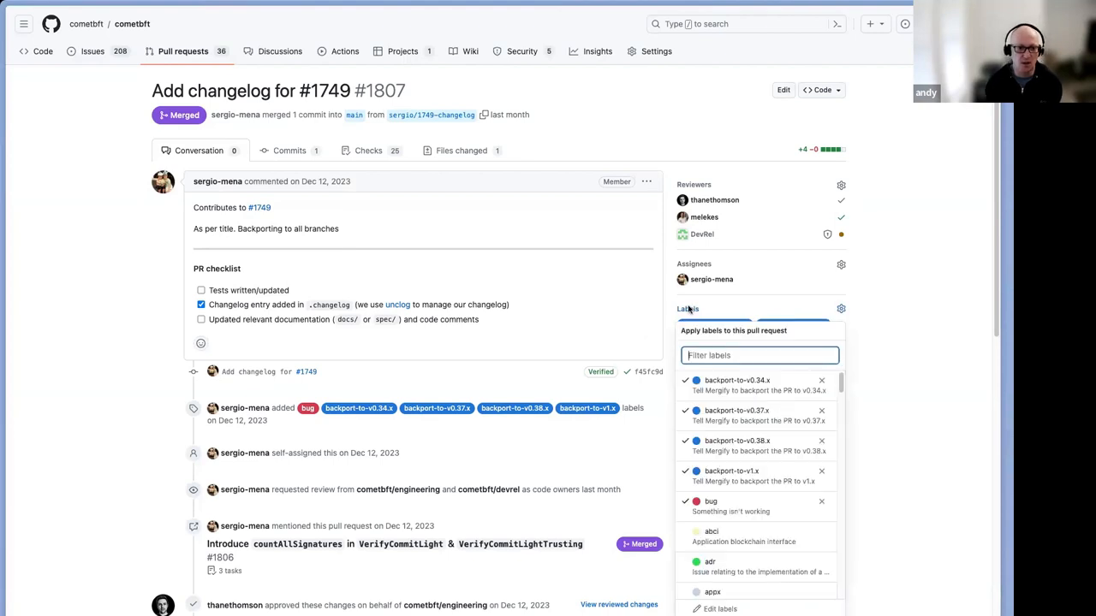
pyautogui.moveTo(740, 505)
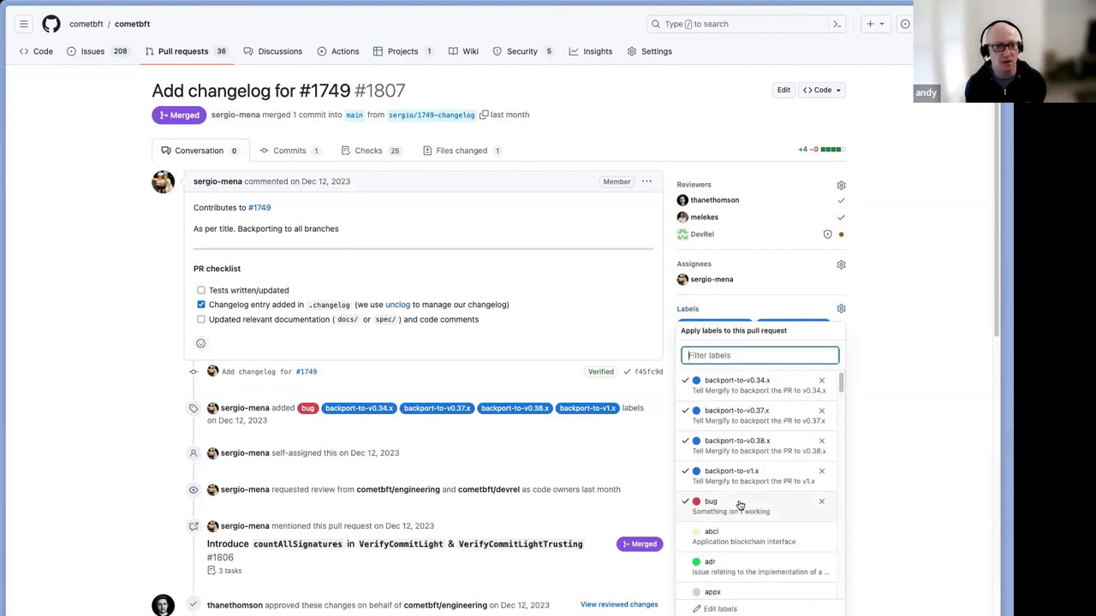
pyautogui.moveTo(767, 507)
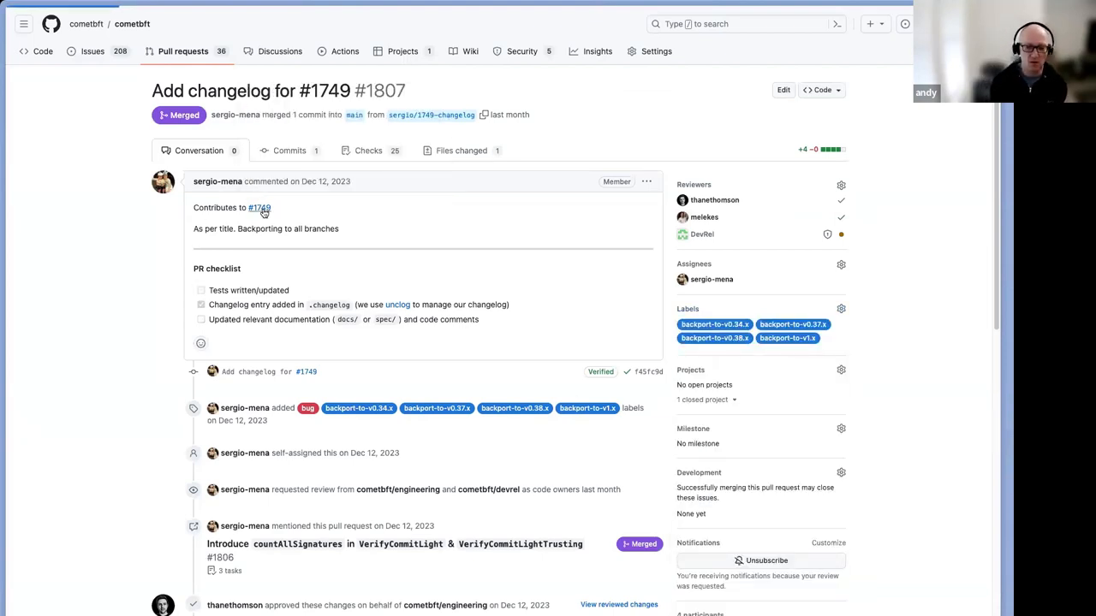
# Step: Put issue #1749 in the 2024-Q4 milestone and return to the merged PR list
pyautogui.click(258, 207)
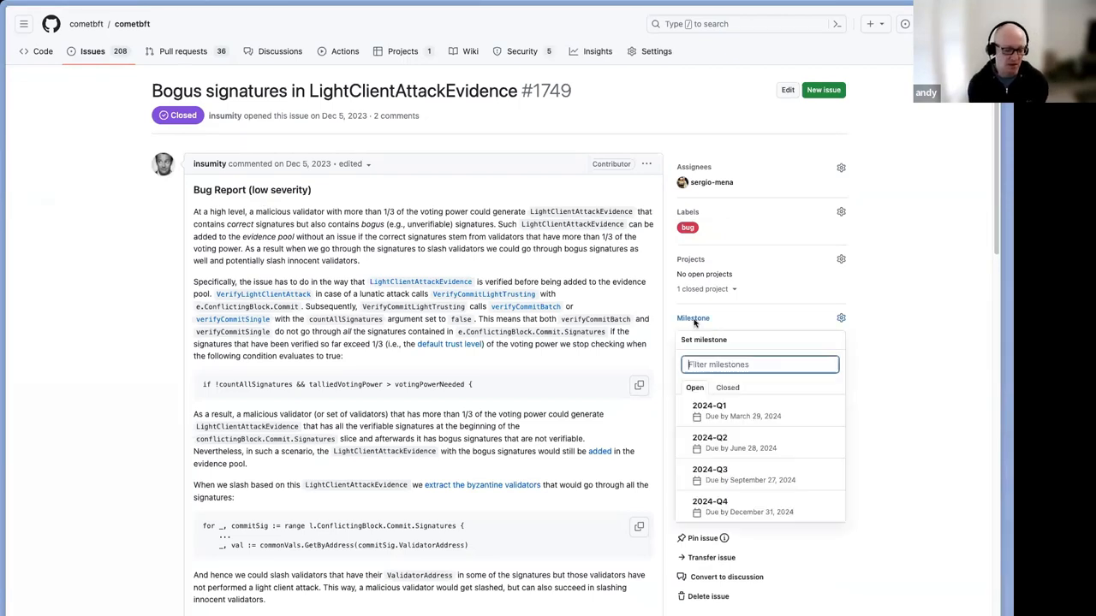
pyautogui.click(885, 323)
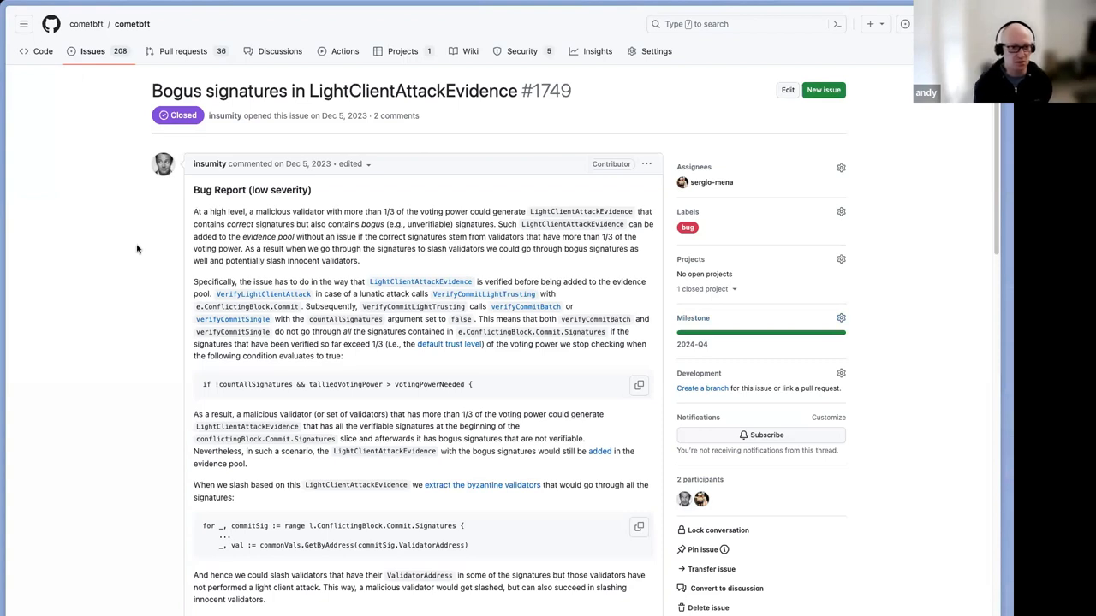
pyautogui.moveTo(183, 51)
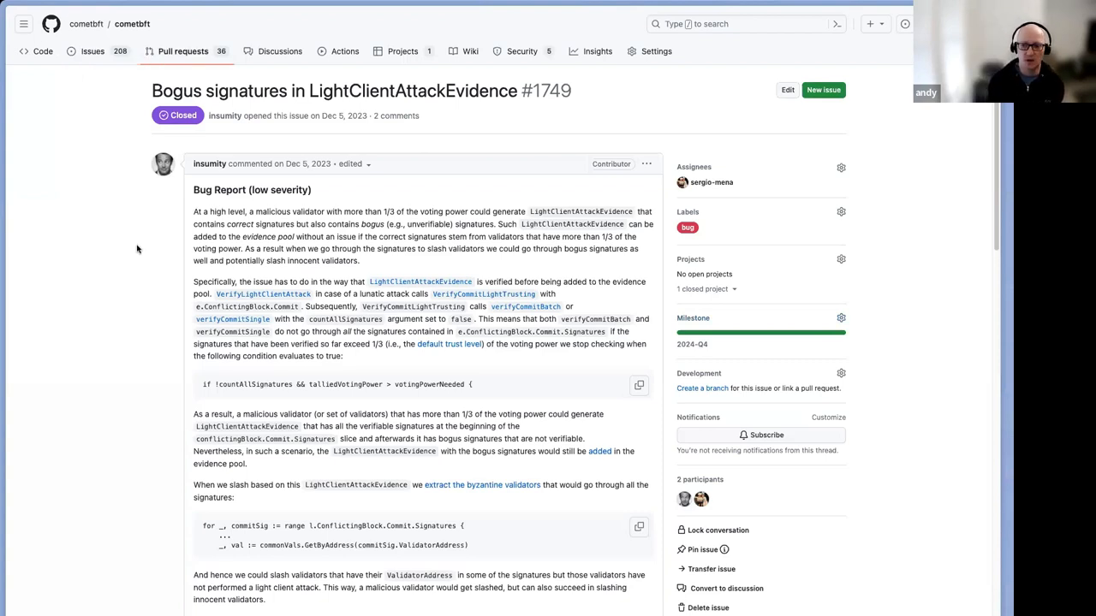
pyautogui.click(182, 52)
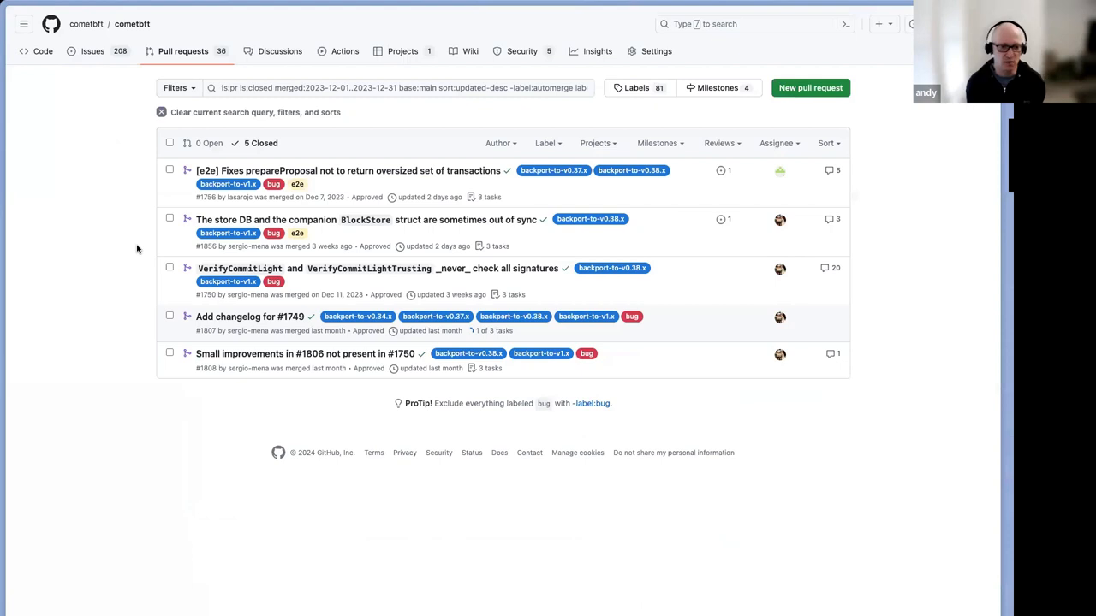
pyautogui.moveTo(124, 271)
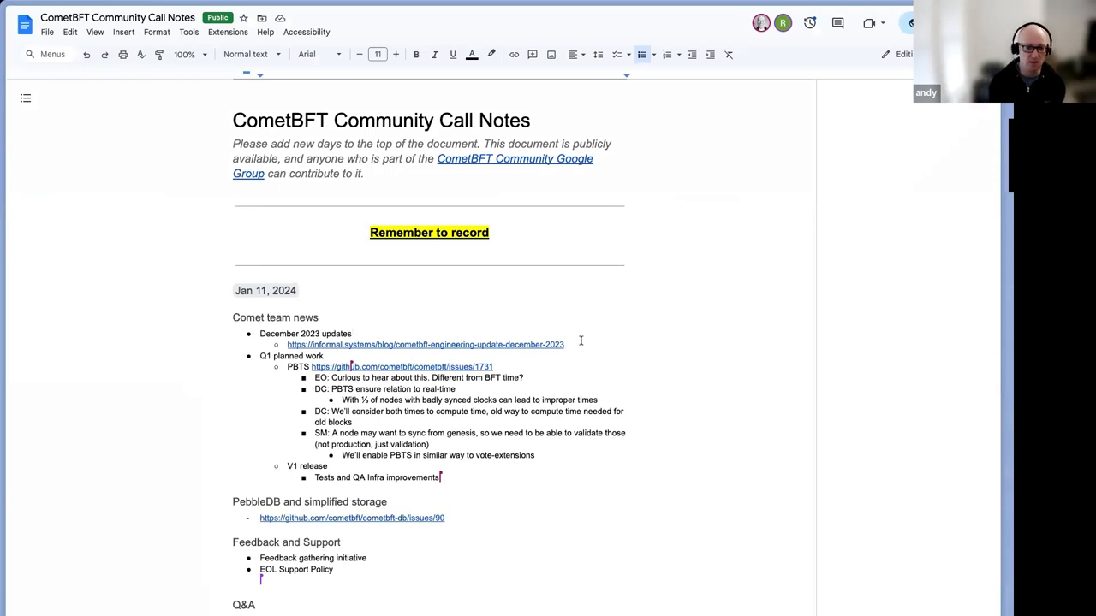
pyautogui.moveTo(770, 252)
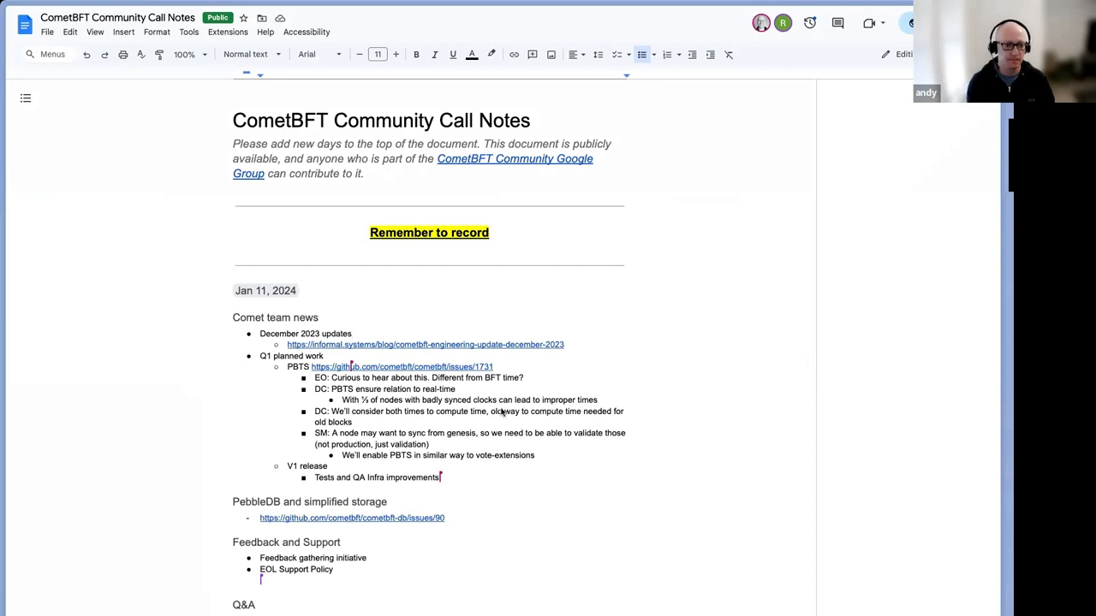
pyautogui.moveTo(798, 61)
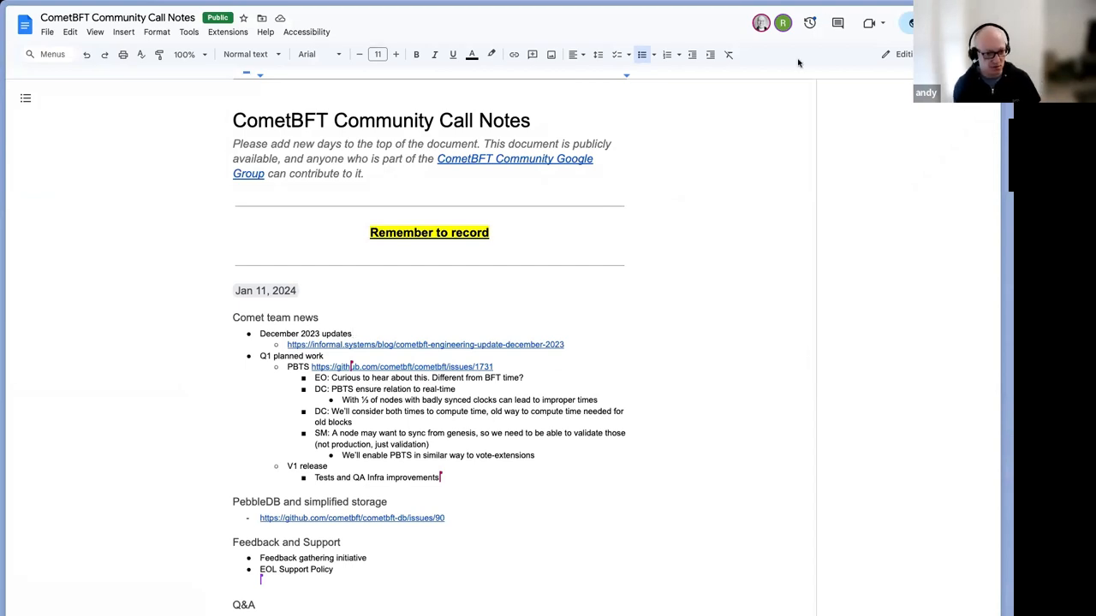
pyautogui.moveTo(510, 428)
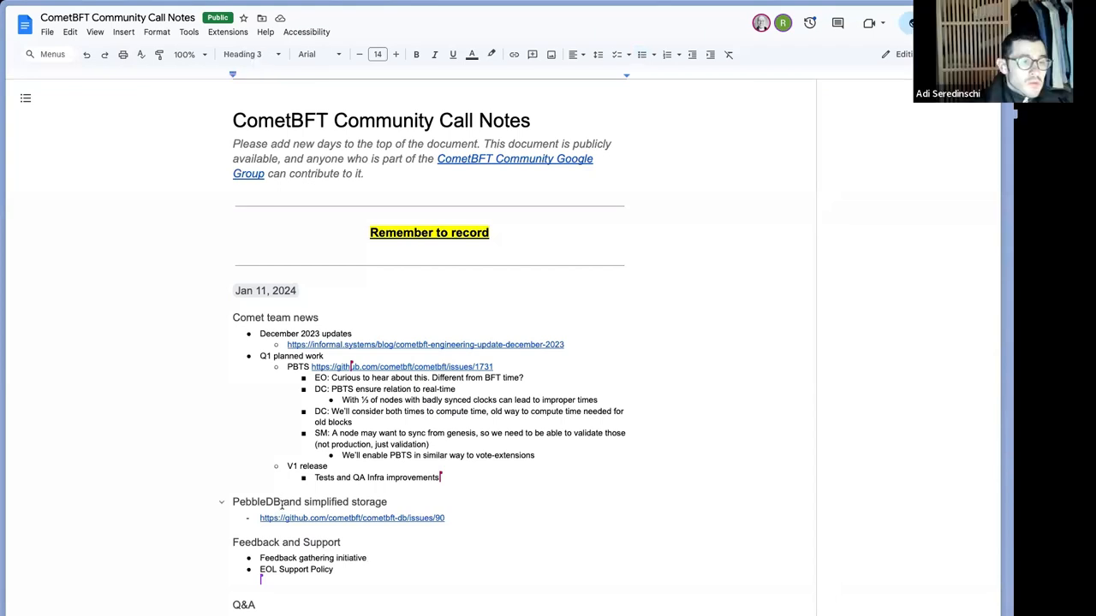
# Step: Add a Blocksync performance heading with a bullet linking cometbft pull request 1970 and follow the link
pyautogui.press('enter')
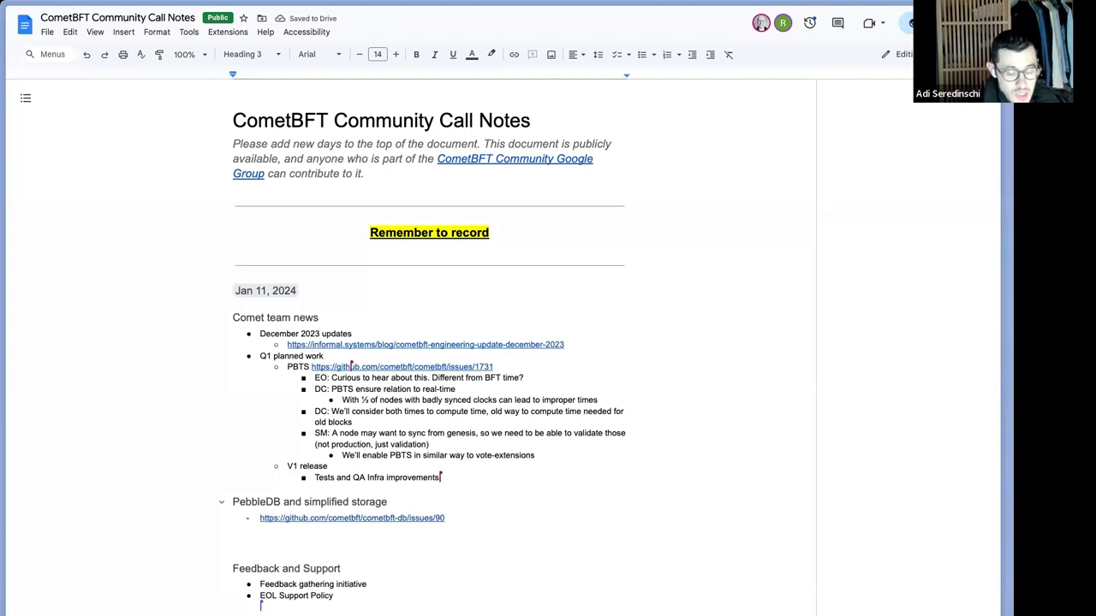
pyautogui.write('Blocksync pe')
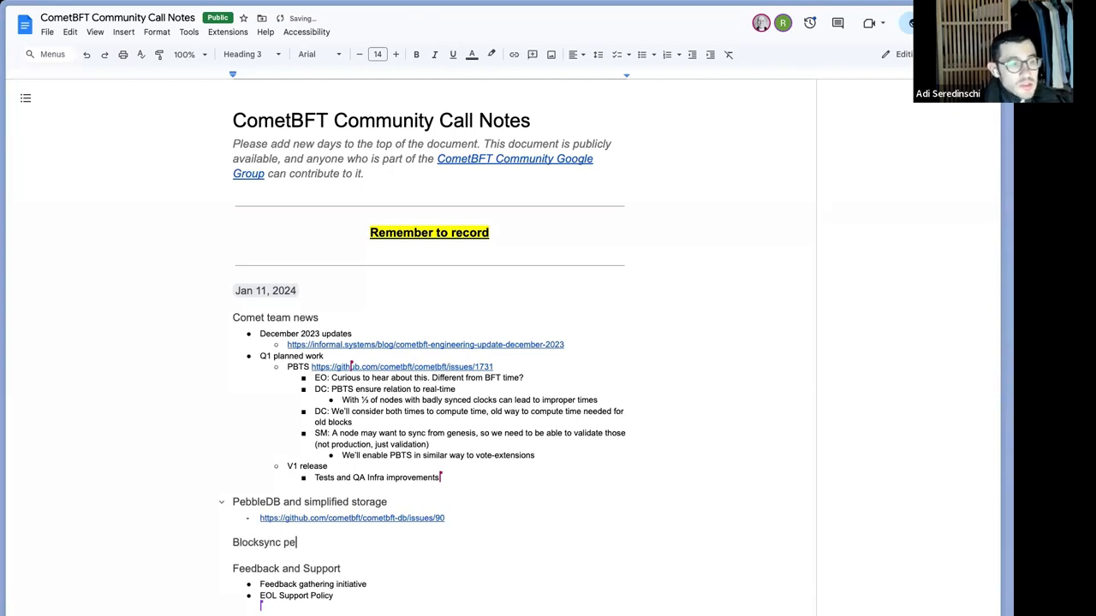
pyautogui.write('rformance')
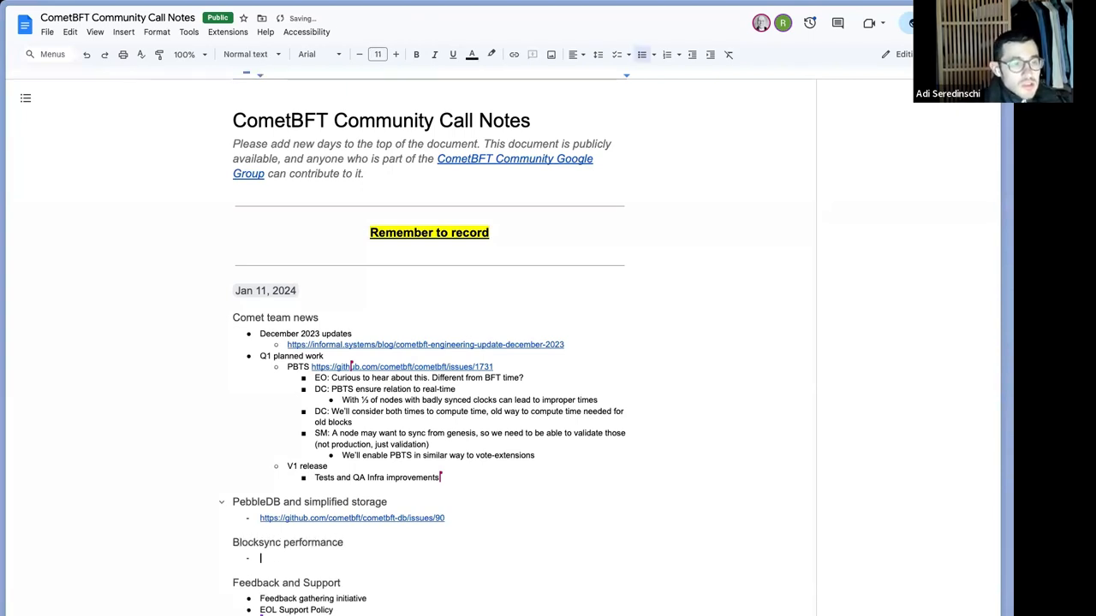
pyautogui.write('https://github.com/cometbft/cometbft/pull/1970')
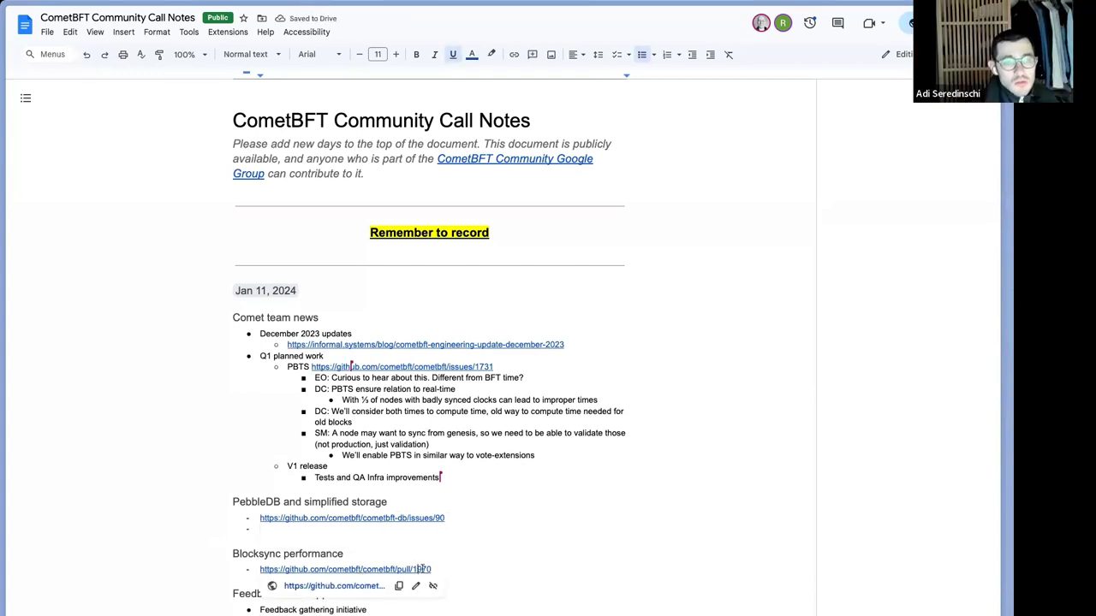
pyautogui.click(346, 568)
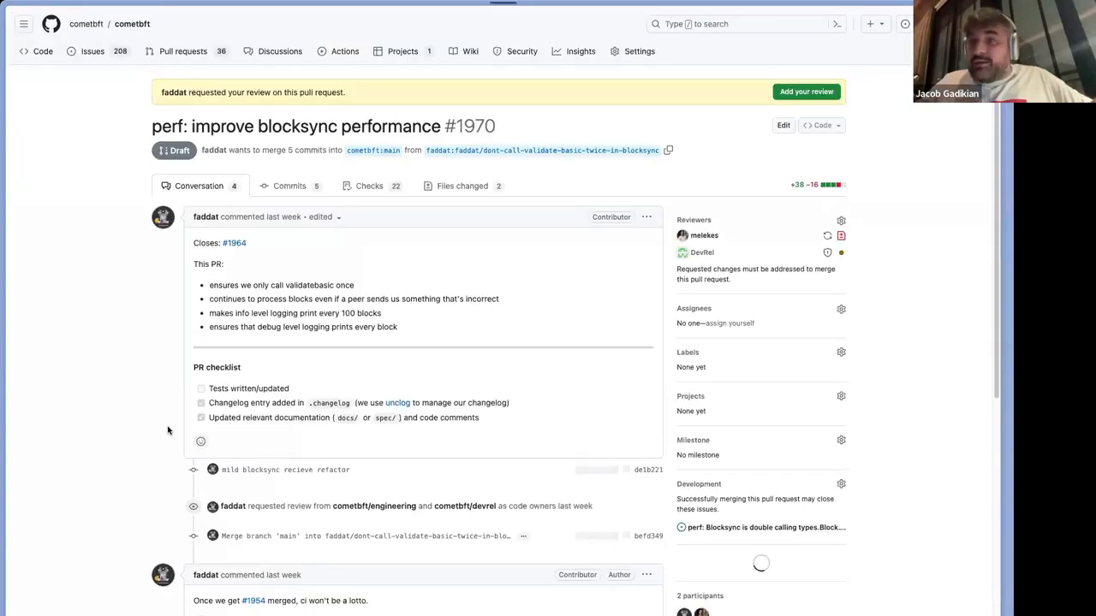
# Step: Scroll through the 'perf: improve blocksync performance' pull request conversation
pyautogui.scroll(-3)
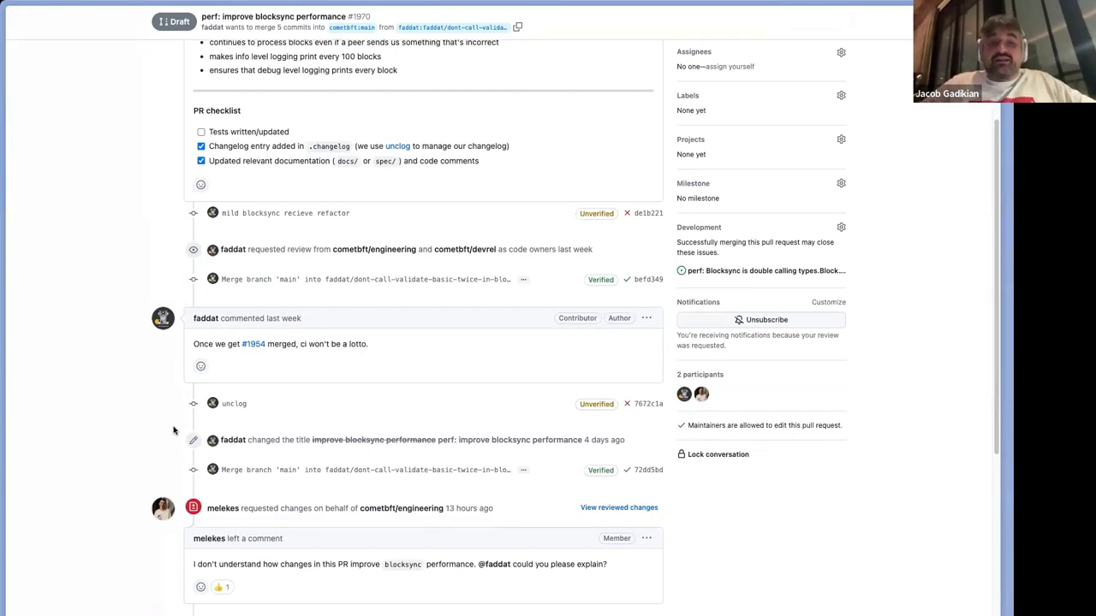
pyautogui.scroll(-3)
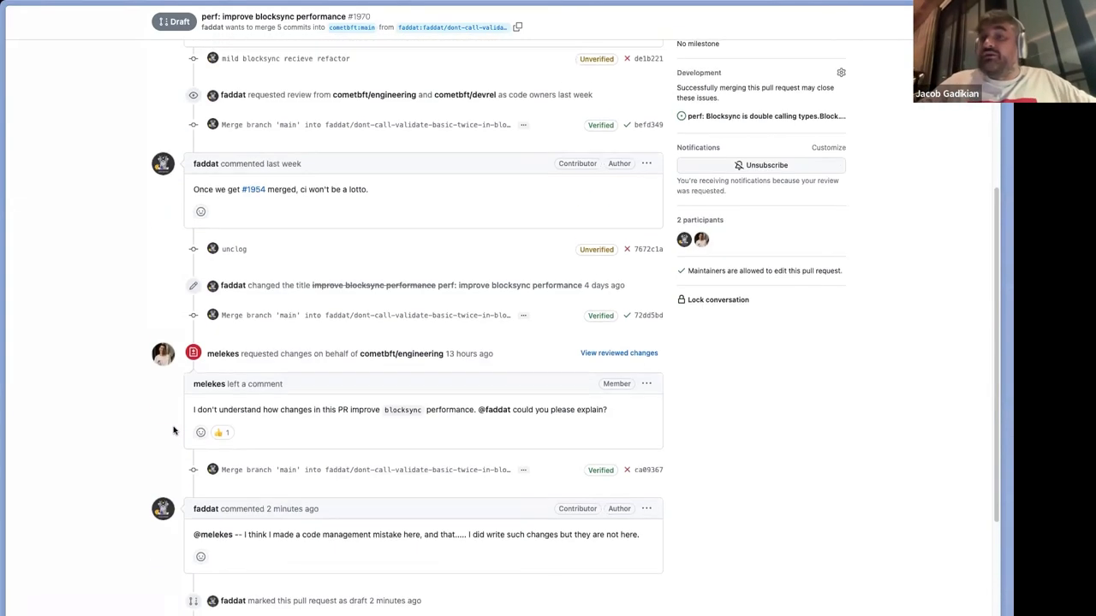
pyautogui.scroll(-3)
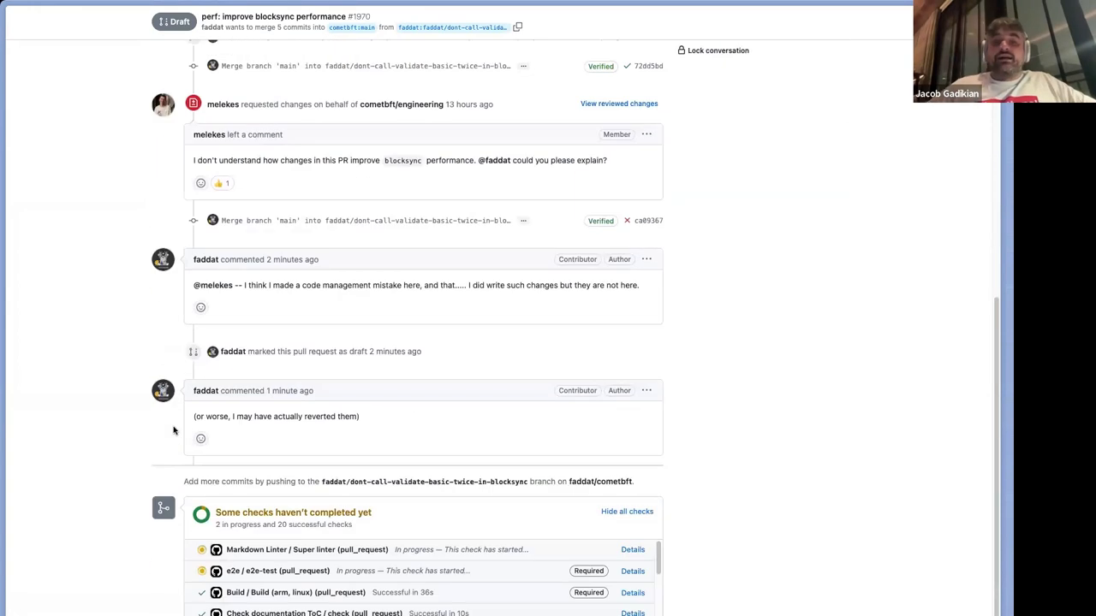
pyautogui.scroll(3)
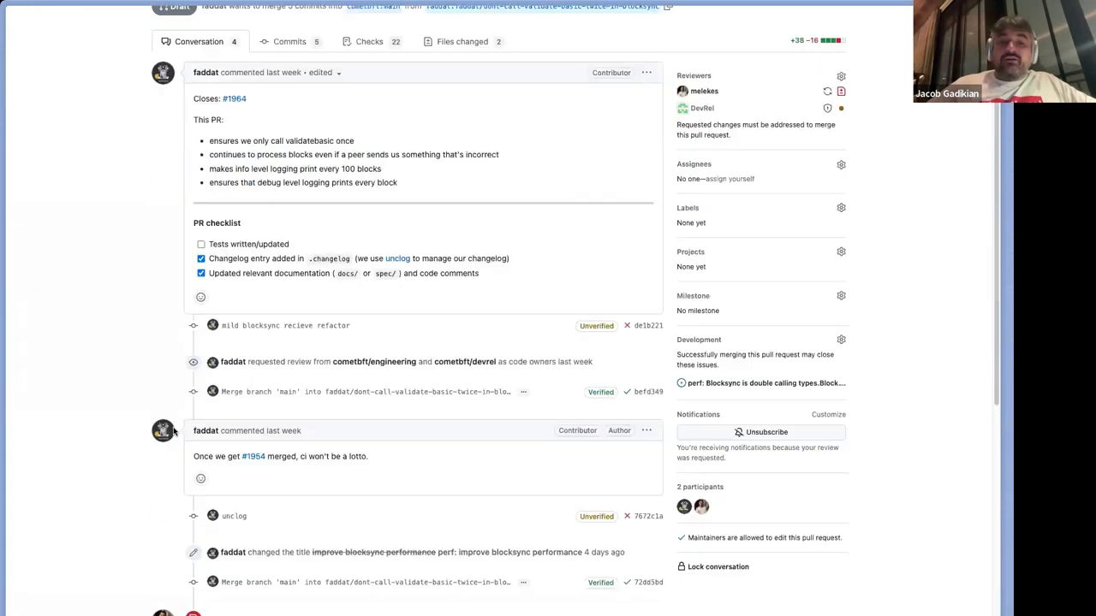
pyautogui.scroll(3)
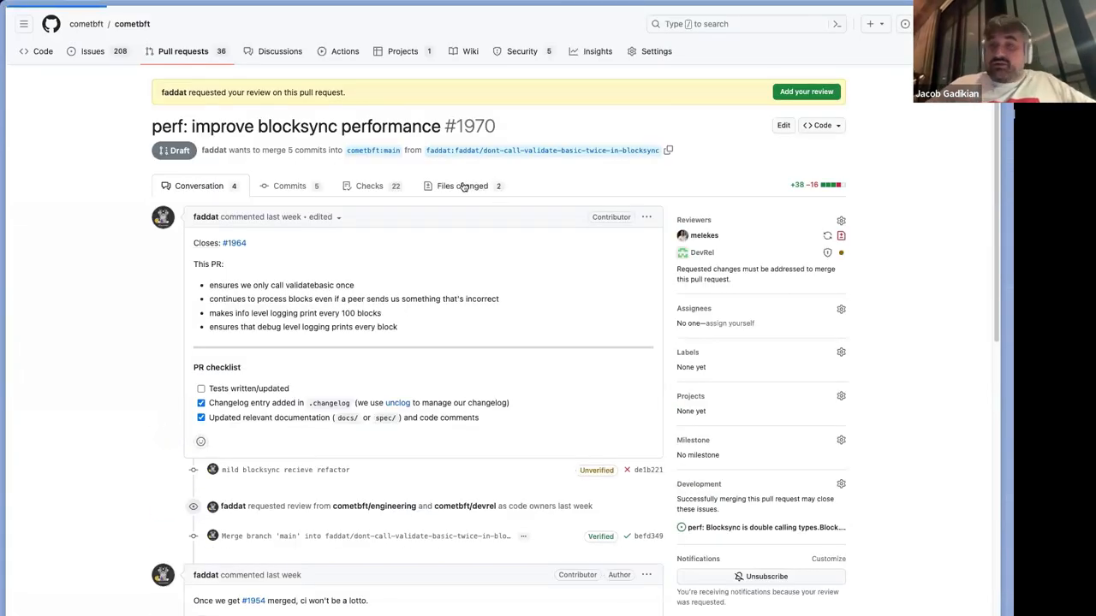
# Step: Switch to Files changed and scroll through the reactor.go diff
pyautogui.click(462, 185)
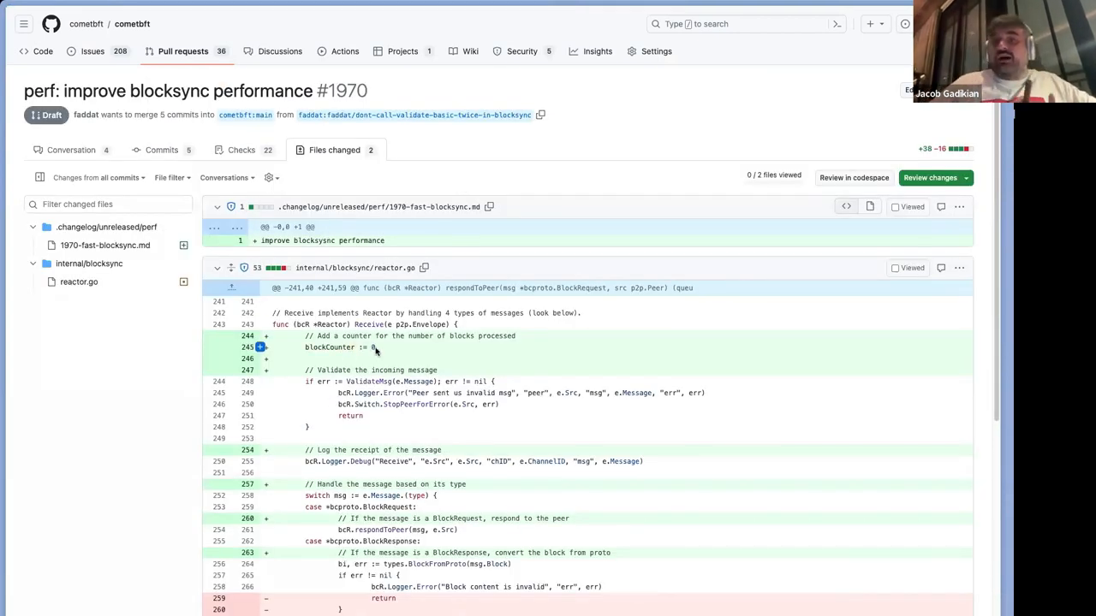
pyautogui.scroll(-3)
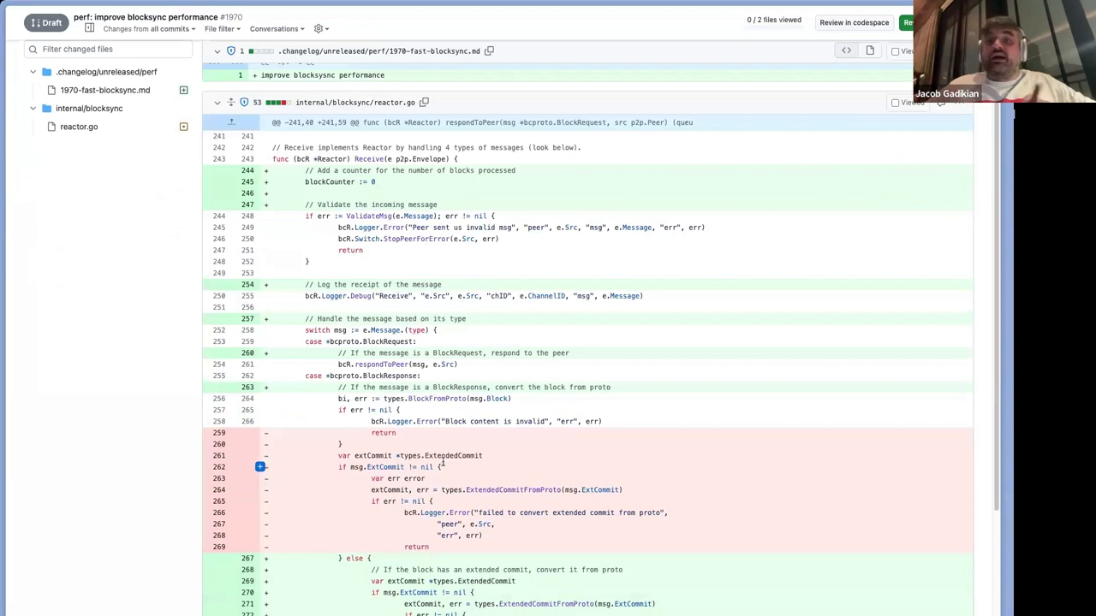
pyautogui.scroll(-3)
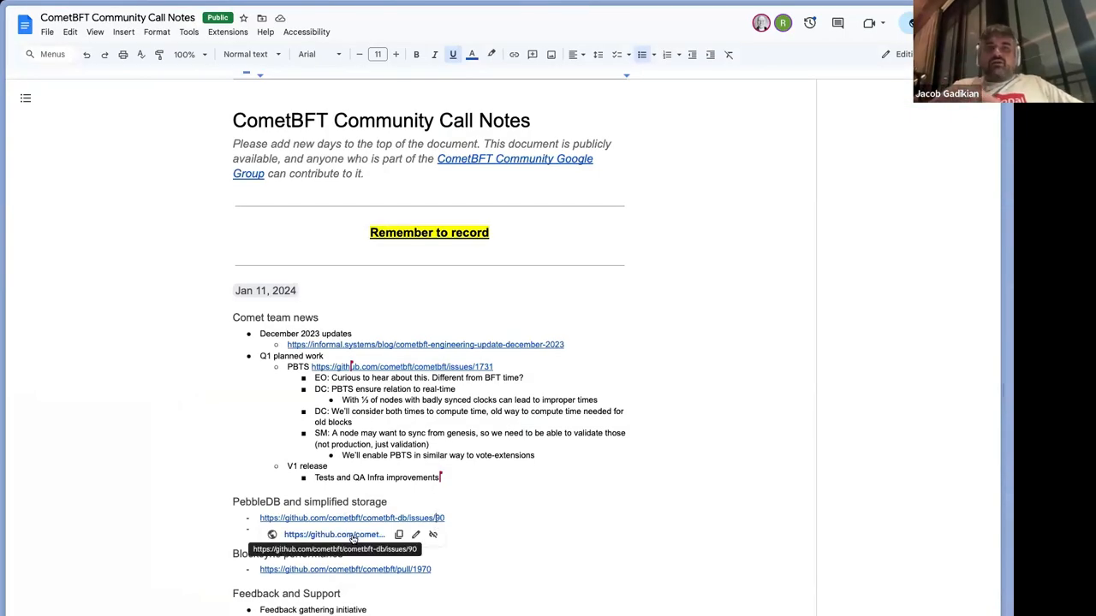
# Step: Follow the notes link to cometbft-db issue #90 'Add support for pebbleDB' and read its comments
pyautogui.click(353, 517)
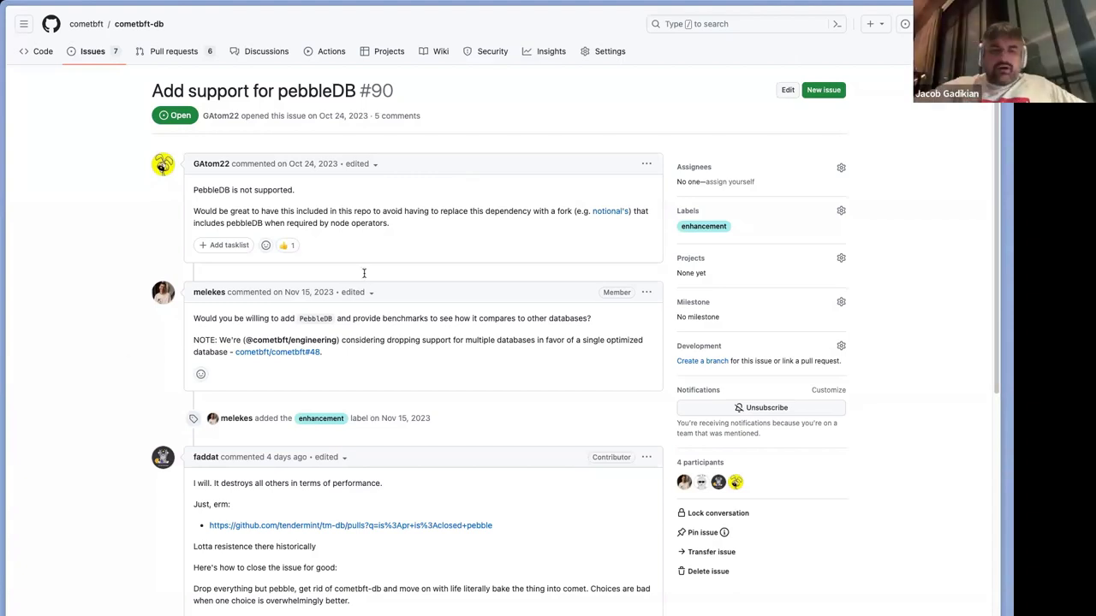
pyautogui.scroll(-3)
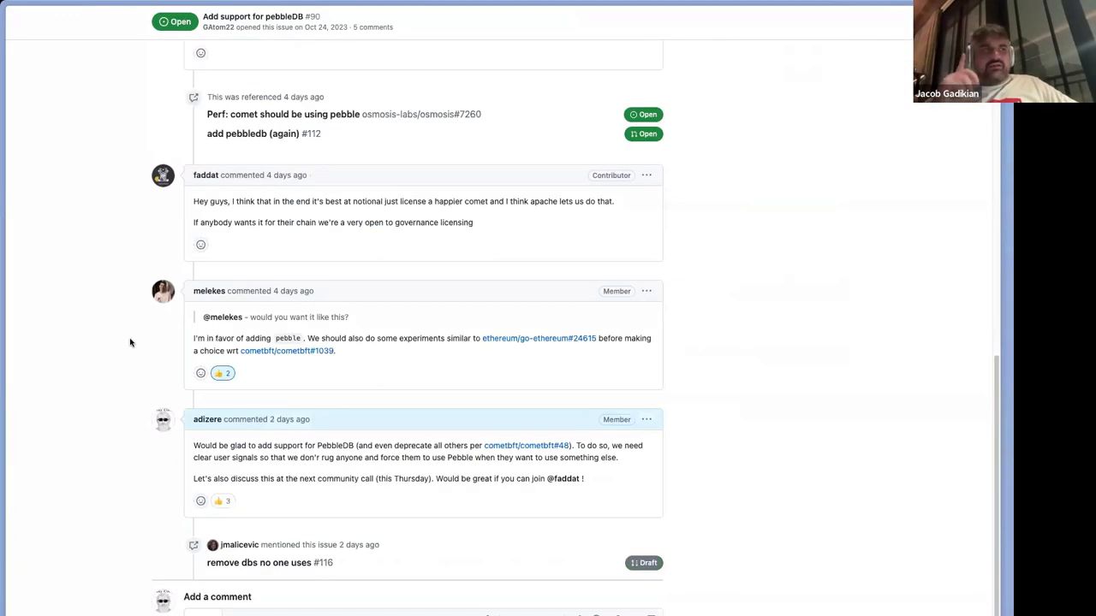
pyautogui.moveTo(288, 351)
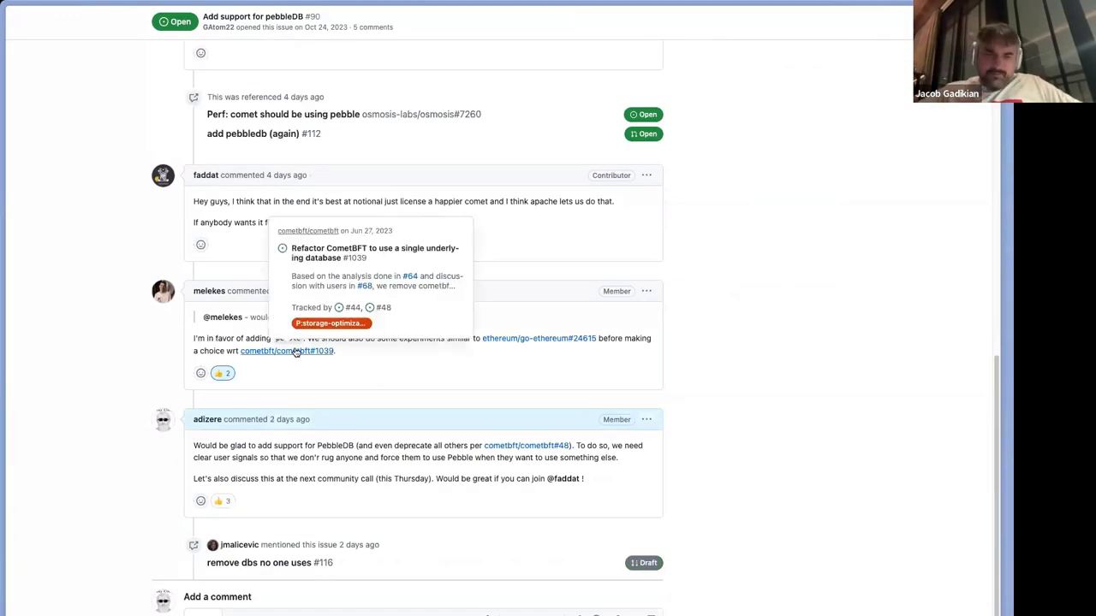
pyautogui.moveTo(540, 339)
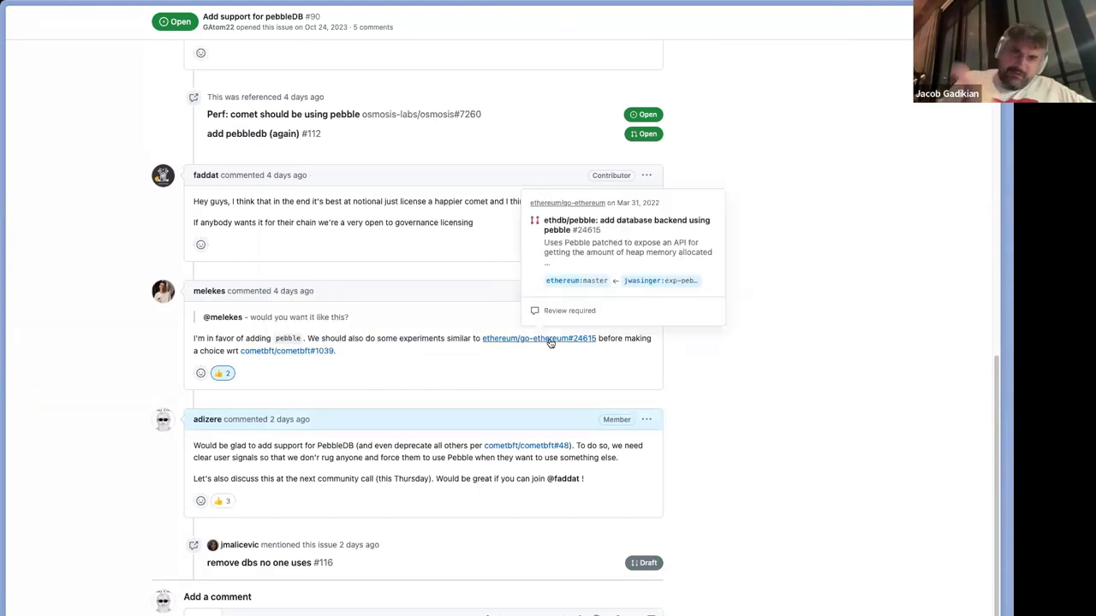
pyautogui.scroll(3)
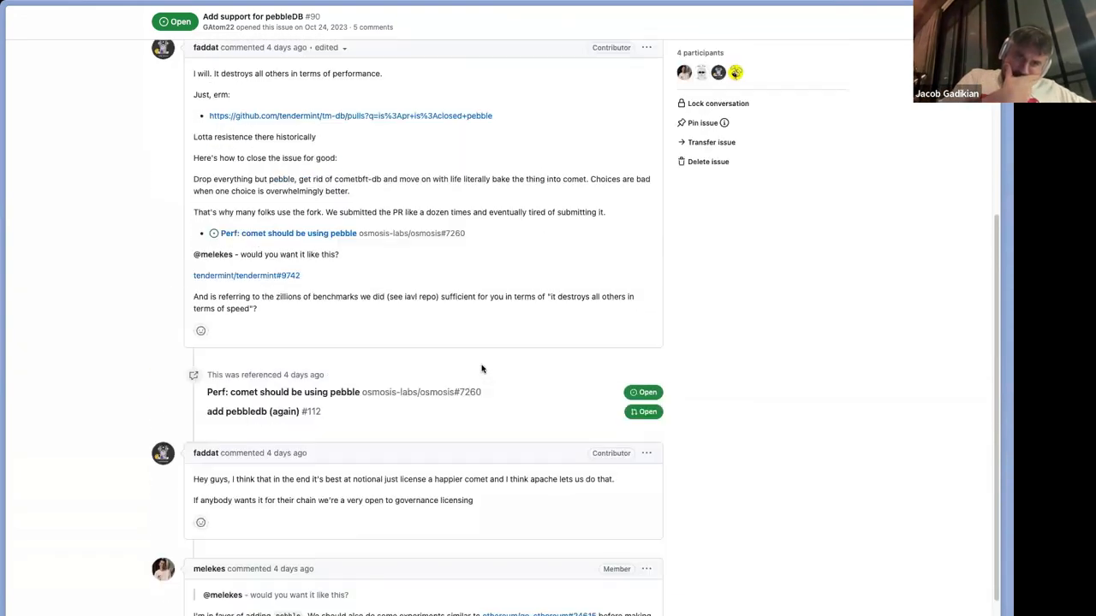
pyautogui.scroll(3)
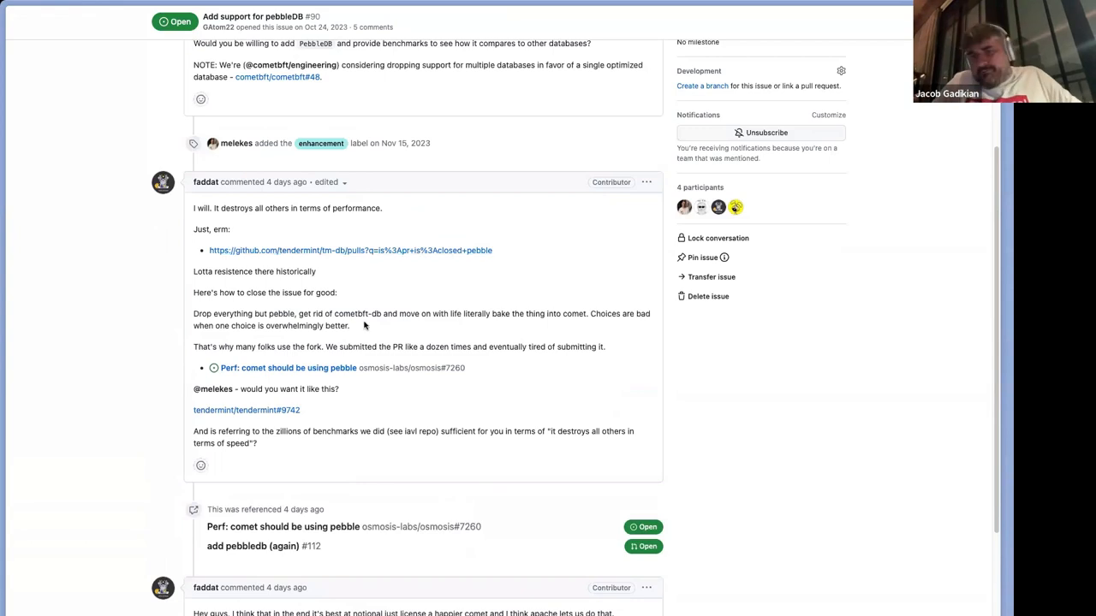
pyautogui.moveTo(288, 368)
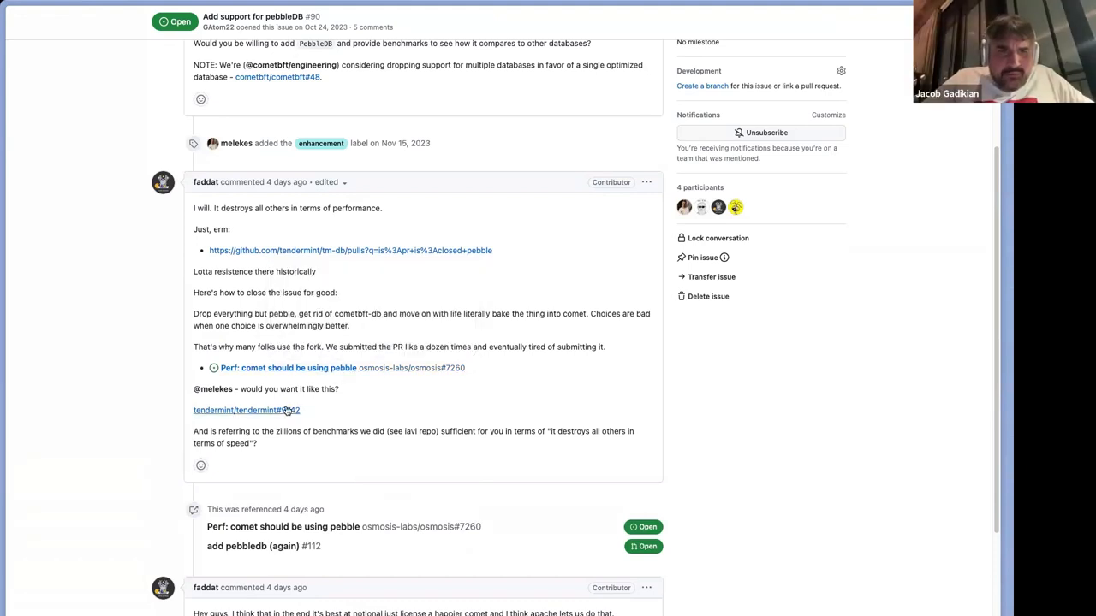
pyautogui.moveTo(247, 411)
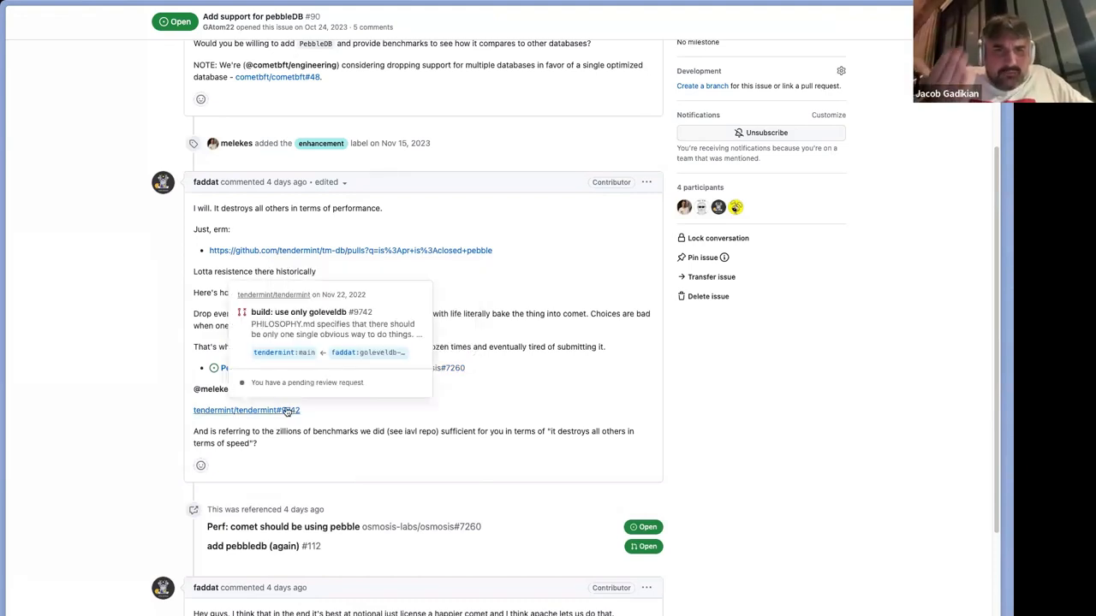
pyautogui.scroll(3)
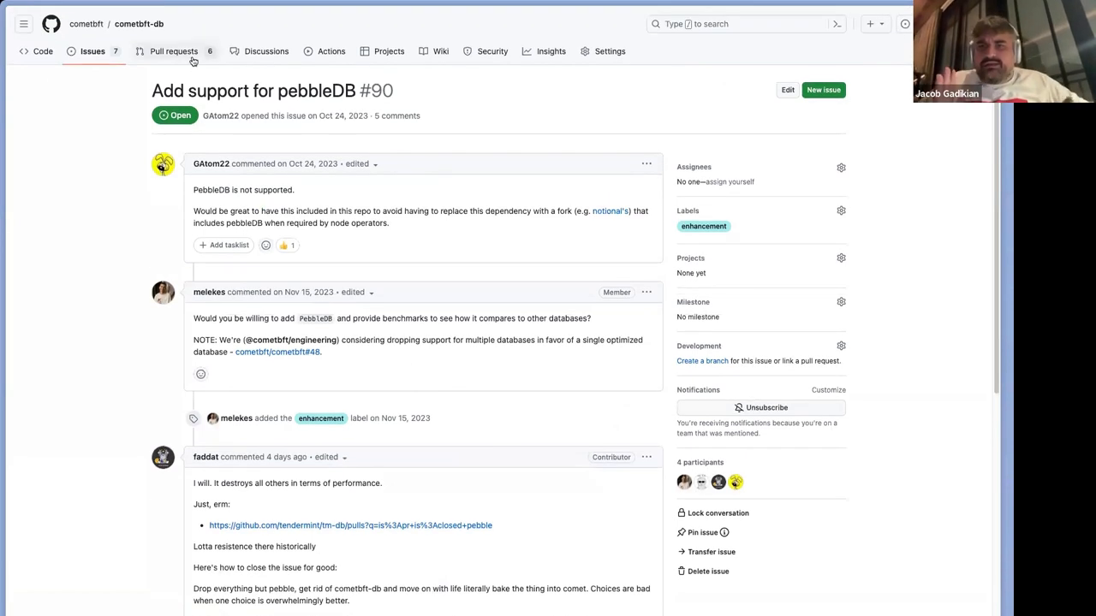
# Step: From the open pull requests, open PR #112 'add pebbledb (again)' and scroll to its benchmark comment
pyautogui.click(175, 51)
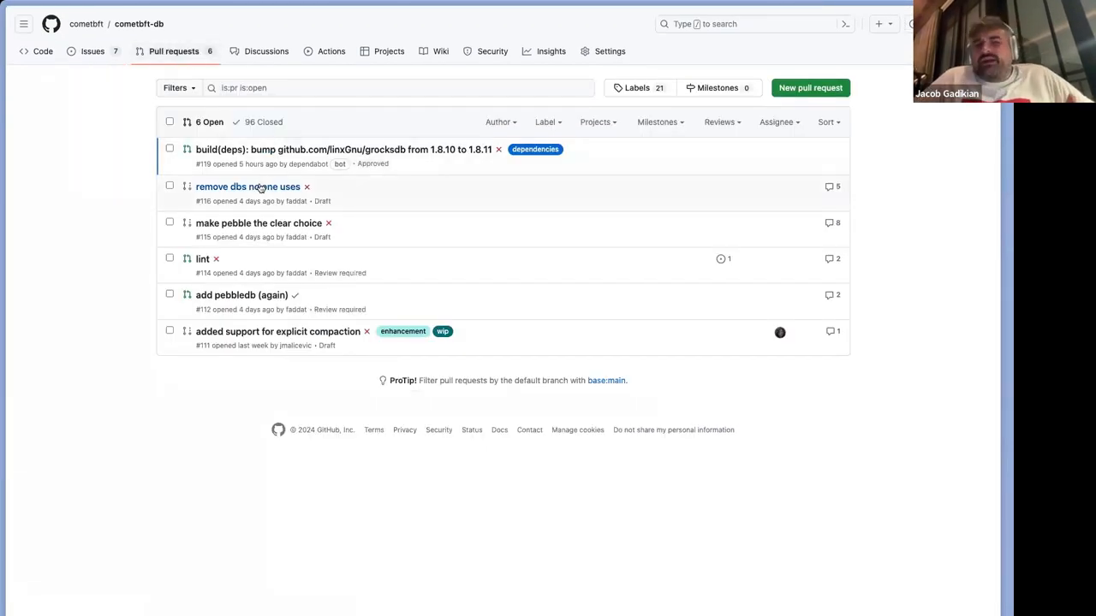
pyautogui.moveTo(259, 223)
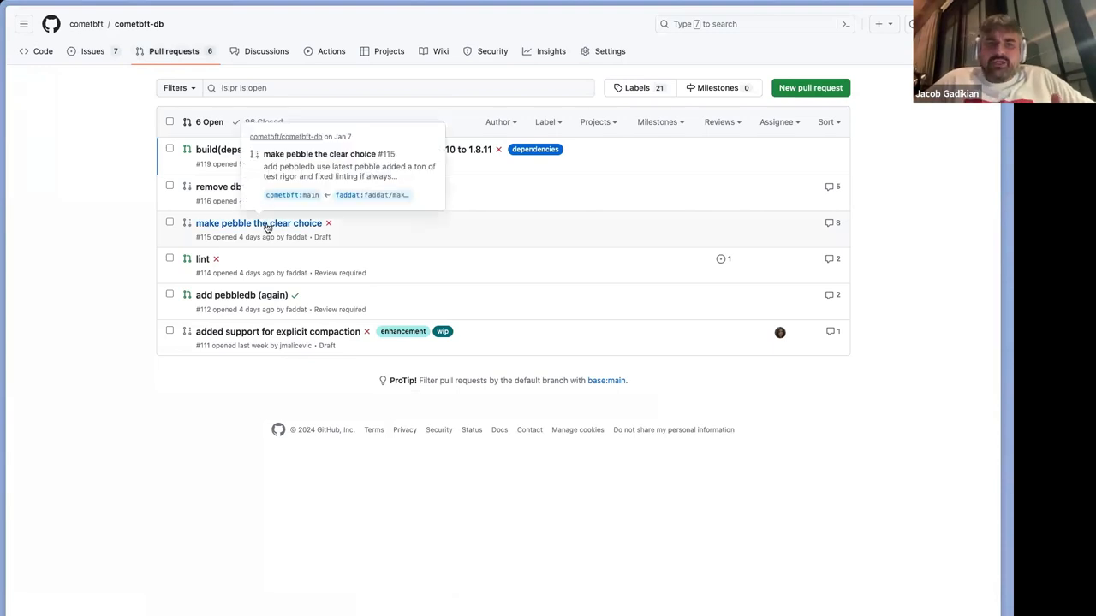
pyautogui.moveTo(278, 332)
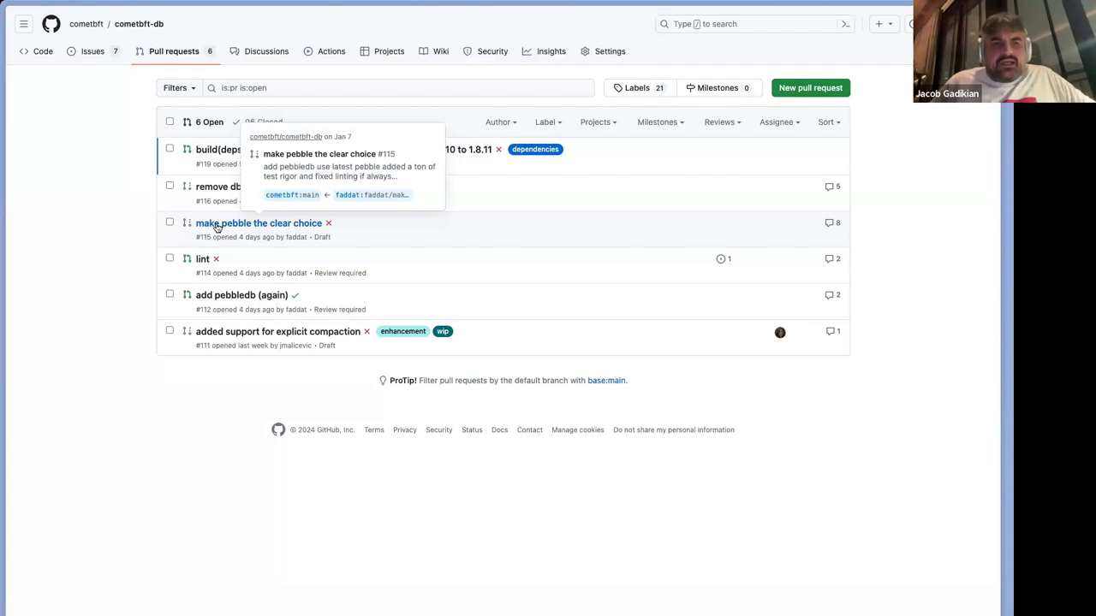
pyautogui.moveTo(241, 294)
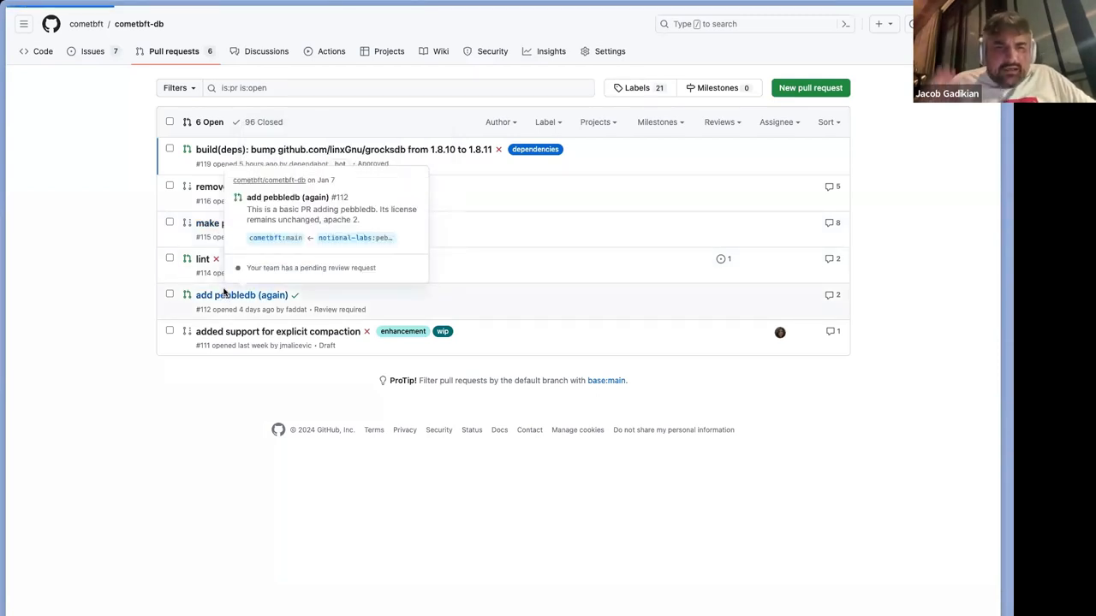
pyautogui.click(242, 294)
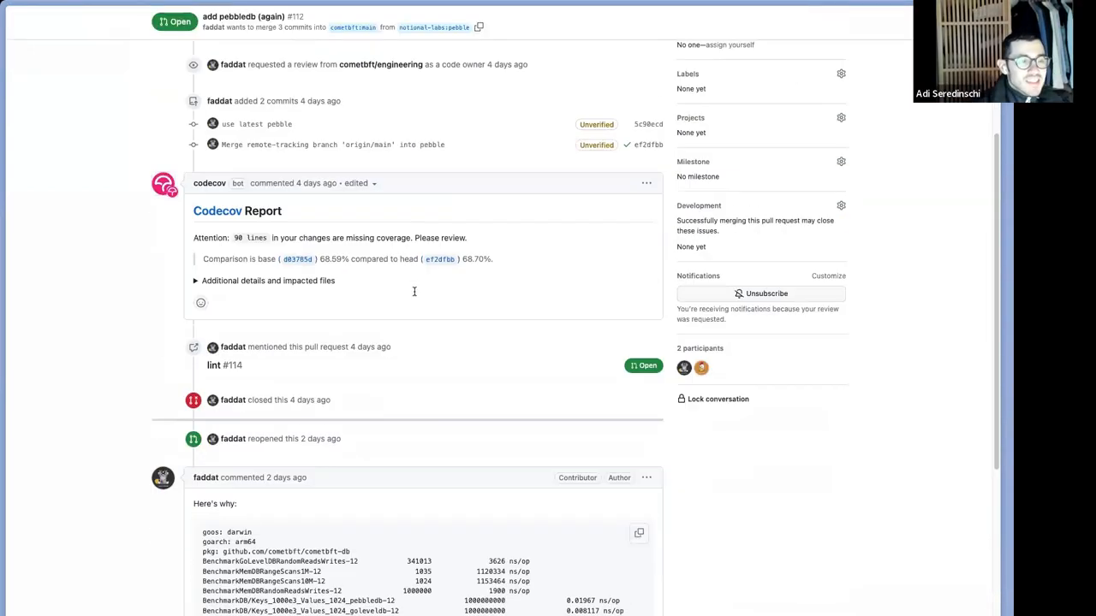
pyautogui.scroll(-3)
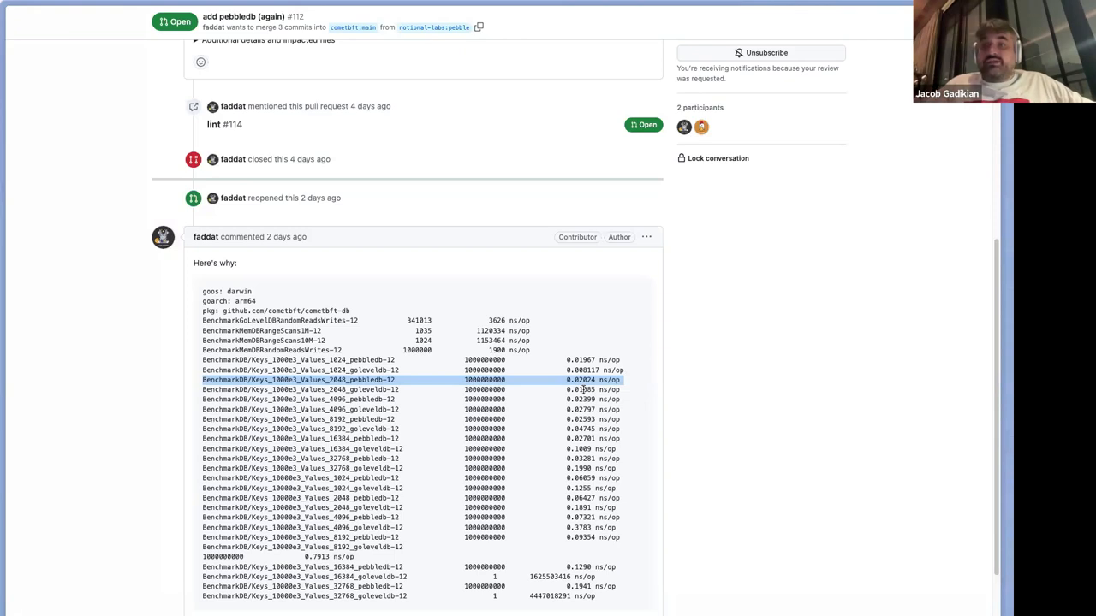
pyautogui.moveTo(591, 360)
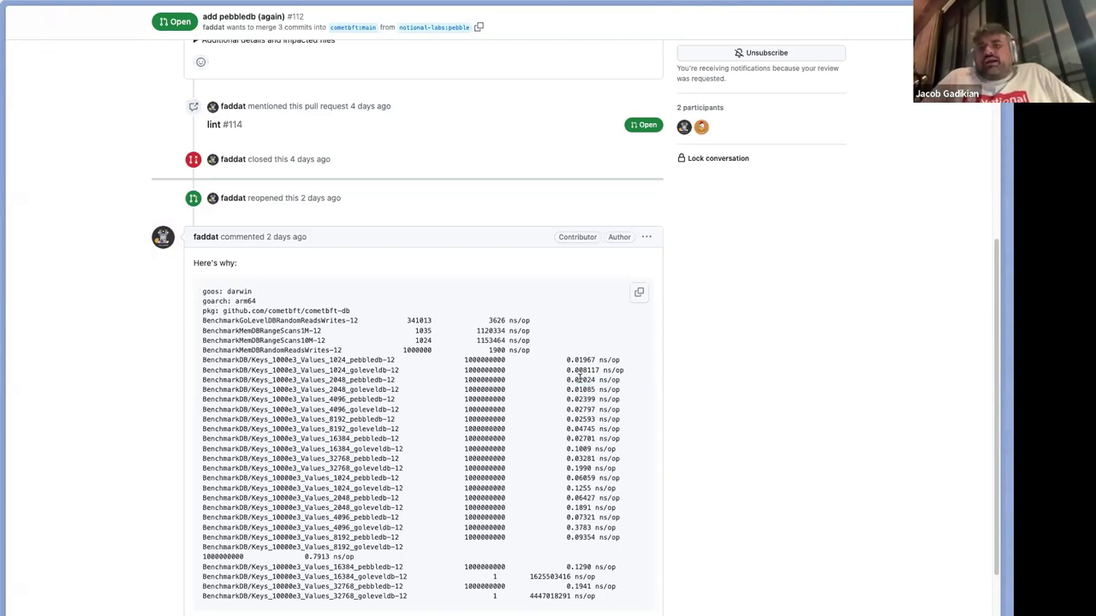
pyautogui.moveTo(668, 411)
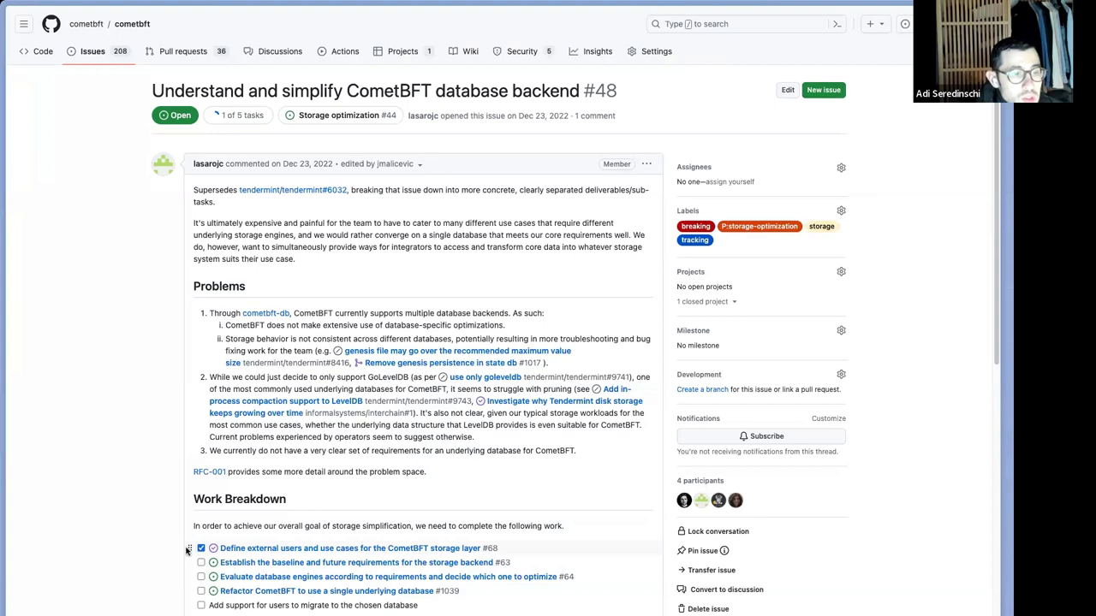
pyautogui.moveTo(156, 515)
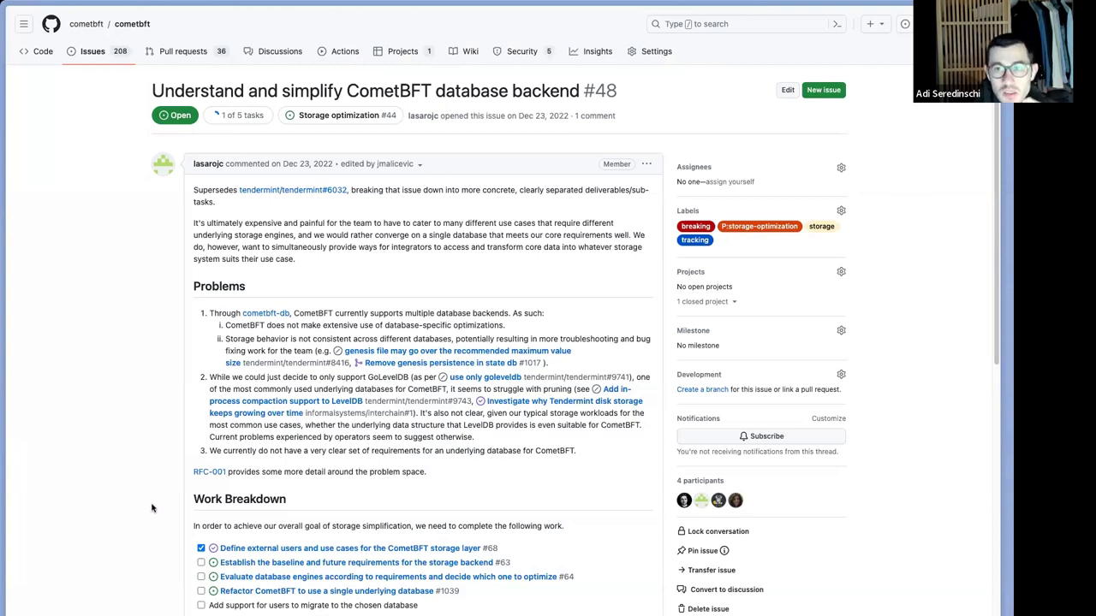
pyautogui.moveTo(151, 510)
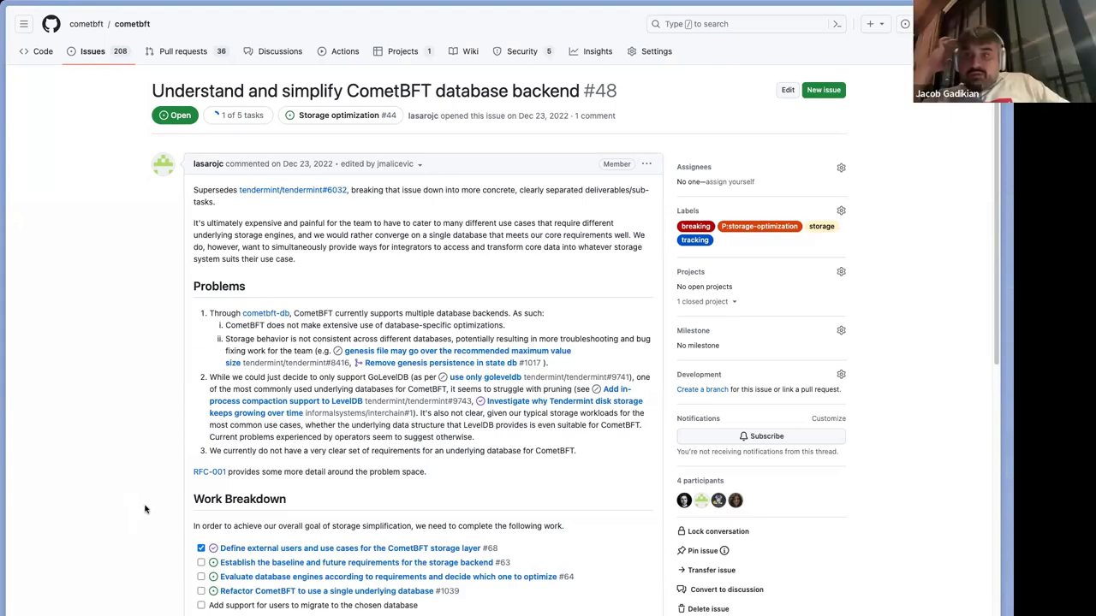
# Step: Scroll issue #48 to Work Breakdown and open the storage backend baseline requirements task
pyautogui.scroll(-3)
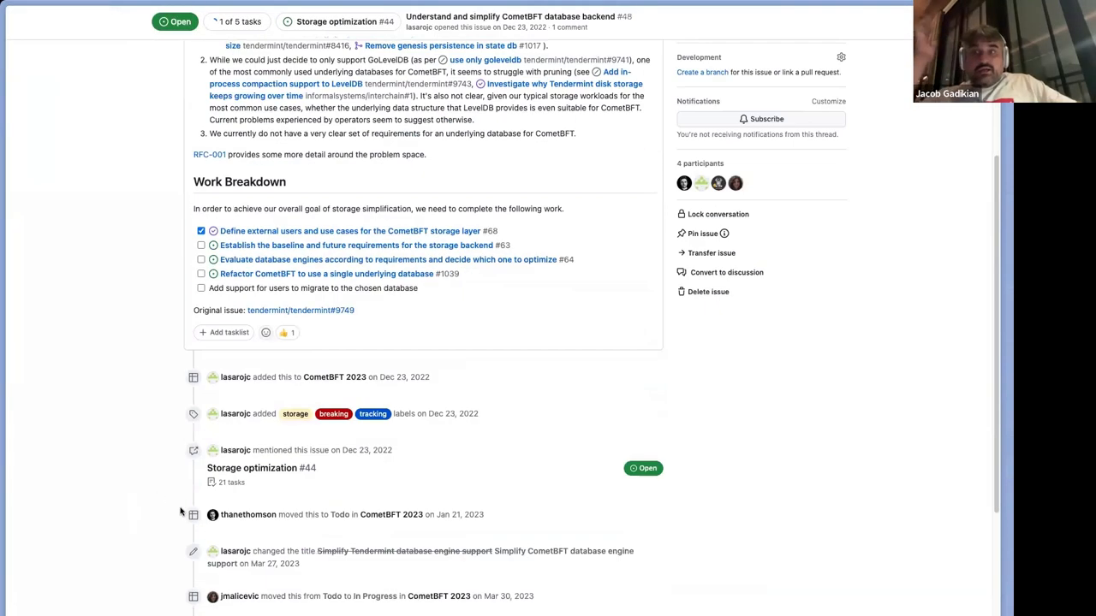
pyautogui.scroll(-3)
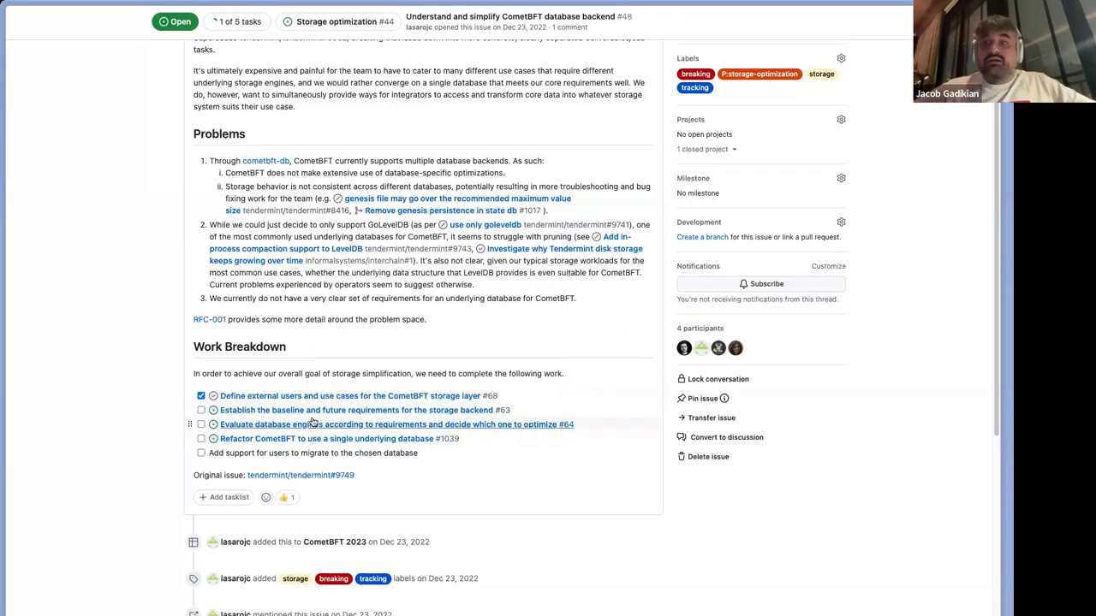
pyautogui.moveTo(356, 411)
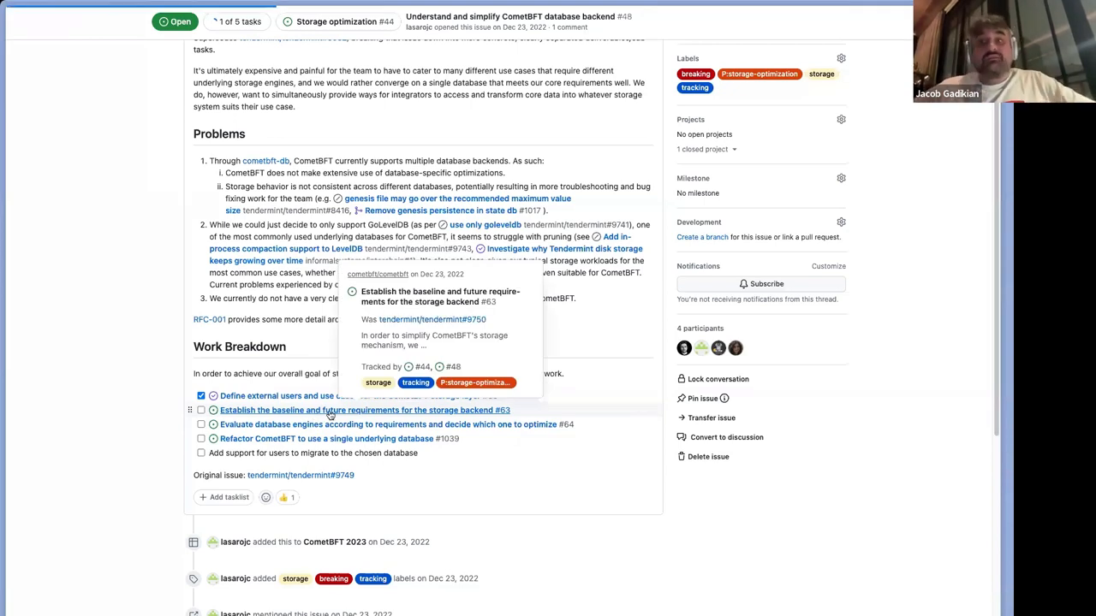
pyautogui.click(363, 411)
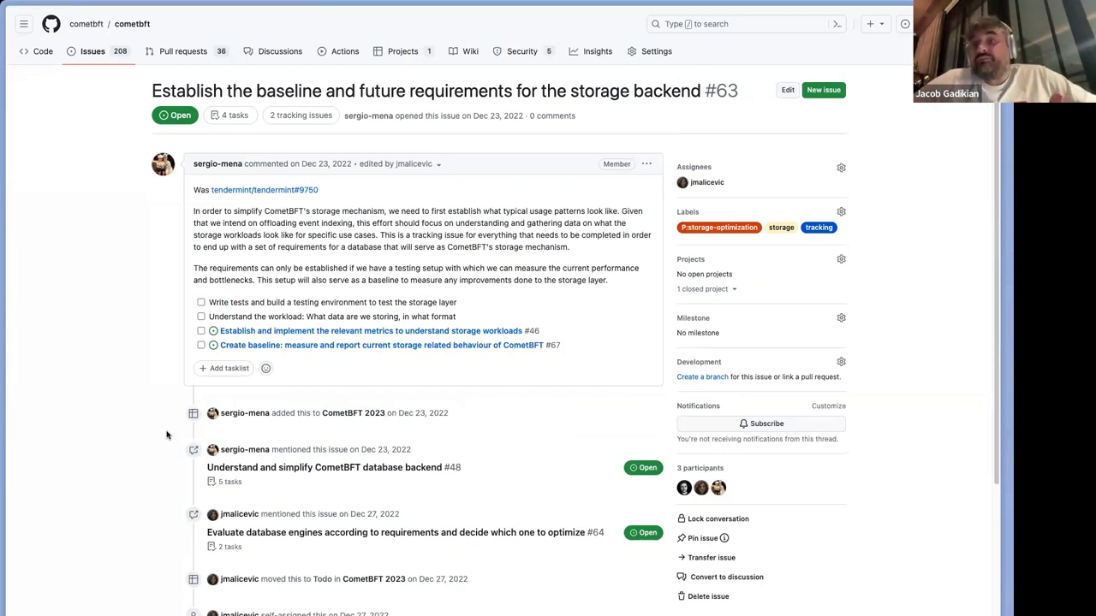
pyautogui.moveTo(309, 282)
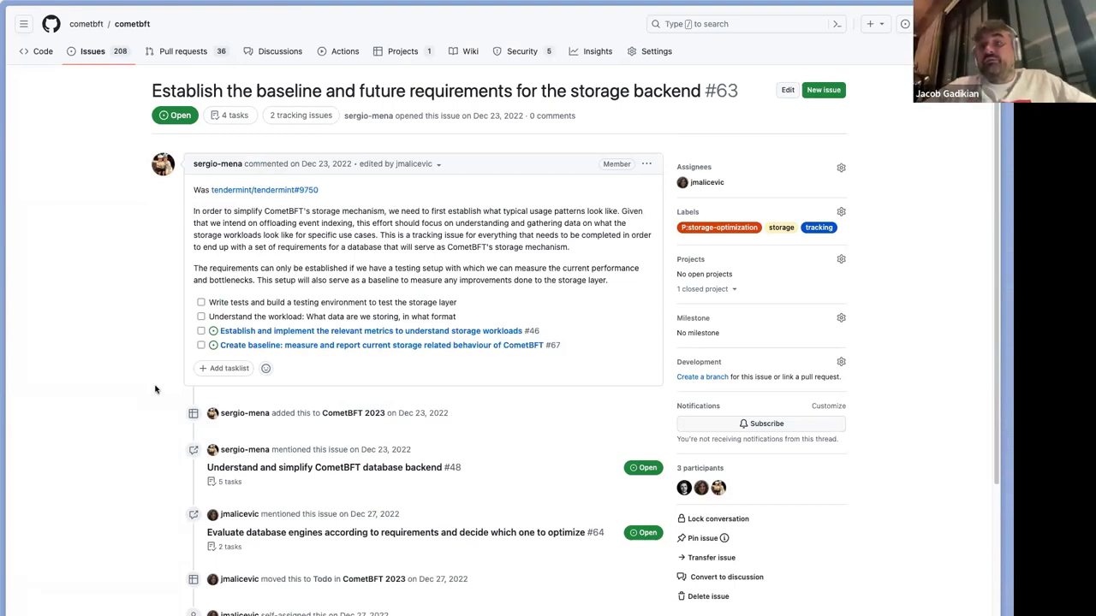
# Step: Go back to issue #48, reopen baseline issue #63, then return to PR #112's benchmark comment
pyautogui.scroll(-3)
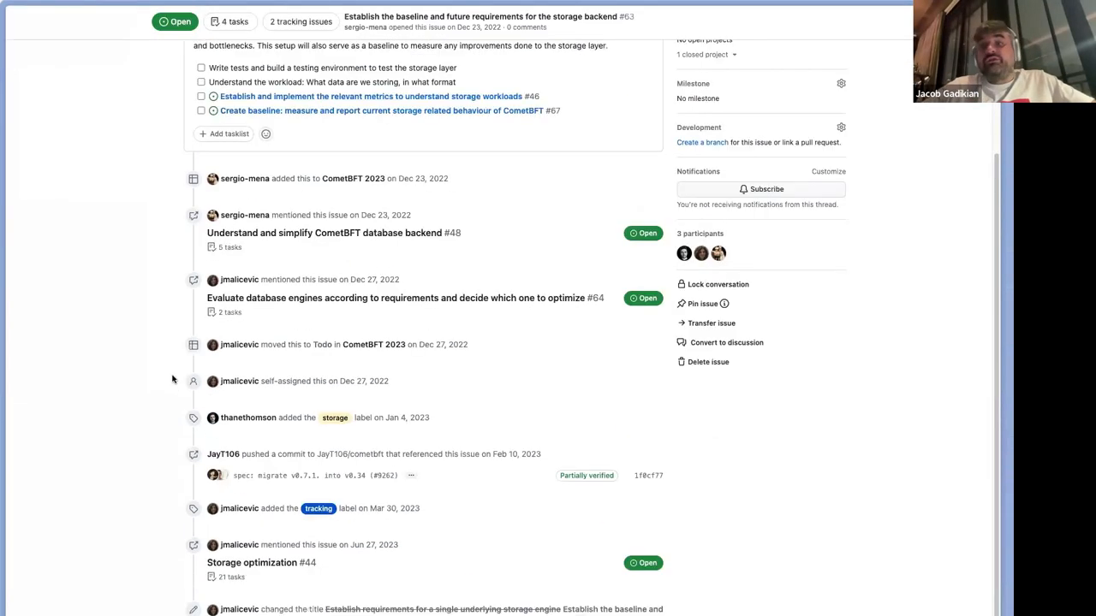
pyautogui.scroll(3)
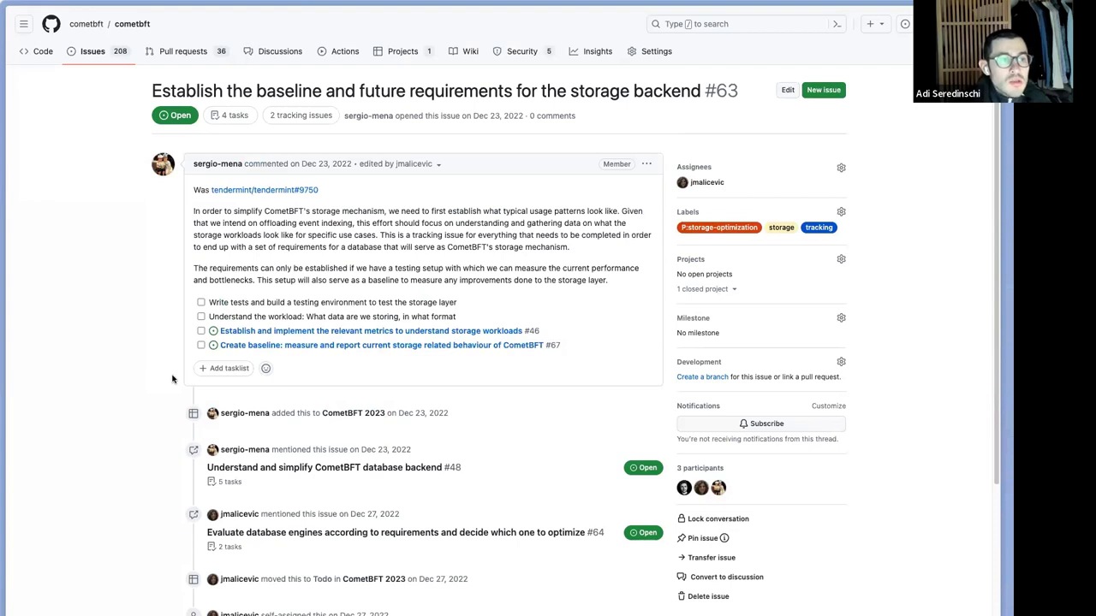
pyautogui.click(332, 467)
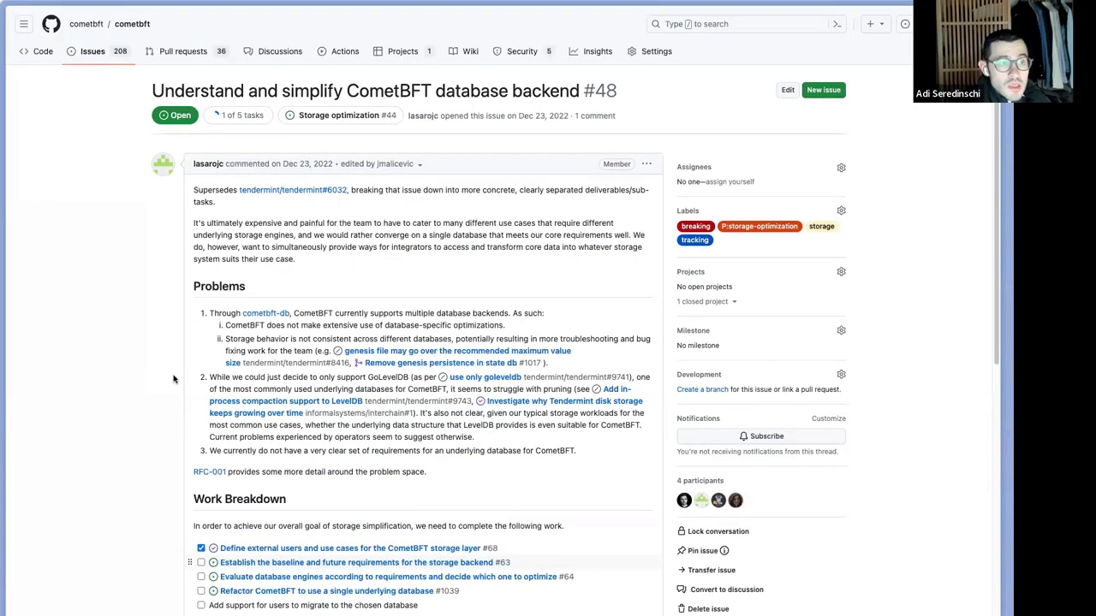
pyautogui.scroll(-3)
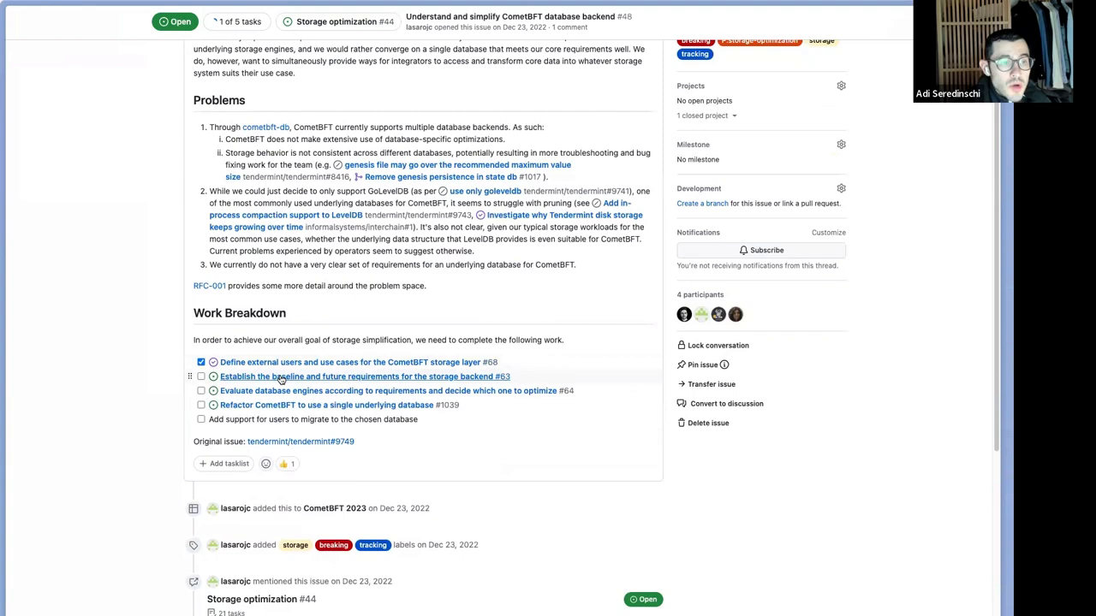
pyautogui.moveTo(282, 377)
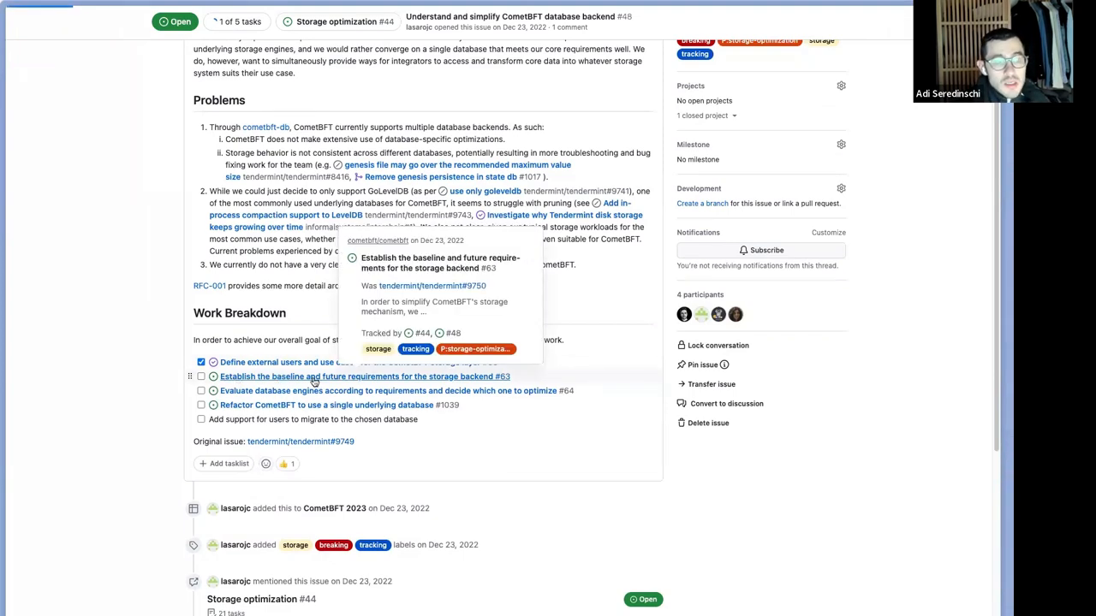
pyautogui.click(360, 377)
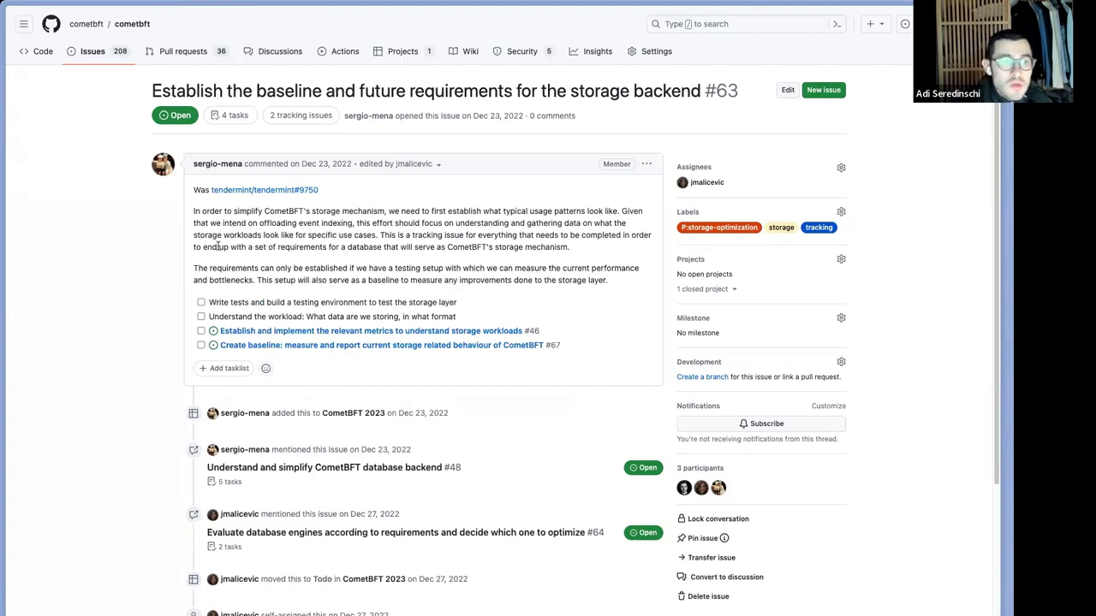
pyautogui.moveTo(159, 308)
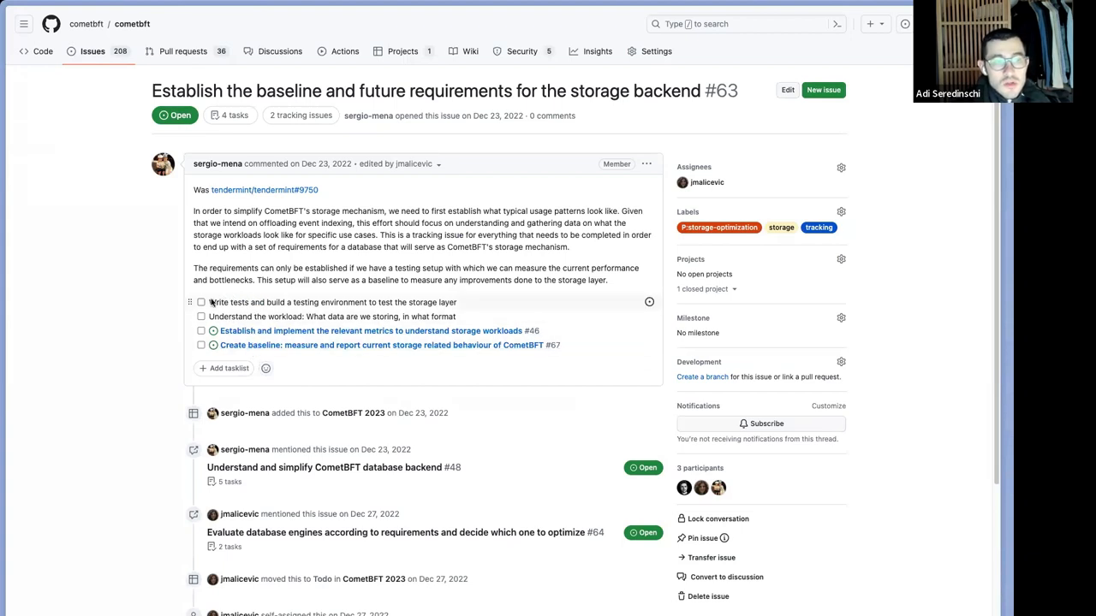
pyautogui.moveTo(164, 310)
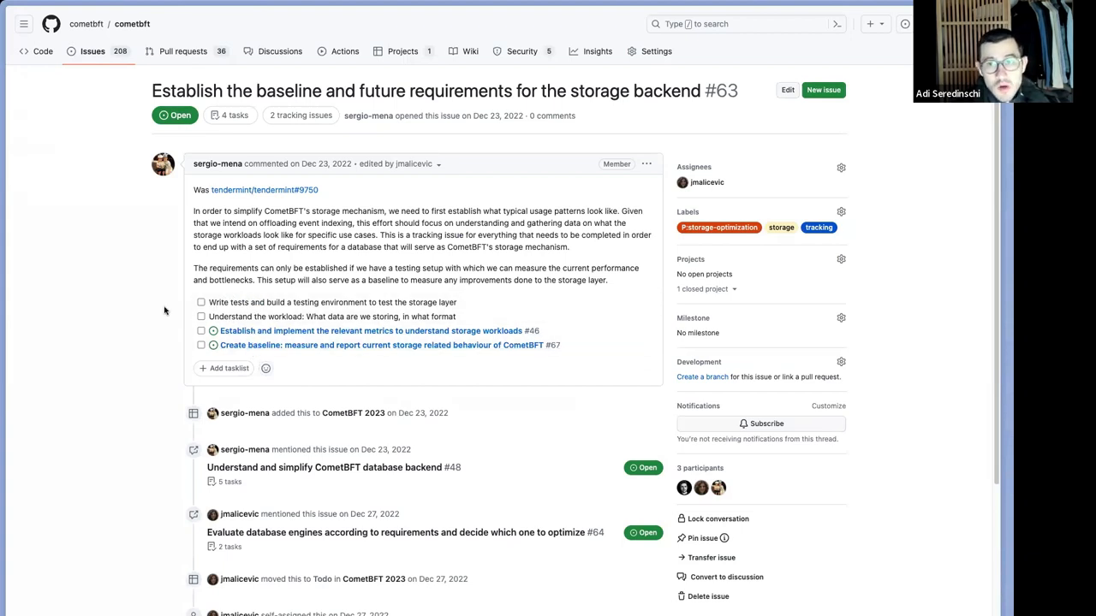
pyautogui.click(333, 467)
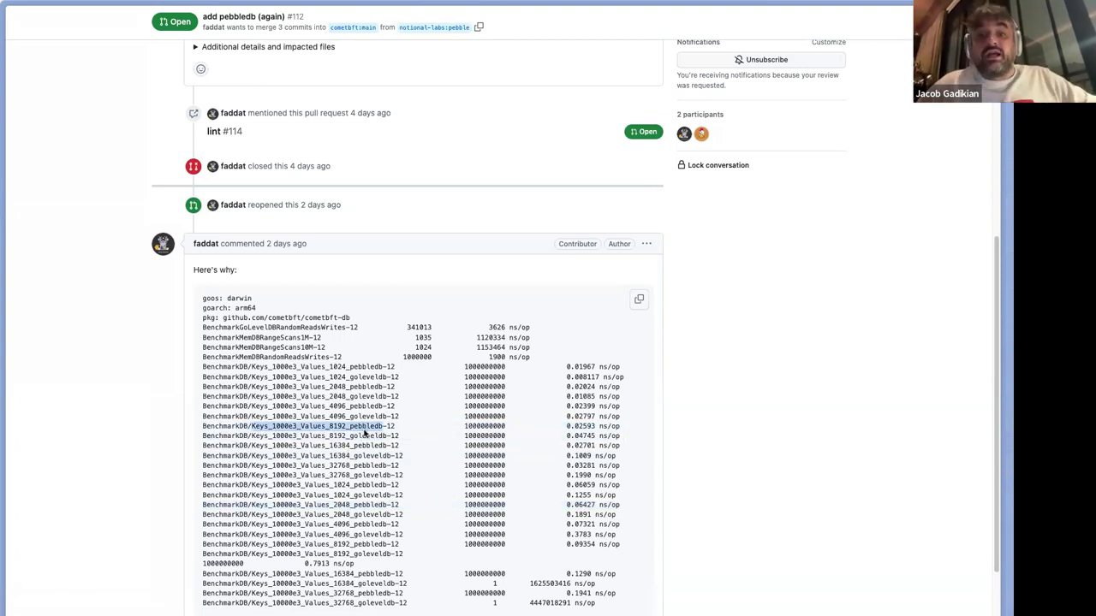
pyautogui.click(360, 437)
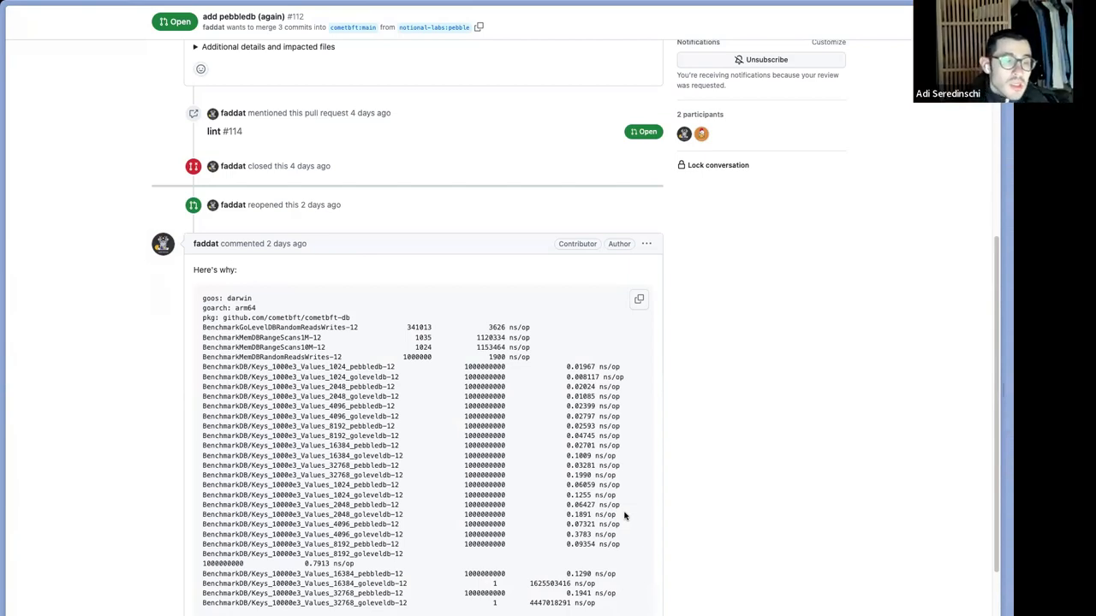
pyautogui.moveTo(670, 456)
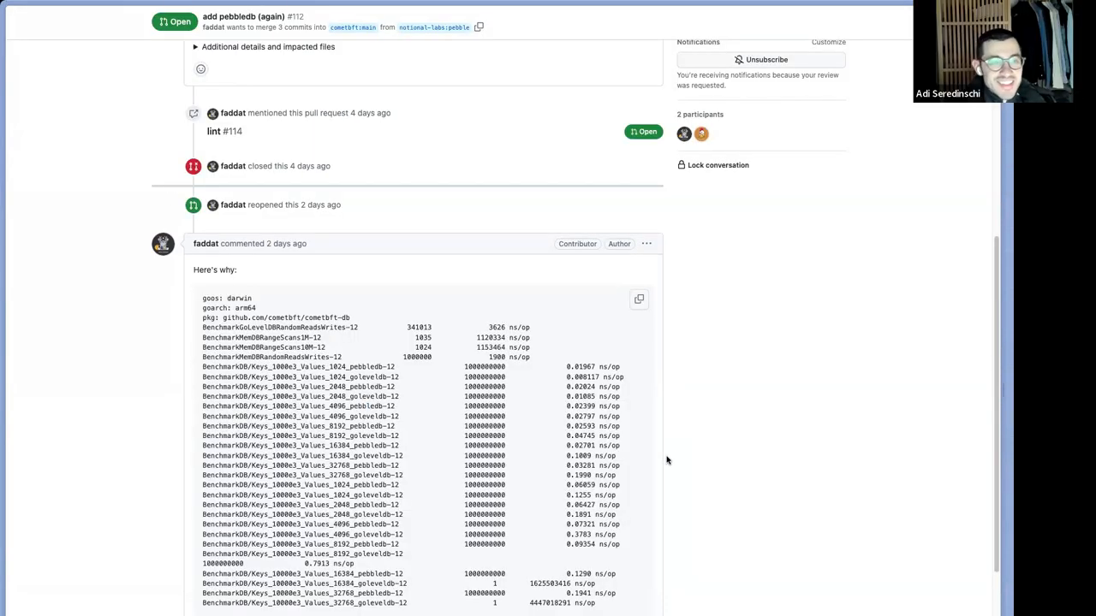
pyautogui.scroll(3)
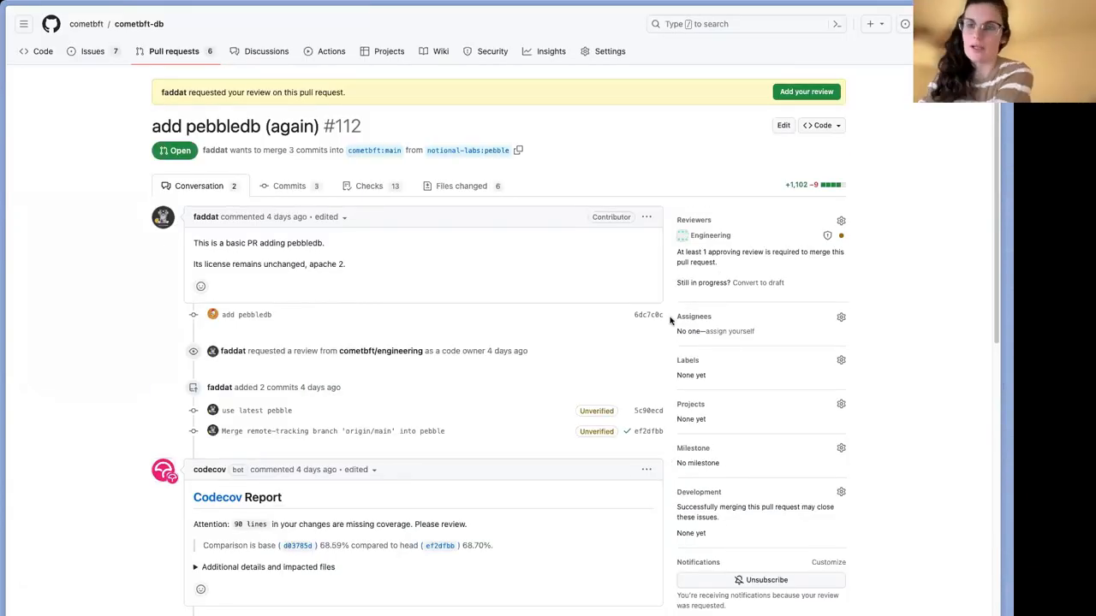
pyautogui.moveTo(675, 347)
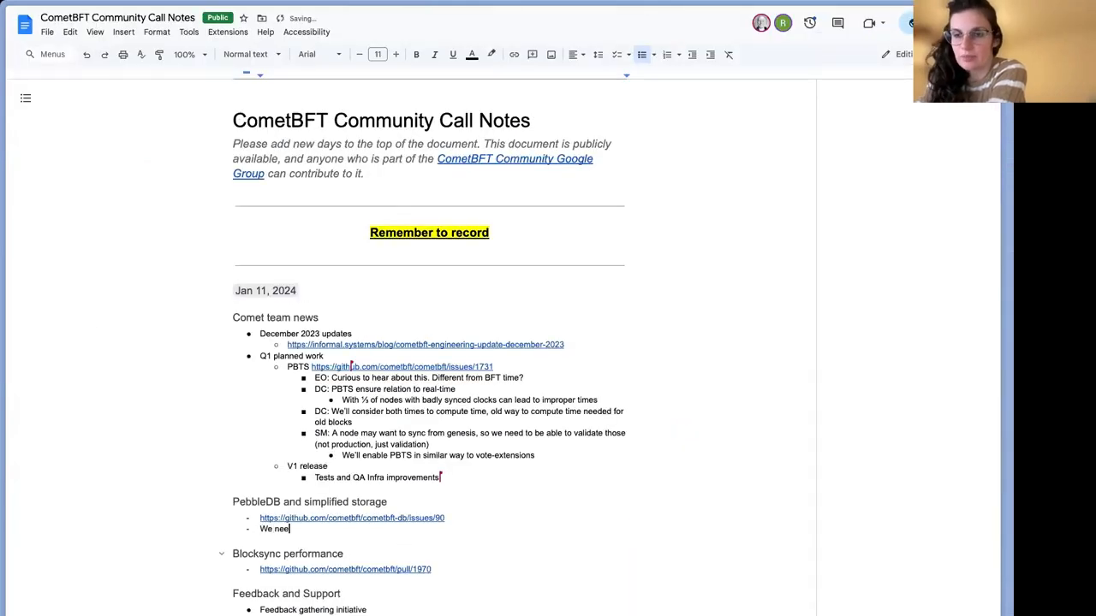
# Step: Write PebbleDB bullets: Jacob on pebbledb, Comet team testing pruning and compaction, need for solid baselines
pyautogui.write("d solid baselines, which we don't have yet")
pyautogui.write('Ja')
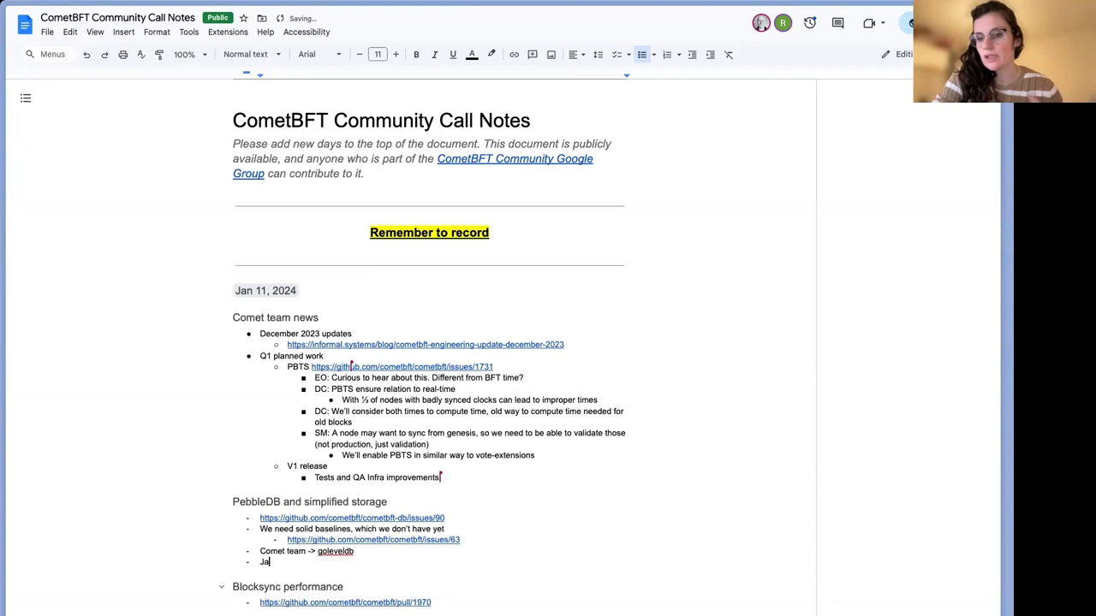
pyautogui.write('cob ->')
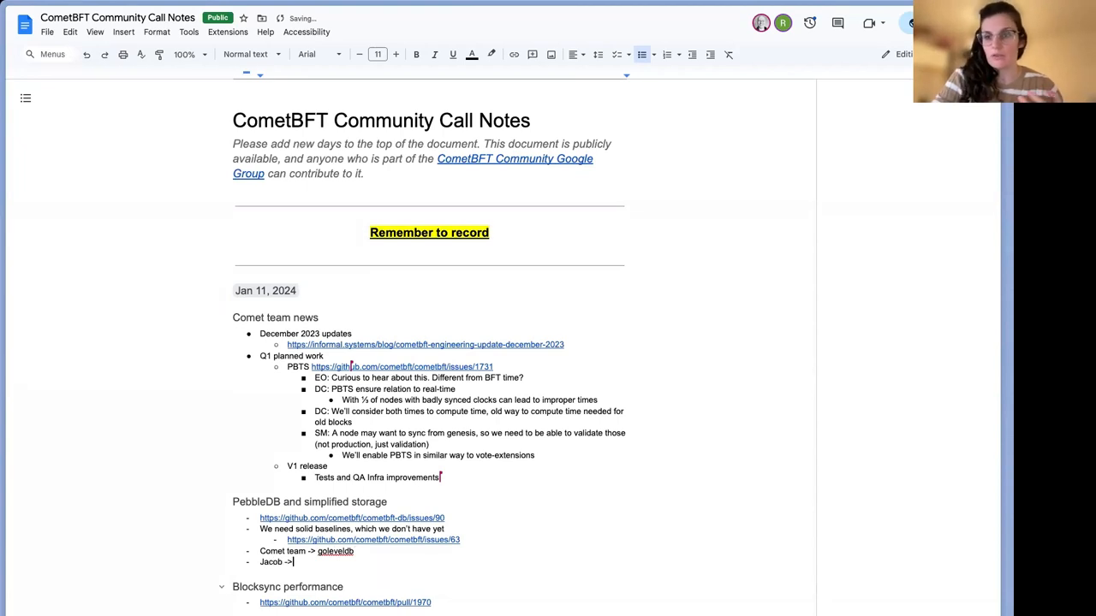
pyautogui.write('pebble')
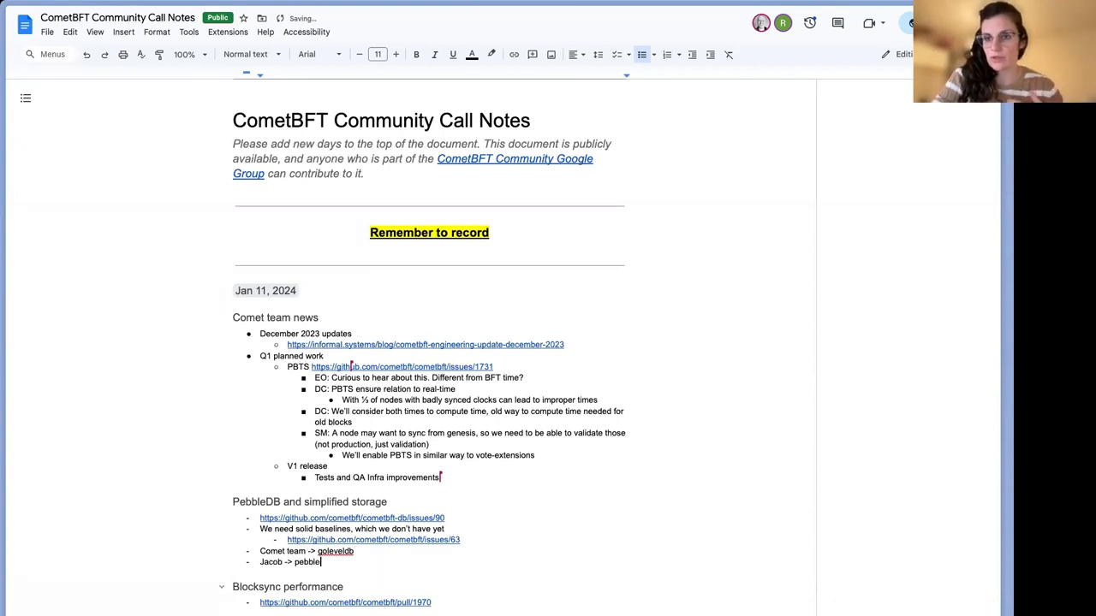
pyautogui.write('db')
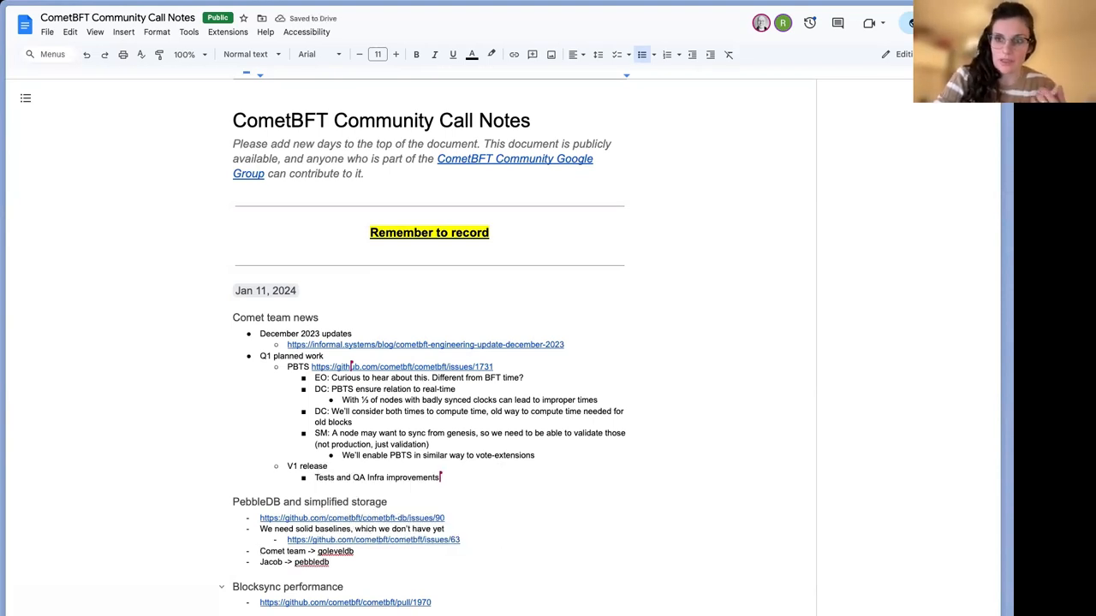
pyautogui.write('(the vanilla choice')
pyautogui.write('We’re s')
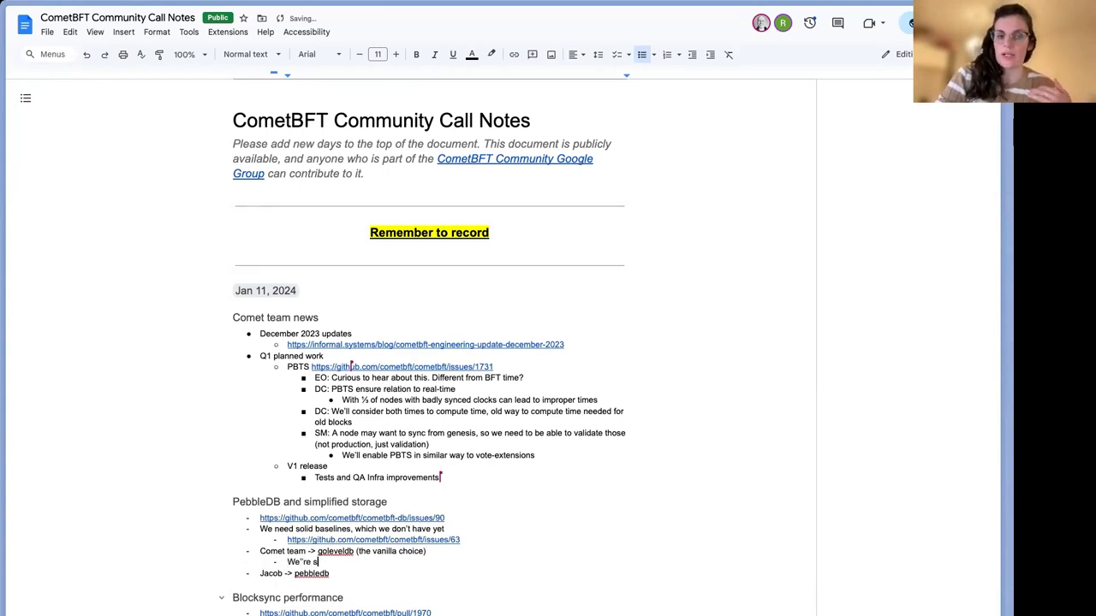
pyautogui.write('testing')
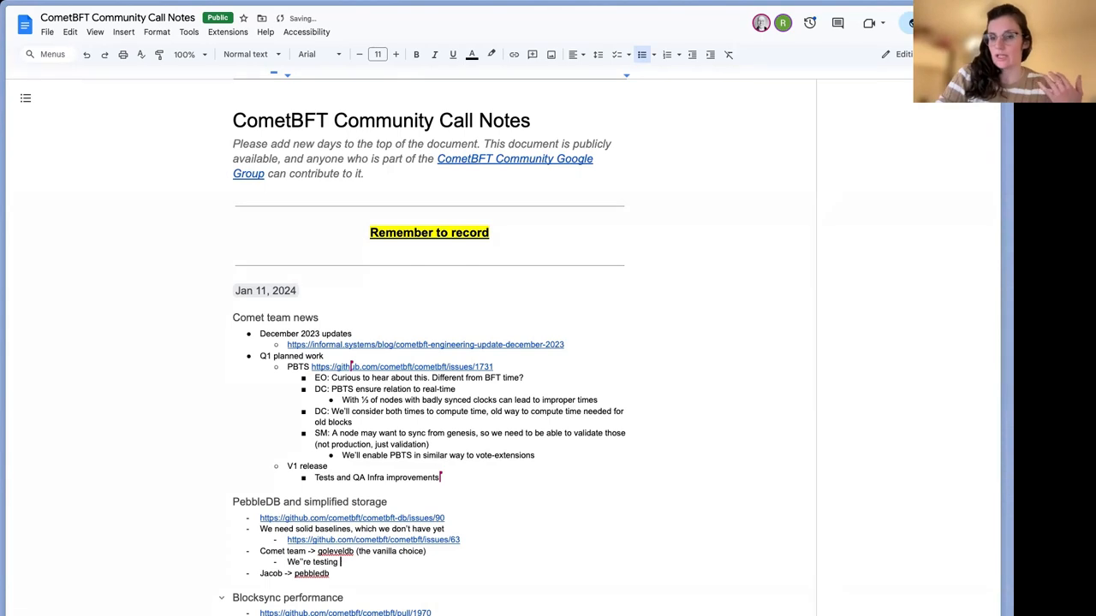
pyautogui.write('pruning and compaction')
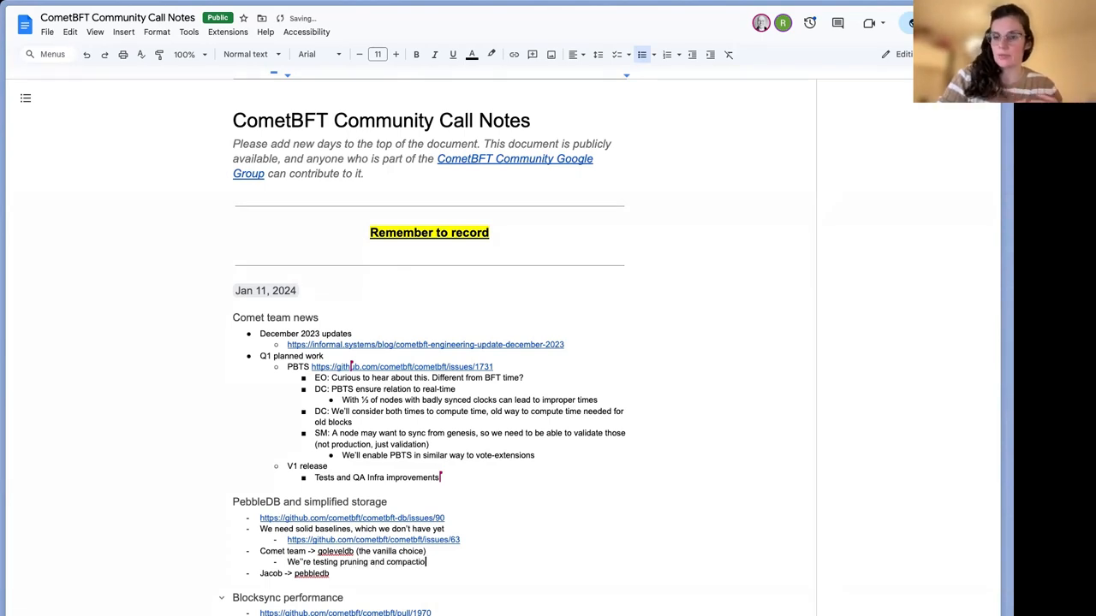
pyautogui.write('with a different key layout')
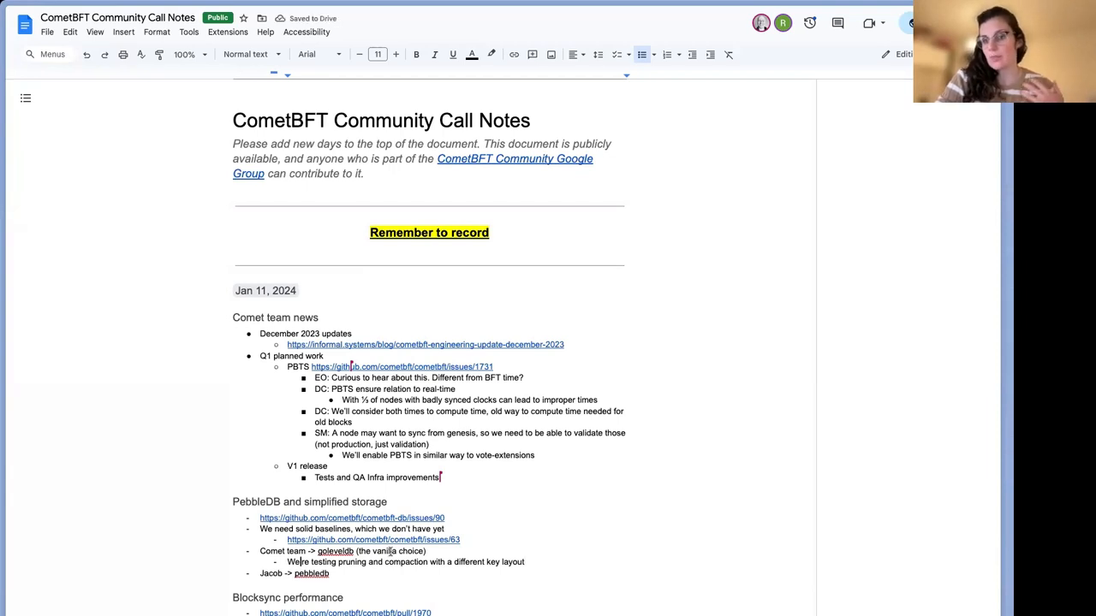
pyautogui.moveTo(719, 524)
pyautogui.write('In any case, w')
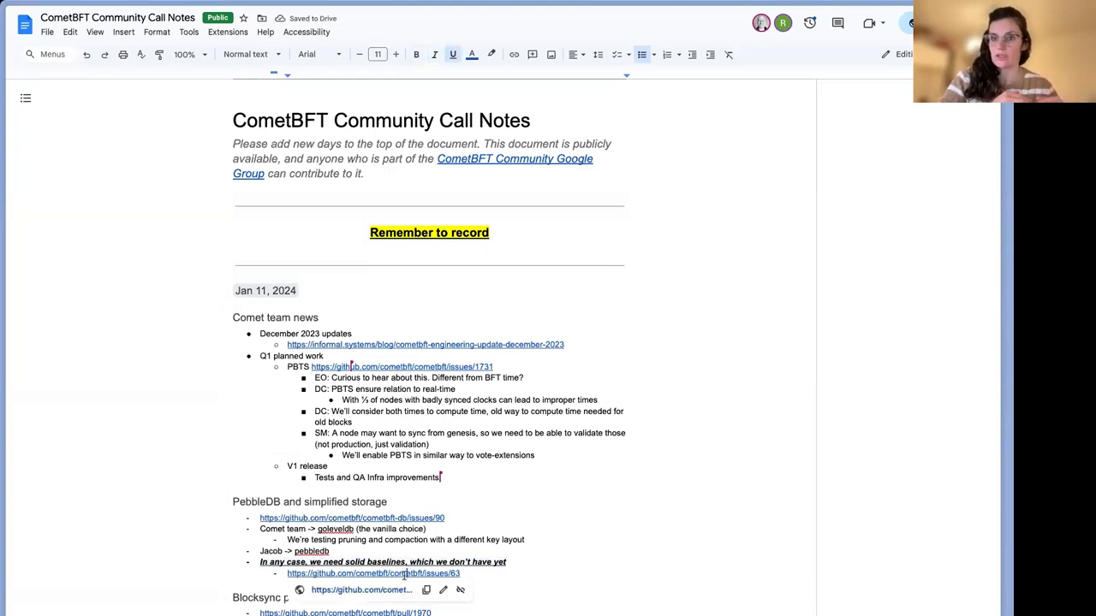
# Step: Follow the notes link to storage baseline issue #63
pyautogui.click(374, 573)
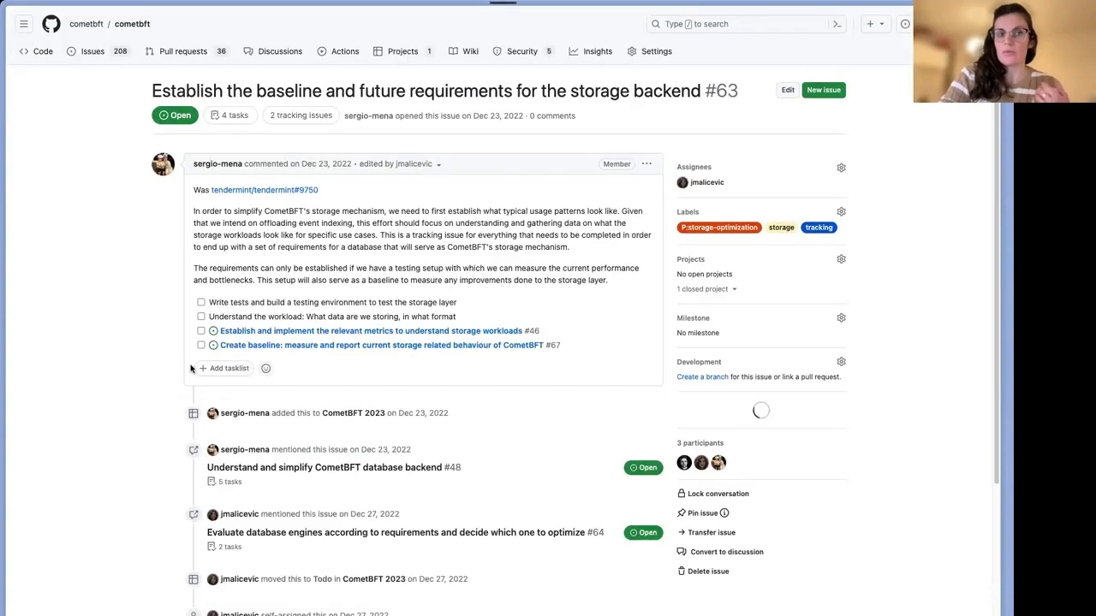
# Step: From issue #63's task list, open storage metrics issue #46 and scroll it
pyautogui.scroll(-3)
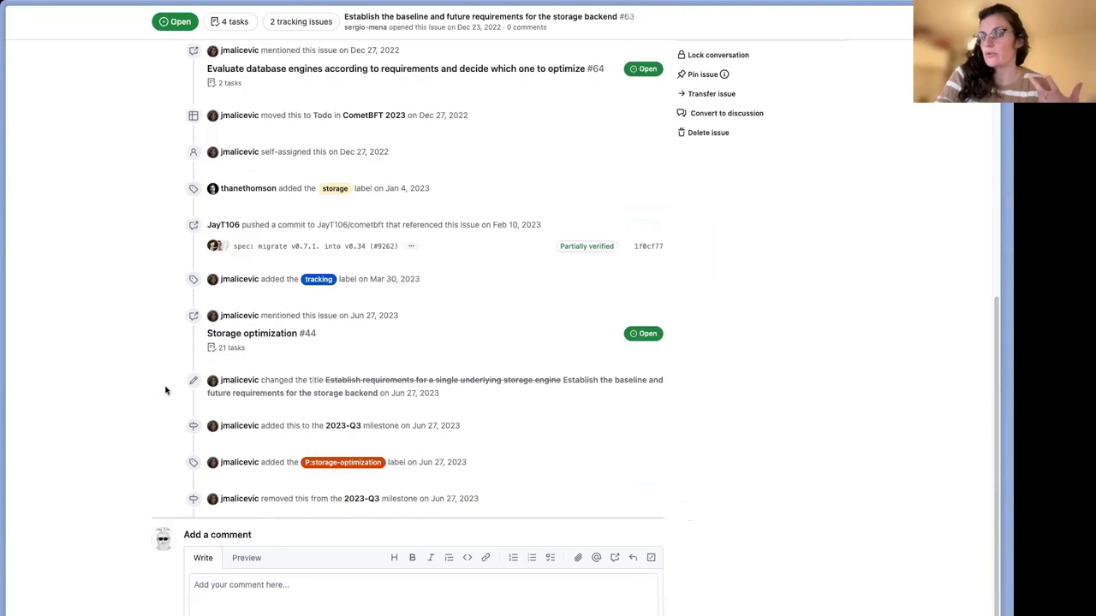
pyautogui.scroll(3)
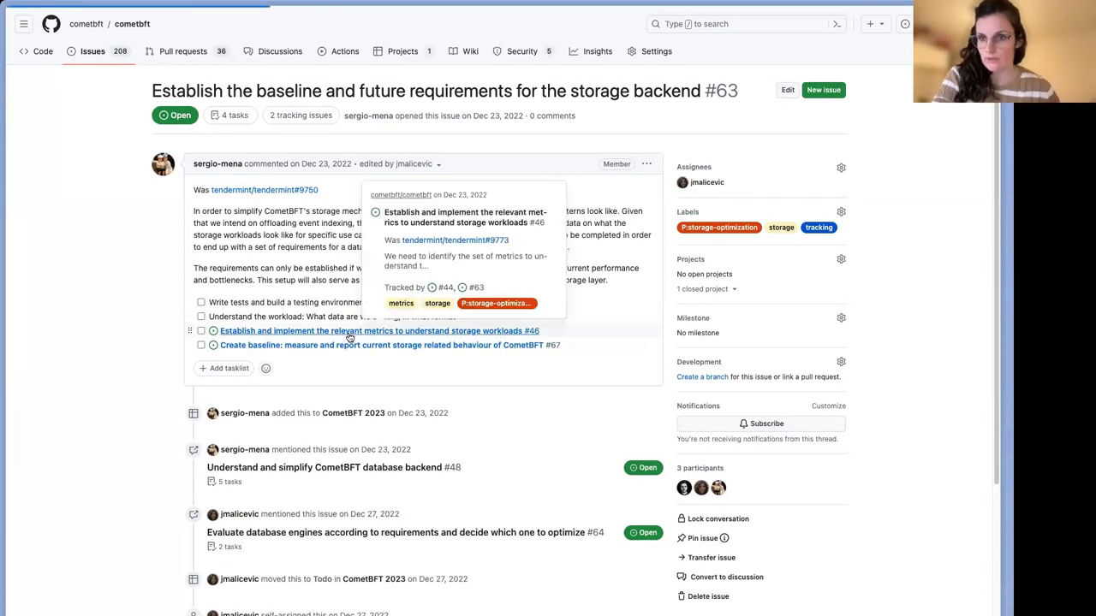
pyautogui.click(377, 331)
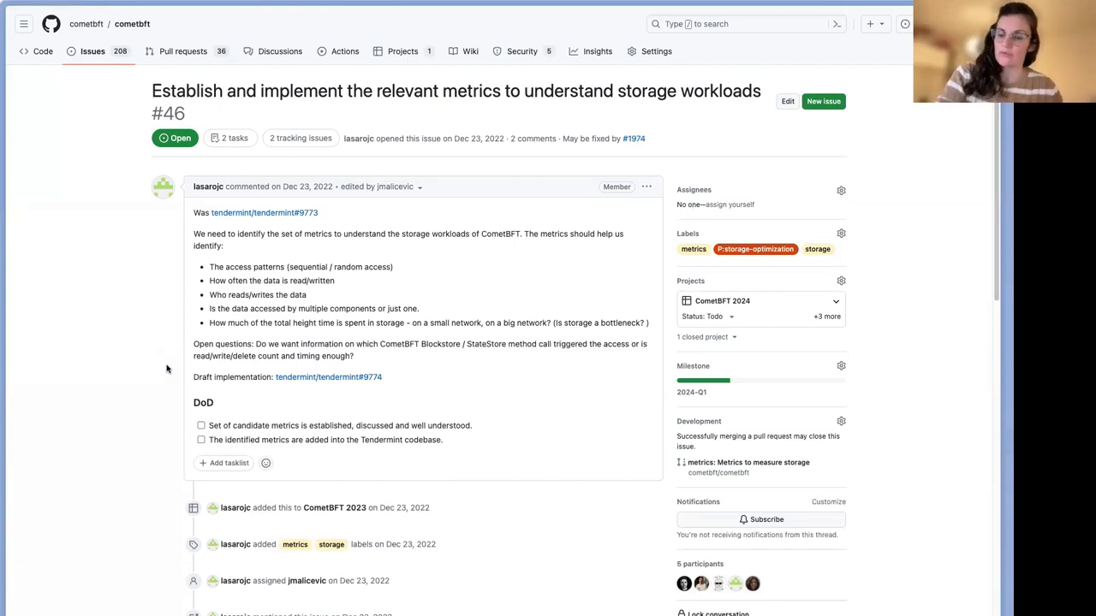
pyautogui.scroll(-3)
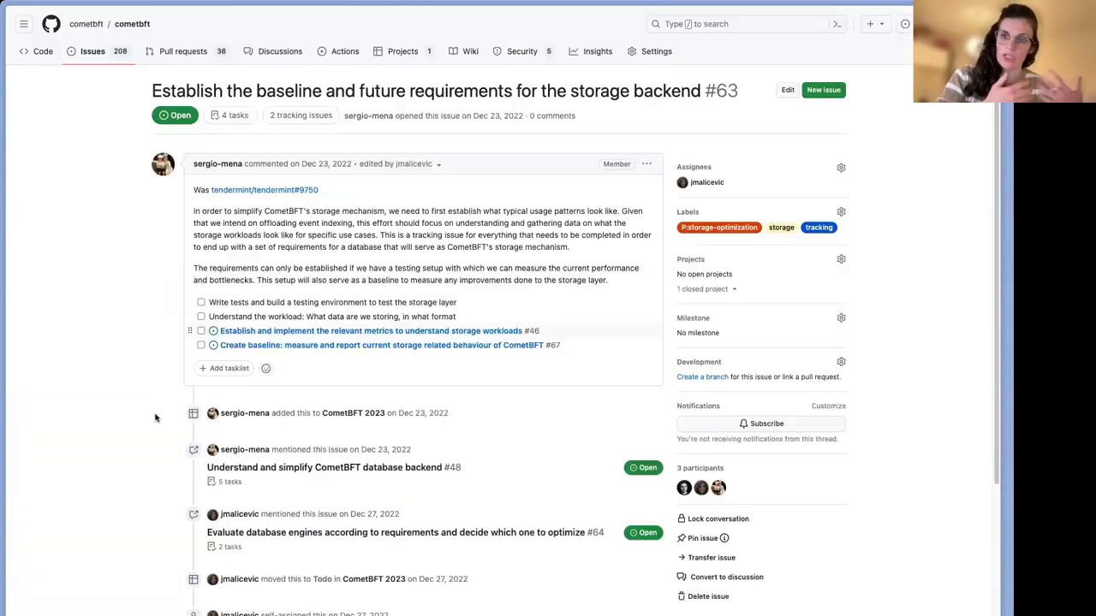
pyautogui.moveTo(250, 346)
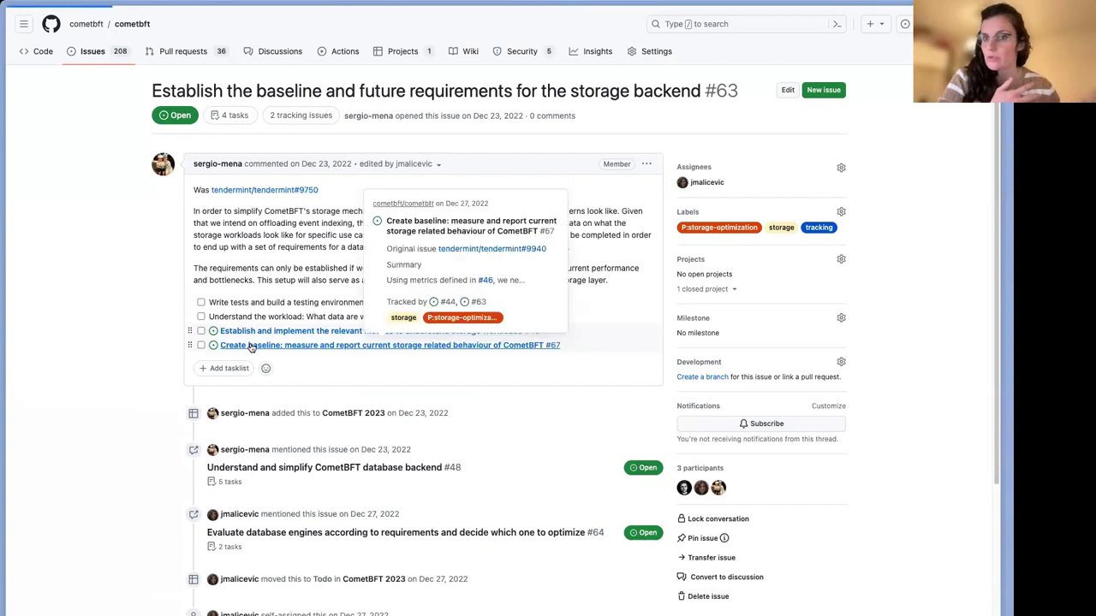
# Step: Open baseline measurement issue #67 and scroll through it
pyautogui.click(389, 346)
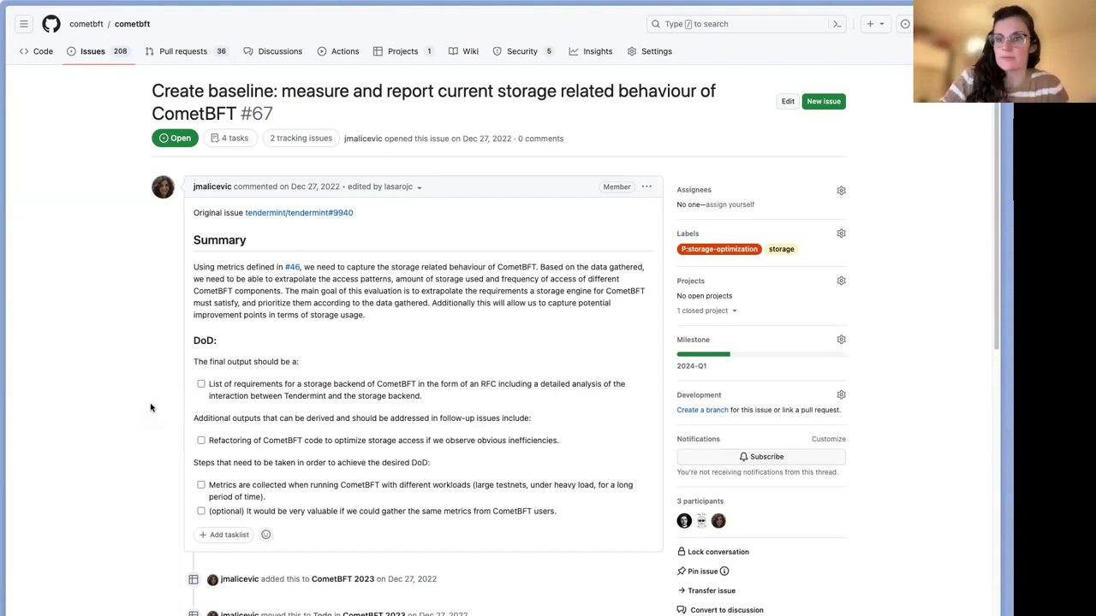
pyautogui.scroll(-3)
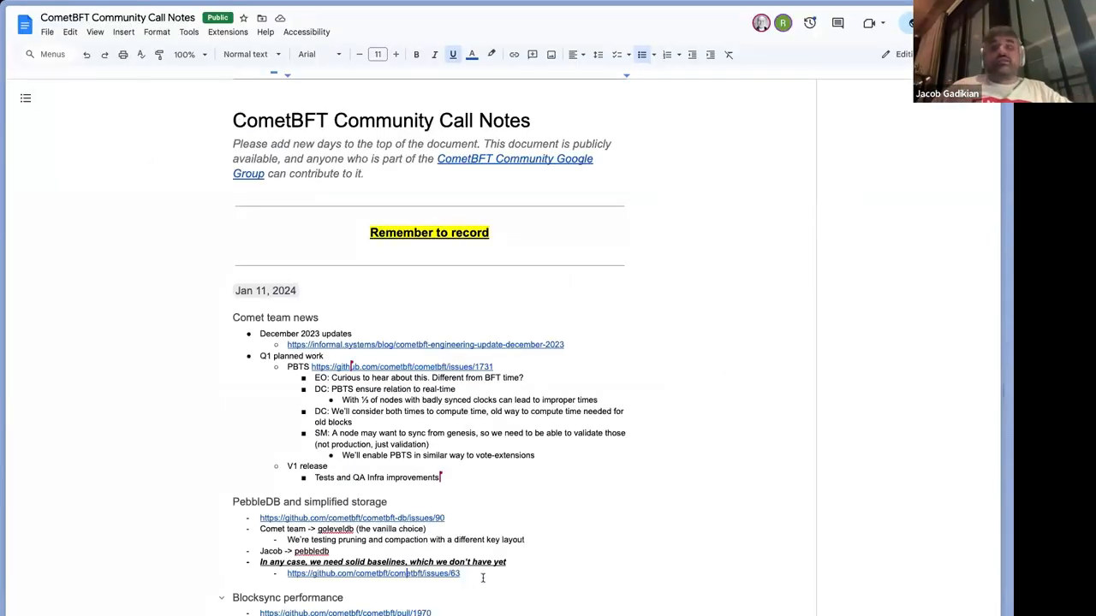
# Step: Start a new DC bullet under PBTS about IBC headers rejected as future-dated
pyautogui.press('enter')
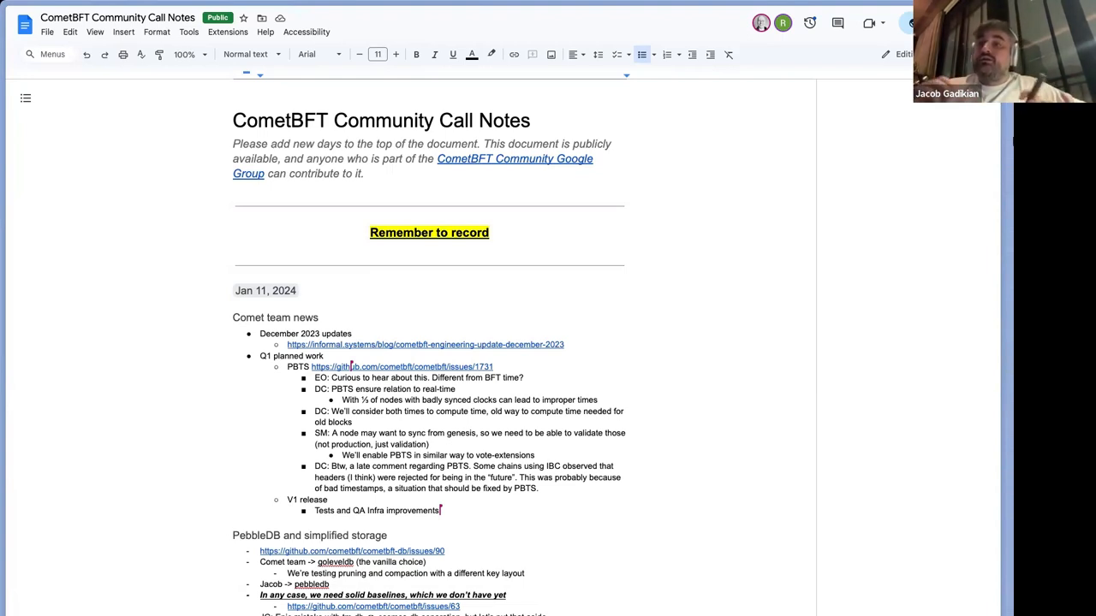
pyautogui.moveTo(569, 501)
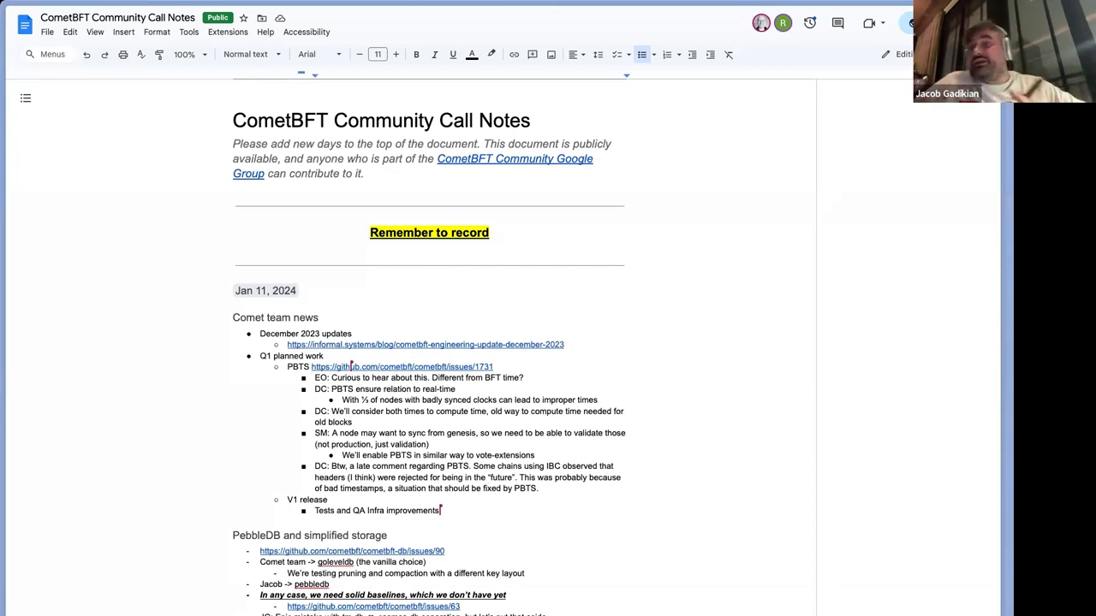
# Step: Add the sub-point 'Plus, just to make clear. One may decide to never migrate to PBTS time in a chain.'
pyautogui.write('Plus, just to make clear. One may decide to never migrate to PBTS time in a chain.')
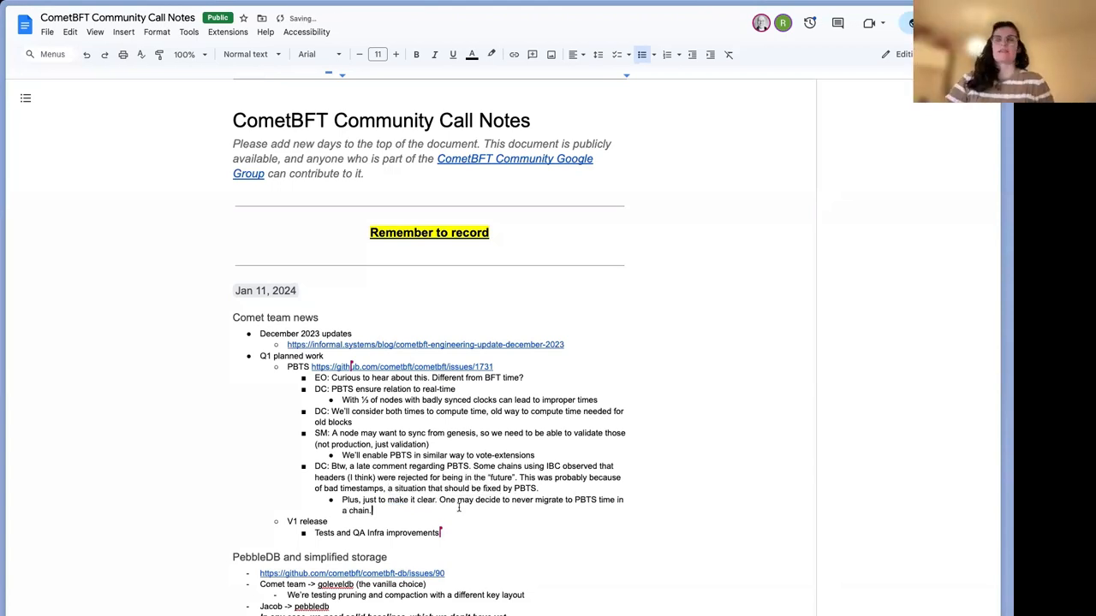
pyautogui.scroll(-3)
pyautogui.write('tm')
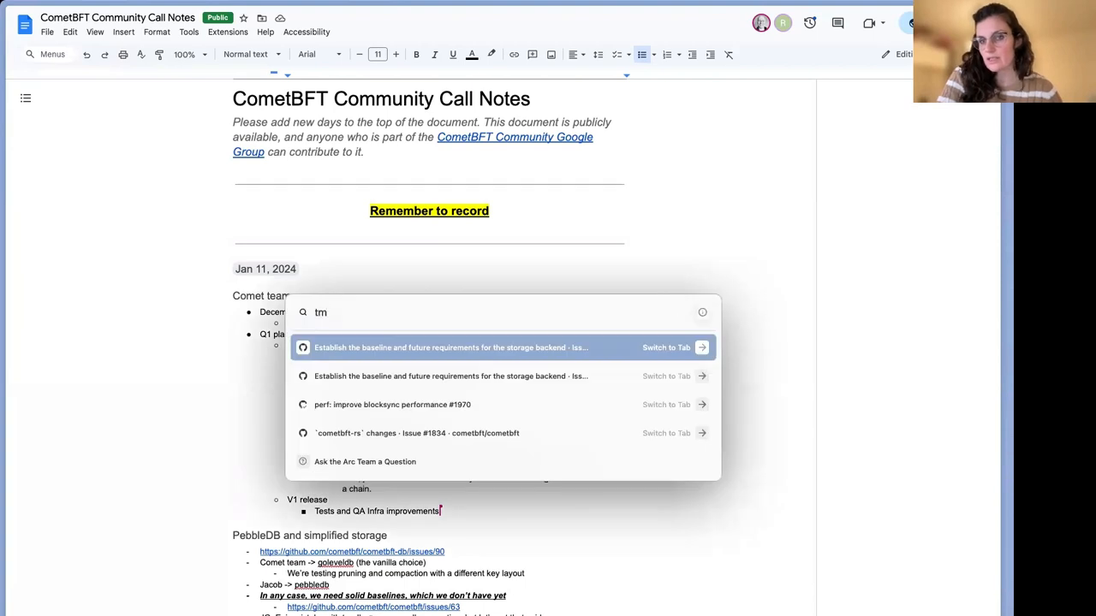
# Step: Search Arc's command bar for 'tm-load-te' to find the tm-load-test pages
pyautogui.write('-load-')
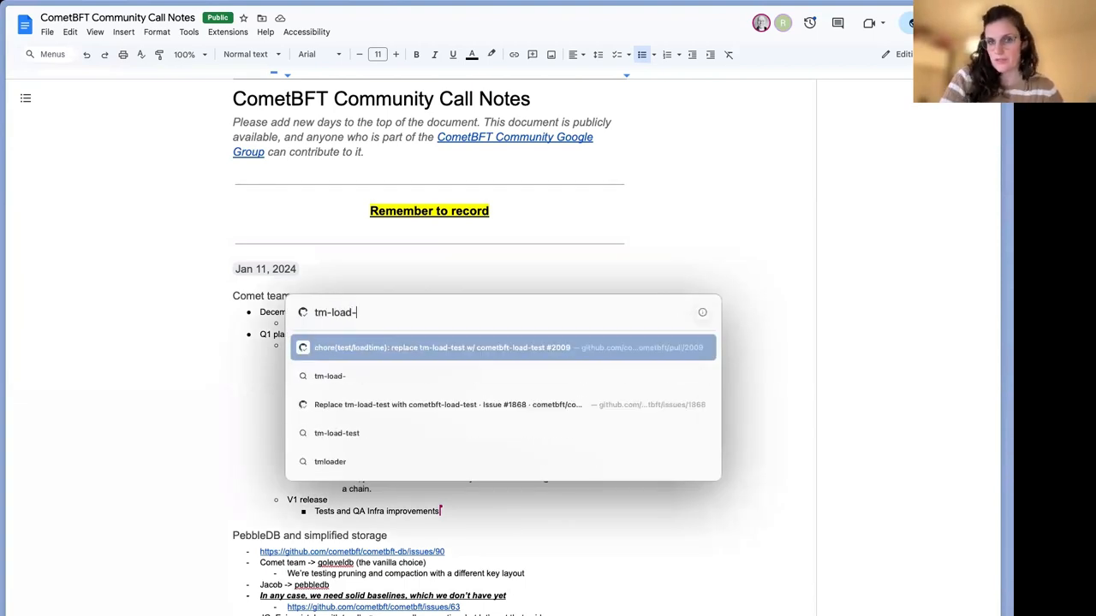
pyautogui.write('te')
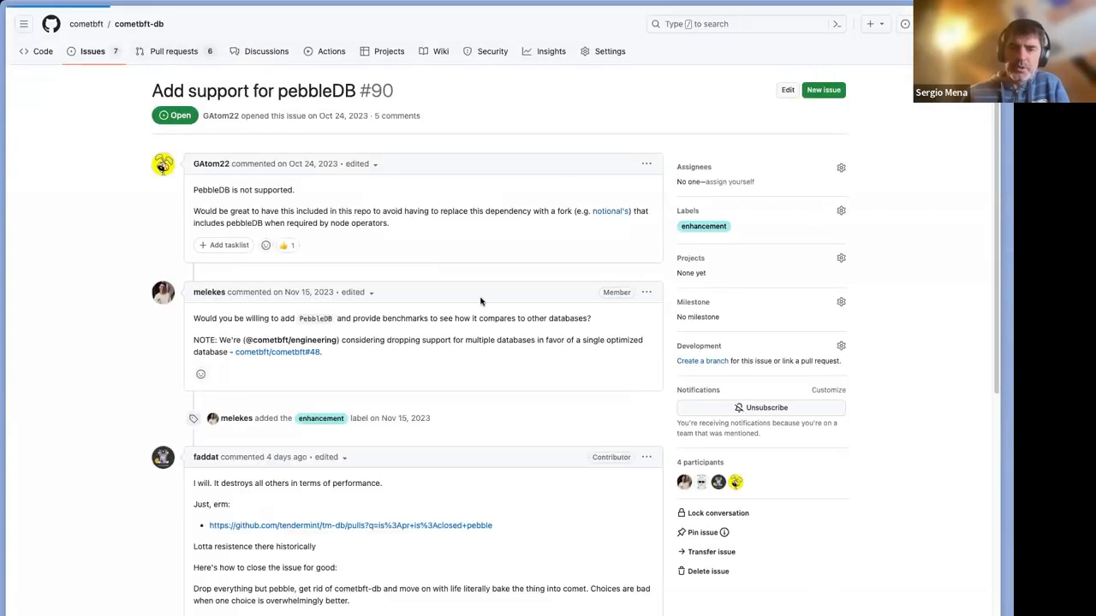
# Step: View the six open pull requests of the cometbft-db repository
pyautogui.click(175, 52)
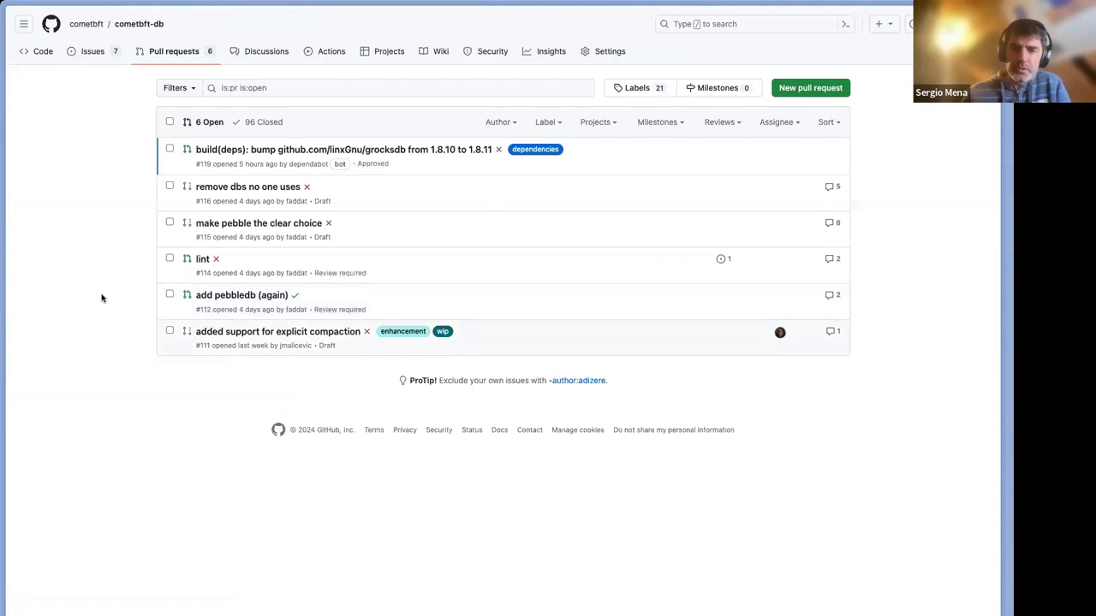
pyautogui.moveTo(110, 286)
pyautogui.write('comet')
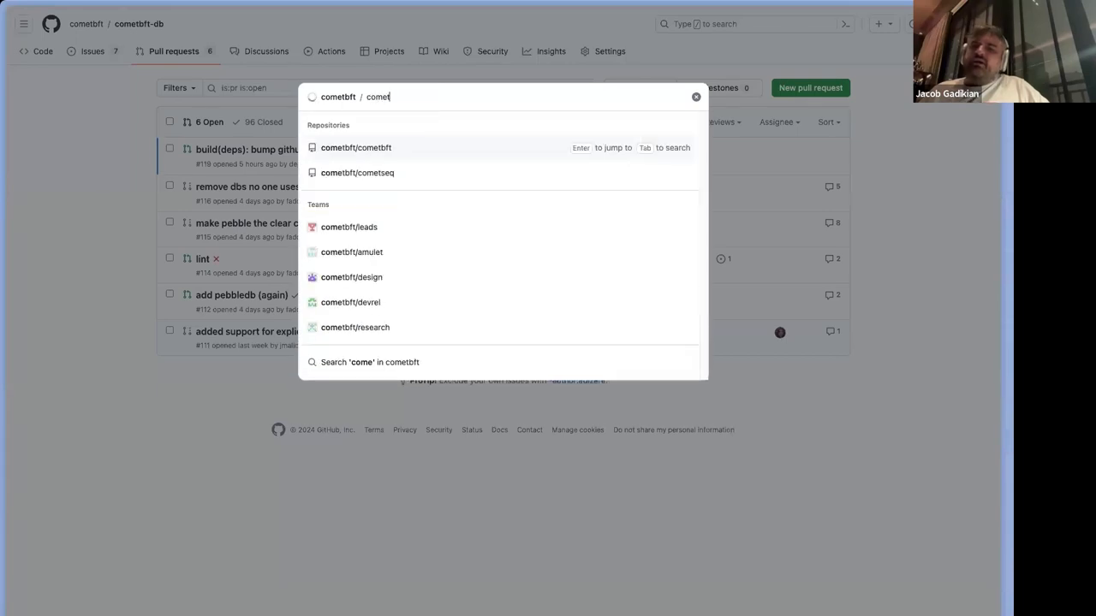
# Step: Jump to cometbft/cometbft and search "v0.38 qa" scoped to the docs folder
pyautogui.write('bft')
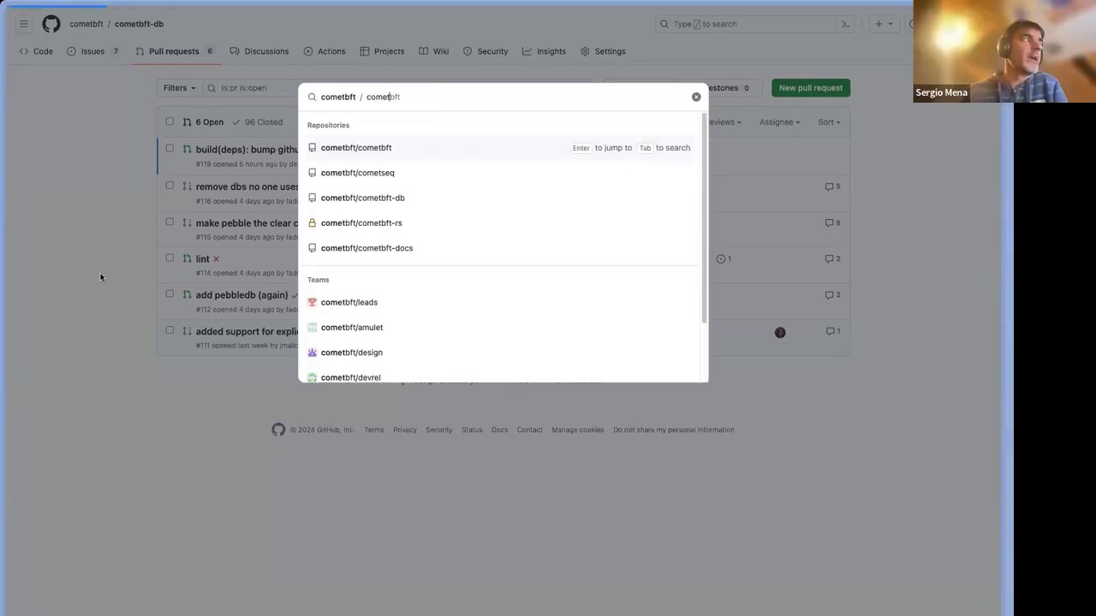
pyautogui.click(356, 147)
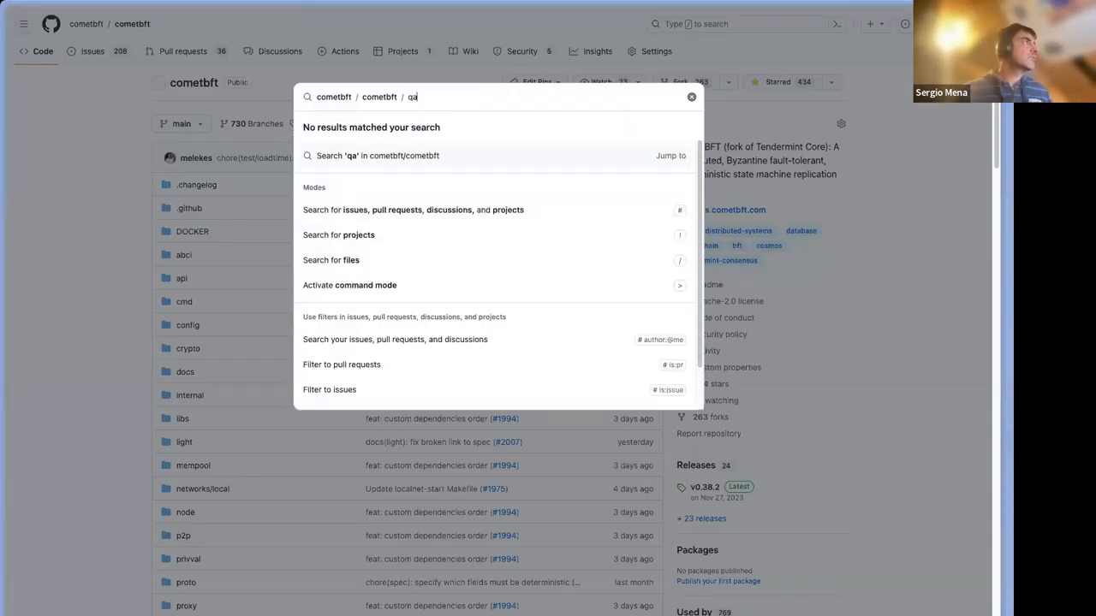
pyautogui.write('v038')
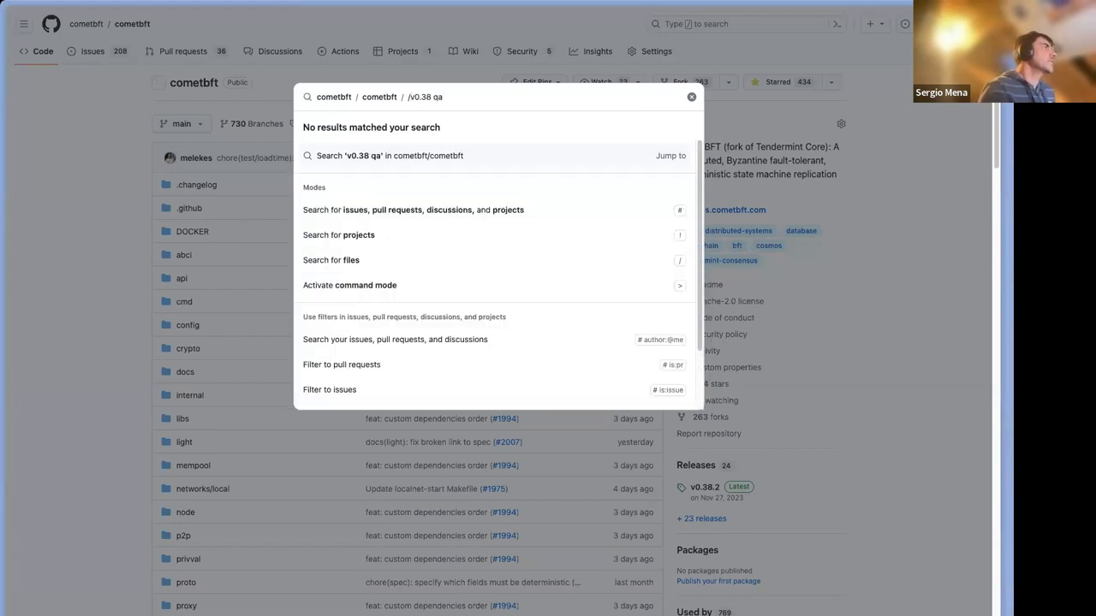
pyautogui.write('doc/')
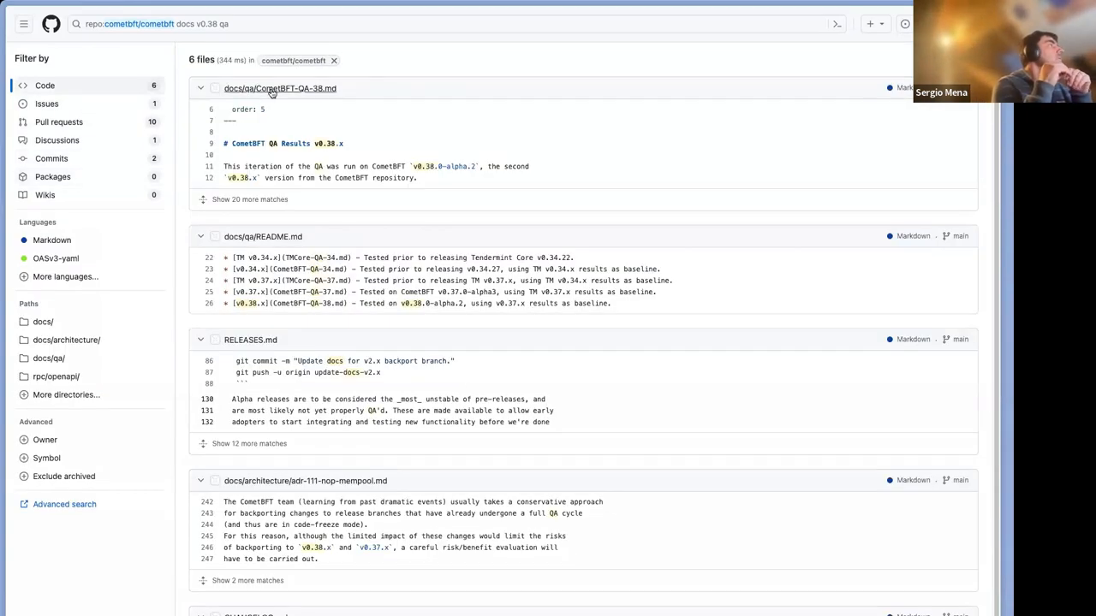
# Step: View CometBFT-QA-38.md, then navigate via docs to the qa folder listing the QA reports
pyautogui.click(279, 89)
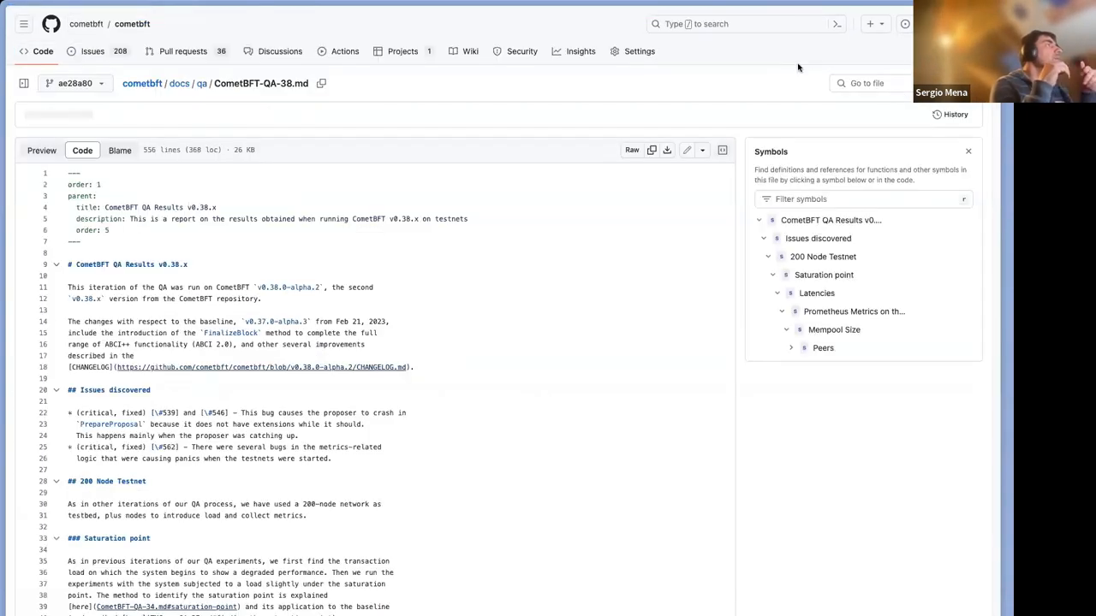
pyautogui.click(831, 219)
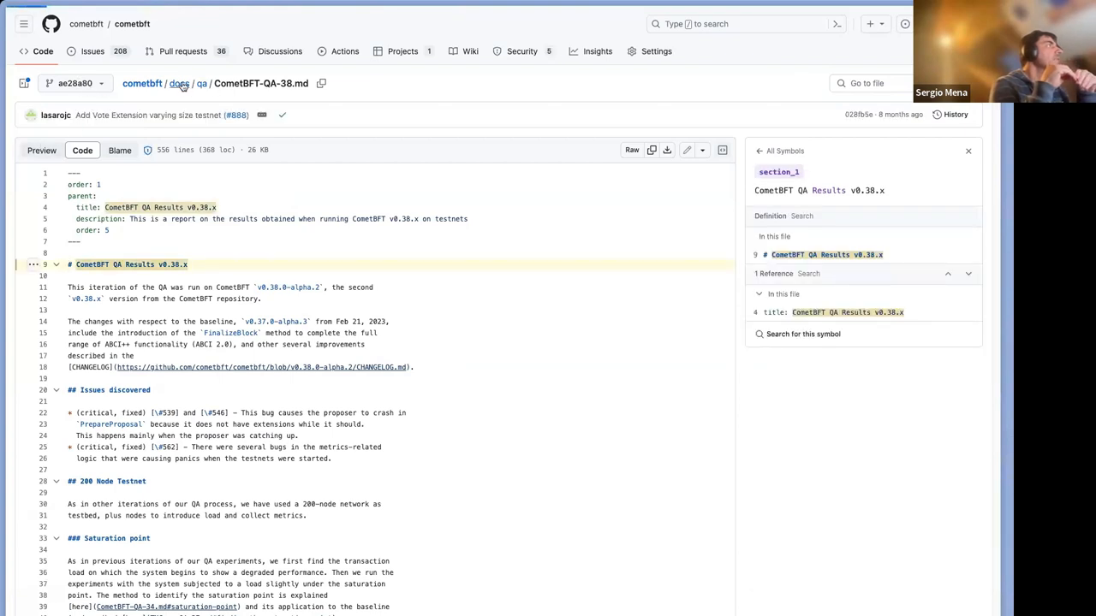
pyautogui.click(178, 82)
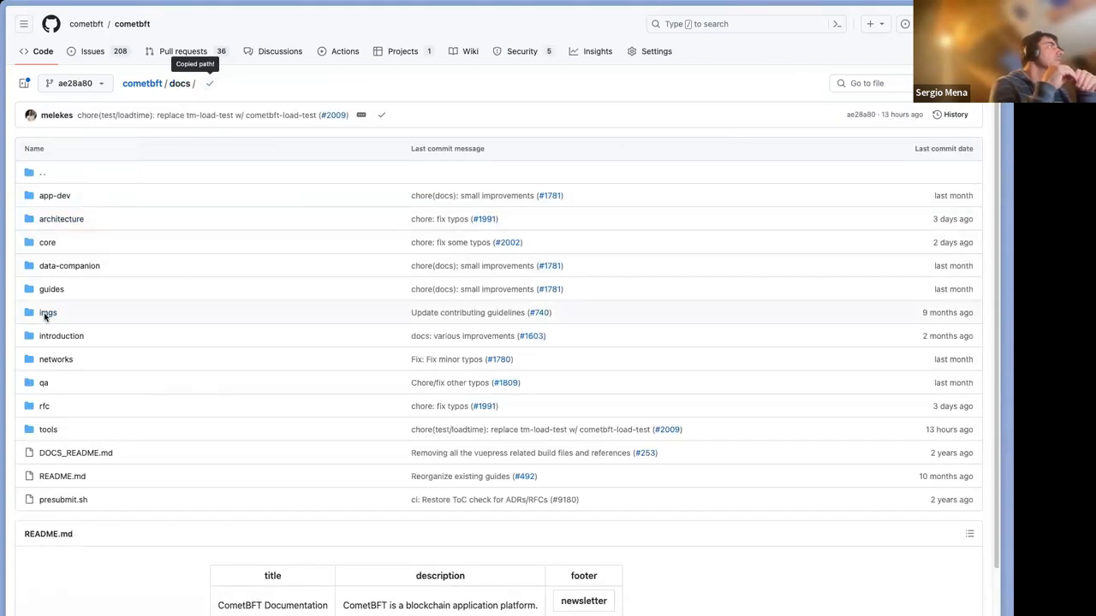
pyautogui.click(45, 384)
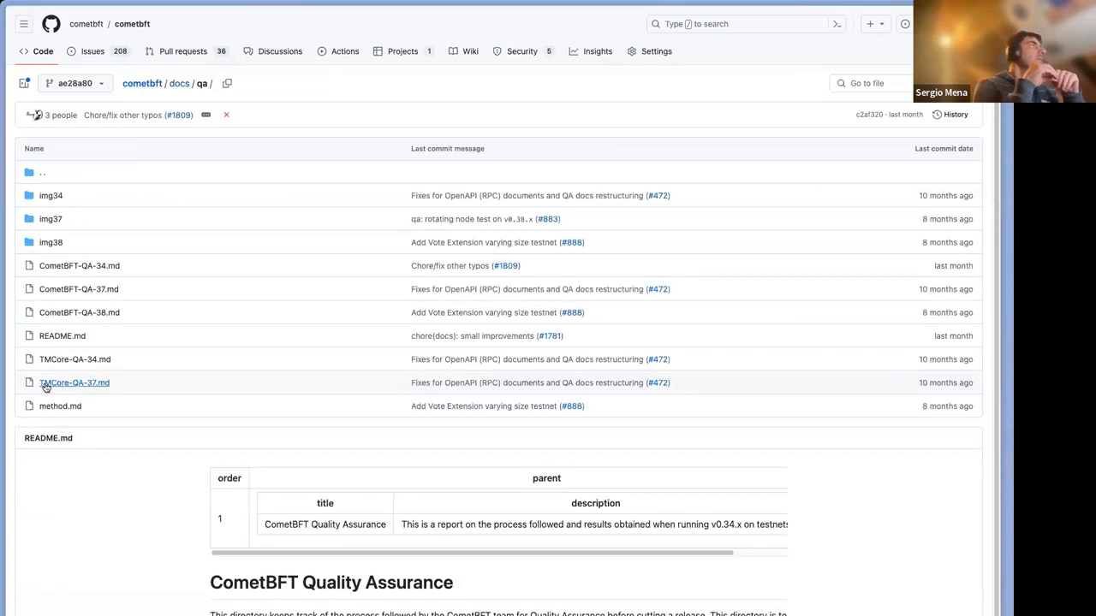
pyautogui.moveTo(166, 562)
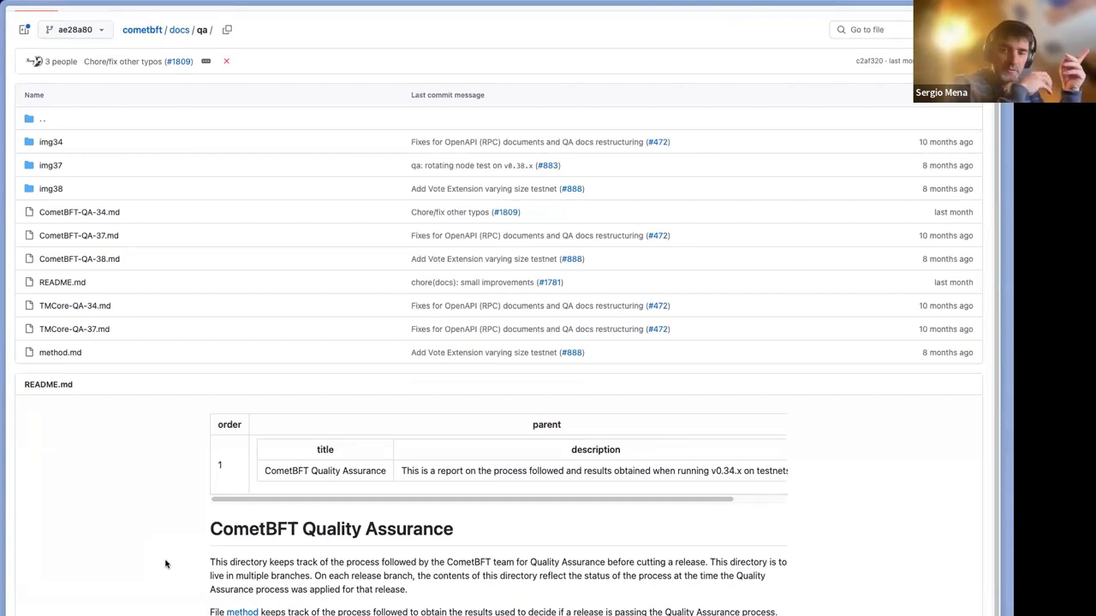
pyautogui.click(226, 29)
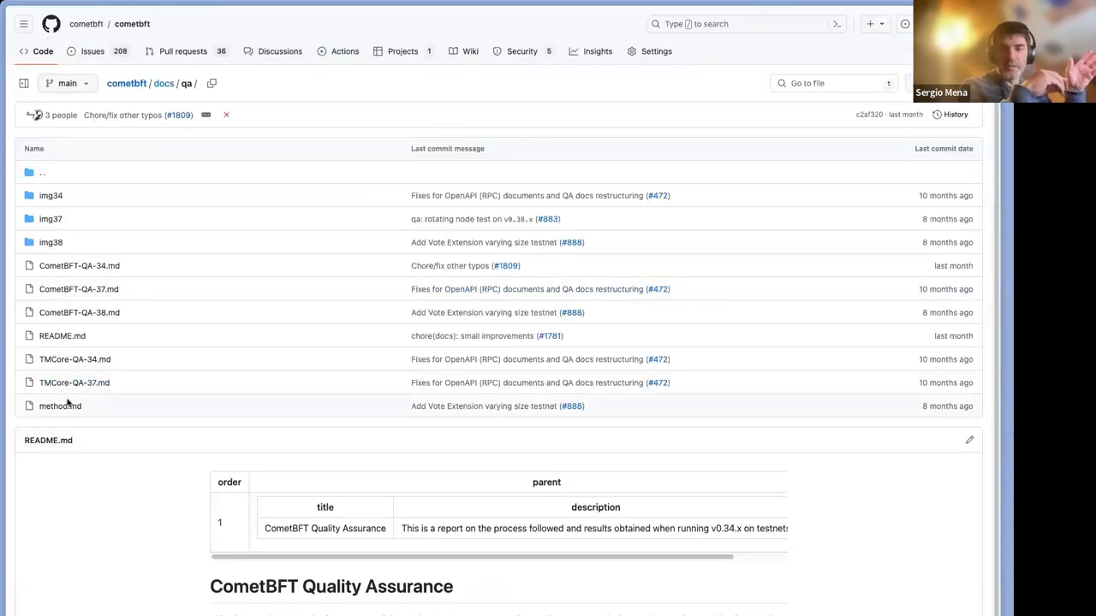
# Step: Read method.md and find its steps for starting the load runner
pyautogui.click(60, 406)
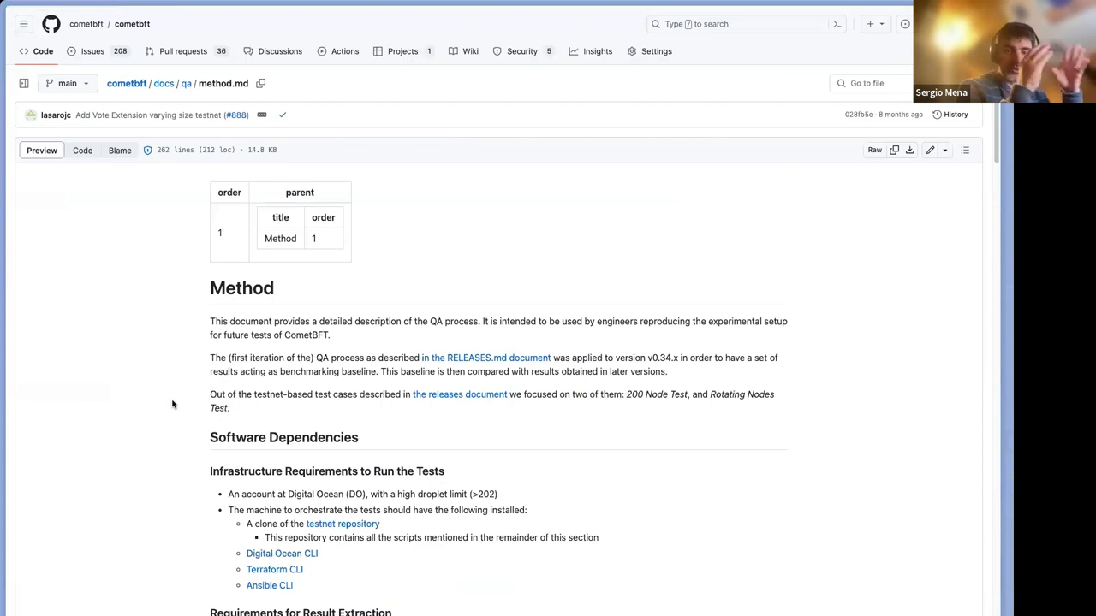
pyautogui.scroll(-3)
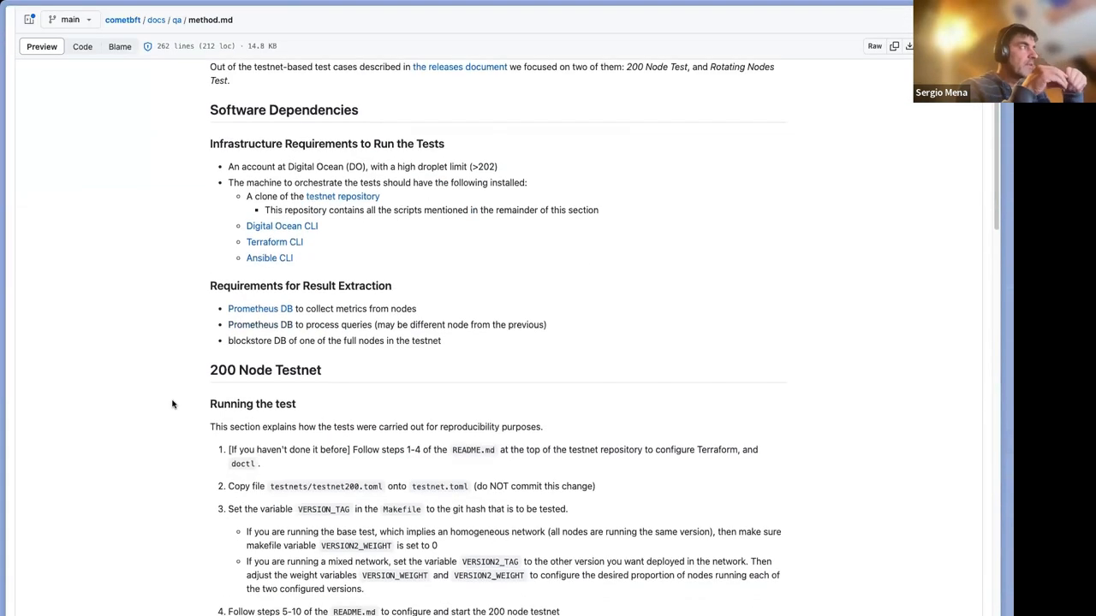
pyautogui.scroll(-3)
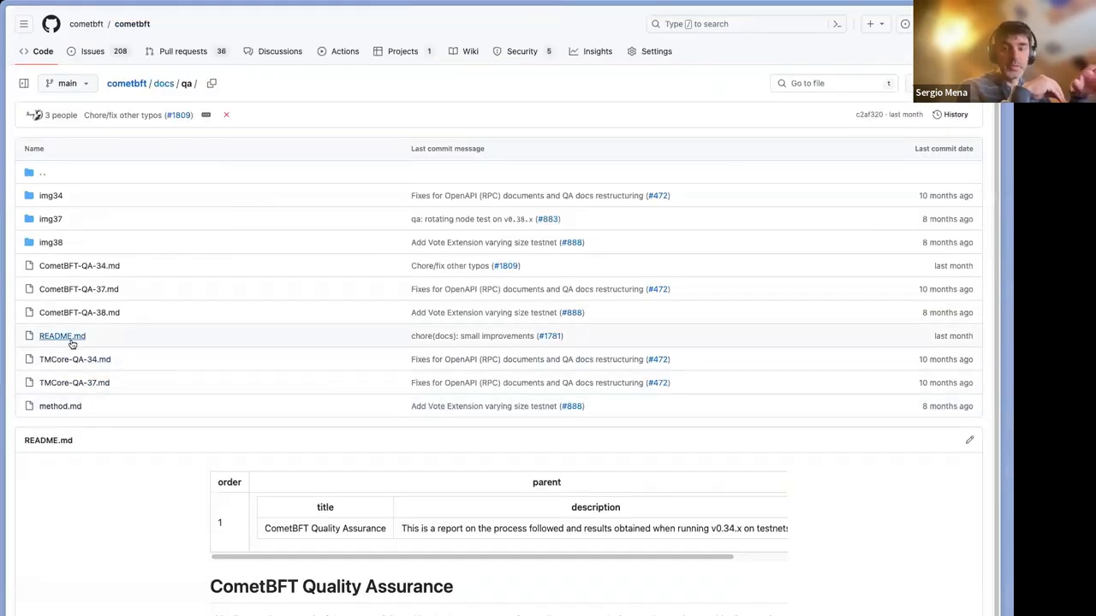
pyautogui.scroll(-3)
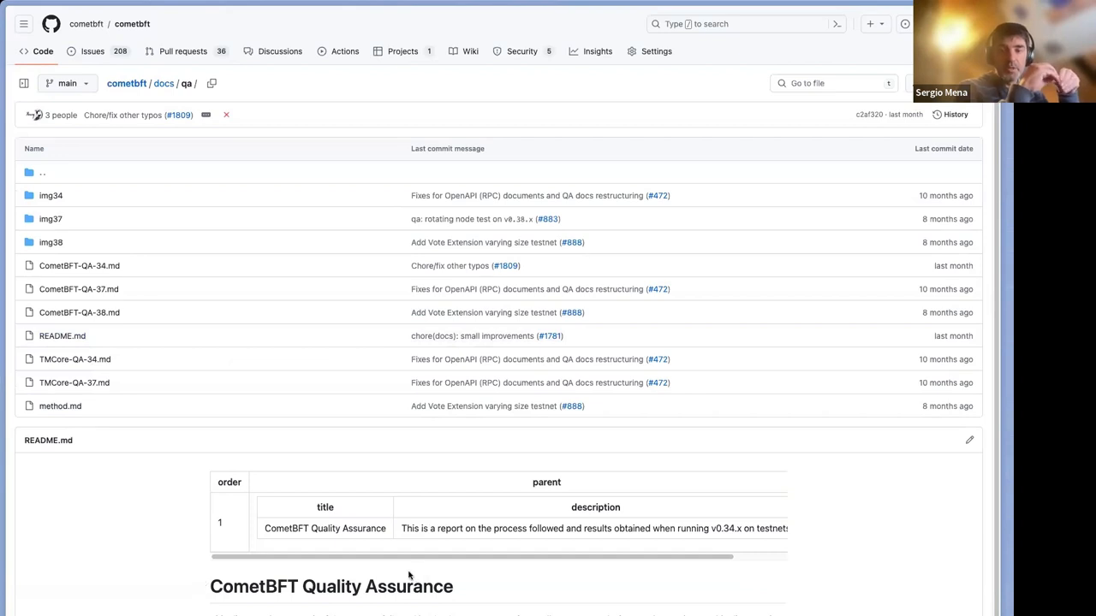
pyautogui.scroll(-3)
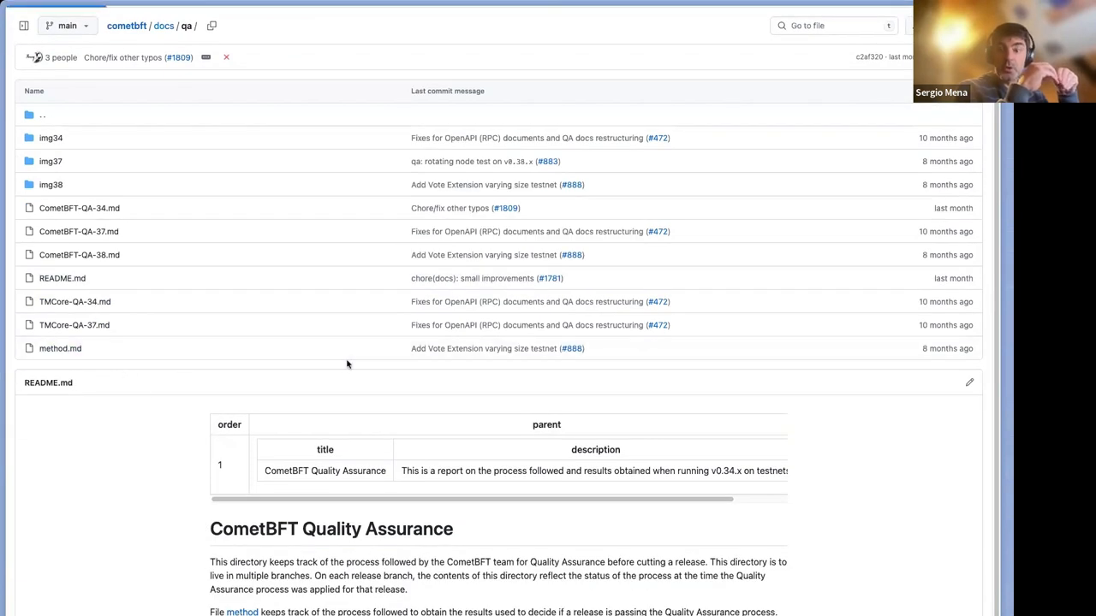
pyautogui.click(60, 349)
pyautogui.write('load')
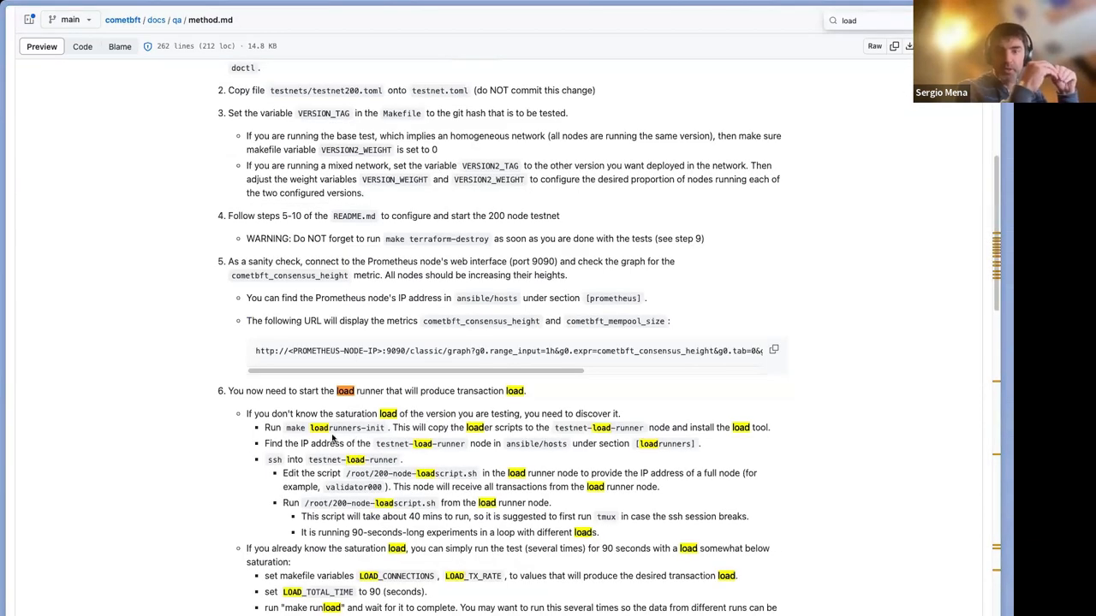
pyautogui.moveTo(442, 473)
pyautogui.write('-te')
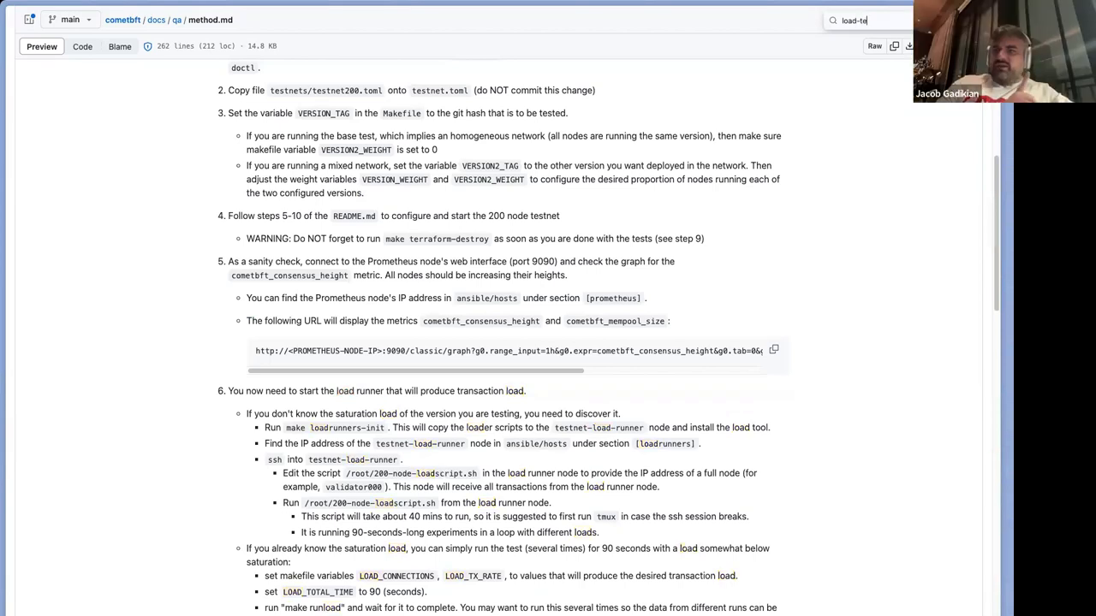
pyautogui.write('sts and QA Infra improvements')
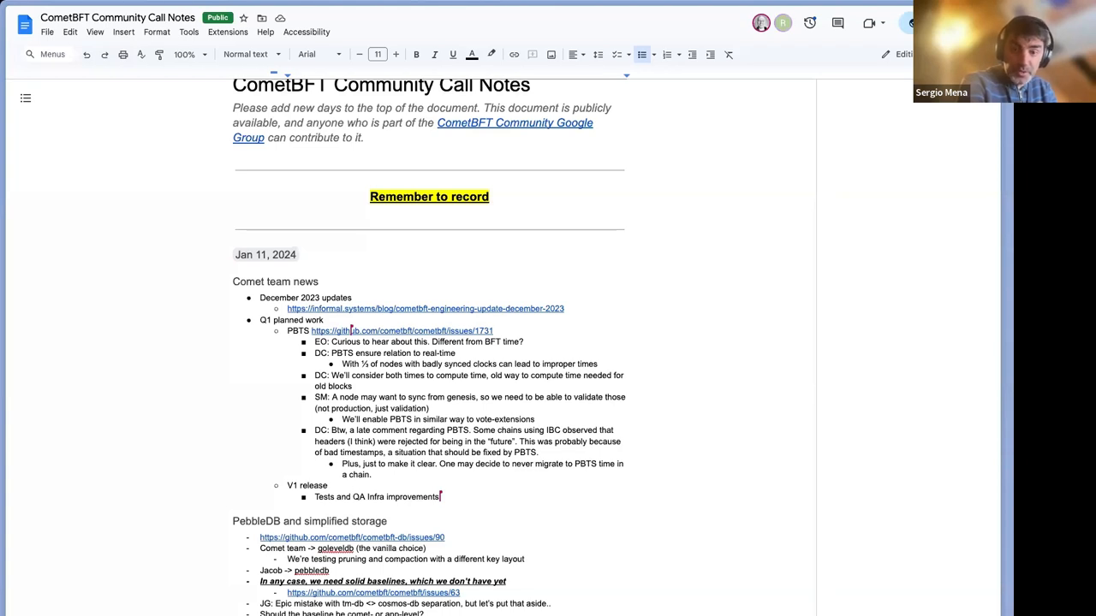
# Step: Scroll the notes to the PebbleDB and simplified storage section
pyautogui.scroll(-3)
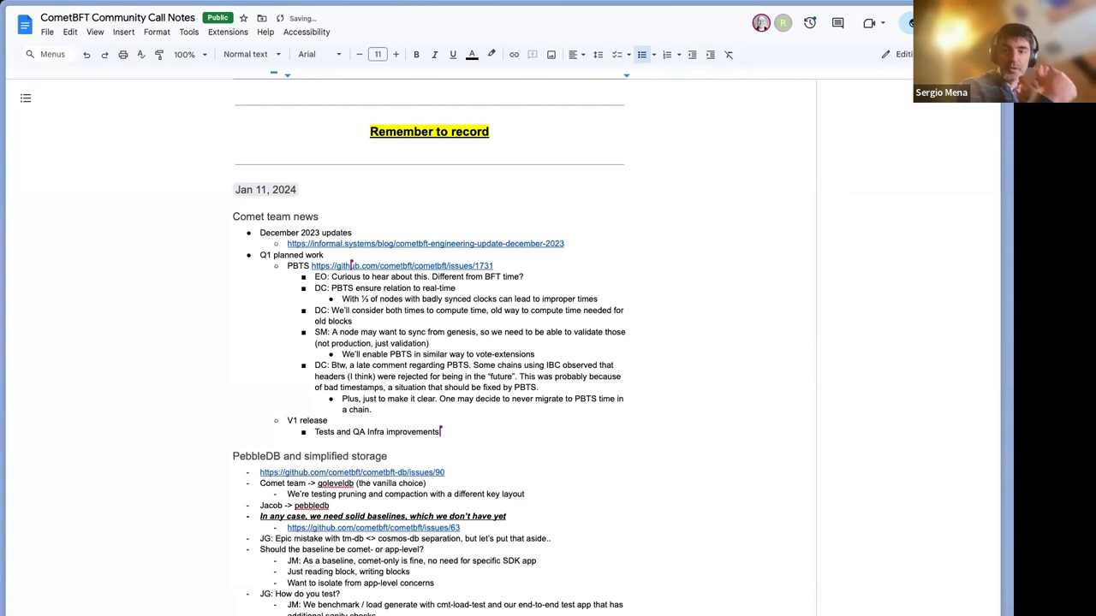
pyautogui.scroll(3)
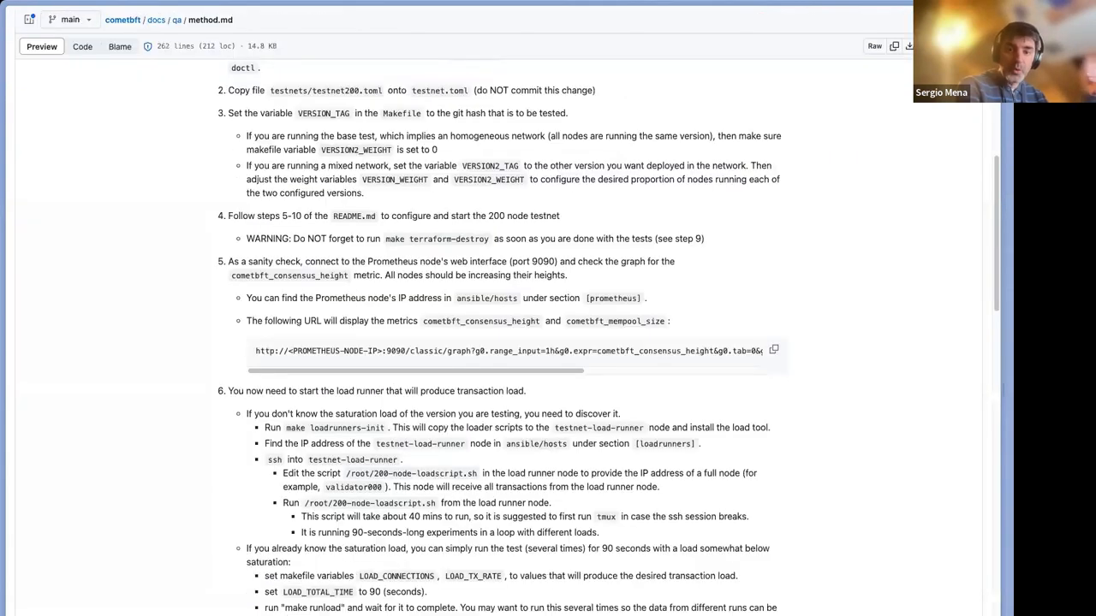
# Step: Return to the qa folder and view the CometBFT-QA-38.md v0.38.x results report
pyautogui.scroll(3)
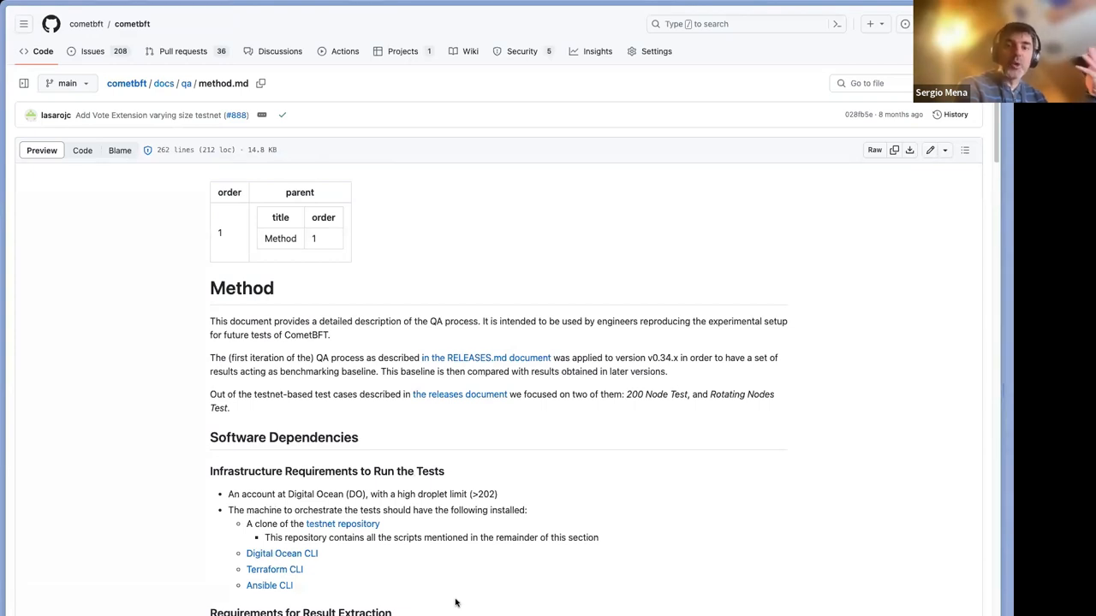
pyautogui.moveTo(454, 599)
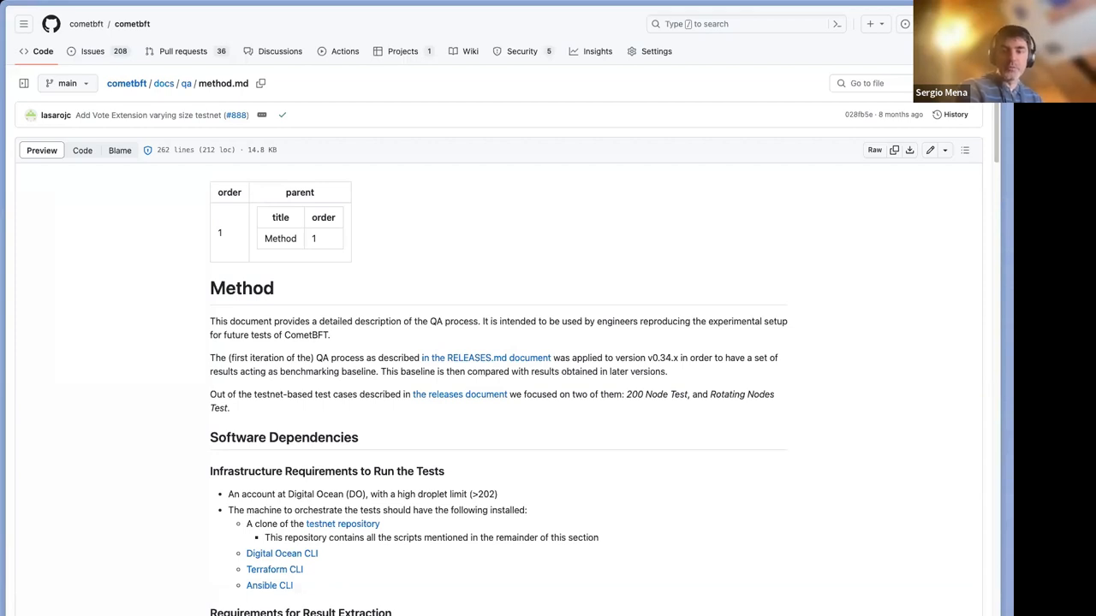
pyautogui.moveTo(822, 54)
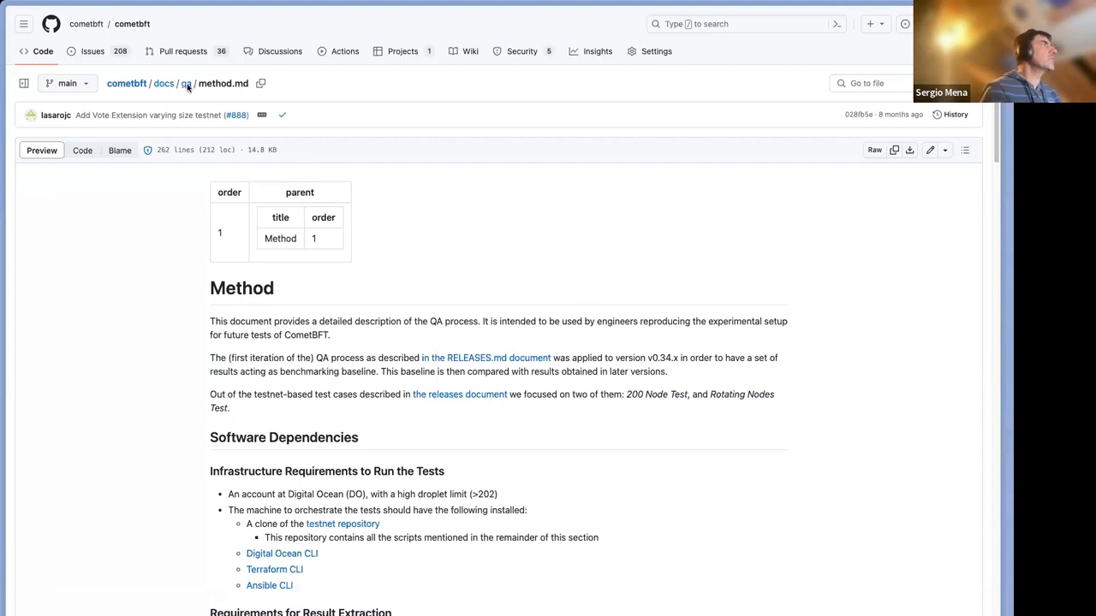
pyautogui.click(185, 82)
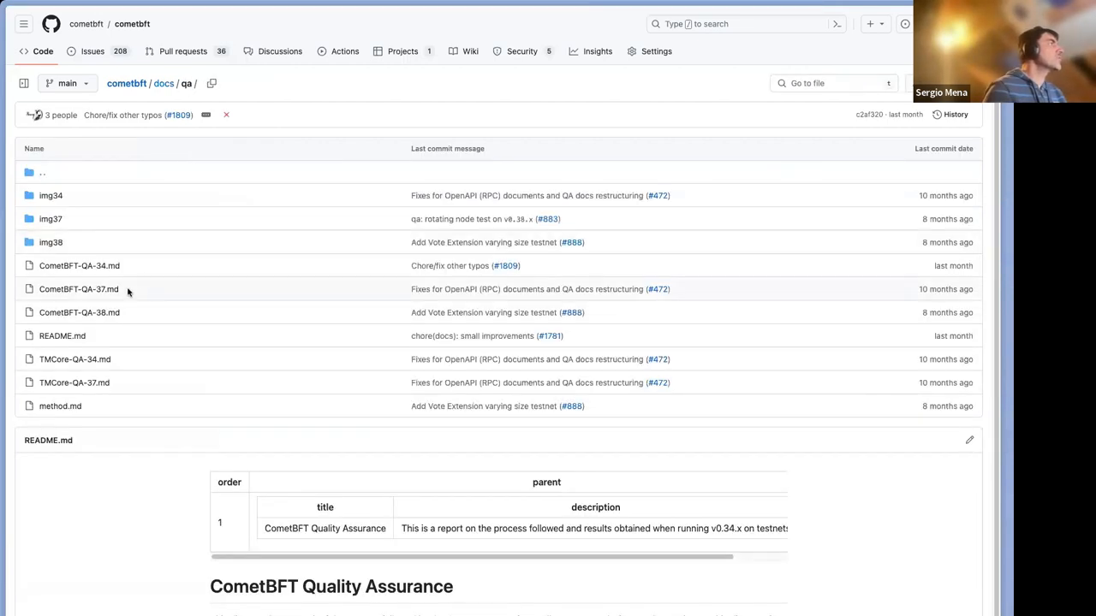
pyautogui.click(79, 312)
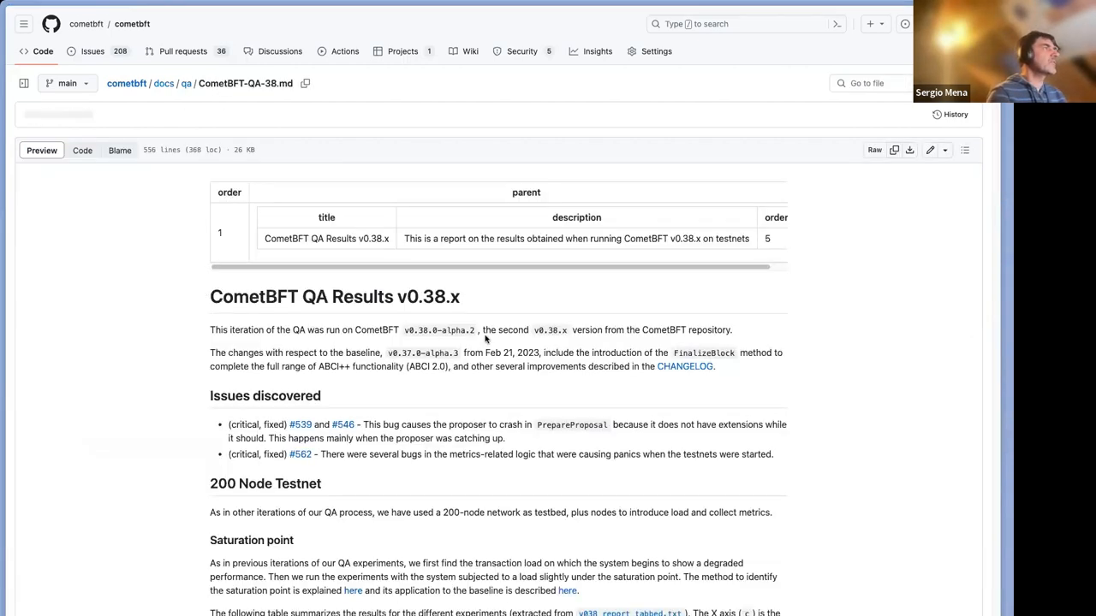
# Step: Use the report outline to jump to Prometheus Metrics on the Chosen Experiment, at Mempool Size
pyautogui.click(717, 151)
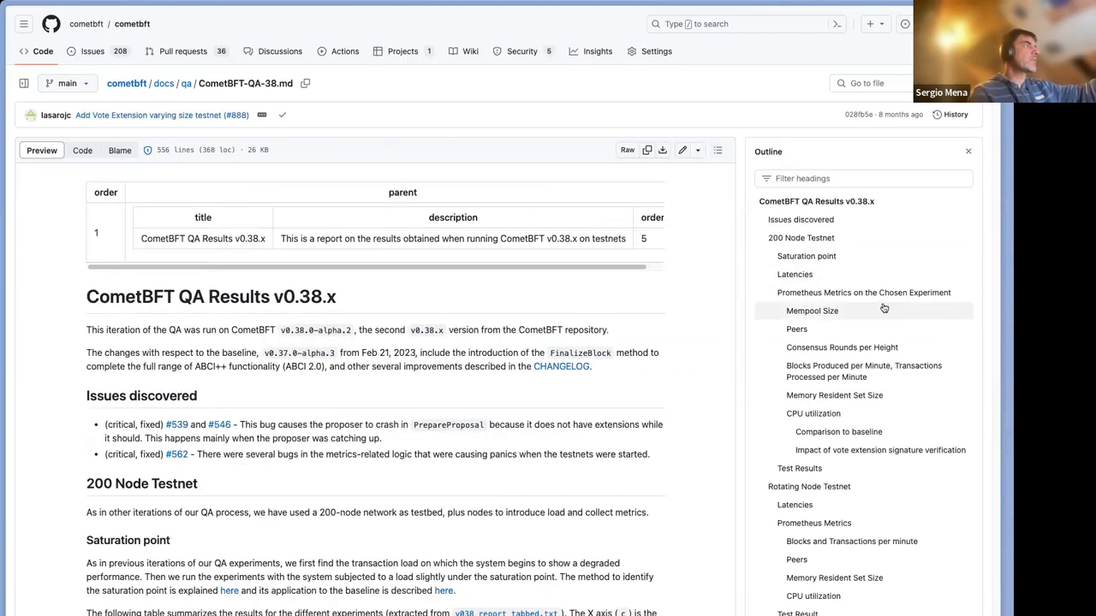
pyautogui.scroll(-3)
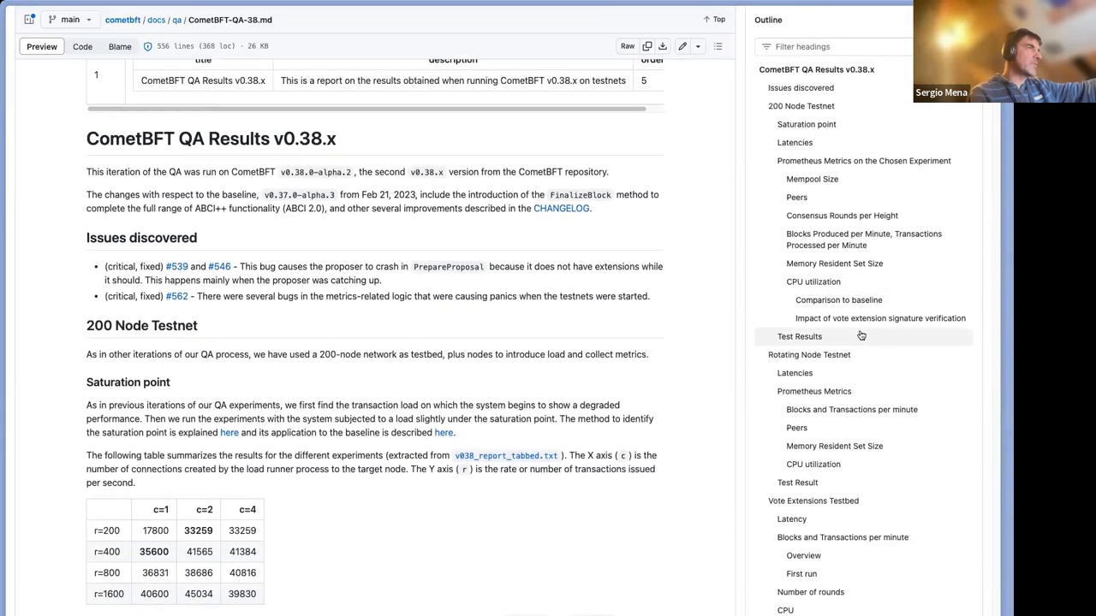
pyautogui.scroll(-3)
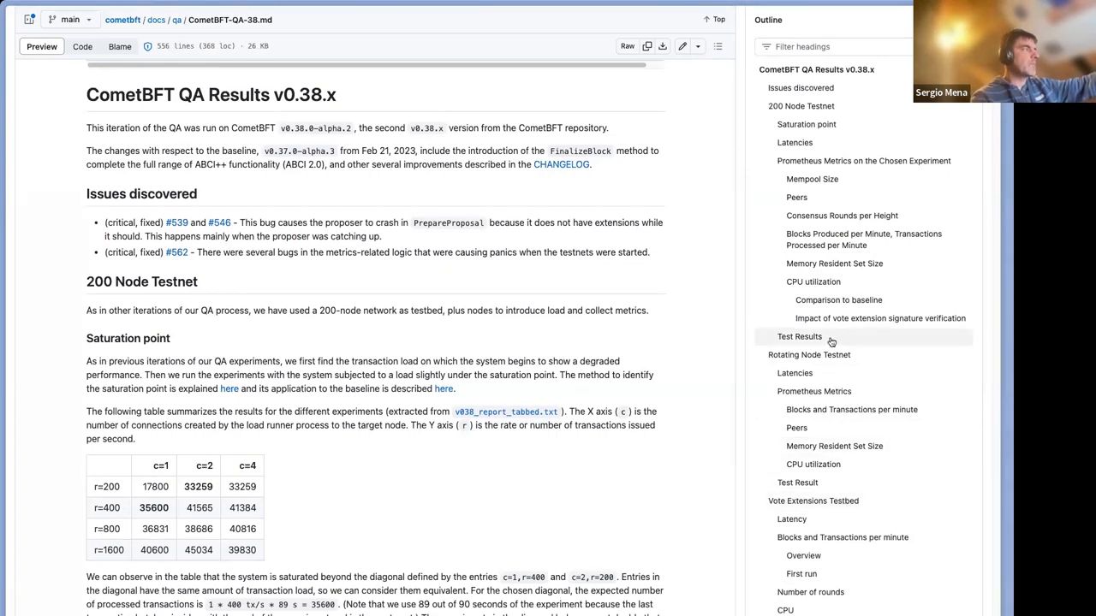
pyautogui.click(863, 160)
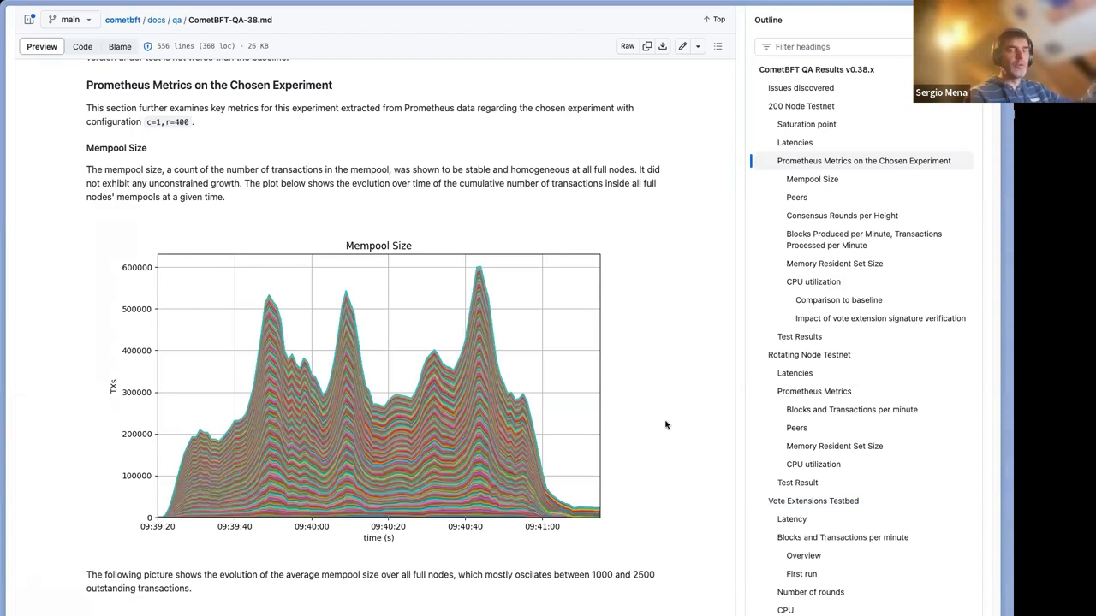
# Step: Scroll through the Mempool Size and Peers plots to Consensus Rounds per Height
pyautogui.scroll(-3)
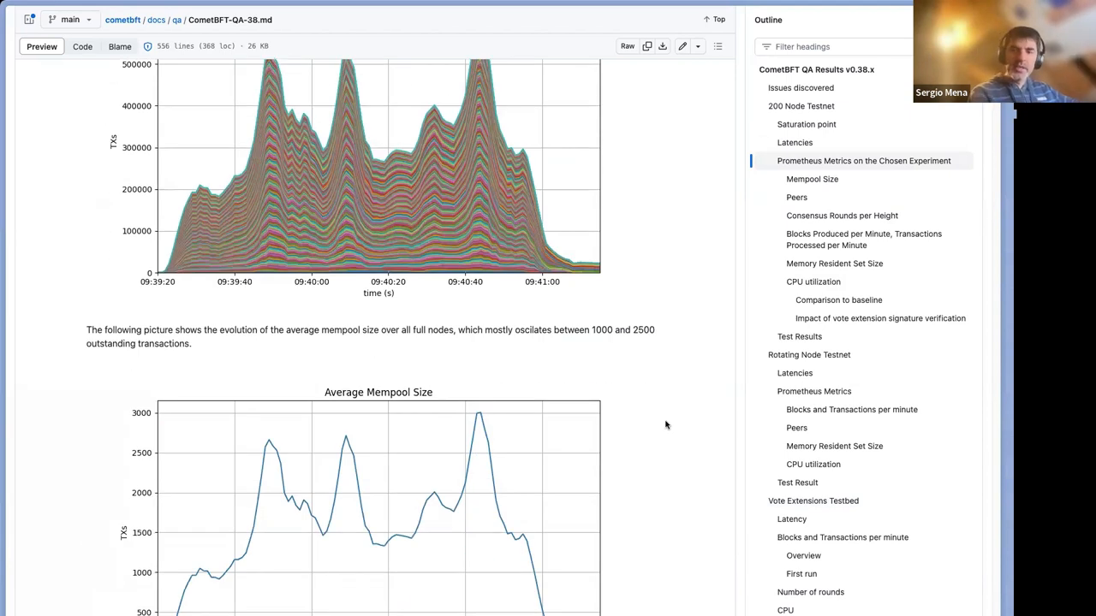
pyautogui.scroll(-3)
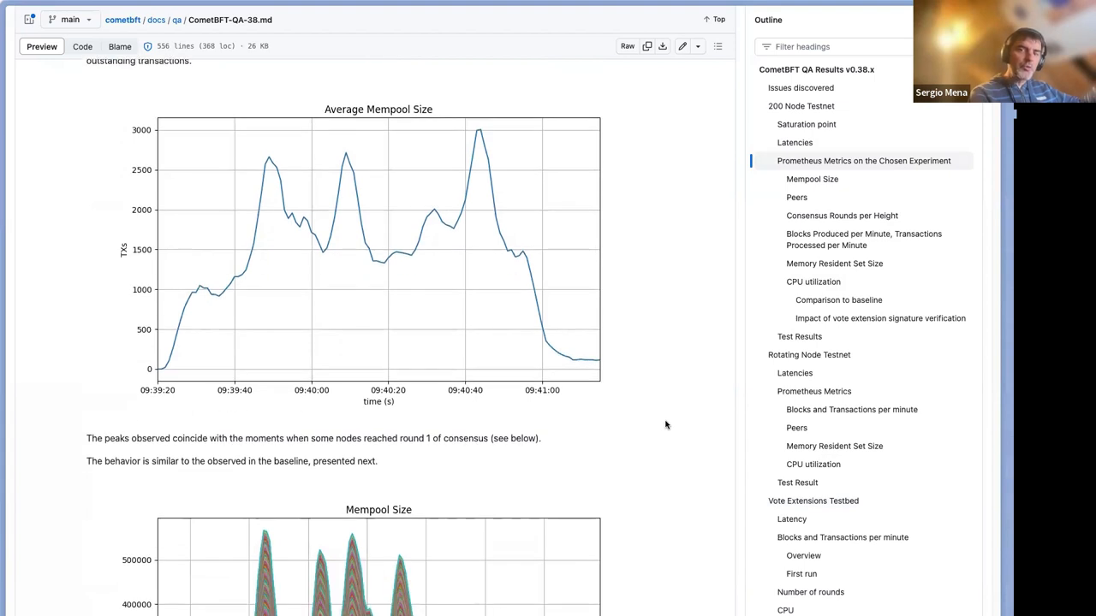
pyautogui.scroll(-3)
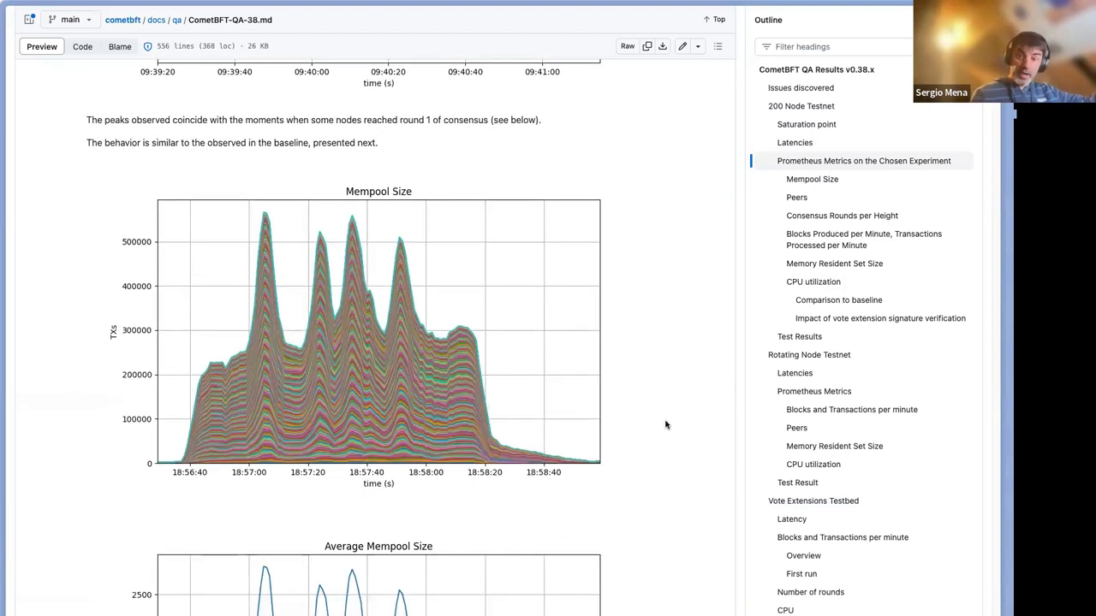
pyautogui.scroll(-3)
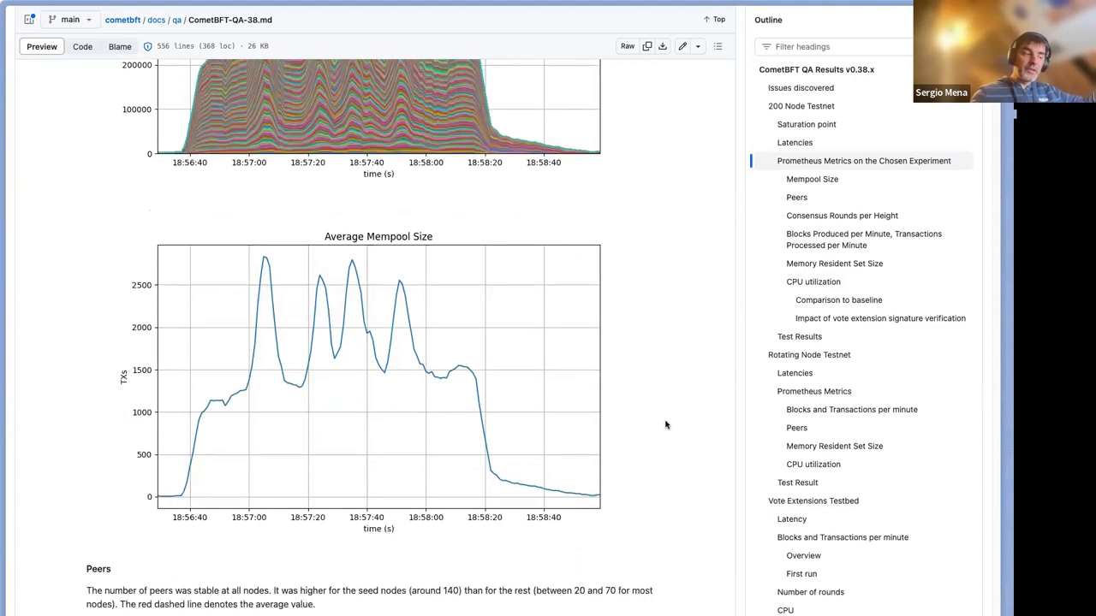
pyautogui.scroll(-3)
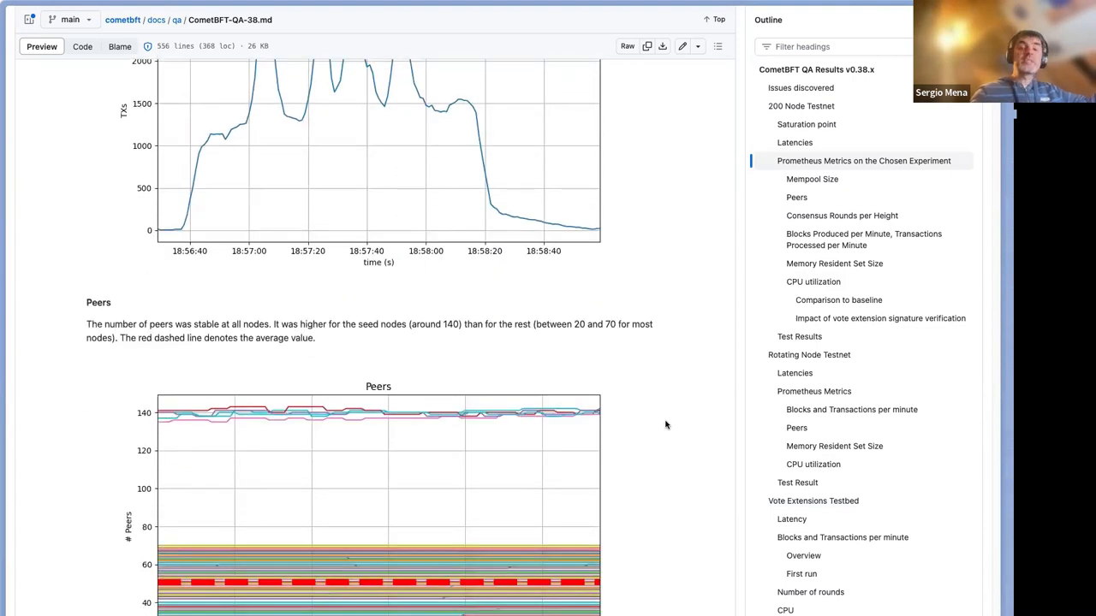
pyautogui.scroll(-3)
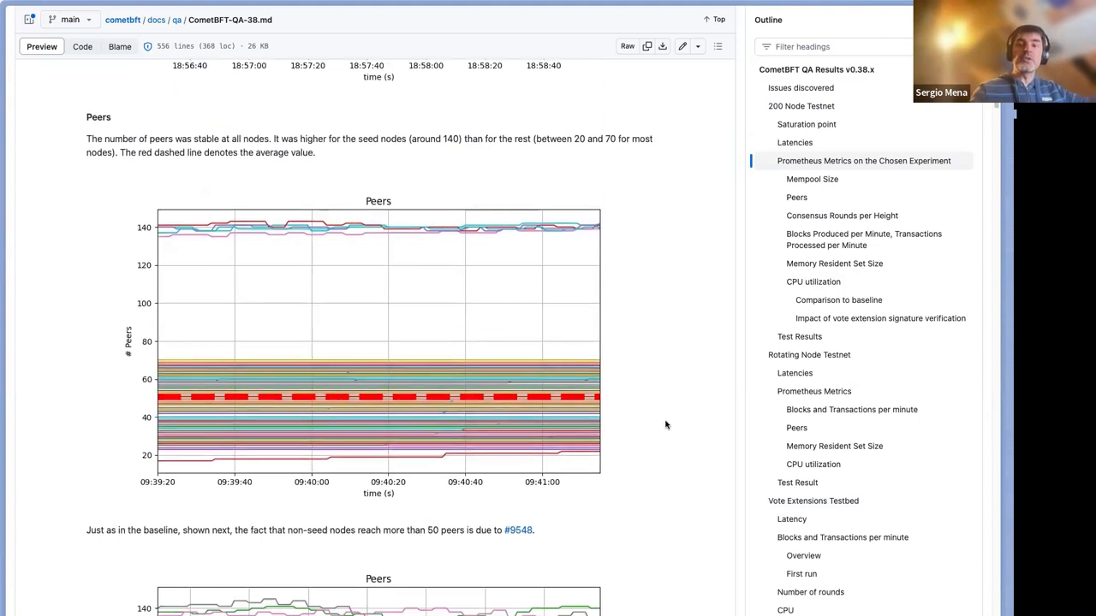
pyautogui.scroll(-3)
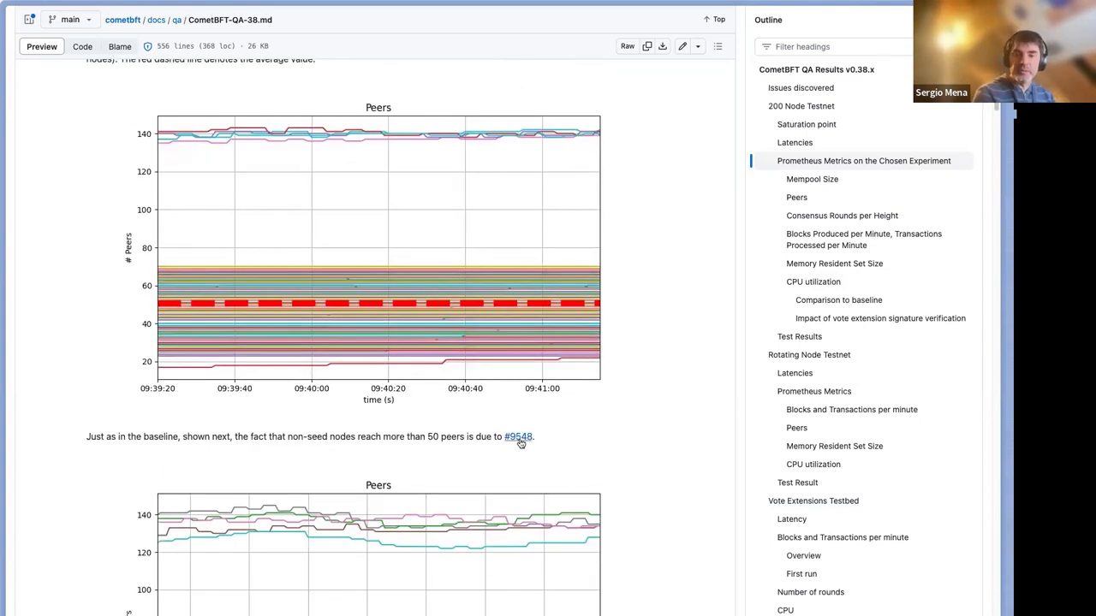
pyautogui.moveTo(517, 436)
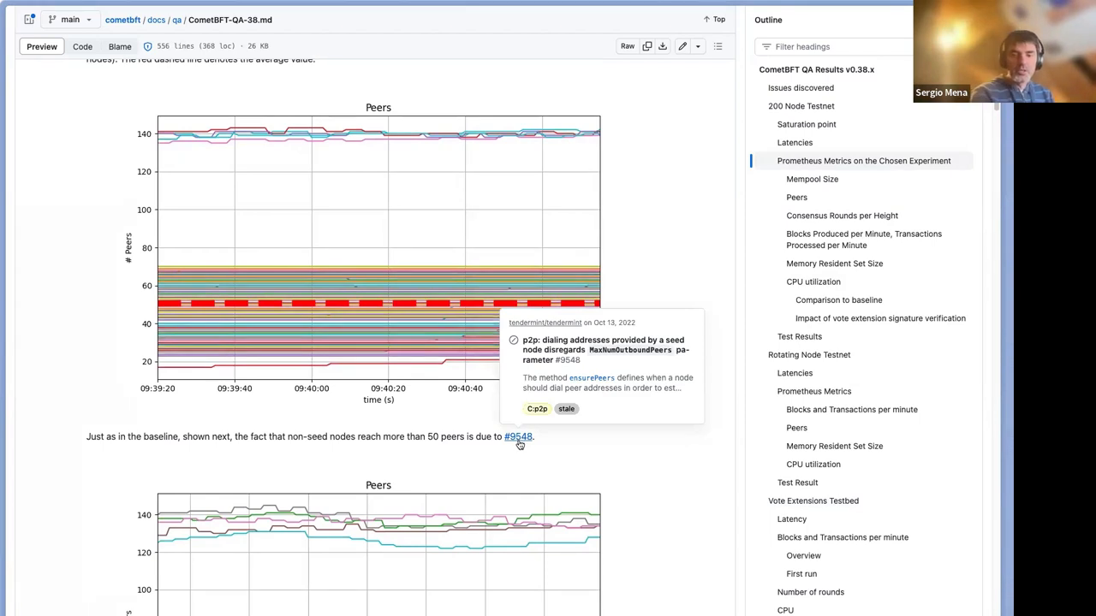
pyautogui.scroll(-3)
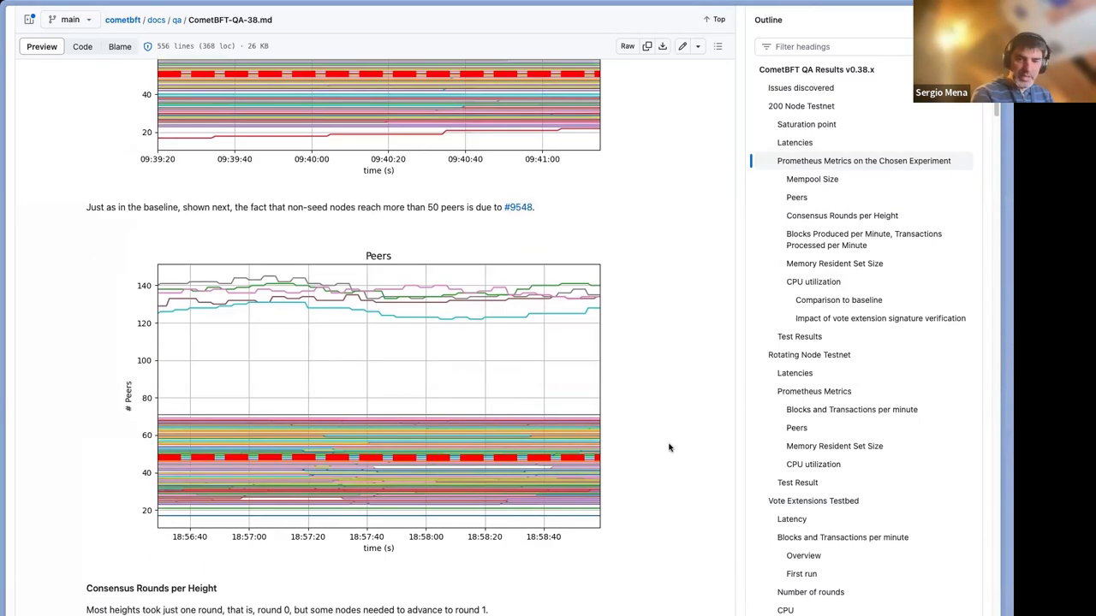
pyautogui.scroll(-3)
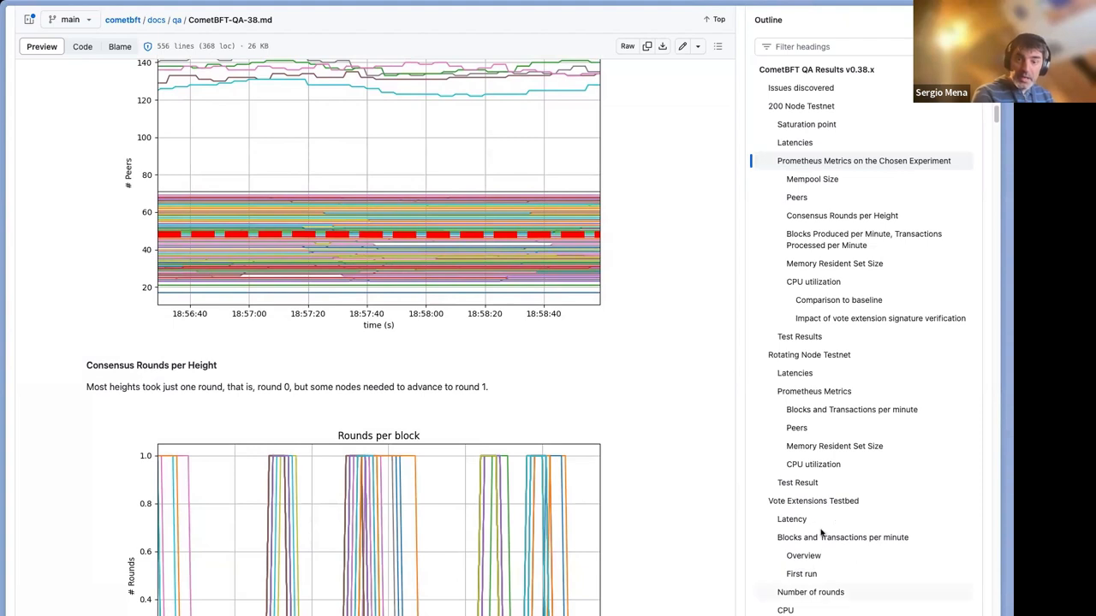
pyautogui.moveTo(717, 483)
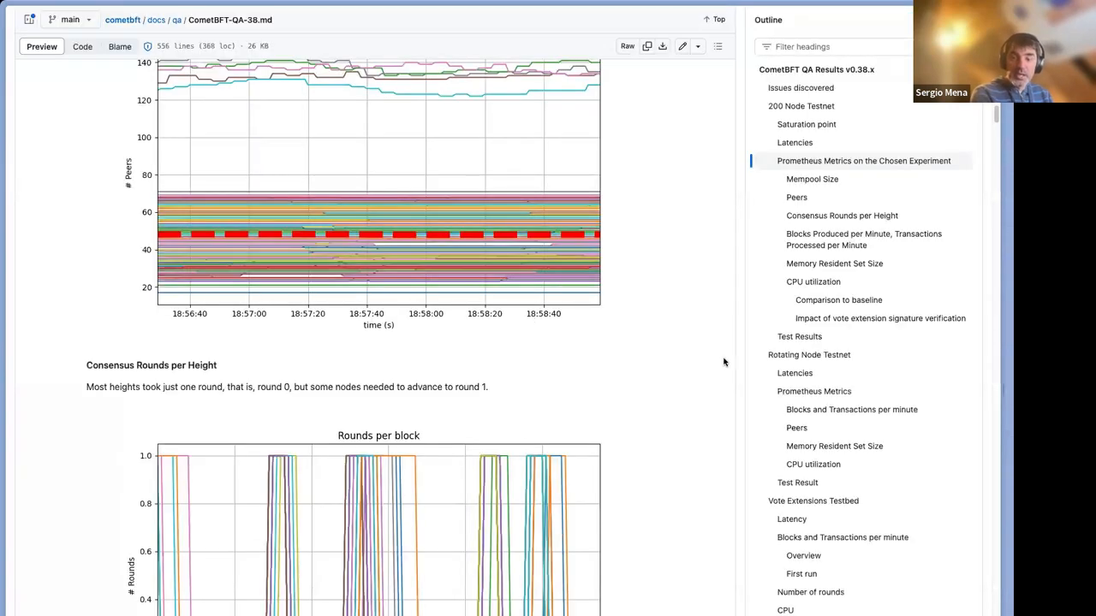
pyautogui.scroll(-3)
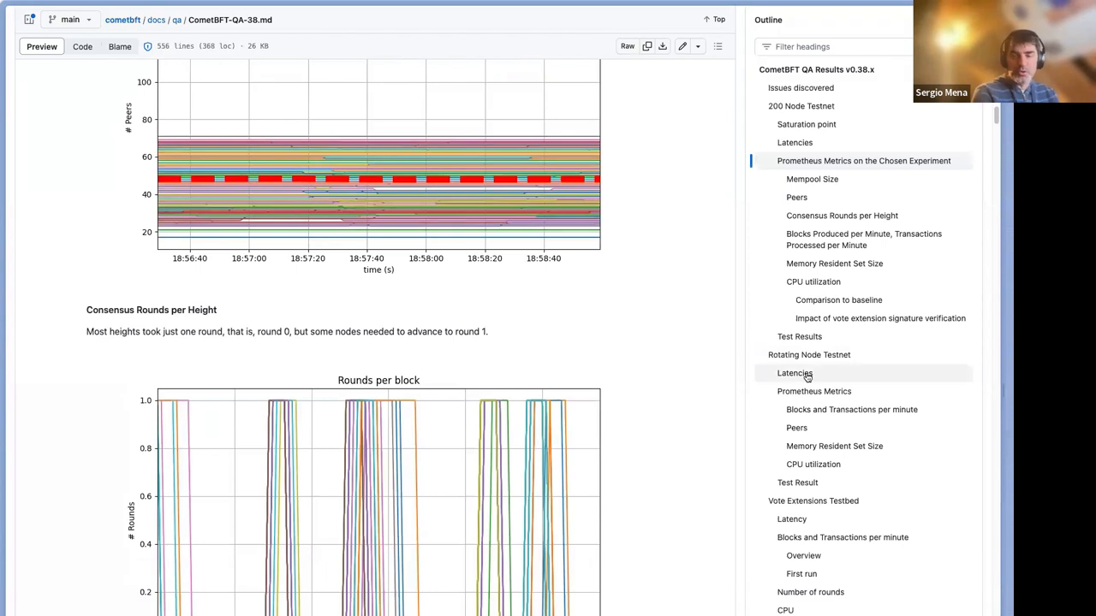
pyautogui.moveTo(810, 379)
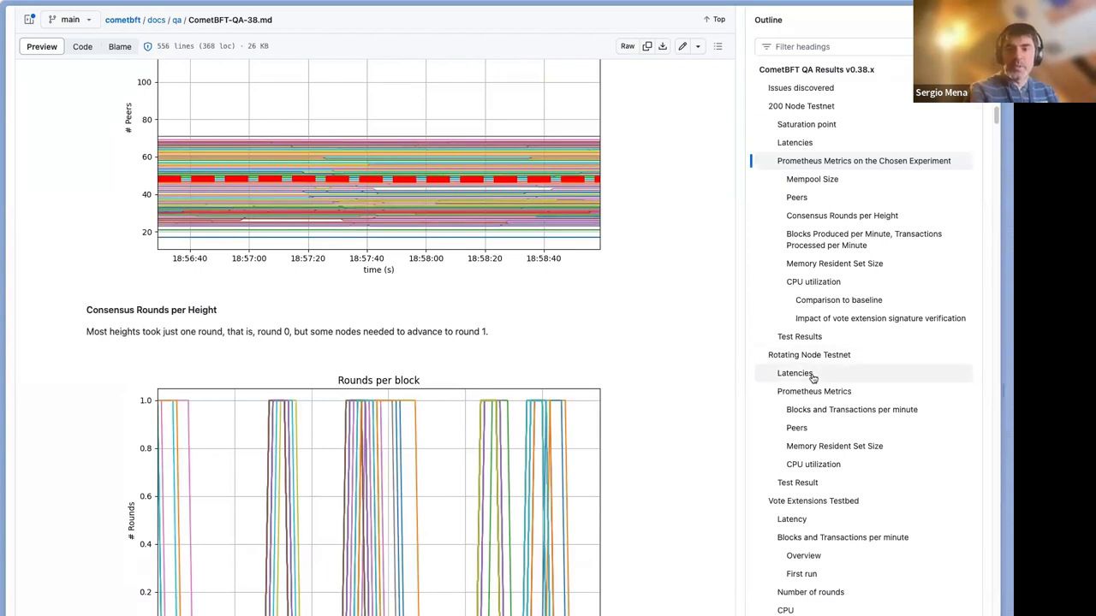
# Step: Jump to the Rotating Node Testnet latencies, then its Blocks and Transactions per minute plot
pyautogui.click(794, 374)
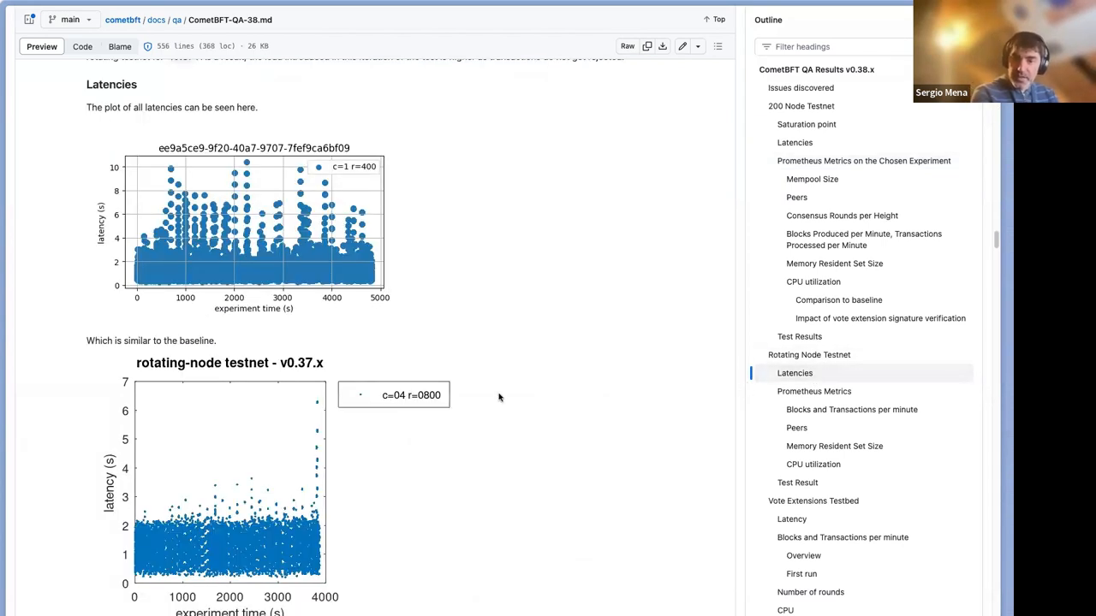
pyautogui.moveTo(260, 360)
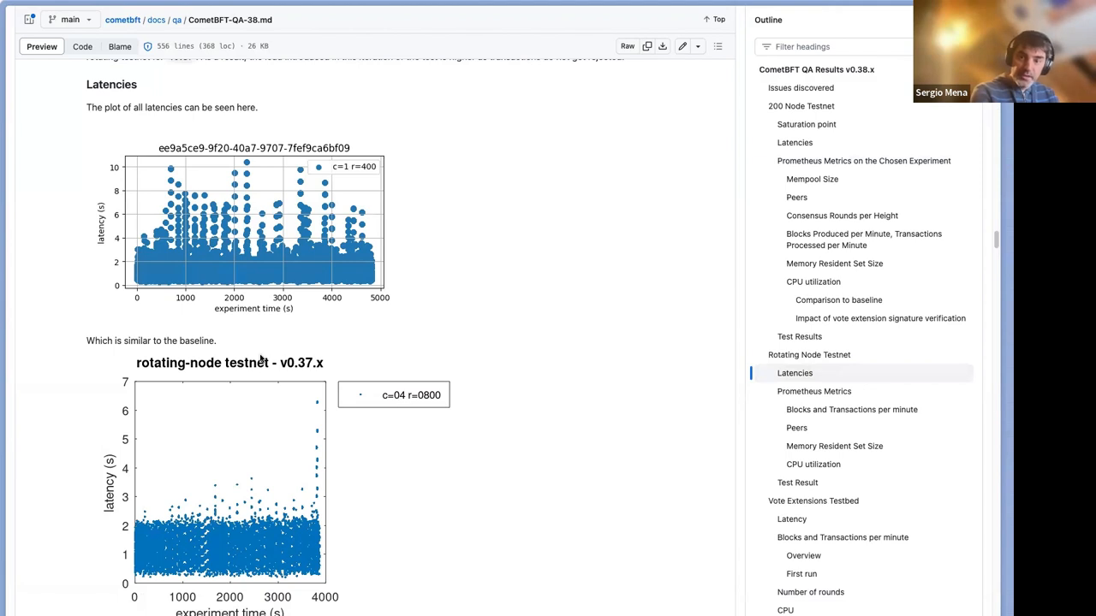
pyautogui.moveTo(479, 360)
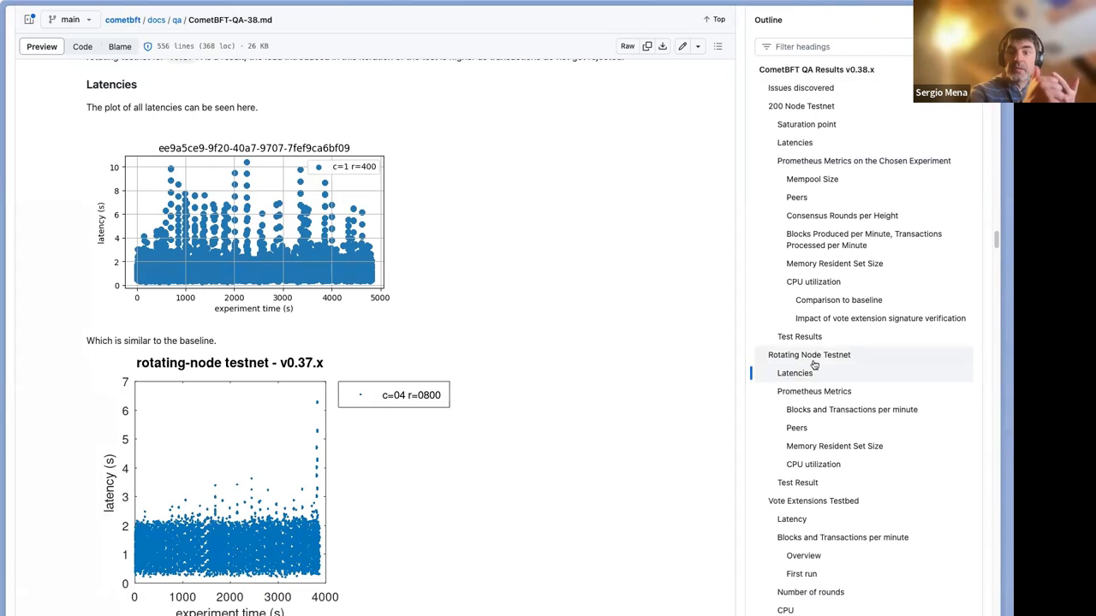
pyautogui.click(851, 409)
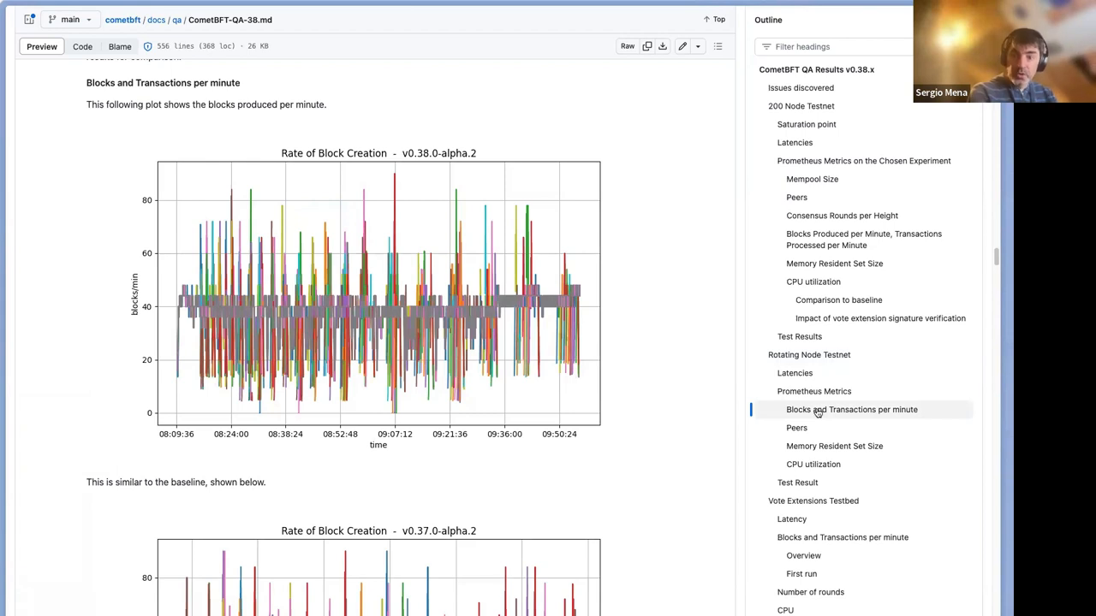
pyautogui.moveTo(740, 416)
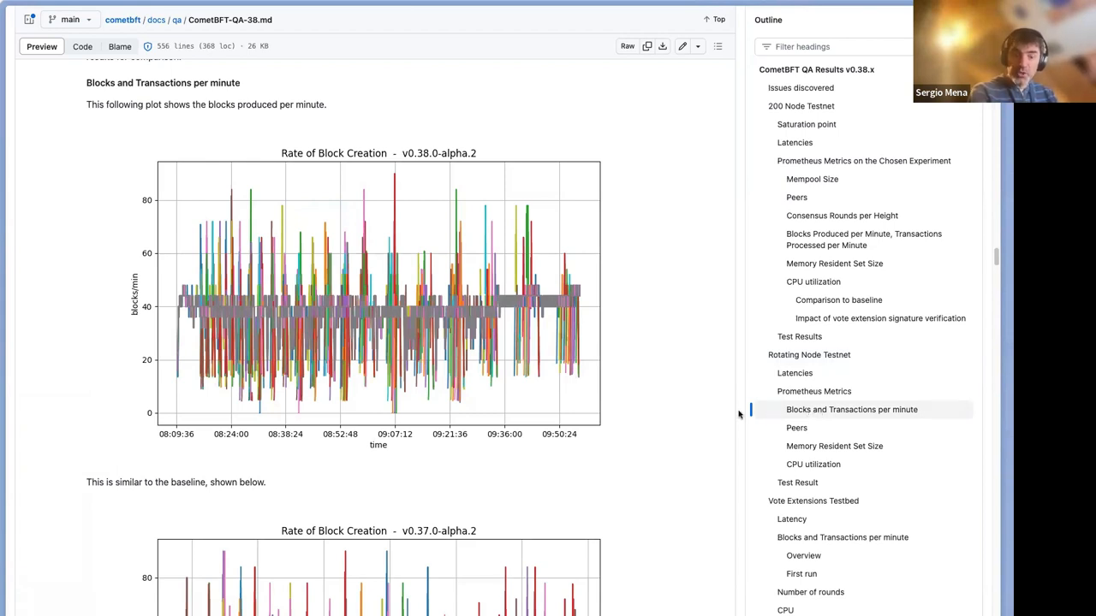
pyautogui.scroll(-3)
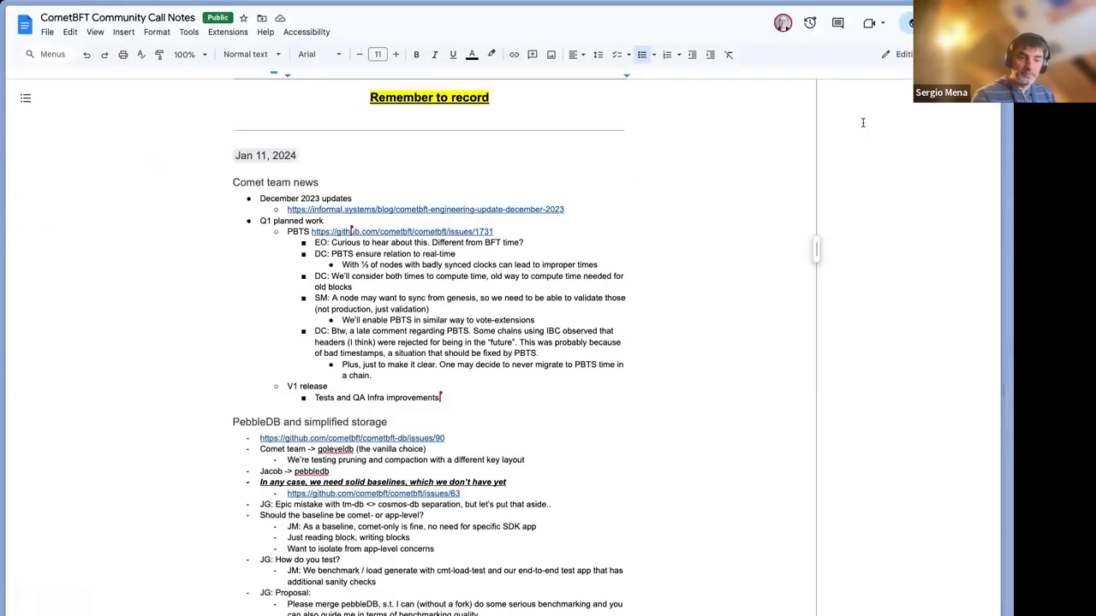
pyautogui.moveTo(815, 69)
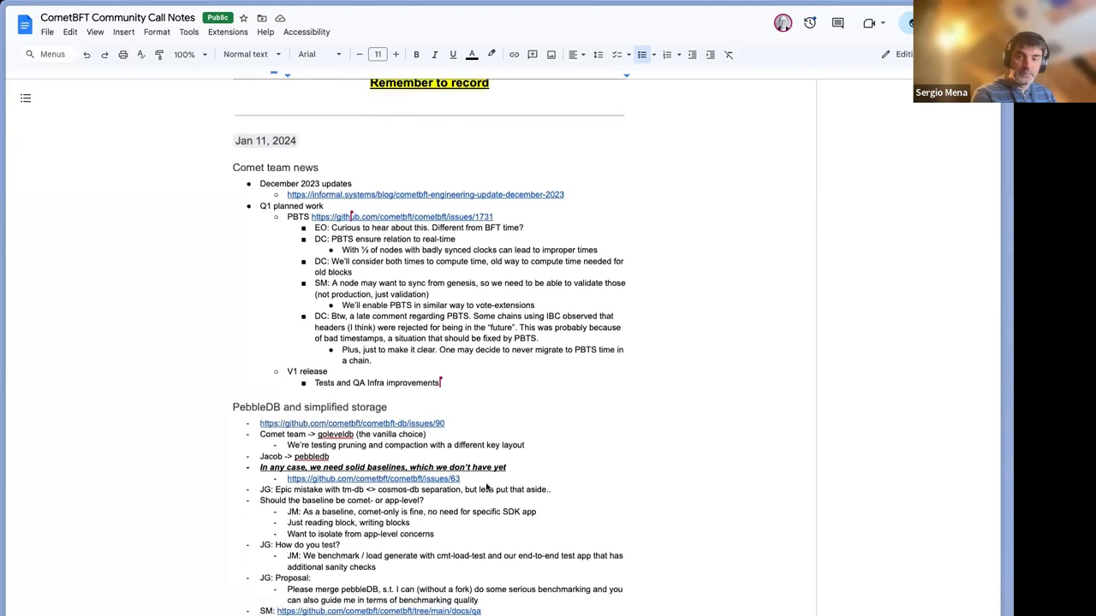
pyautogui.scroll(-3)
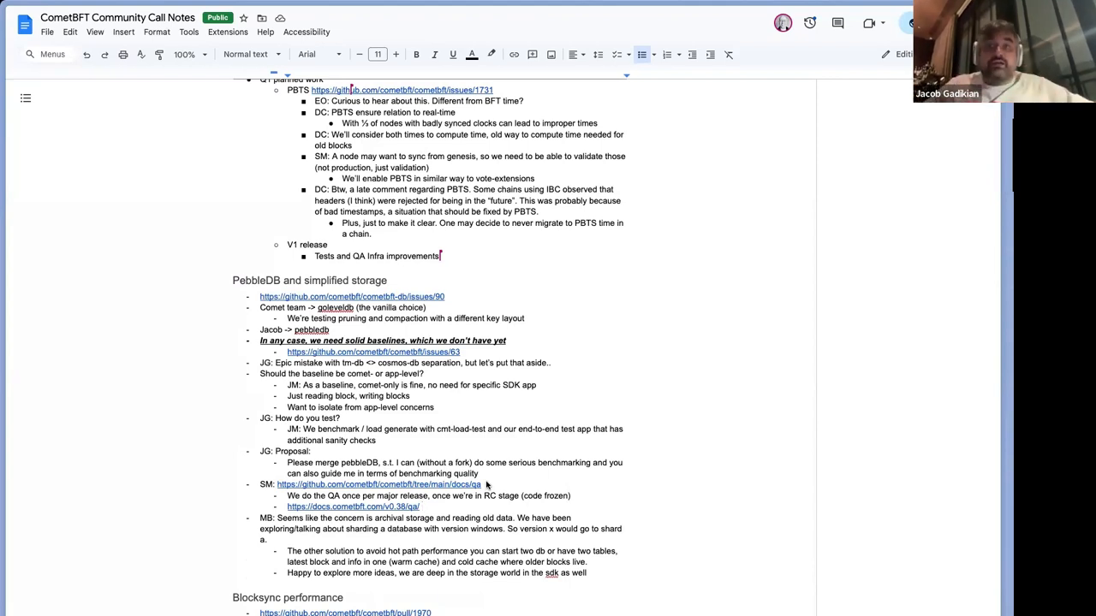
pyautogui.moveTo(521, 456)
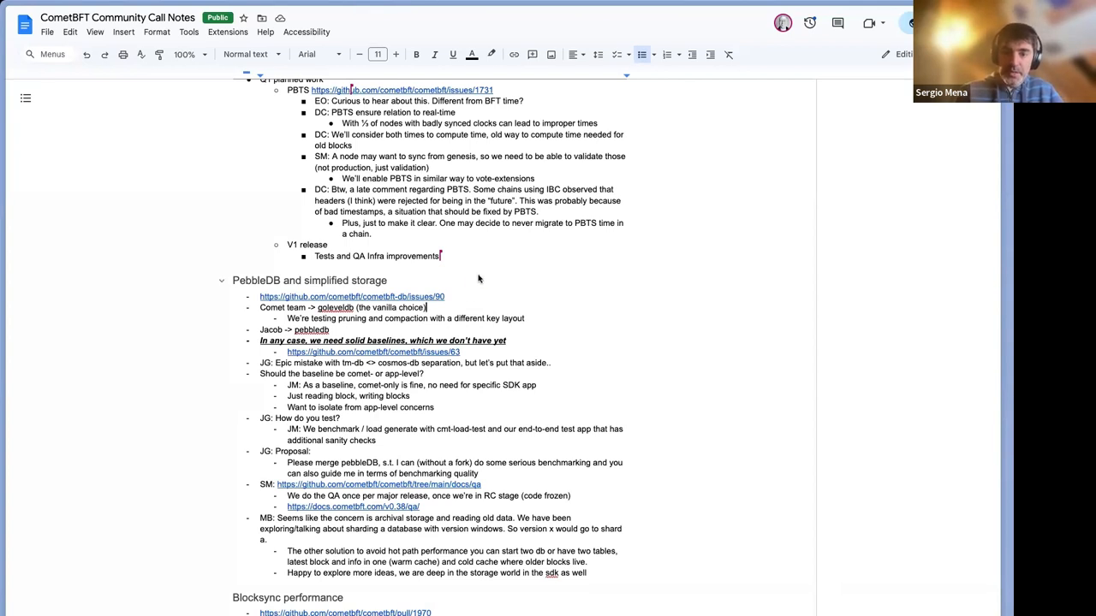
pyautogui.moveTo(486, 288)
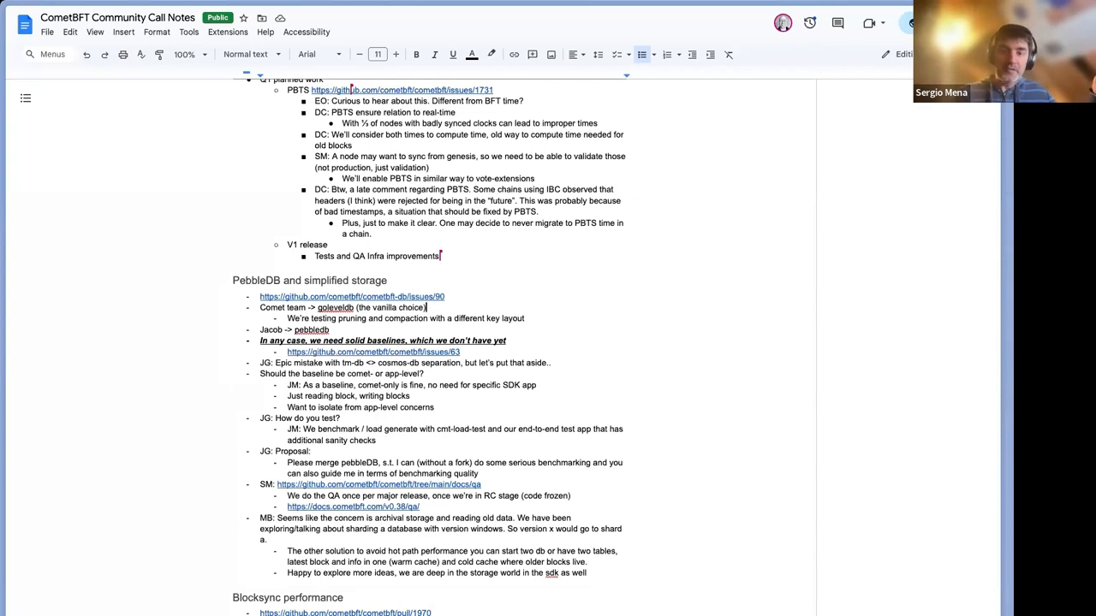
pyautogui.moveTo(791, 67)
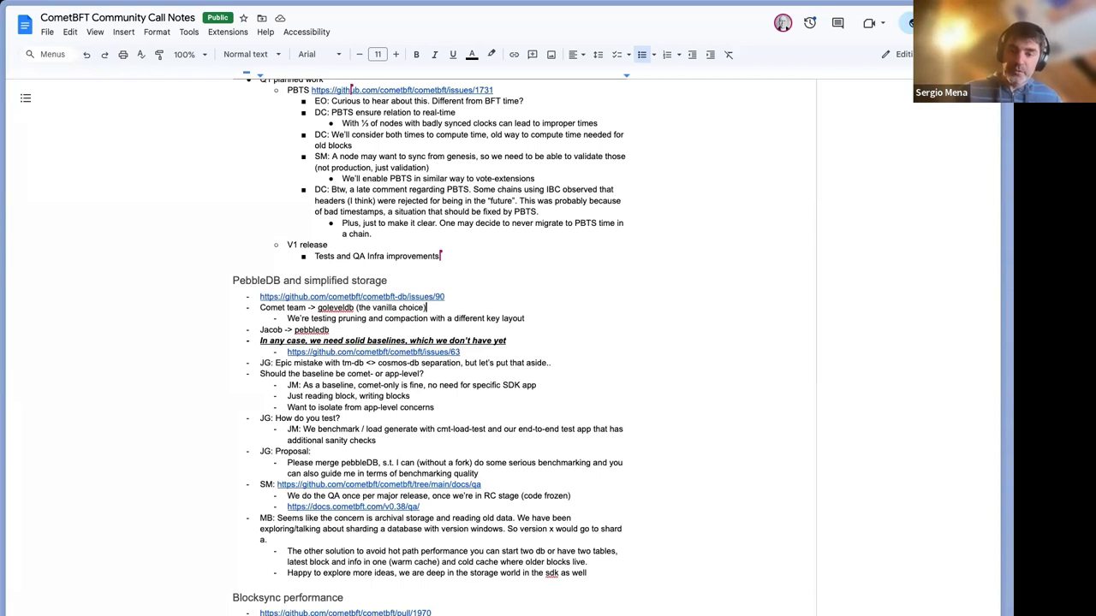
pyautogui.moveTo(809, 77)
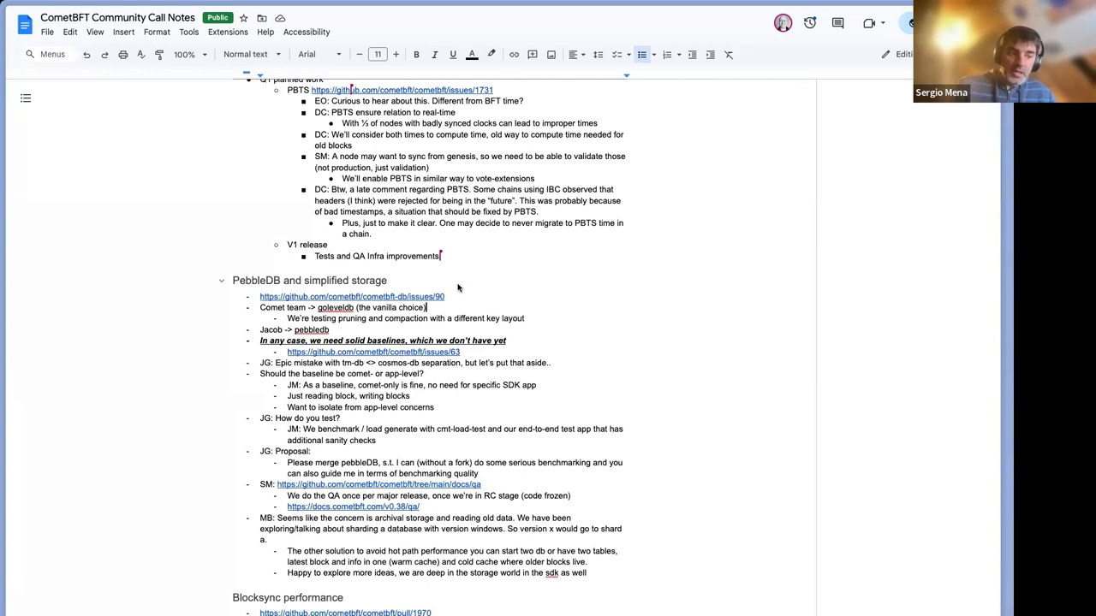
pyautogui.scroll(3)
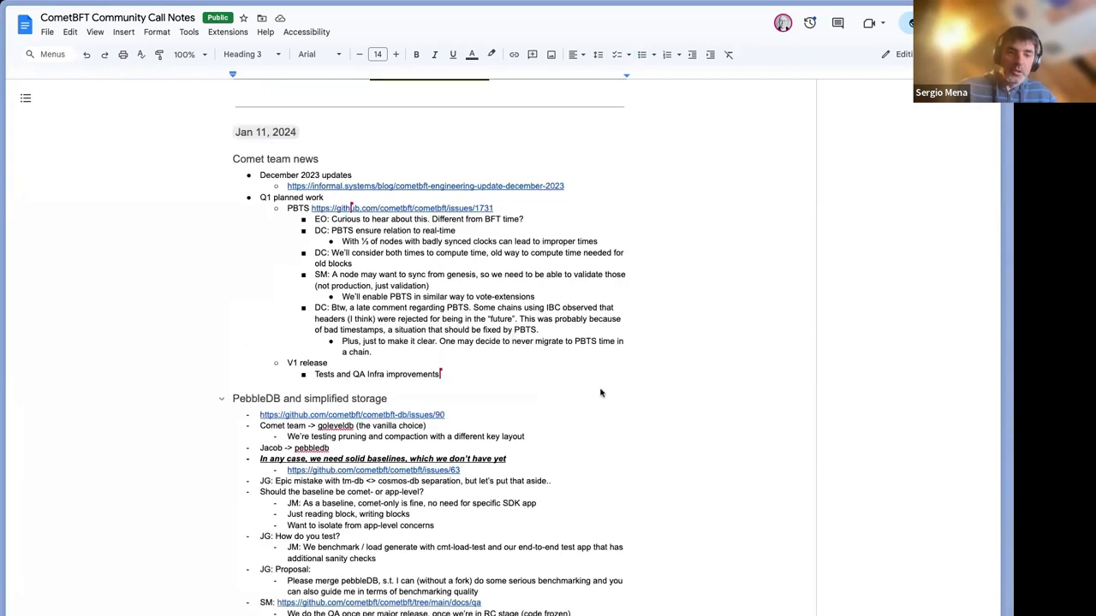
pyautogui.scroll(-3)
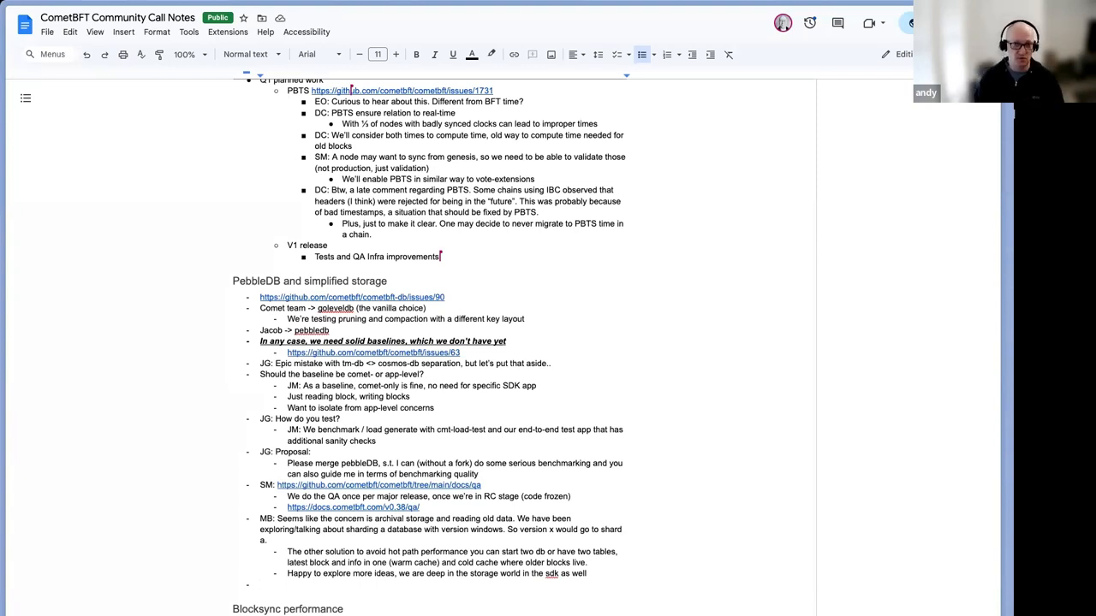
# Step: Finish the AN bullet on passing configuration params into cometbft-db to tweak the database
pyautogui.write('AN: We may allow also')
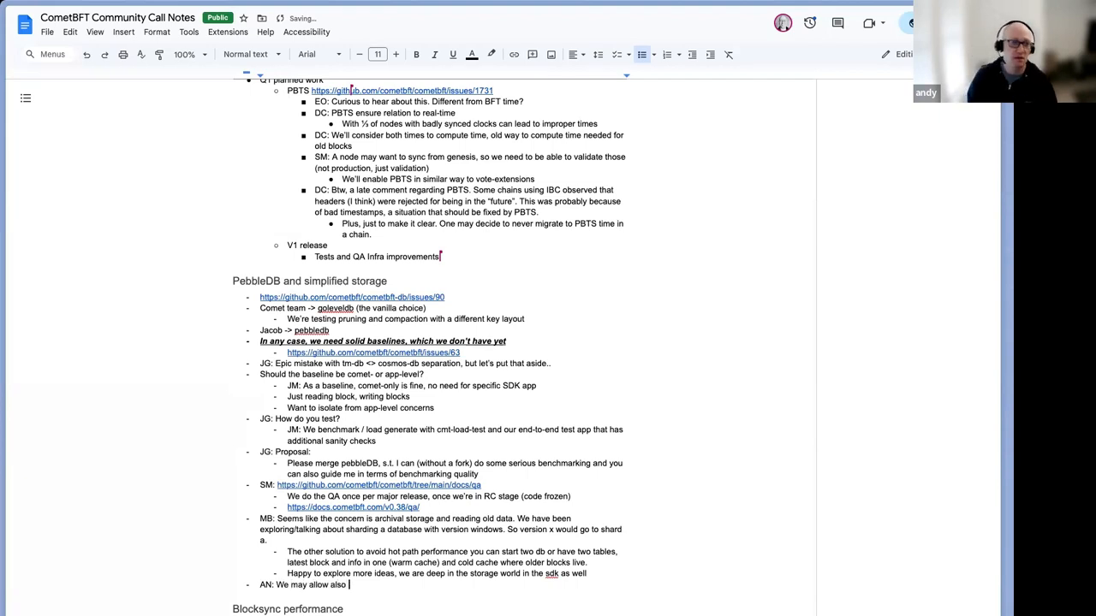
pyautogui.write('configuration param')
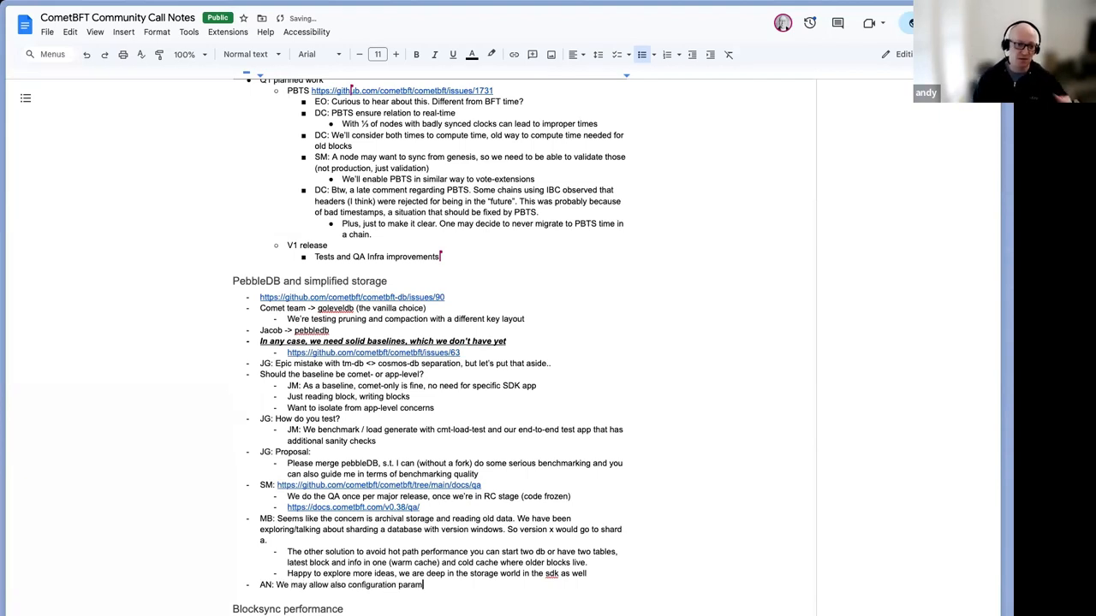
pyautogui.write('passing into cometbft-db from the app directly to tweak')
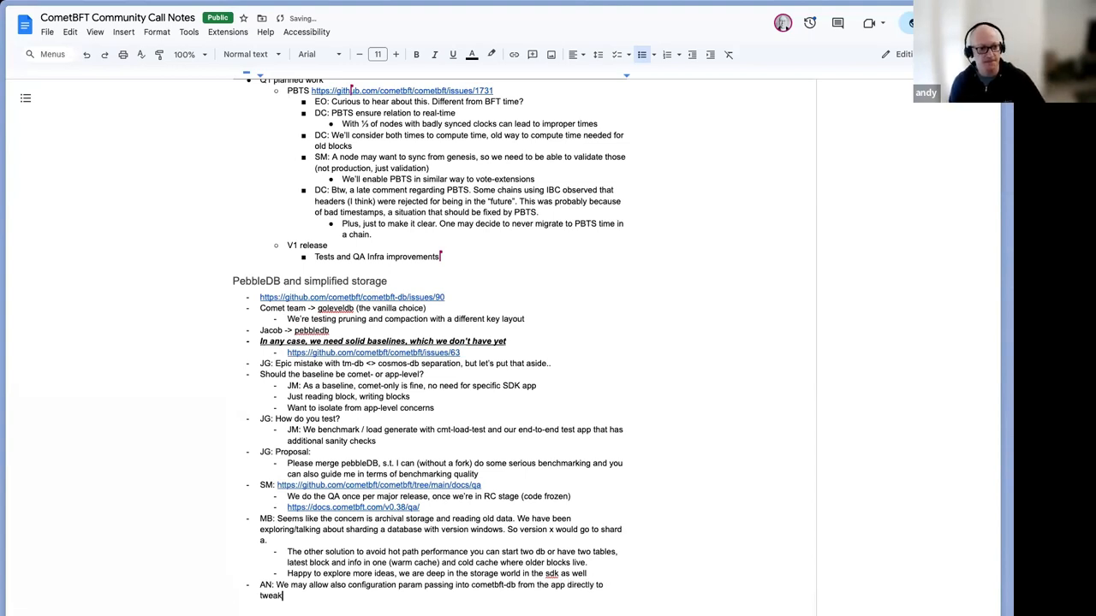
pyautogui.write('the database')
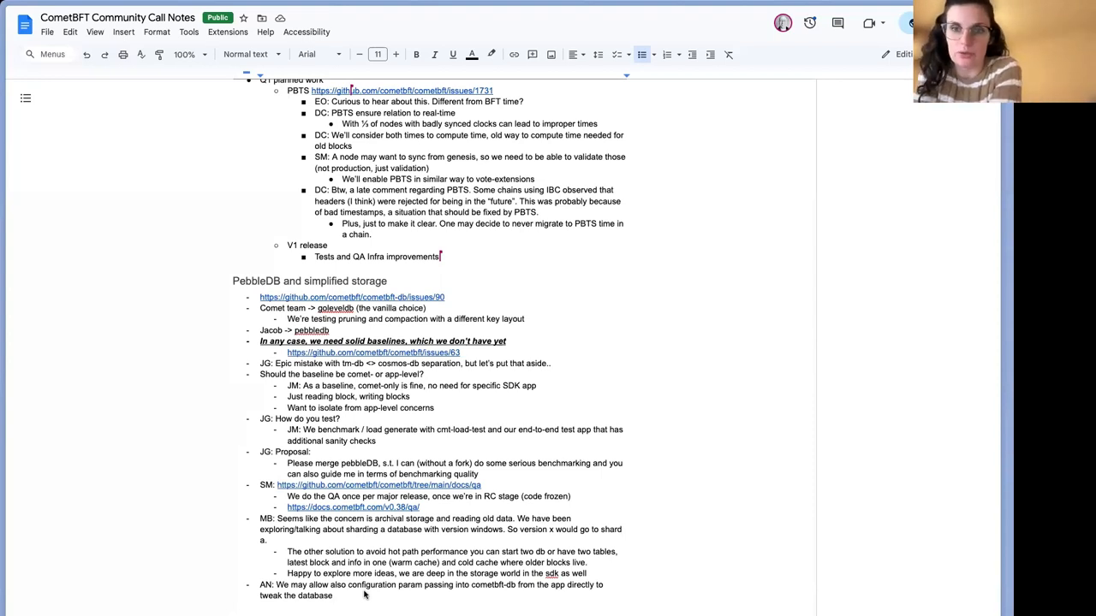
# Step: Add a JM bullet: 'Make it easy to tweak dbs'
pyautogui.write('JM:')
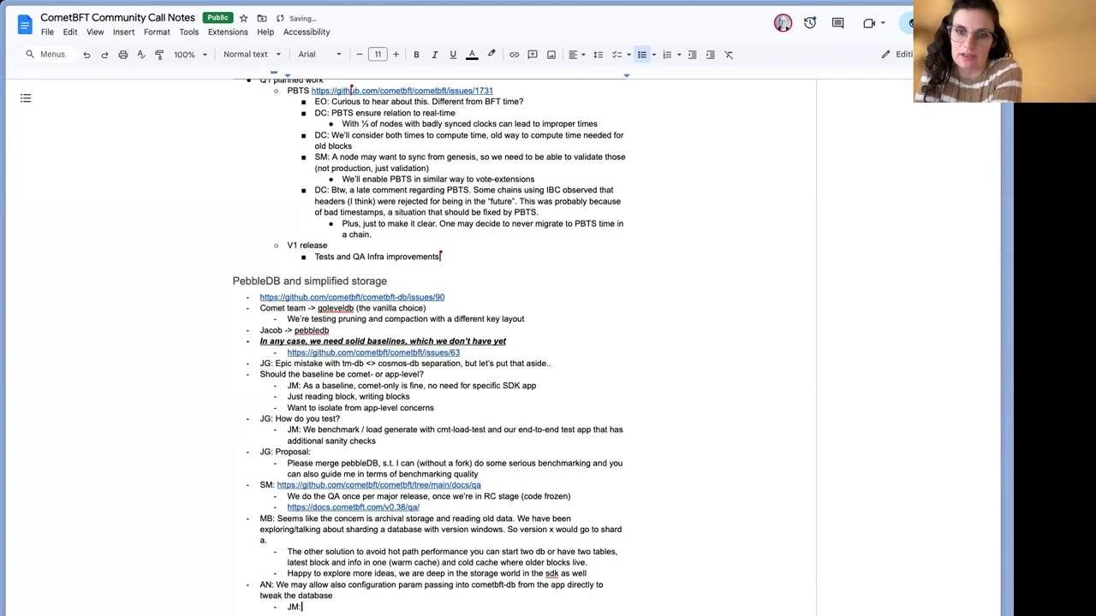
pyautogui.write('Find a')
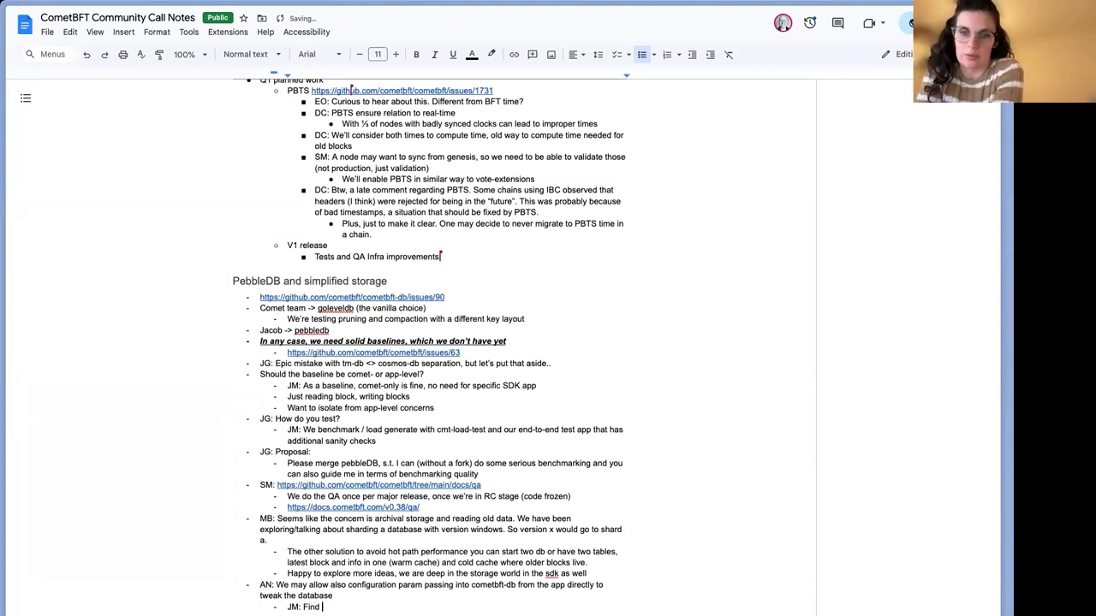
pyautogui.press('Backspace')
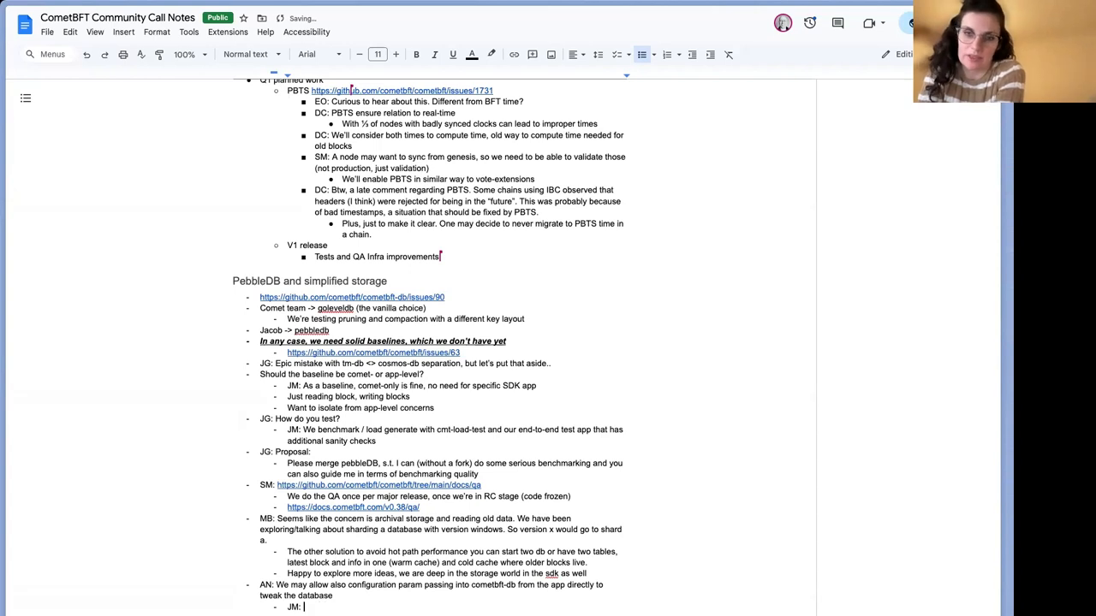
pyautogui.write('Make it easy to')
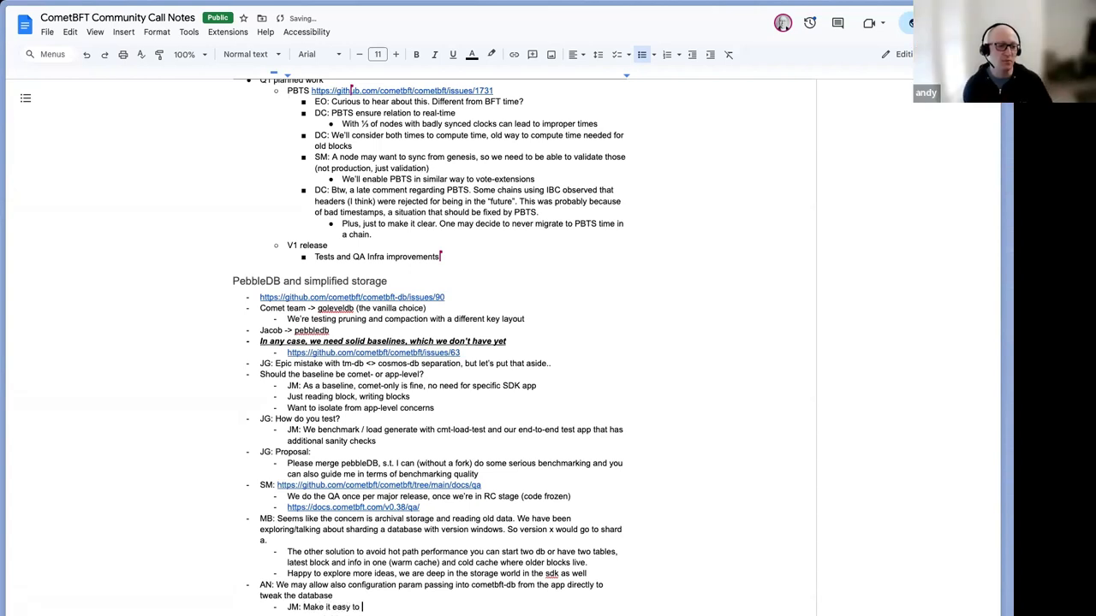
pyautogui.write('tweak')
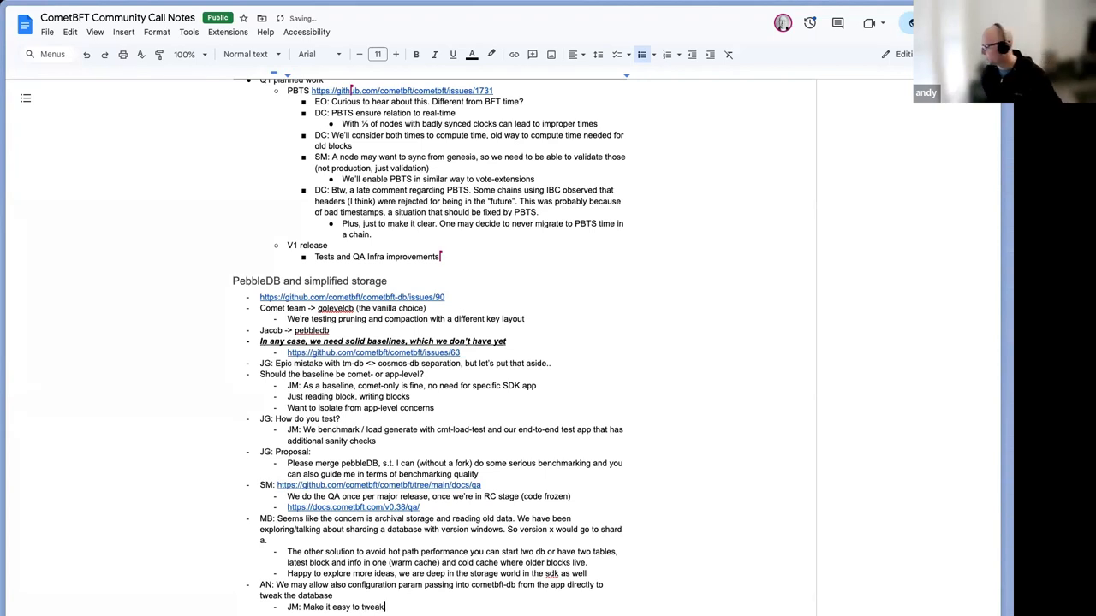
pyautogui.write('dbs')
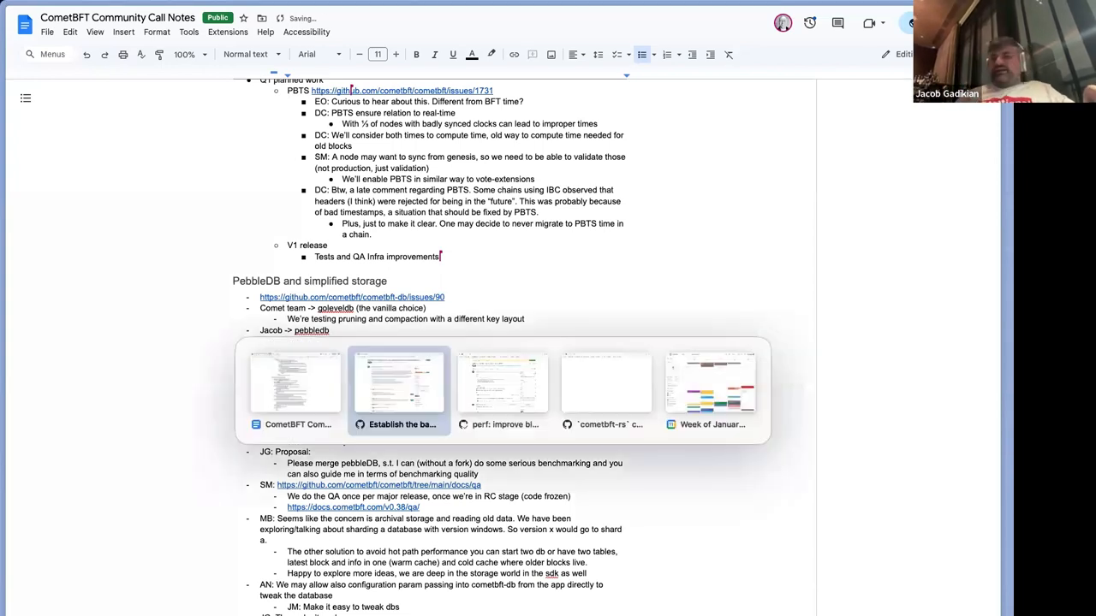
# Step: Search GitHub for cometbft-db and open the cometbft/cometbft-db repository
pyautogui.click(397, 386)
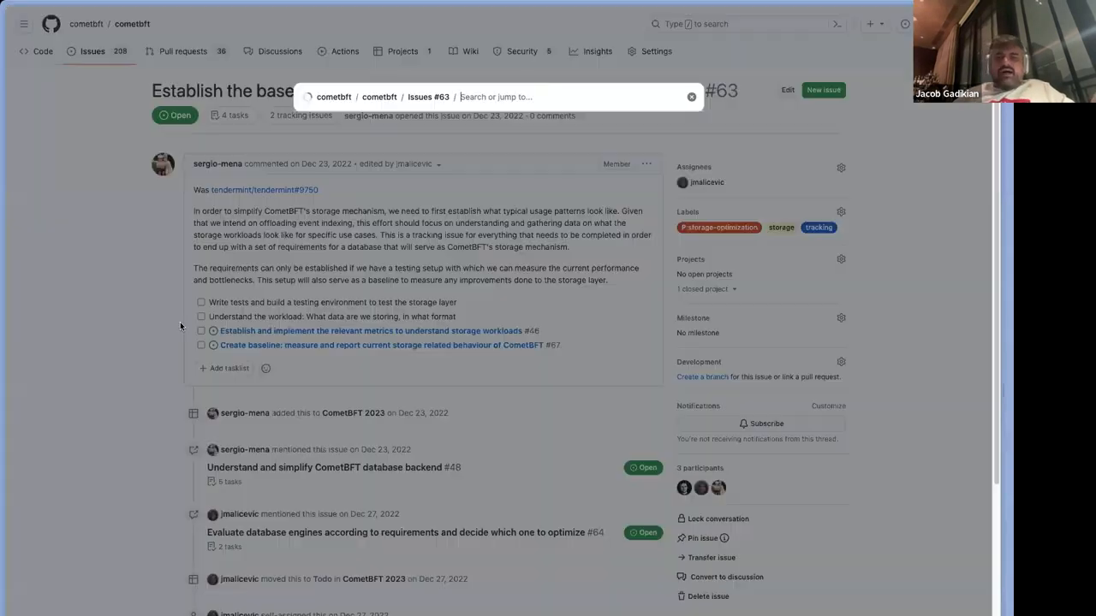
pyautogui.write('comebf')
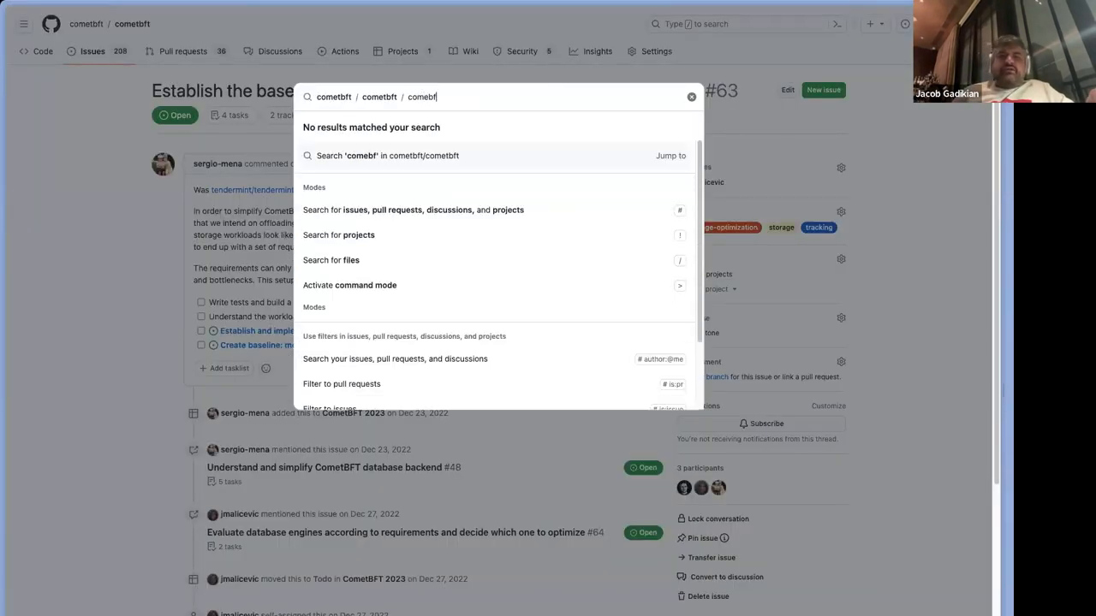
pyautogui.write('t-db')
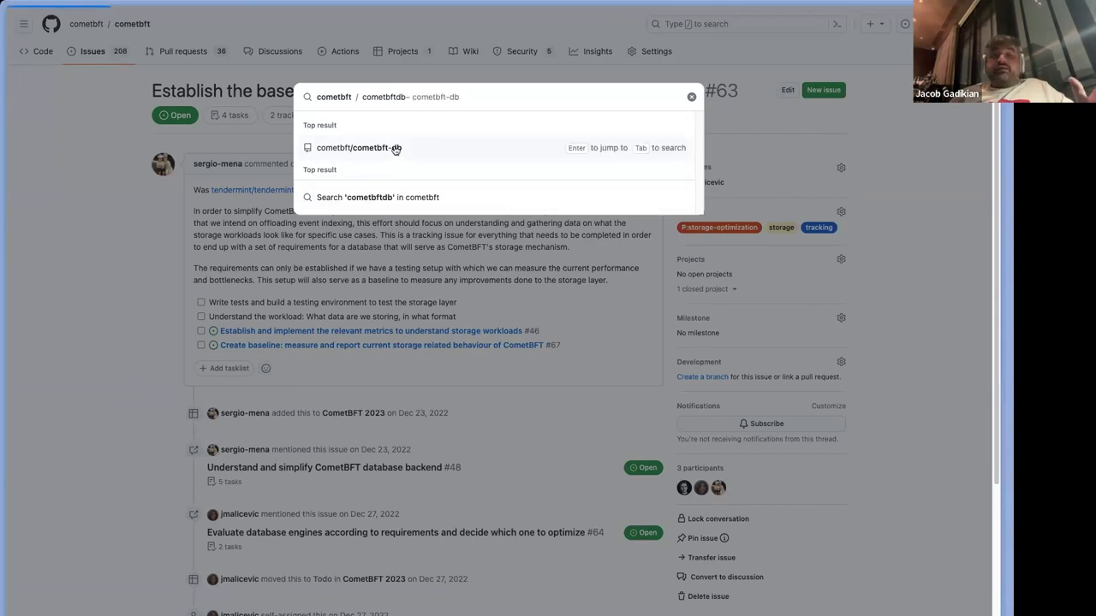
pyautogui.click(359, 147)
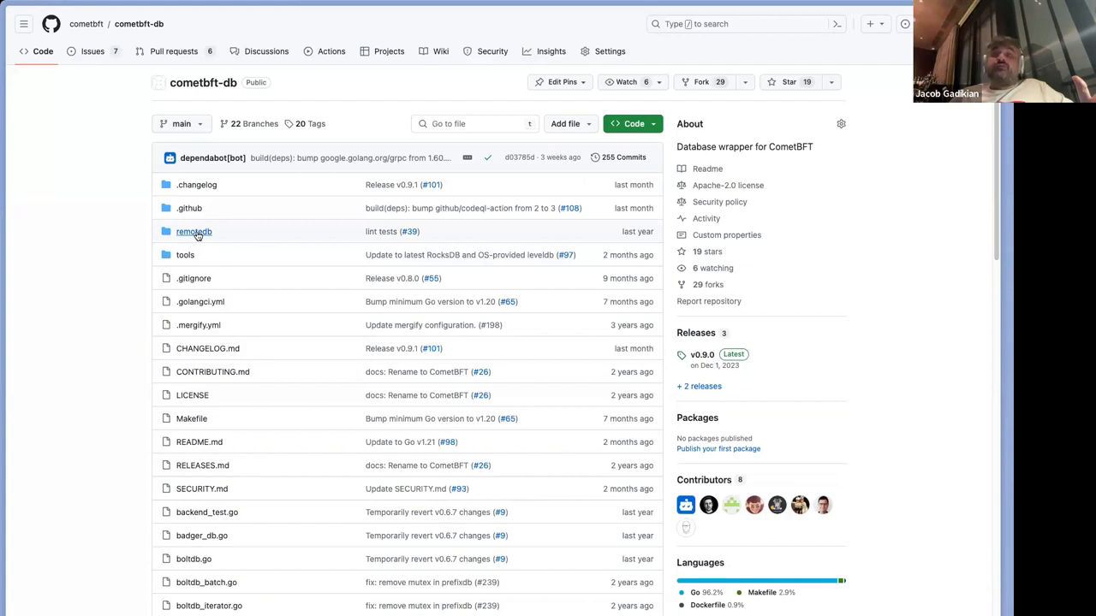
# Step: Scroll the cometbft-db README down to the Supported Database Backends list (GoLevelDB to BadgerDB)
pyautogui.scroll(-3)
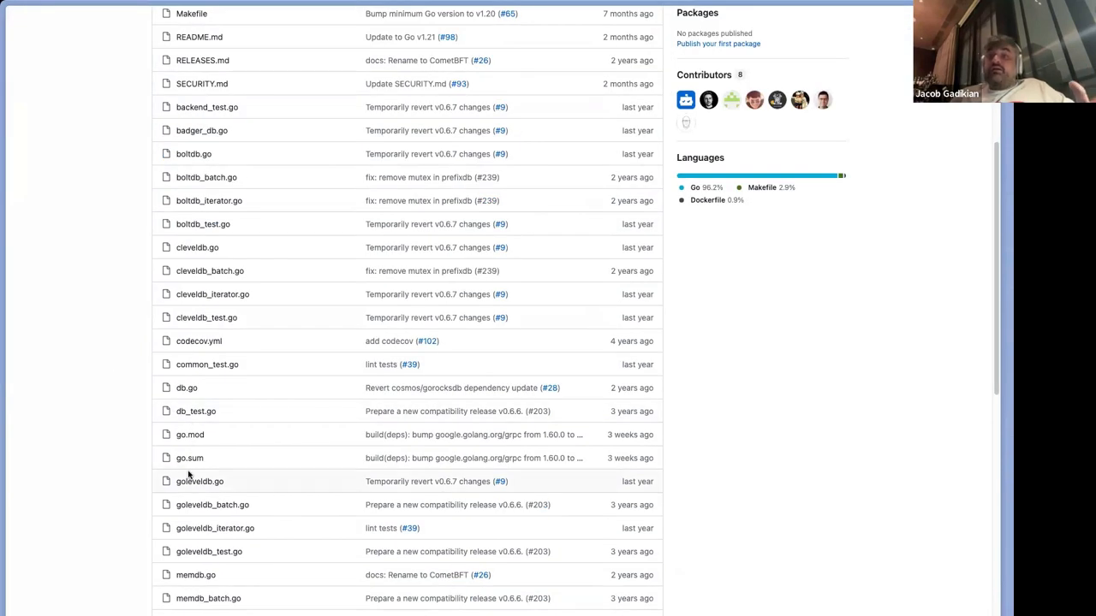
pyautogui.moveTo(191, 307)
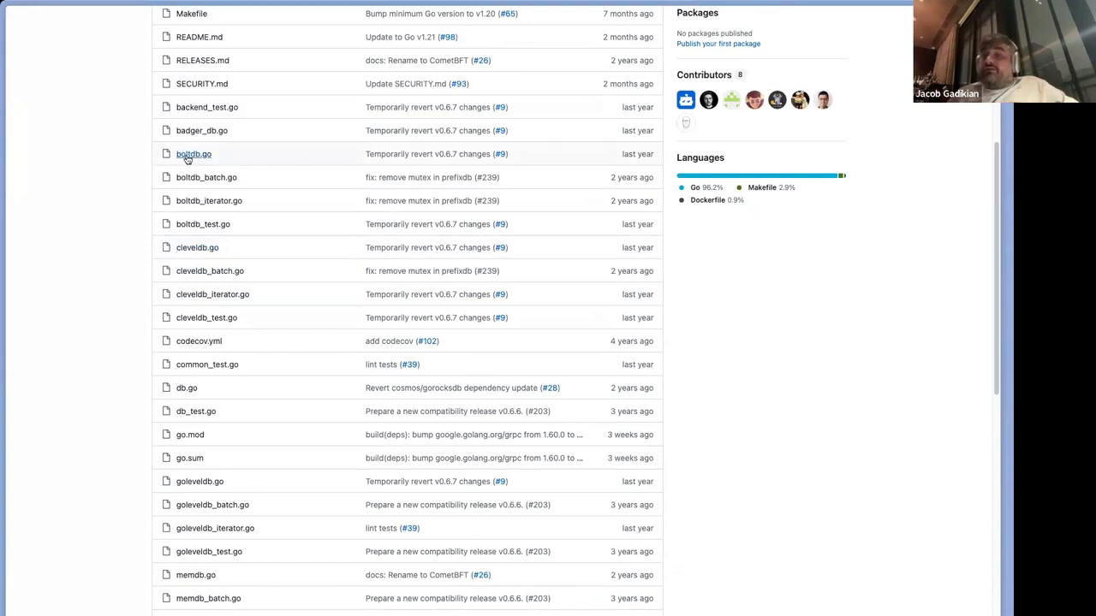
pyautogui.moveTo(203, 130)
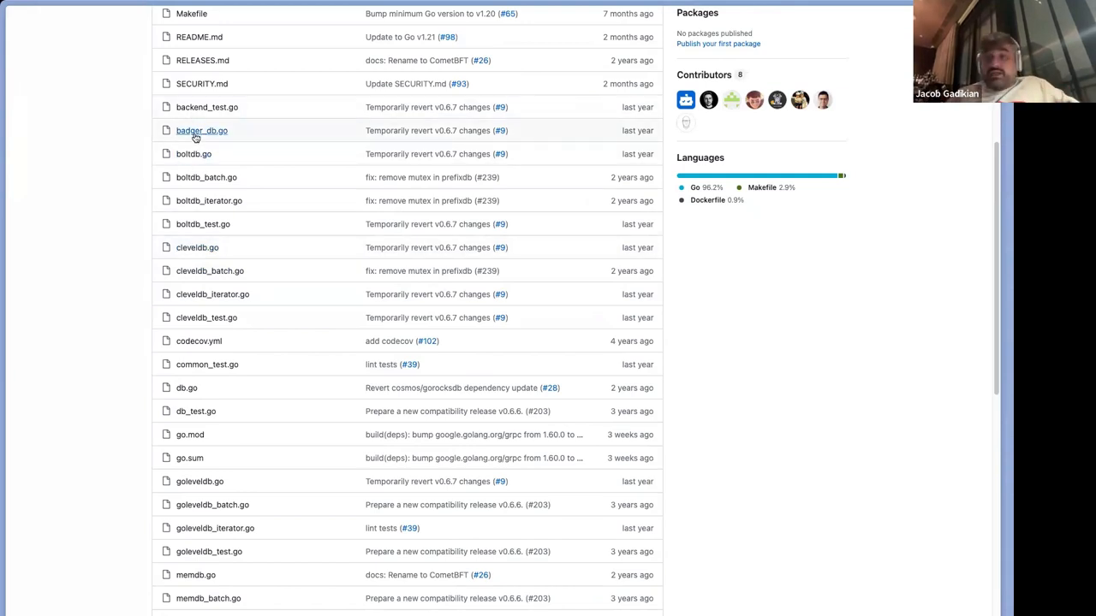
pyautogui.scroll(-3)
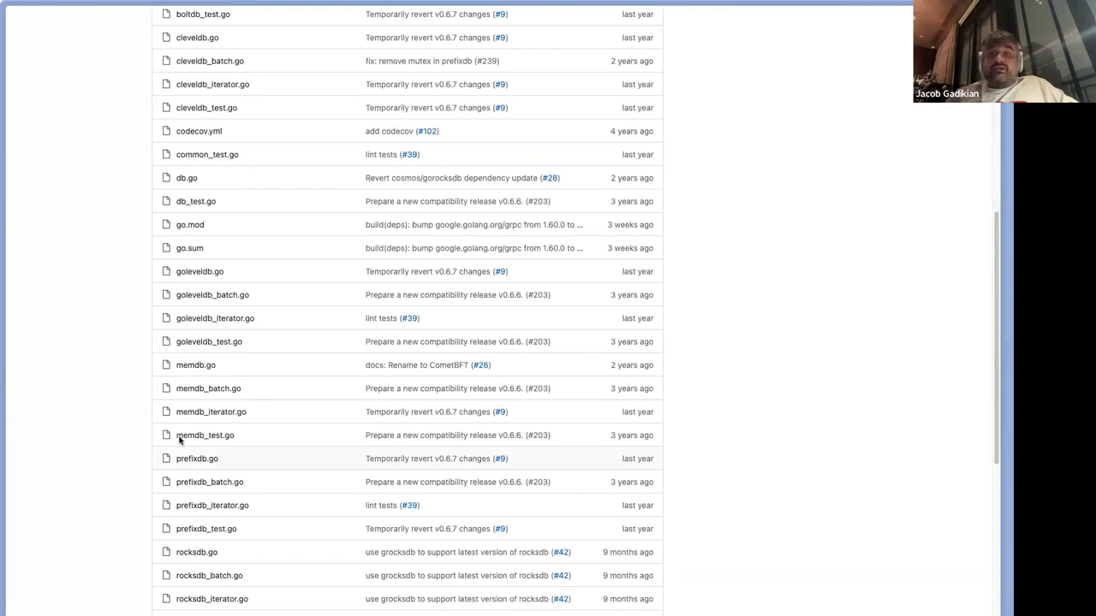
pyautogui.scroll(-3)
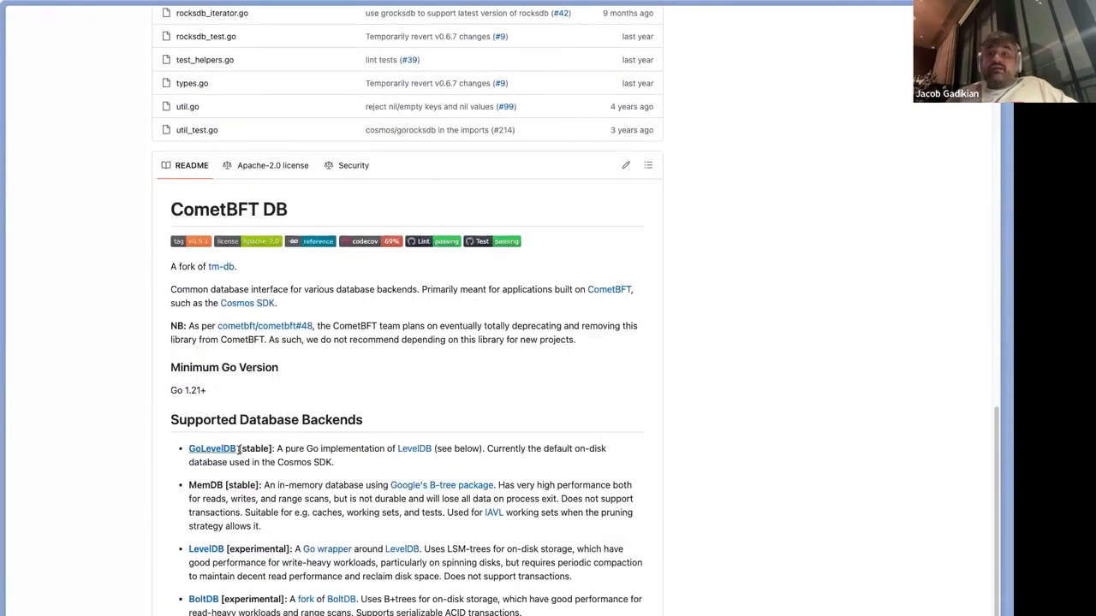
pyautogui.scroll(-3)
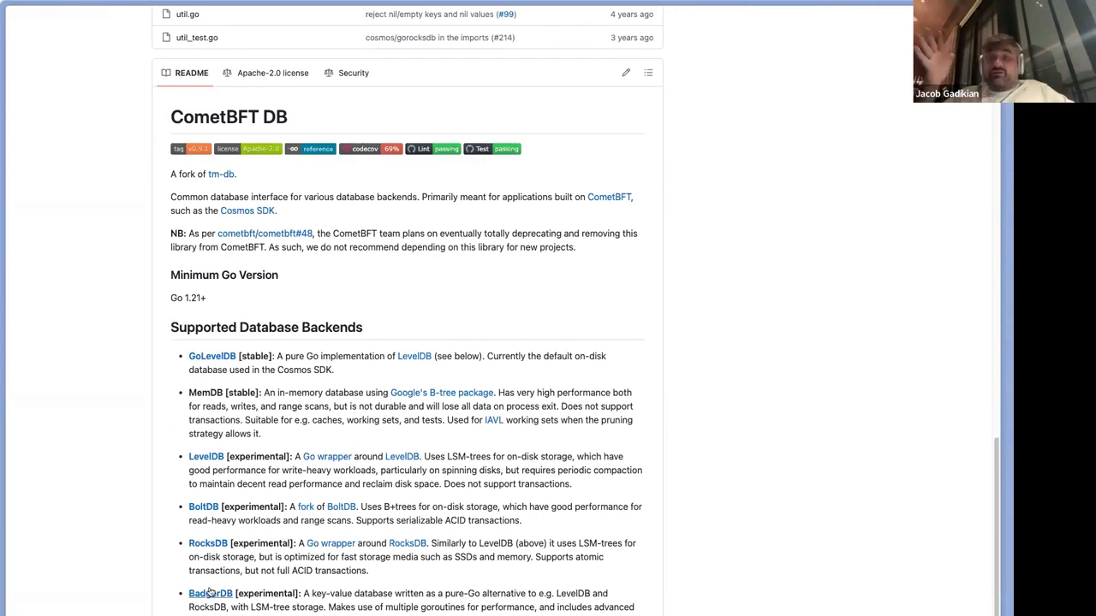
pyautogui.moveTo(814, 64)
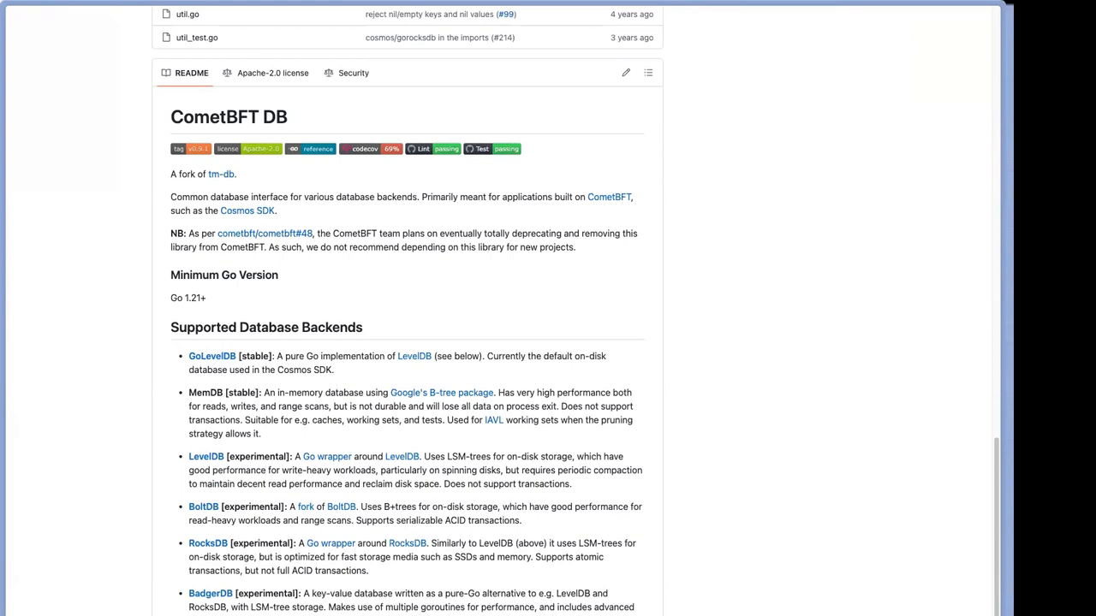
pyautogui.scroll(-3)
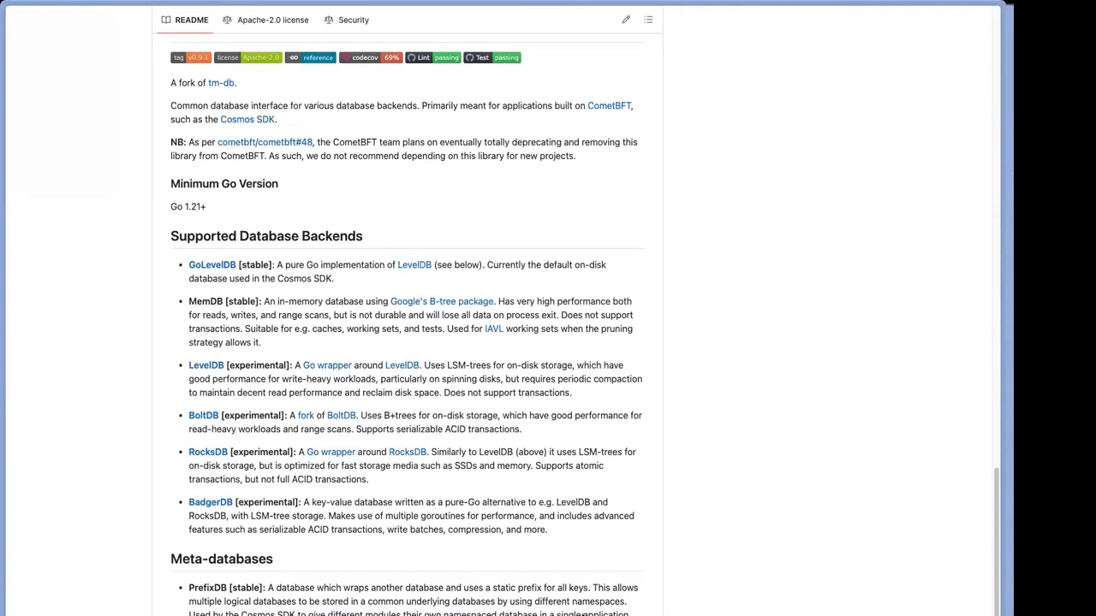
pyautogui.moveTo(665, 543)
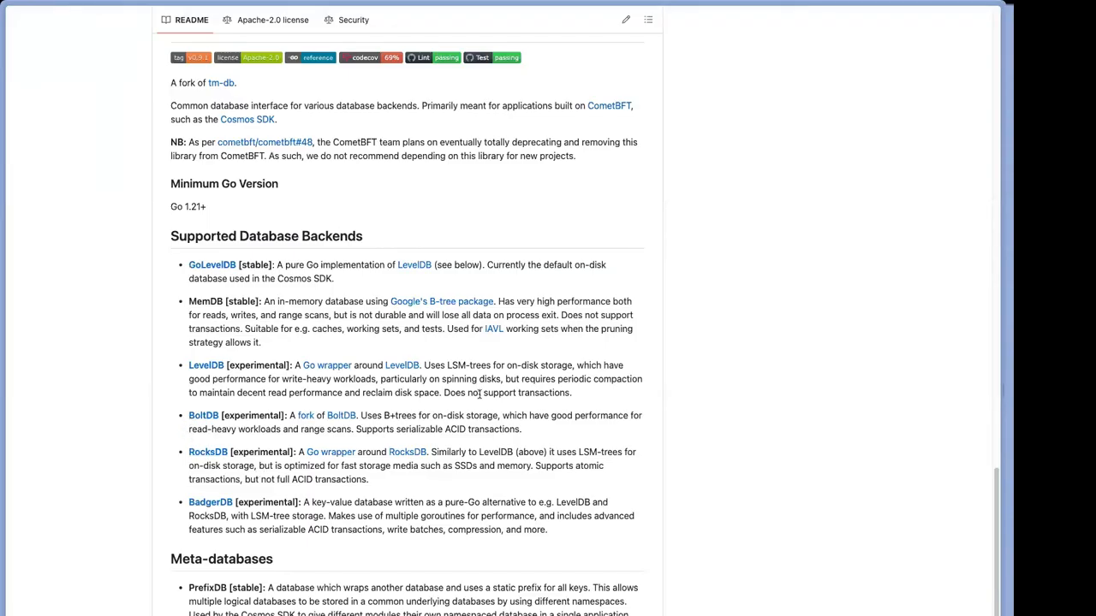
pyautogui.moveTo(415, 264)
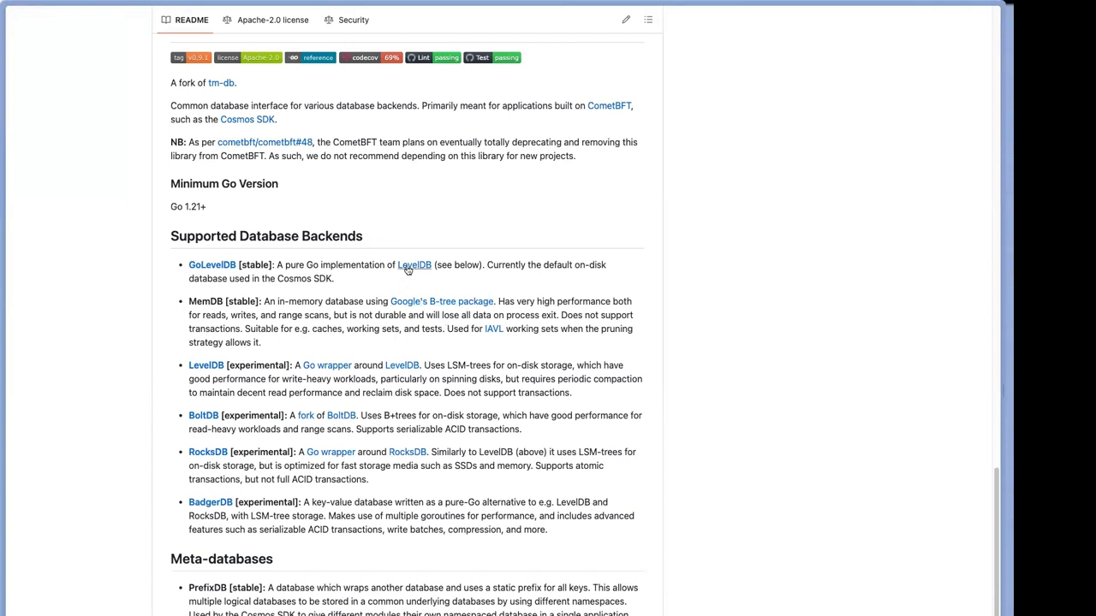
pyautogui.moveTo(401, 428)
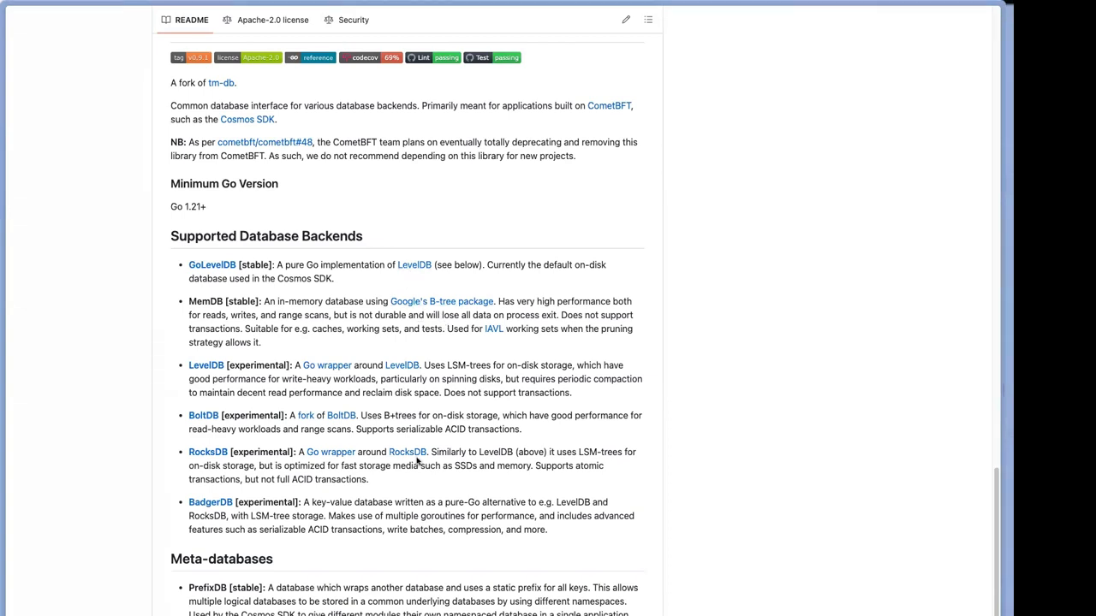
pyautogui.moveTo(585, 476)
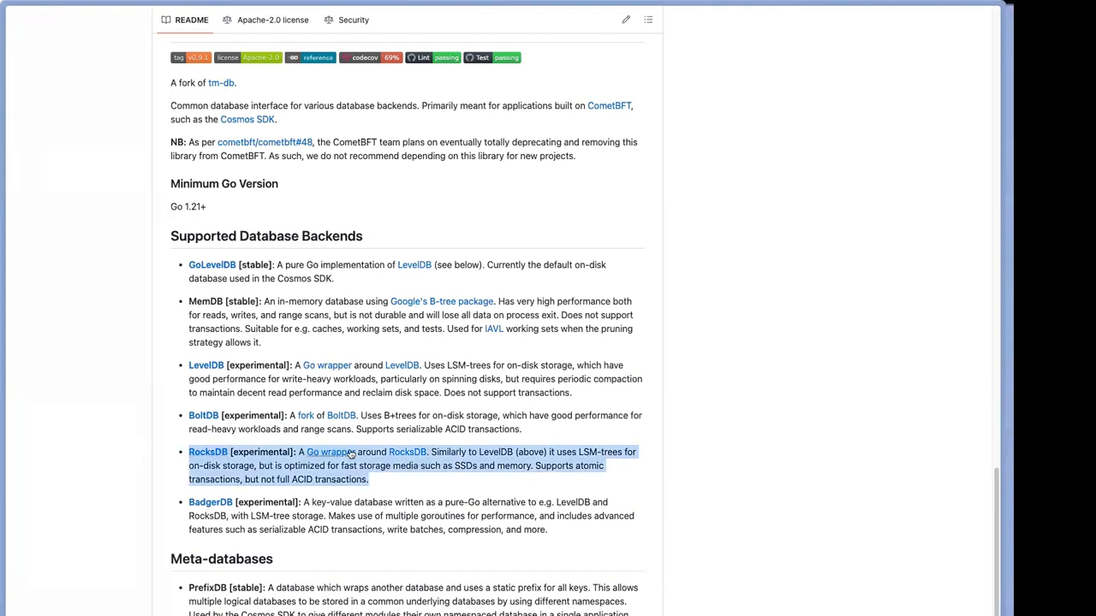
pyautogui.click(630, 490)
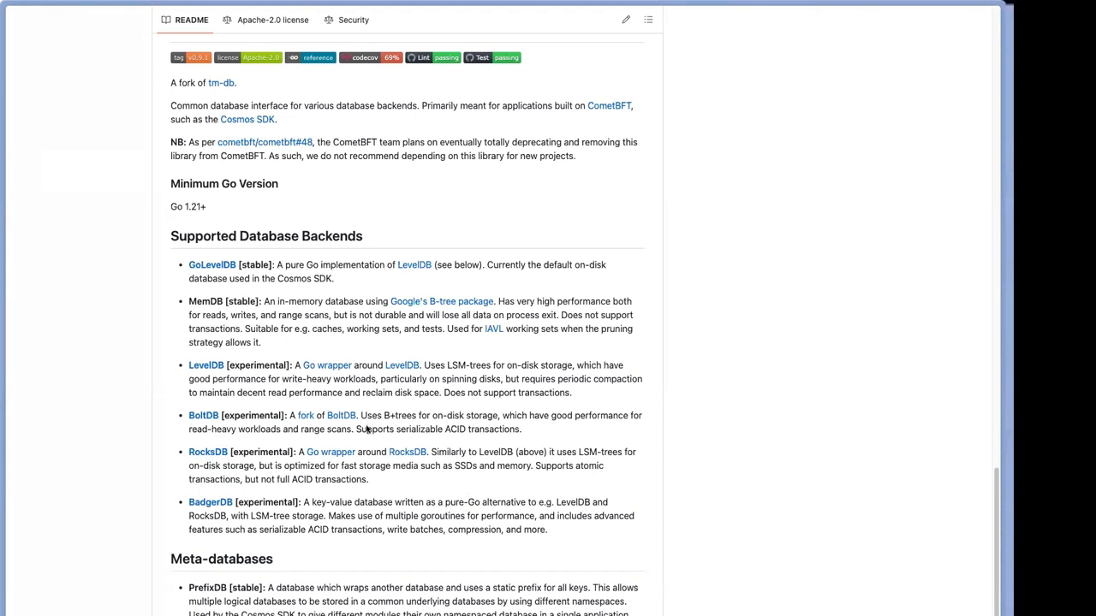
pyautogui.moveTo(591, 459)
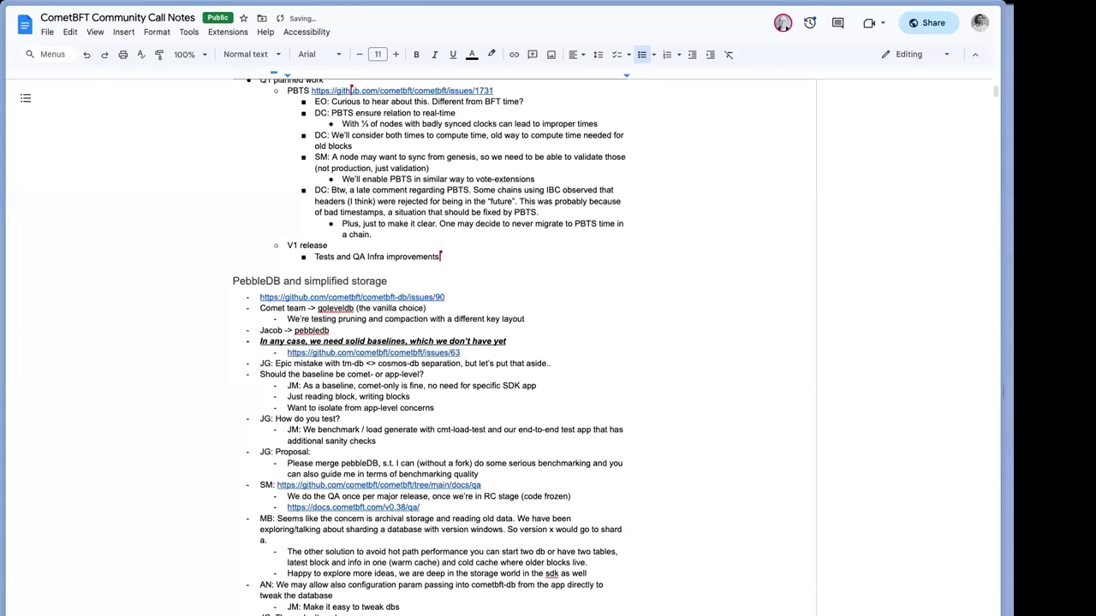
pyautogui.moveTo(870, 113)
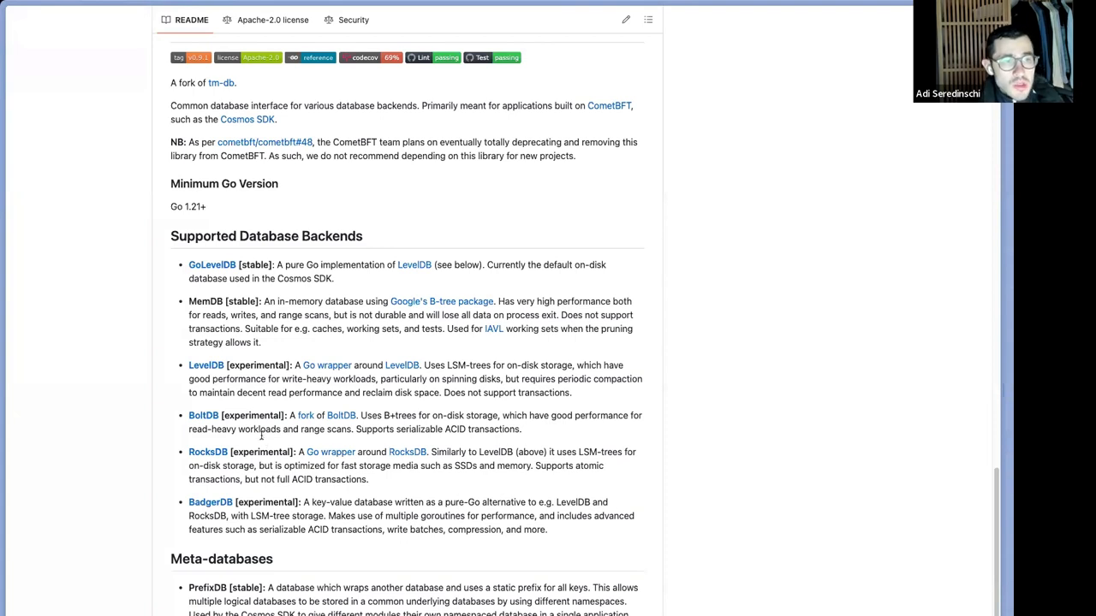
pyautogui.moveTo(265, 272)
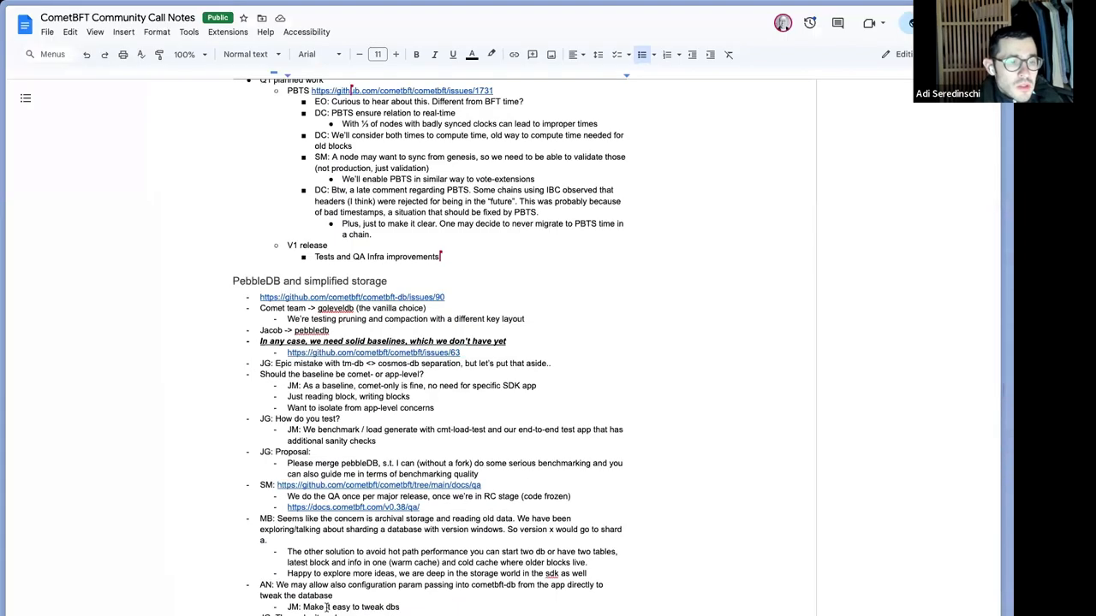
# Step: Scroll the notes down to the PebbleDB discussion under Blocksync performance
pyautogui.scroll(-3)
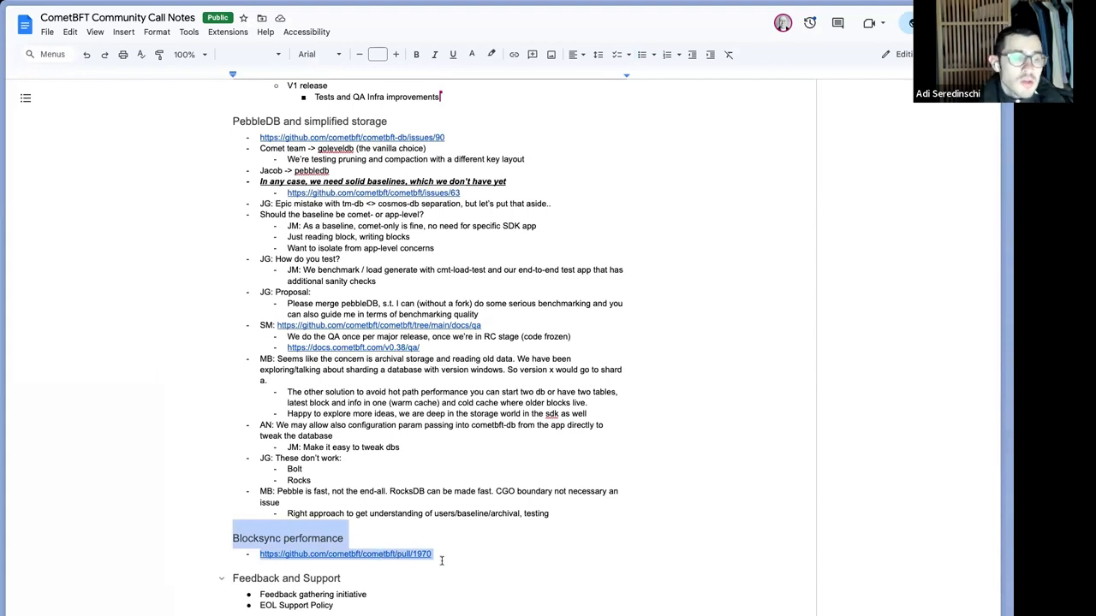
pyautogui.scroll(-3)
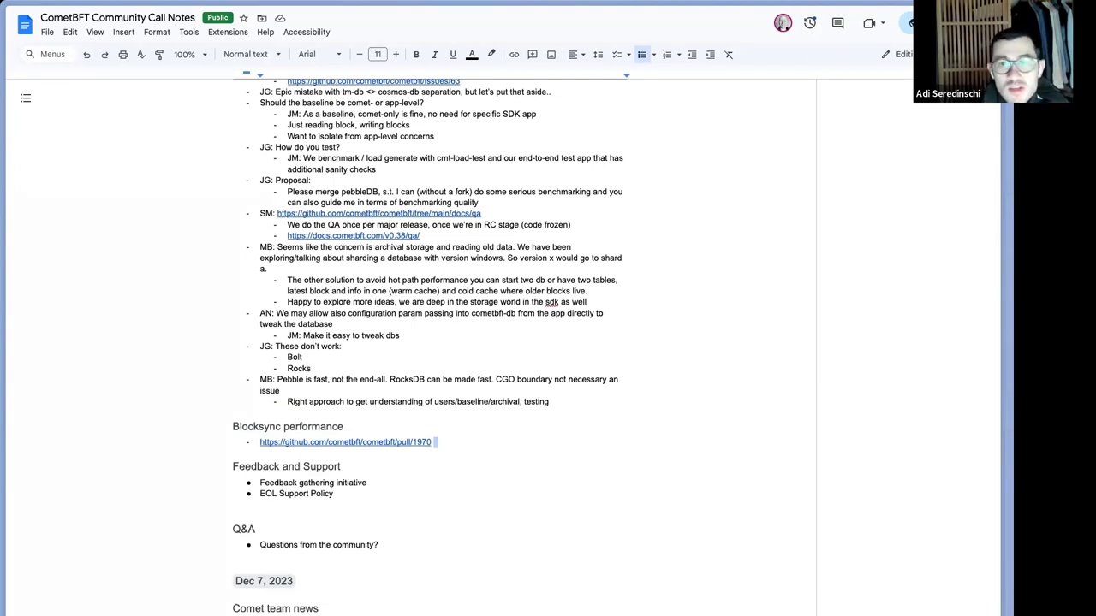
pyautogui.moveTo(805, 65)
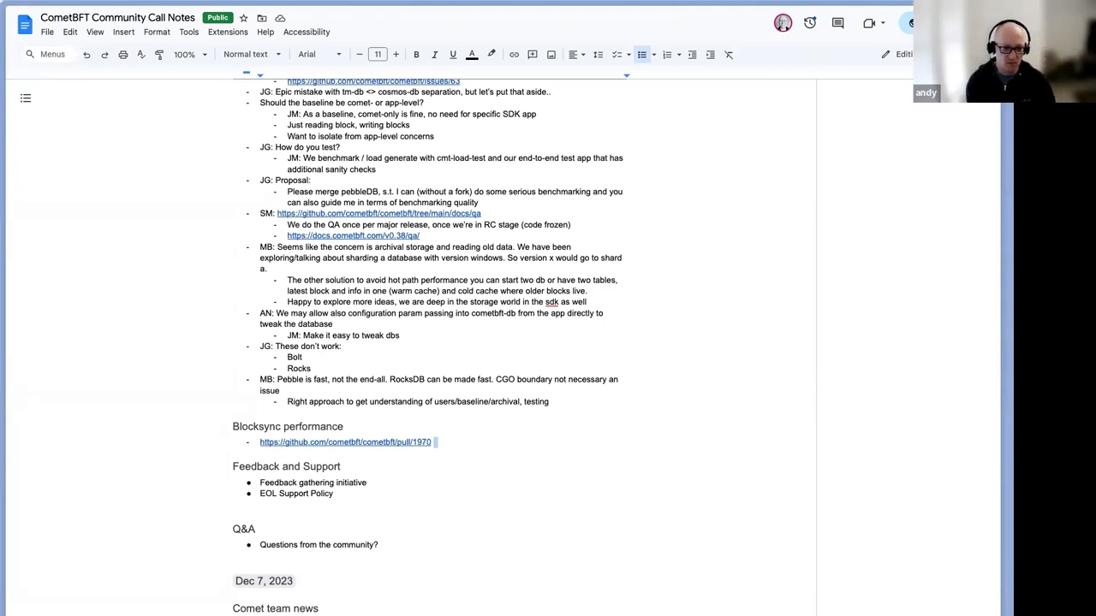
pyautogui.moveTo(698, 557)
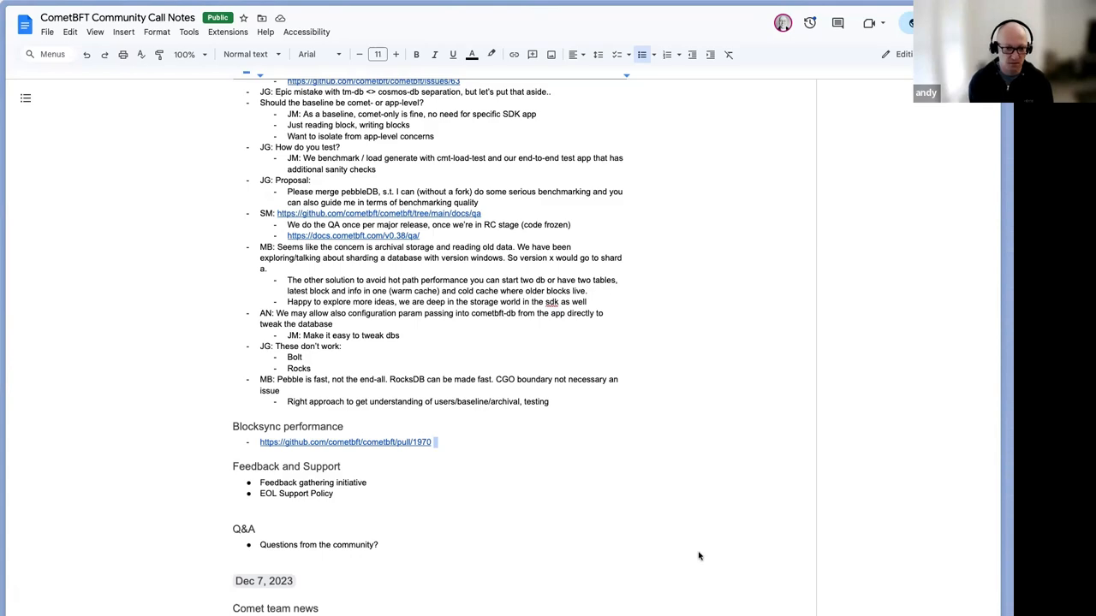
# Step: Scroll through the notes to reach the Bolt and Rocks bullet for a new sub-note
pyautogui.scroll(3)
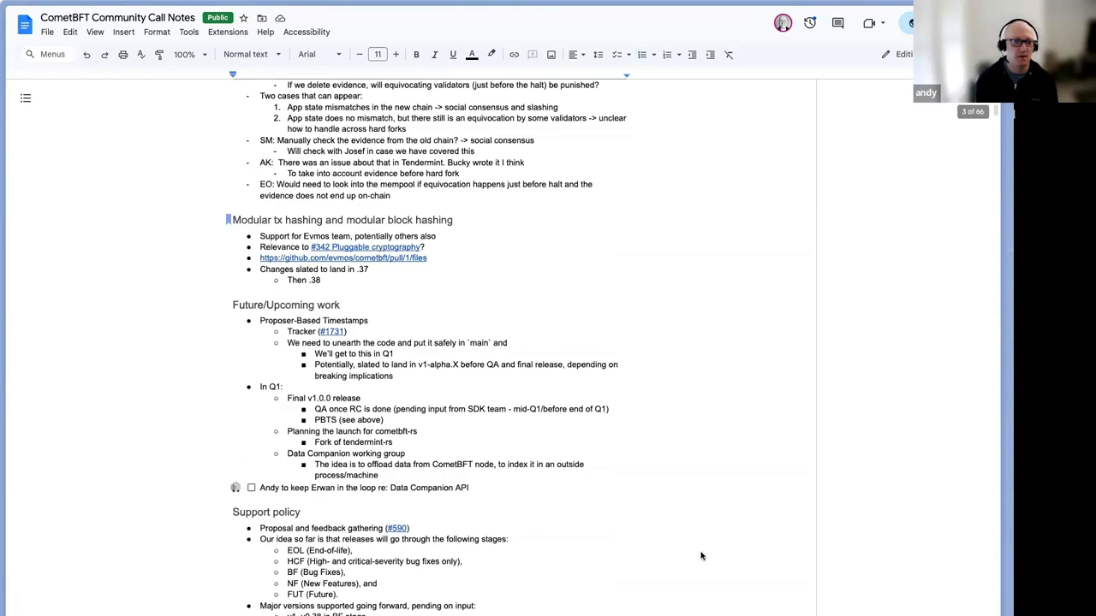
pyautogui.scroll(3)
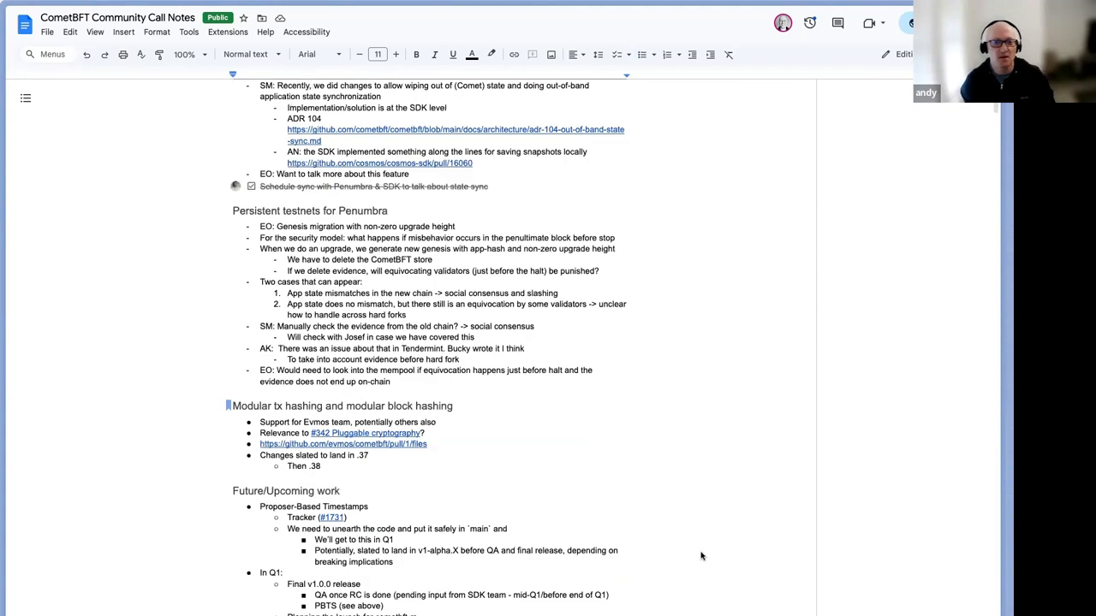
pyautogui.scroll(3)
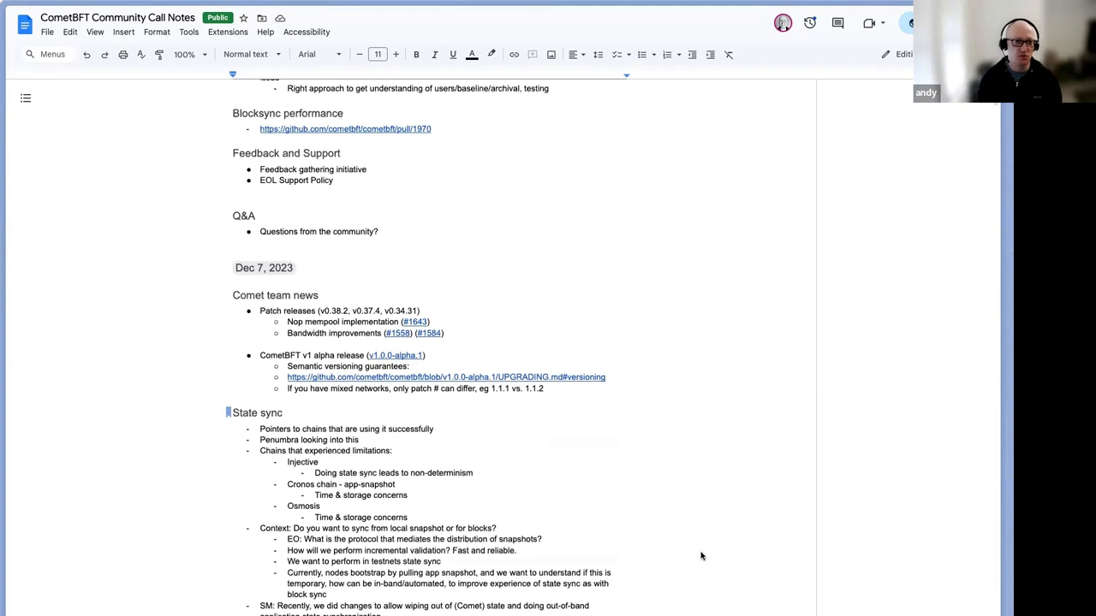
pyautogui.scroll(3)
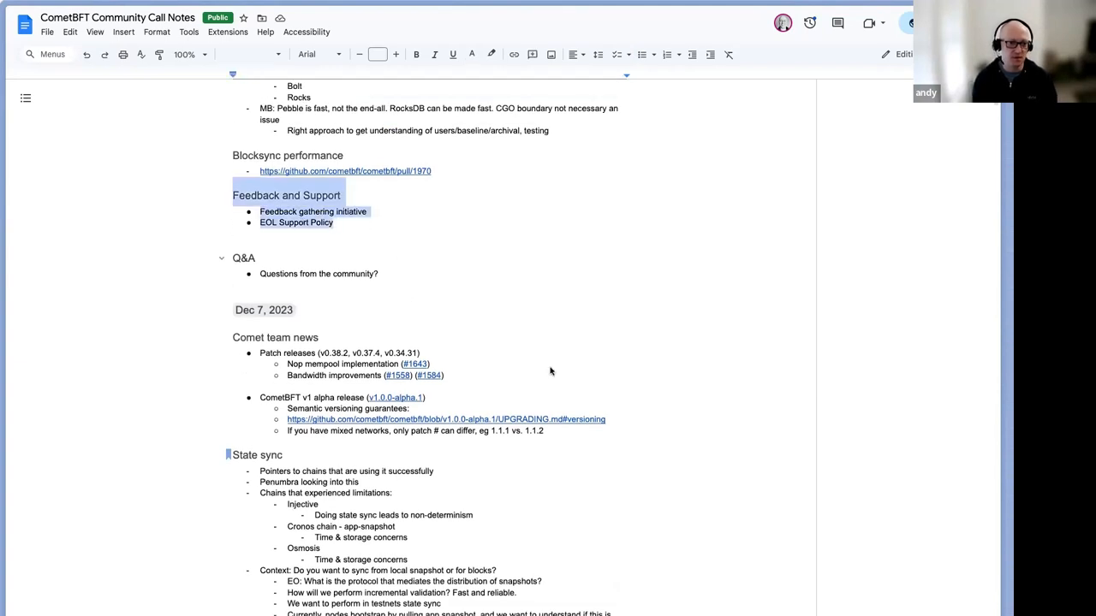
pyautogui.scroll(-3)
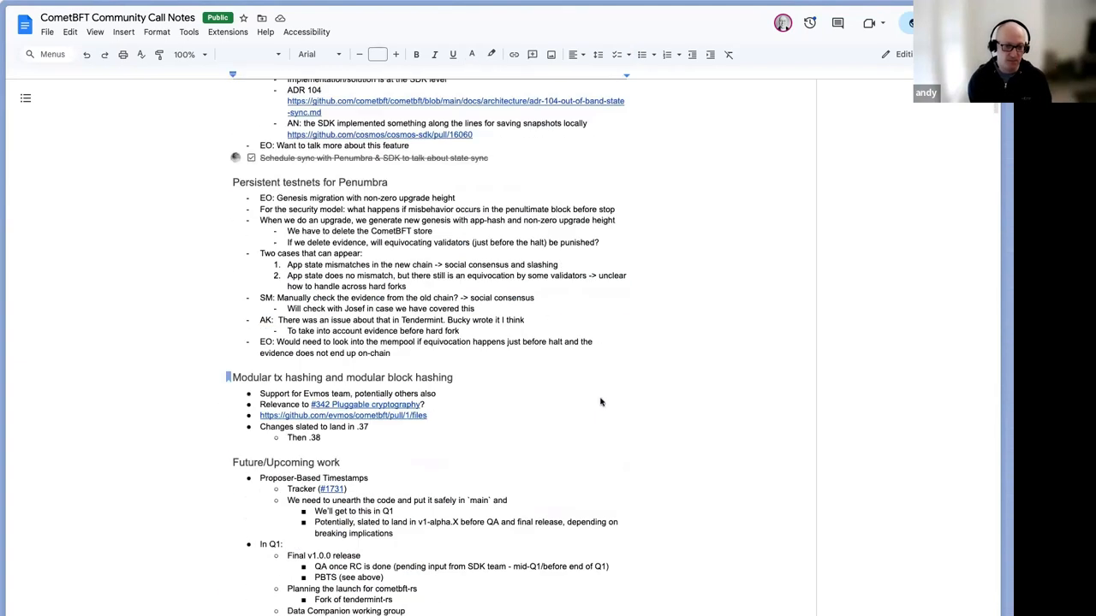
pyautogui.scroll(-3)
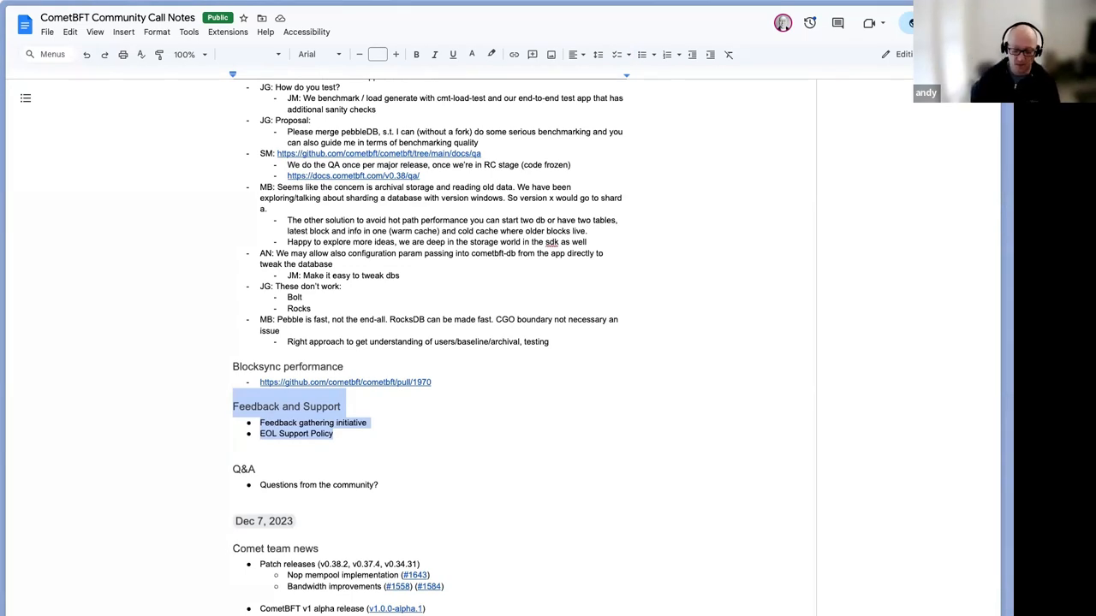
pyautogui.moveTo(503, 310)
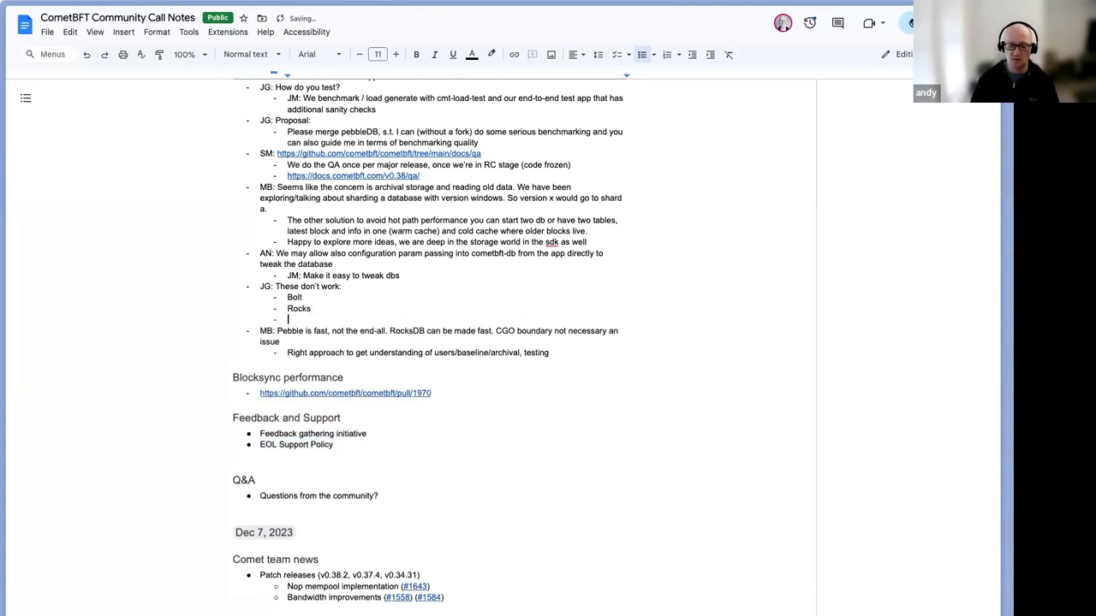
# Step: Add the note 'If 2 keep: Goleveldb and pebble imo' under JG's Bolt and Rocks list
pyautogui.write('If 2?? (Goleveldb and pebble imo)')
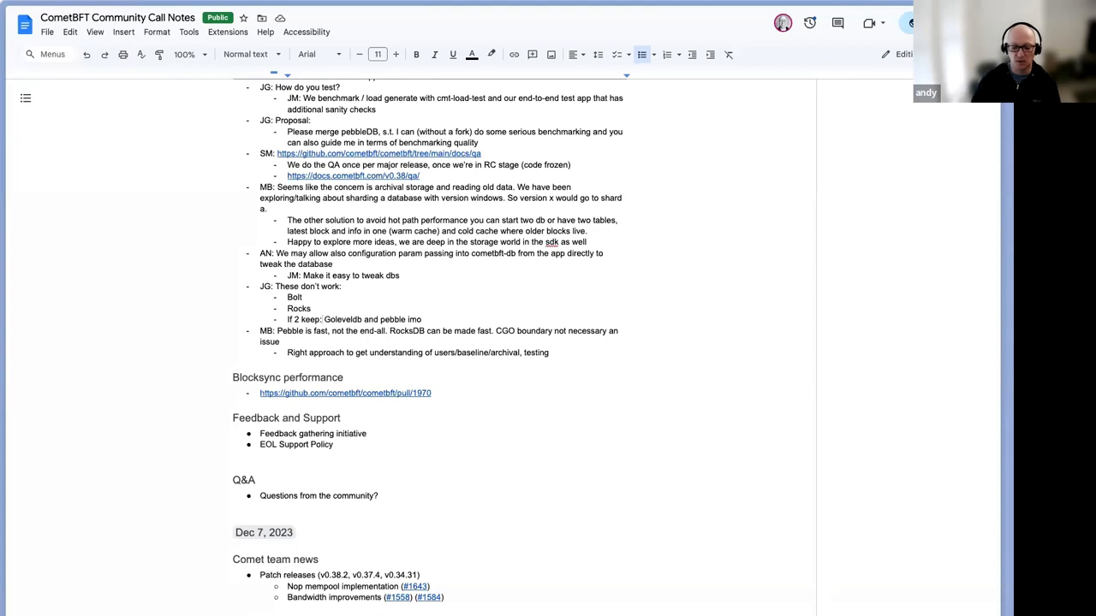
pyautogui.click(322, 320)
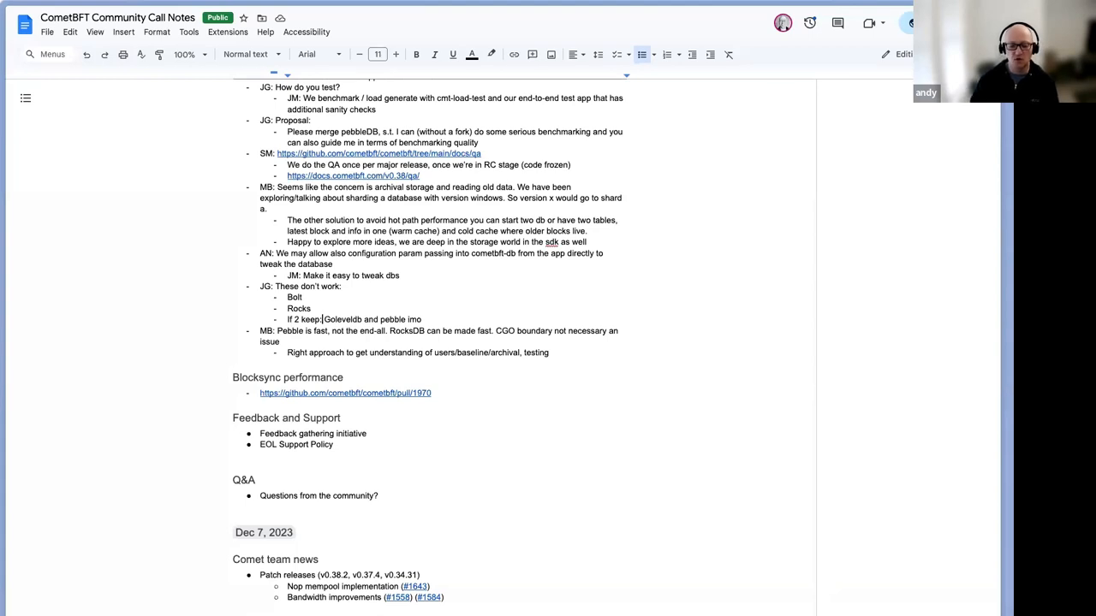
pyautogui.moveTo(449, 449)
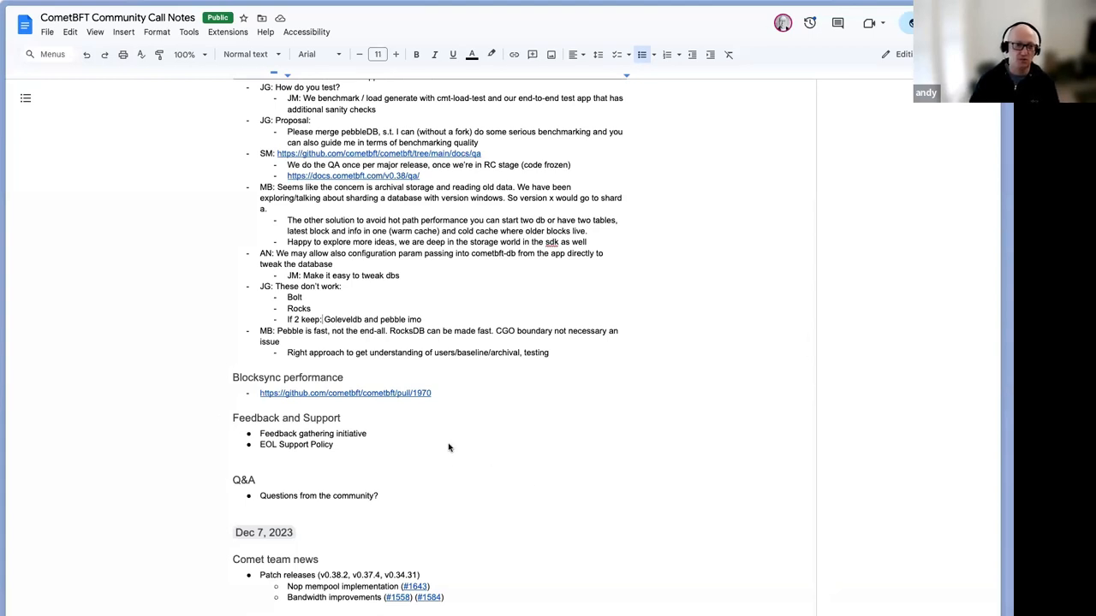
pyautogui.moveTo(805, 69)
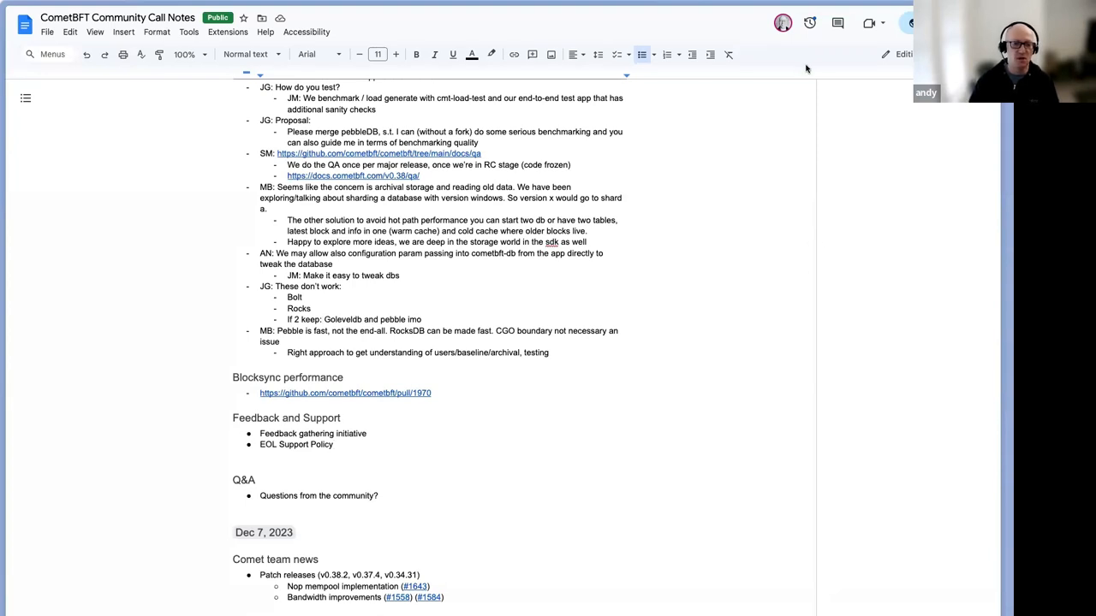
pyautogui.moveTo(861, 140)
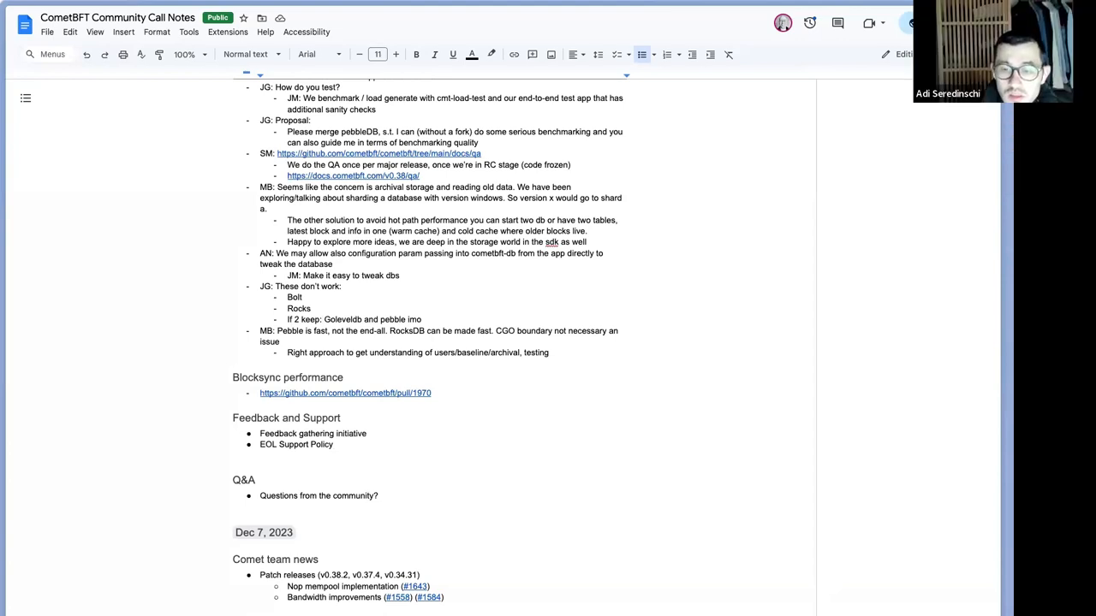
pyautogui.moveTo(808, 62)
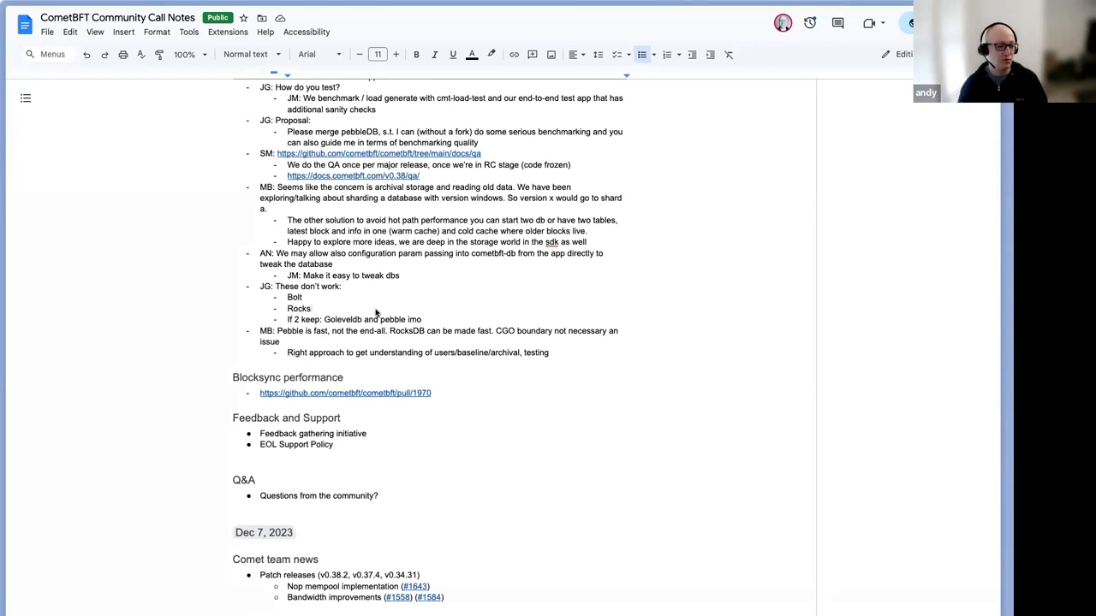
# Step: Add the bullet 'In general, CGO boundary crossing costs a lot' above it
pyautogui.write('In general, C')
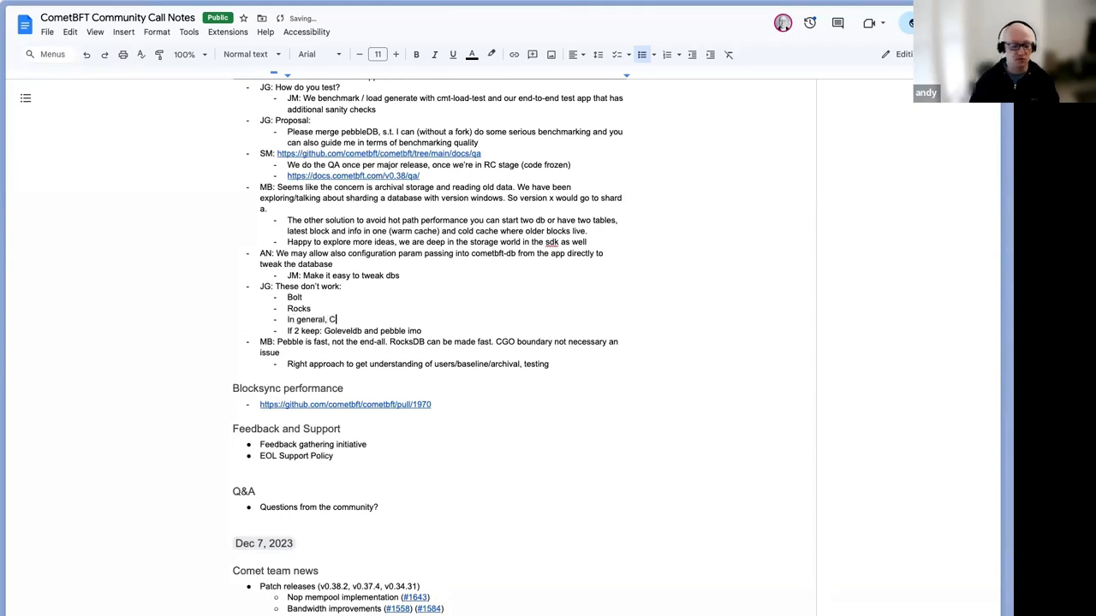
pyautogui.write('CGO boundary')
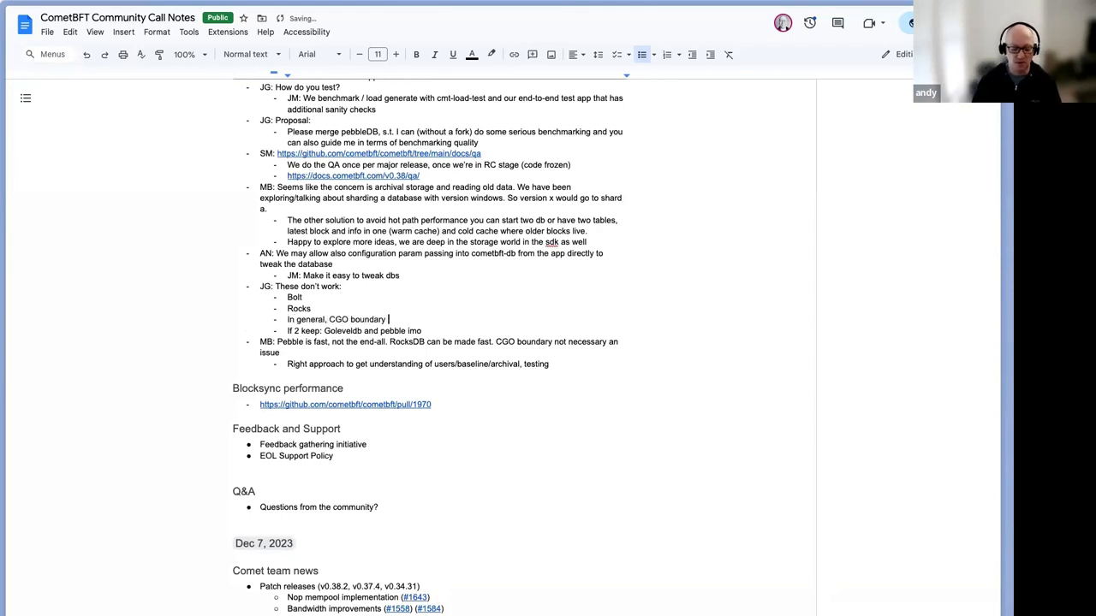
pyautogui.write('crossing')
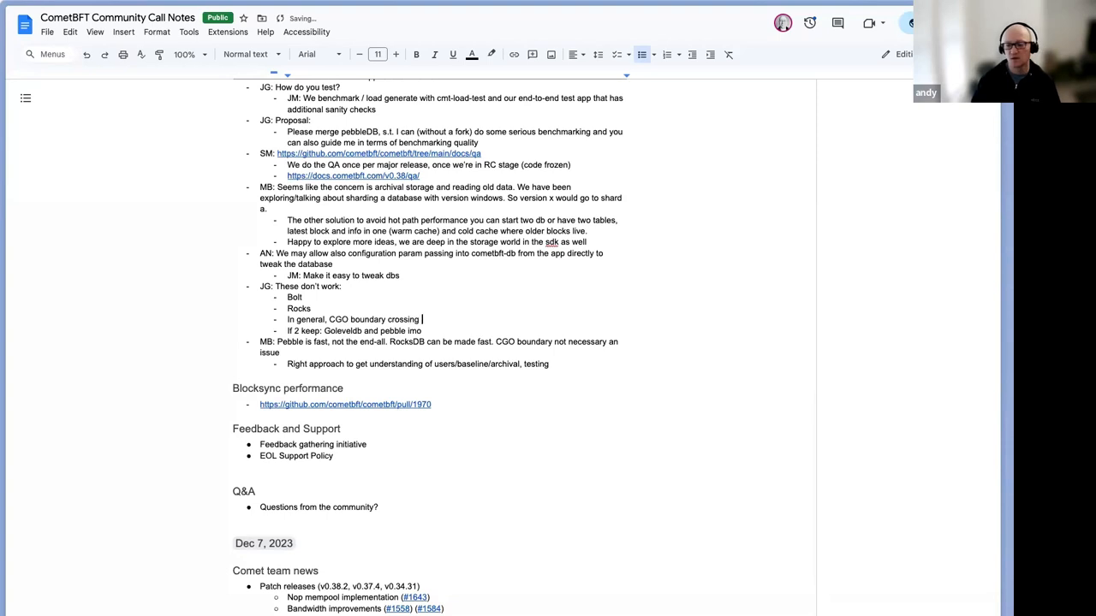
pyautogui.write('costs a lot')
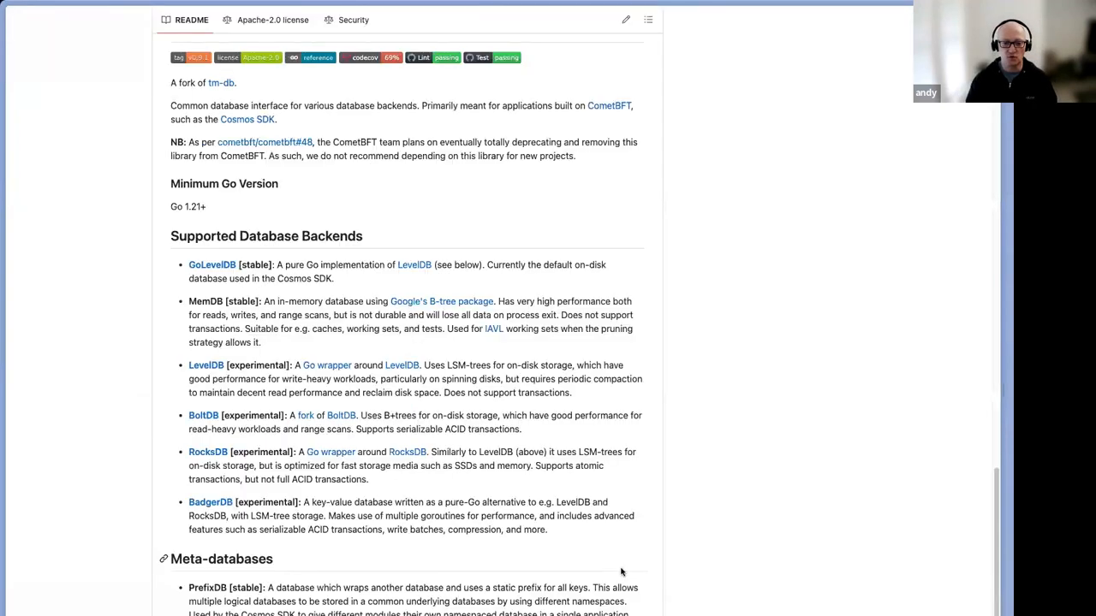
# Step: Search GitHub for cometbft discussions and open 'Support policy for CometBFT releases'
pyautogui.press('/')
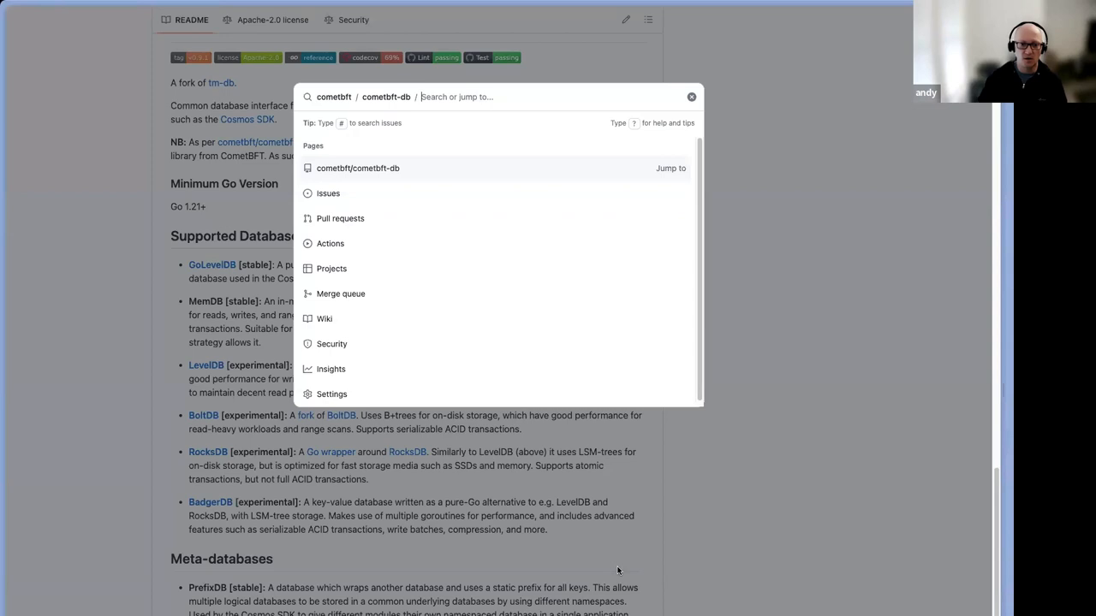
pyautogui.write('com')
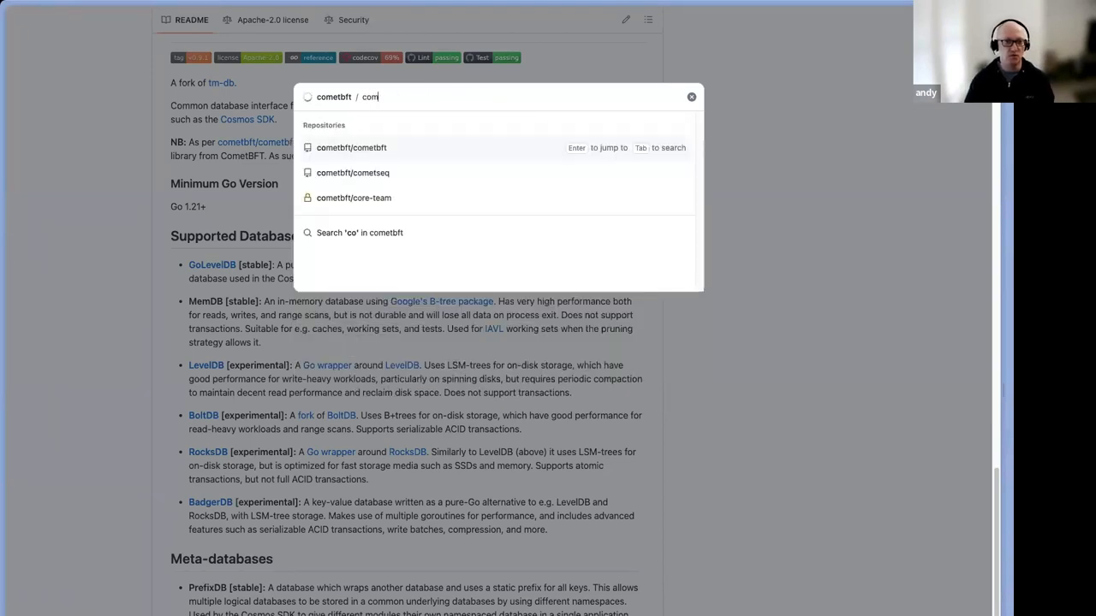
pyautogui.write('metbft /')
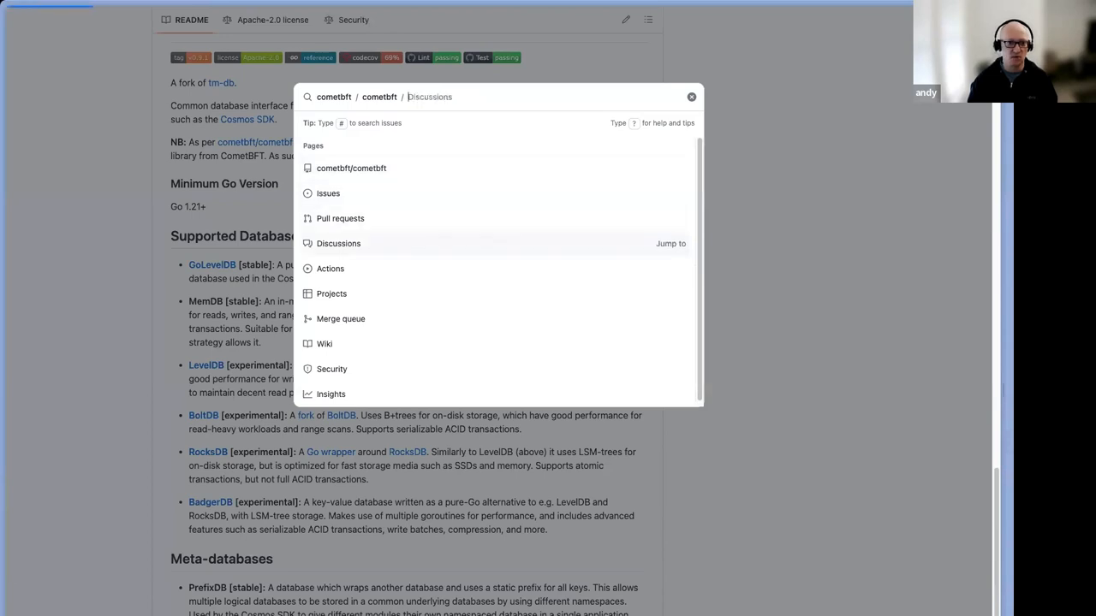
pyautogui.click(339, 243)
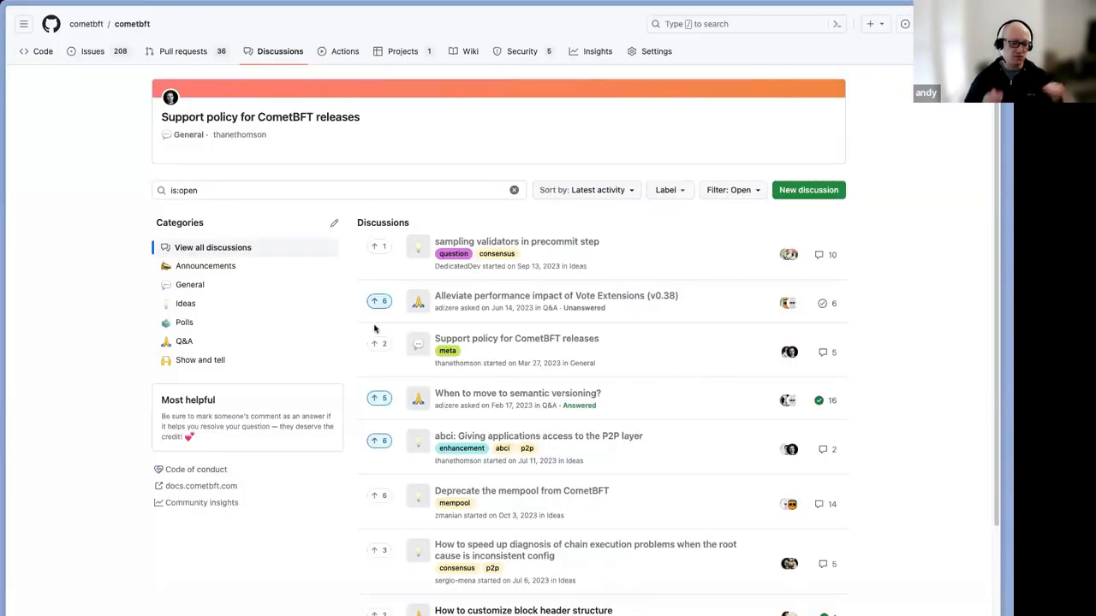
pyautogui.moveTo(560, 343)
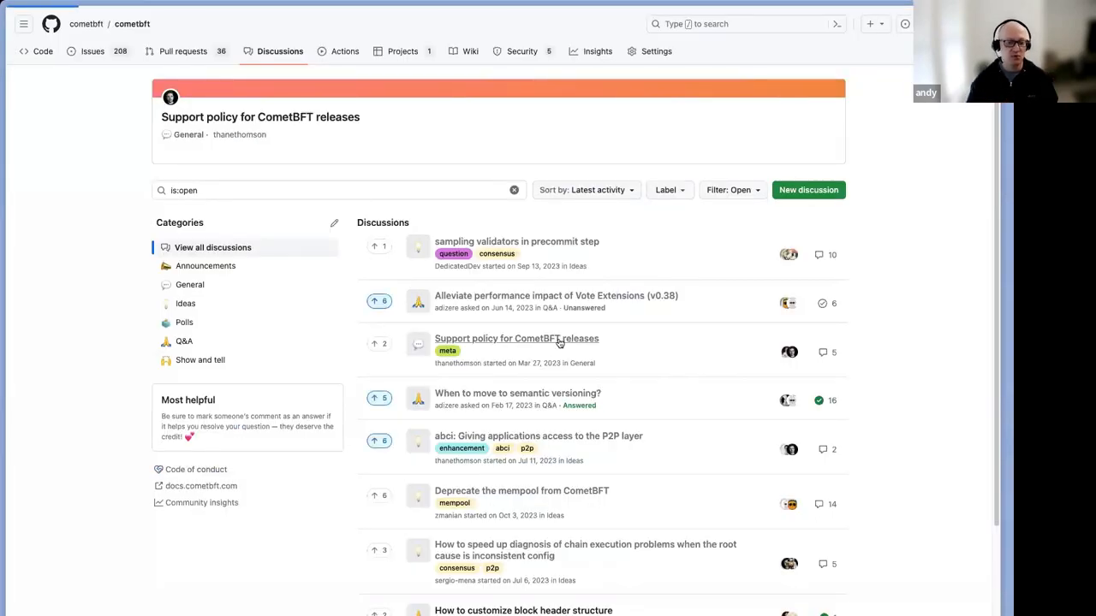
pyautogui.click(517, 339)
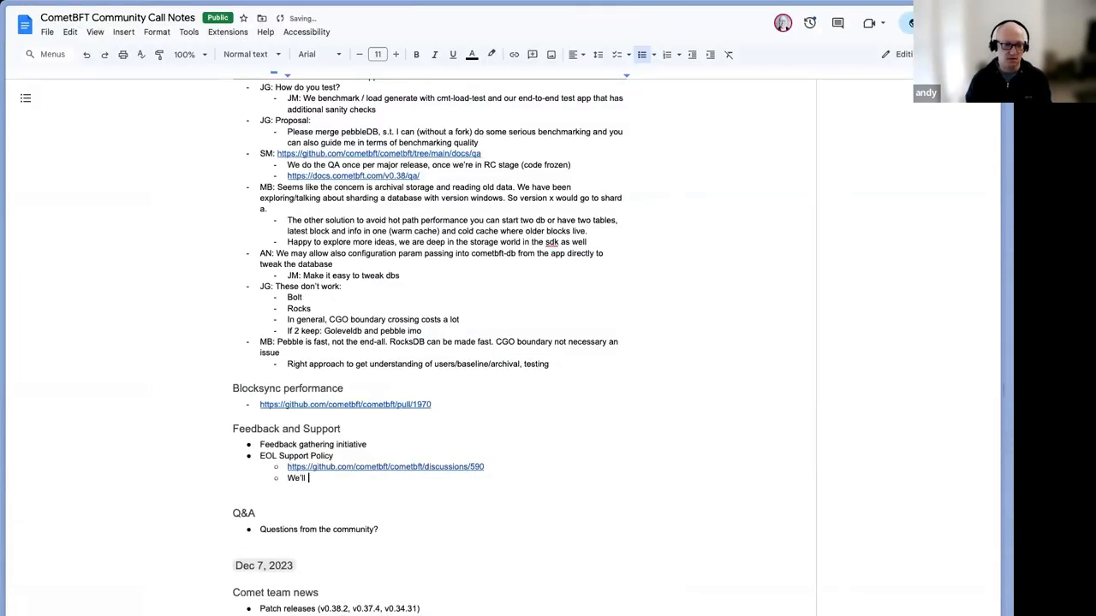
# Step: Under EOL Support Policy, note 'We'll be sending a doc to teams for input'
pyautogui.write('be sending a doc')
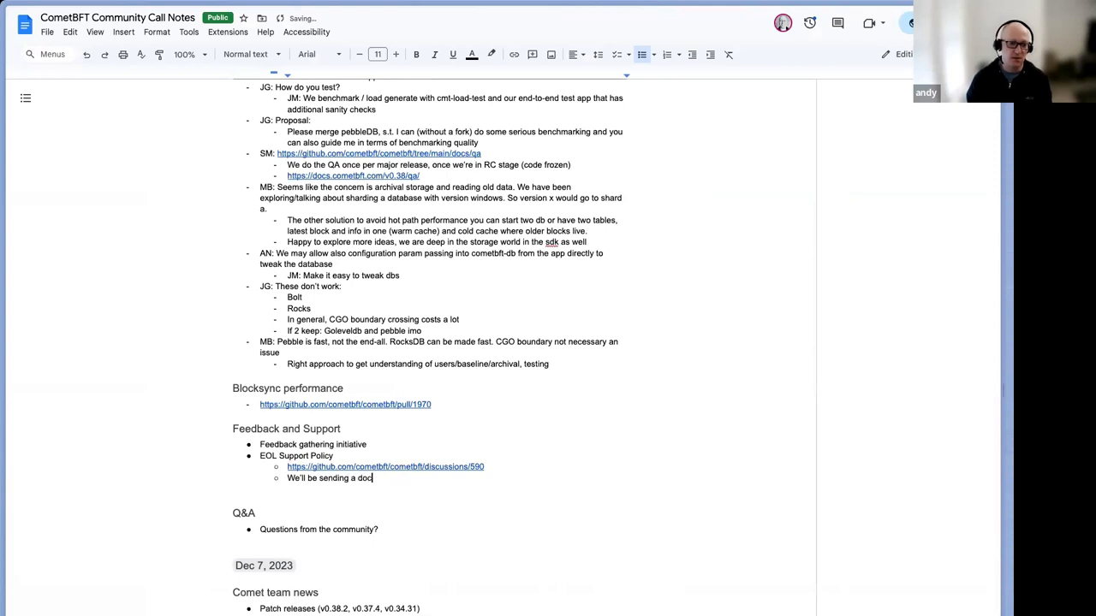
pyautogui.write('to teams for')
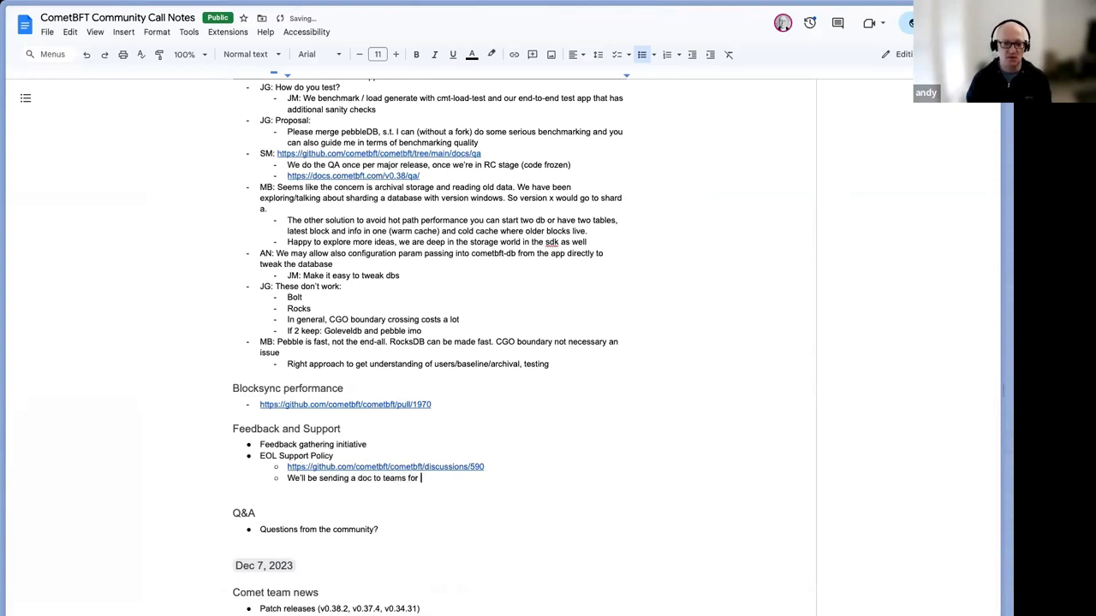
pyautogui.write('input')
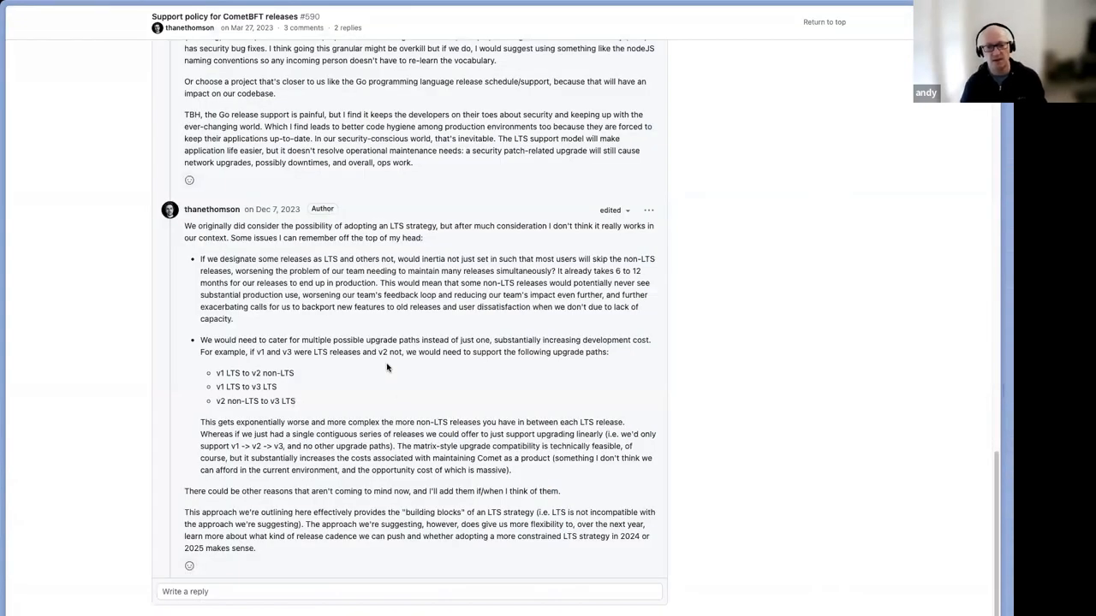
# Step: Review discussion #590's lifecycle phases and start a new note line under EOL Support Policy
pyautogui.scroll(3)
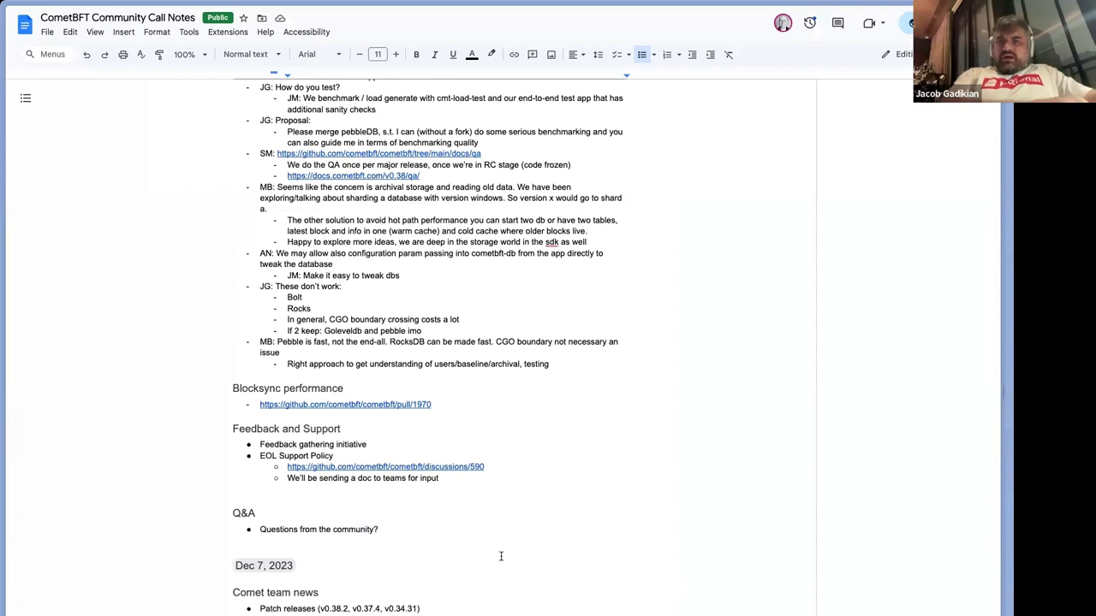
pyautogui.press('enter')
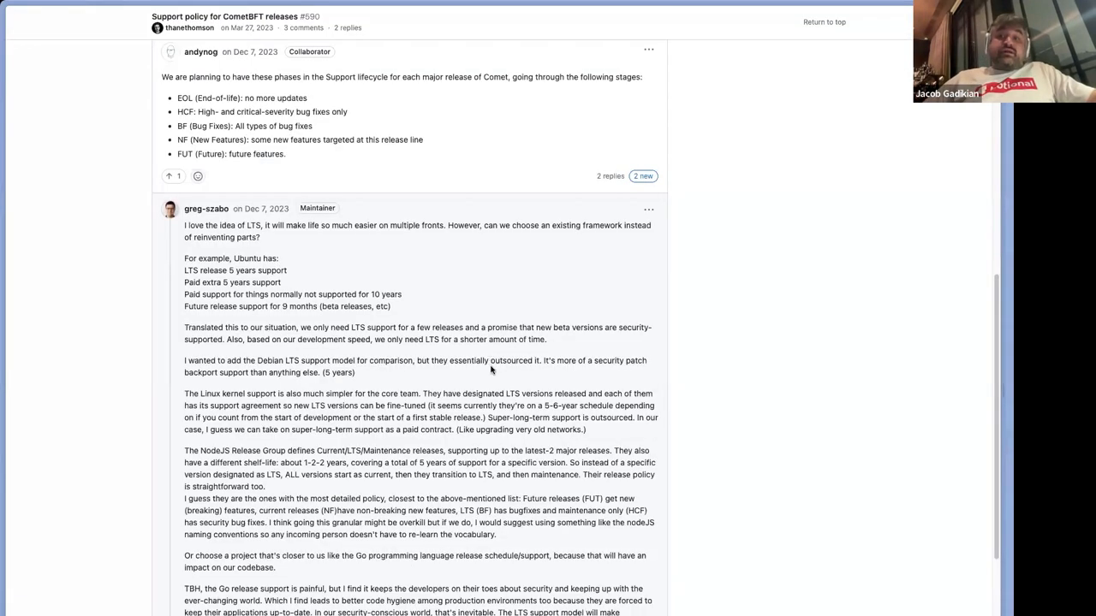
pyautogui.moveTo(418, 281)
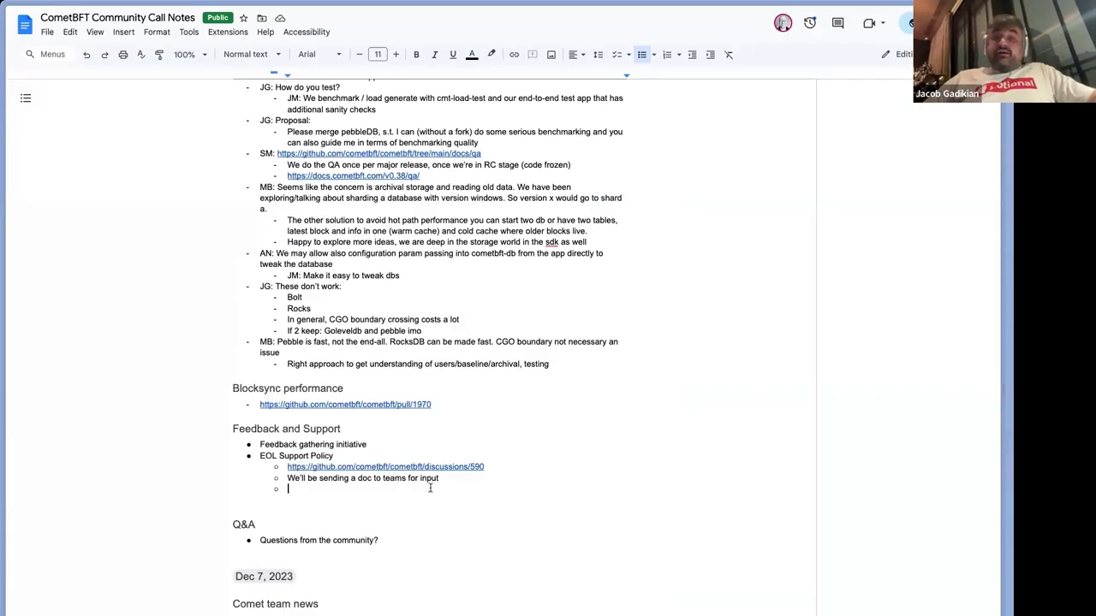
# Step: Write 'JG: I like the LTS idea. Maybe 0.34 should be that.' under EOL Support Policy
pyautogui.write('JG: Want')
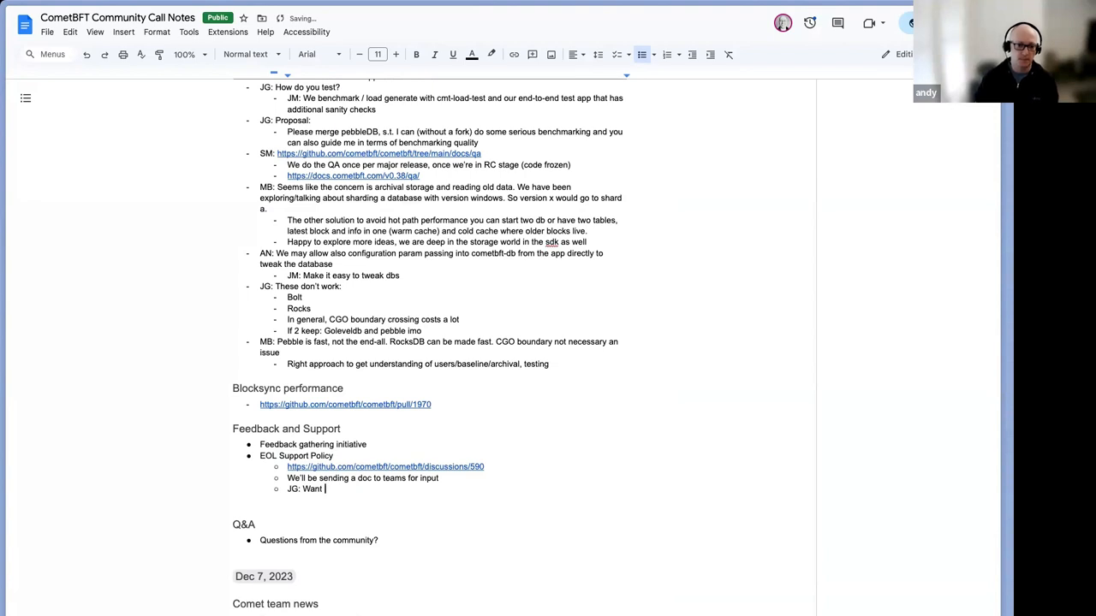
pyautogui.write('I LTS id')
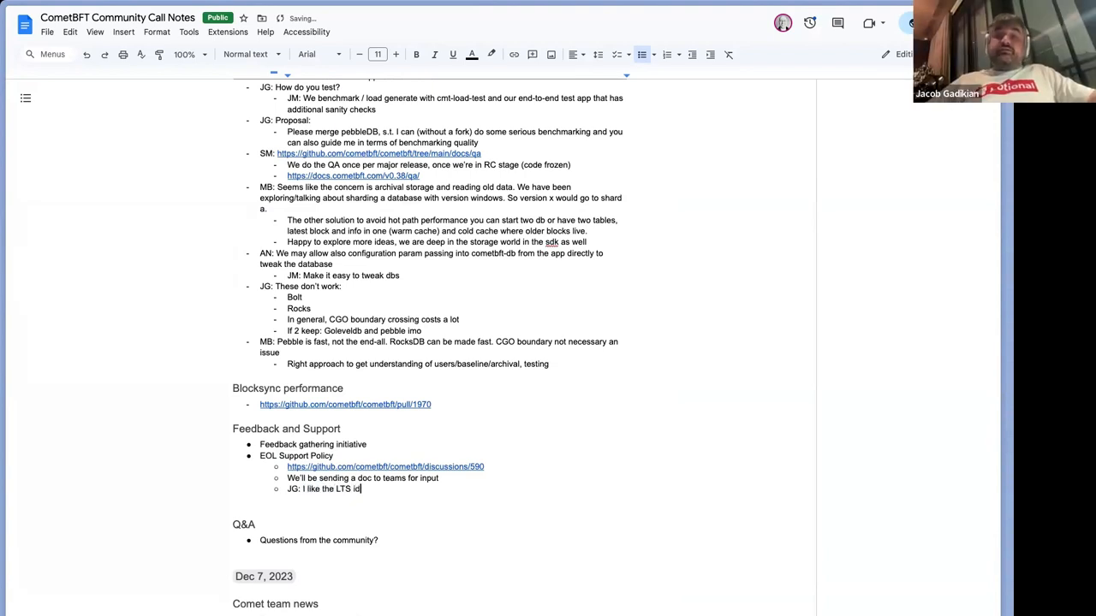
pyautogui.write('ea.')
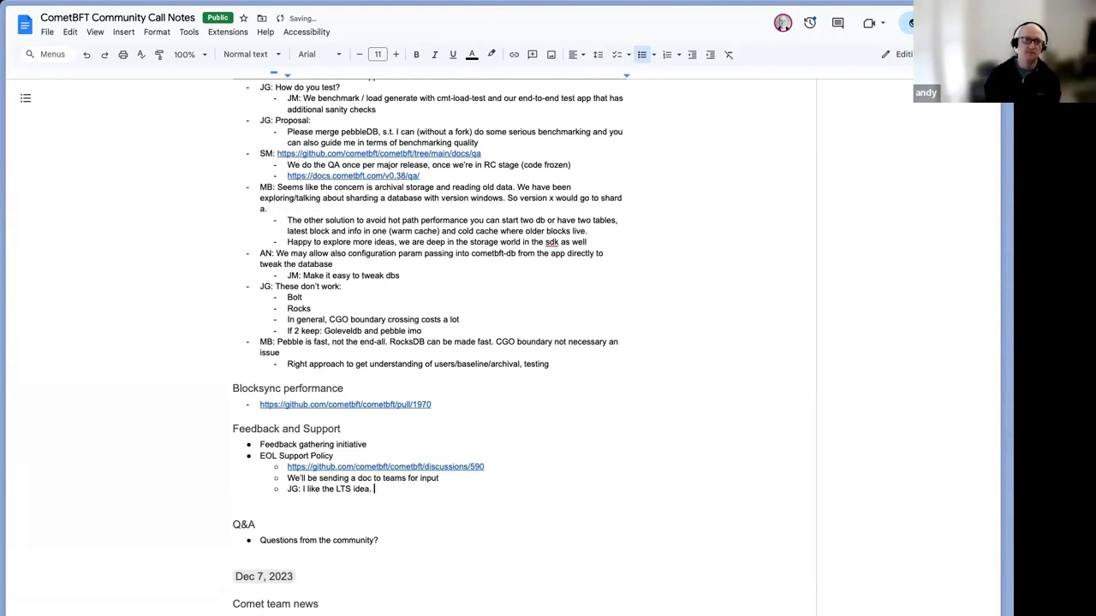
pyautogui.write('Maybe 0.')
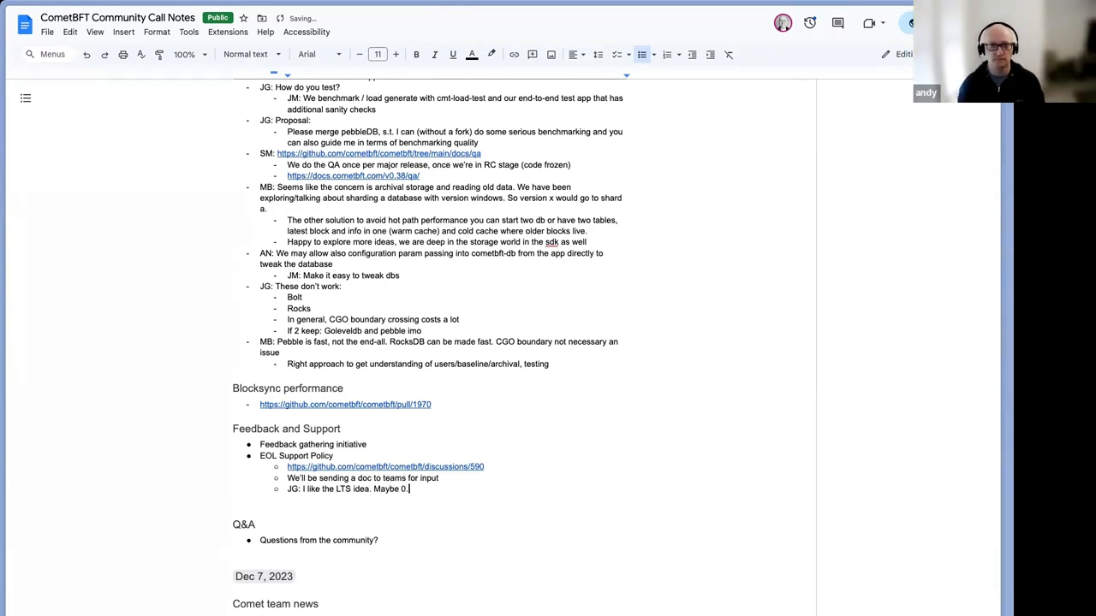
pyautogui.write('34 should')
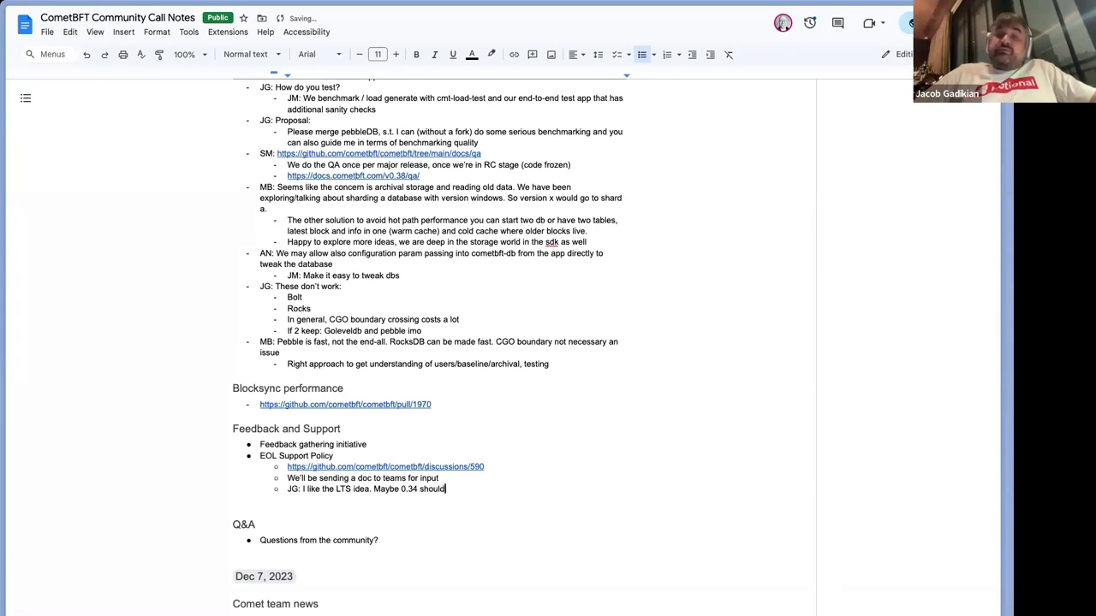
pyautogui.write('be that.')
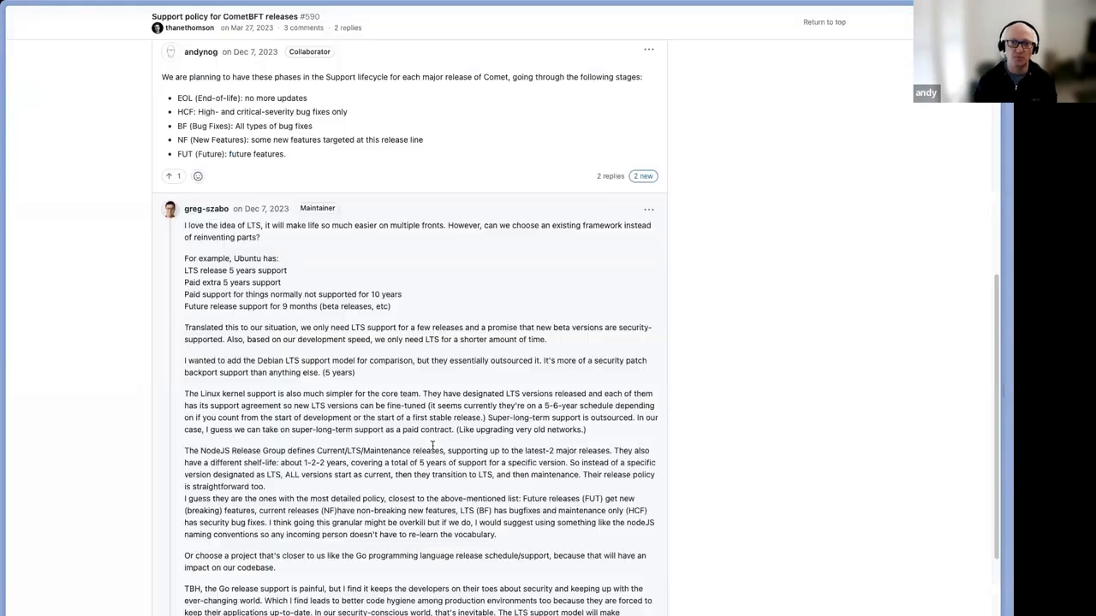
pyautogui.scroll(-3)
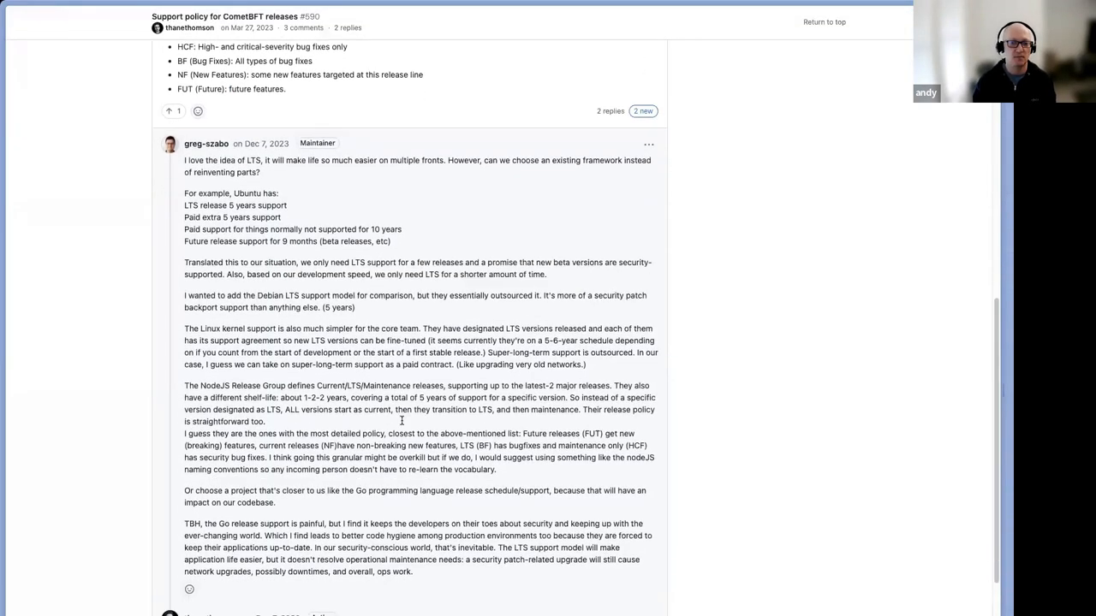
pyautogui.scroll(-3)
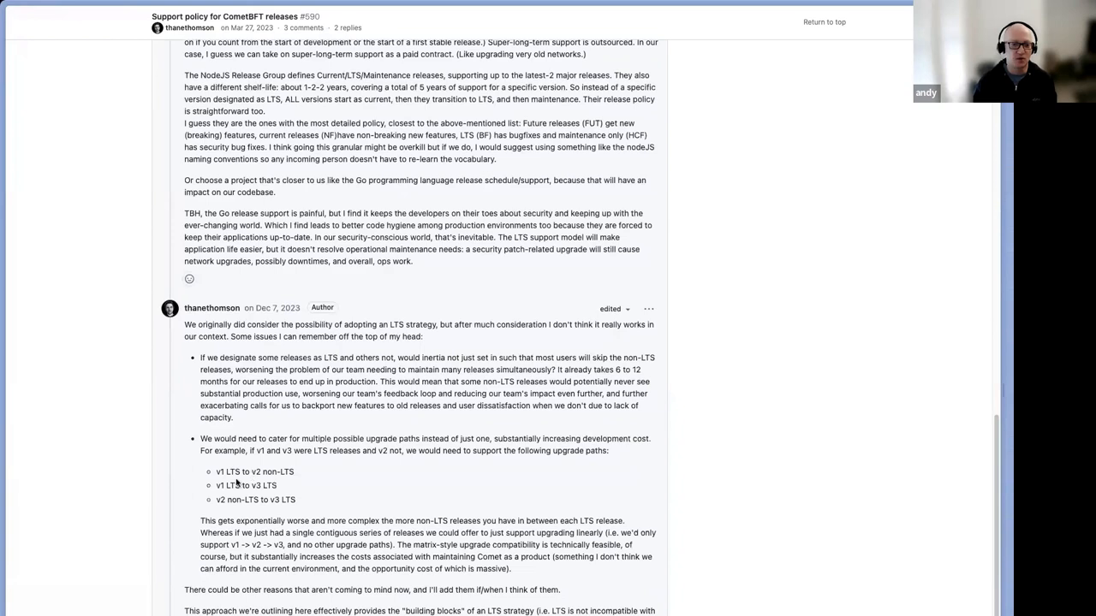
pyautogui.moveTo(328, 358)
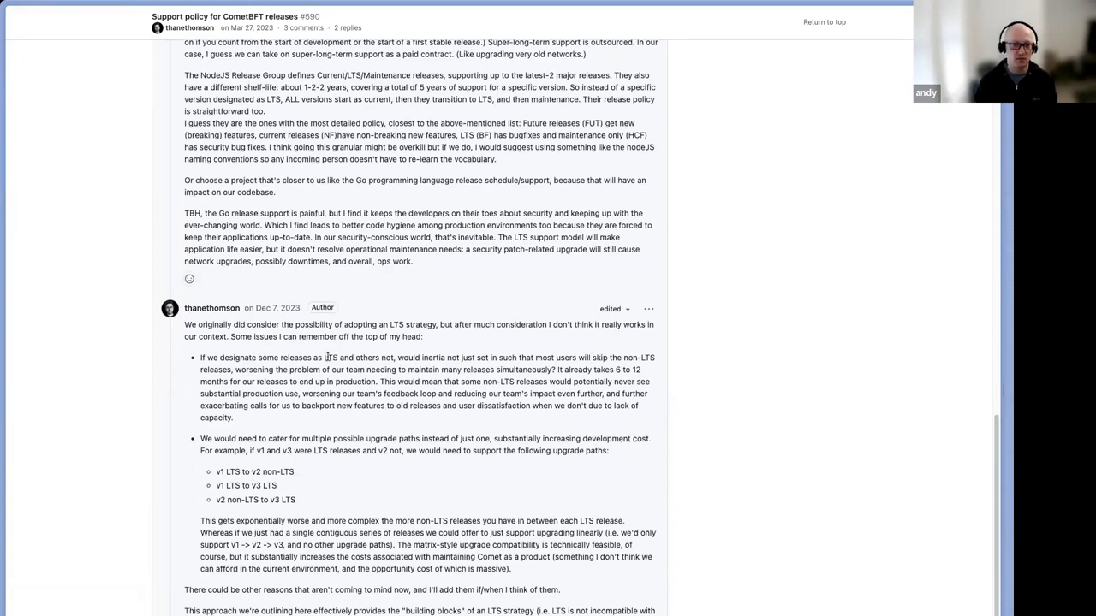
pyautogui.moveTo(510, 346)
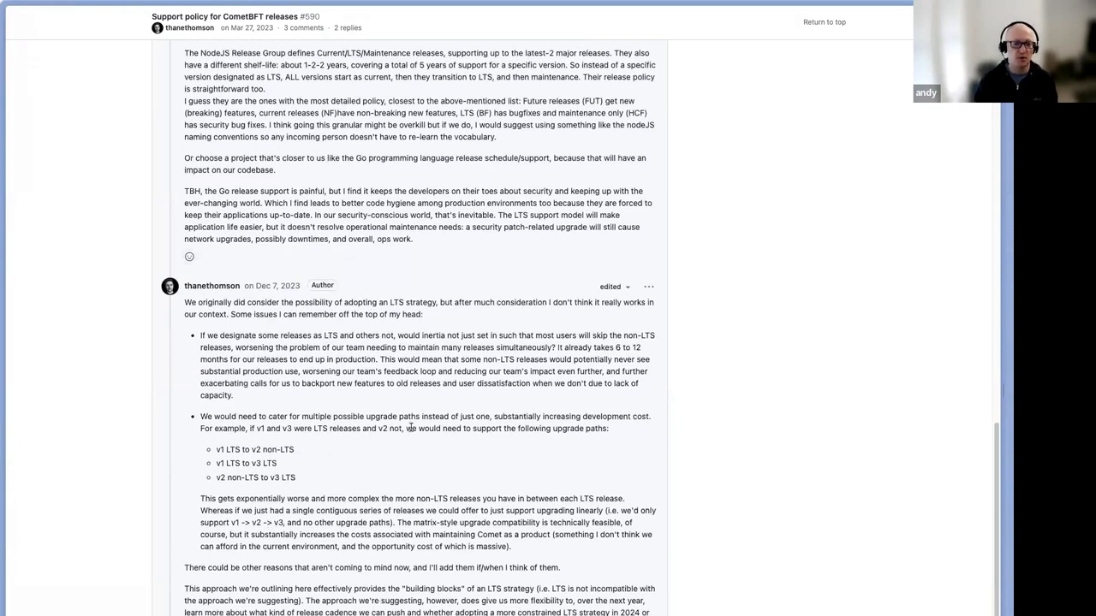
pyautogui.moveTo(480, 445)
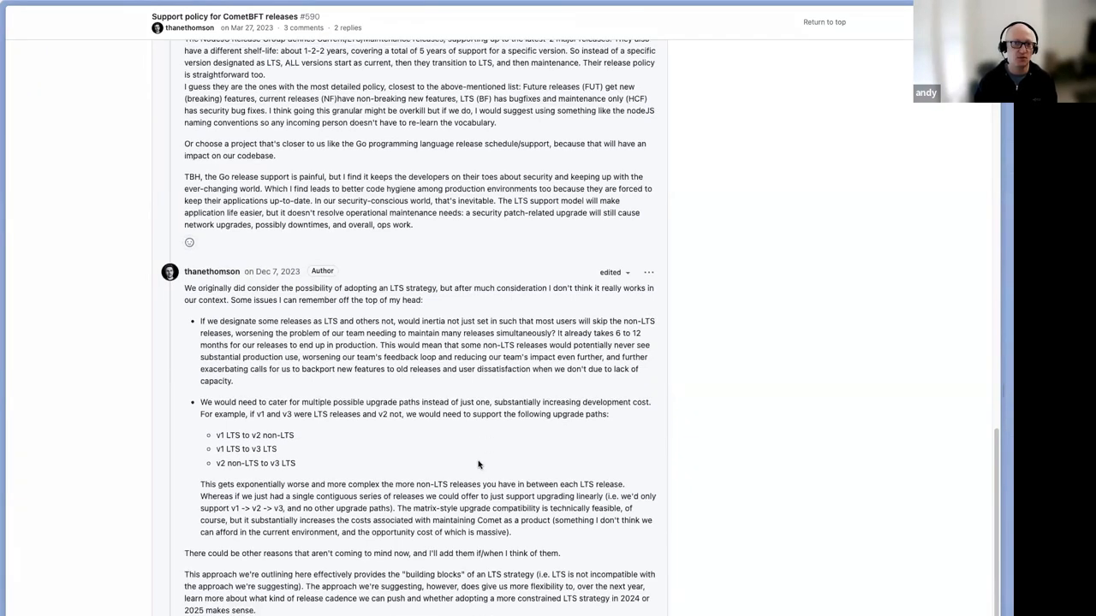
pyautogui.scroll(-3)
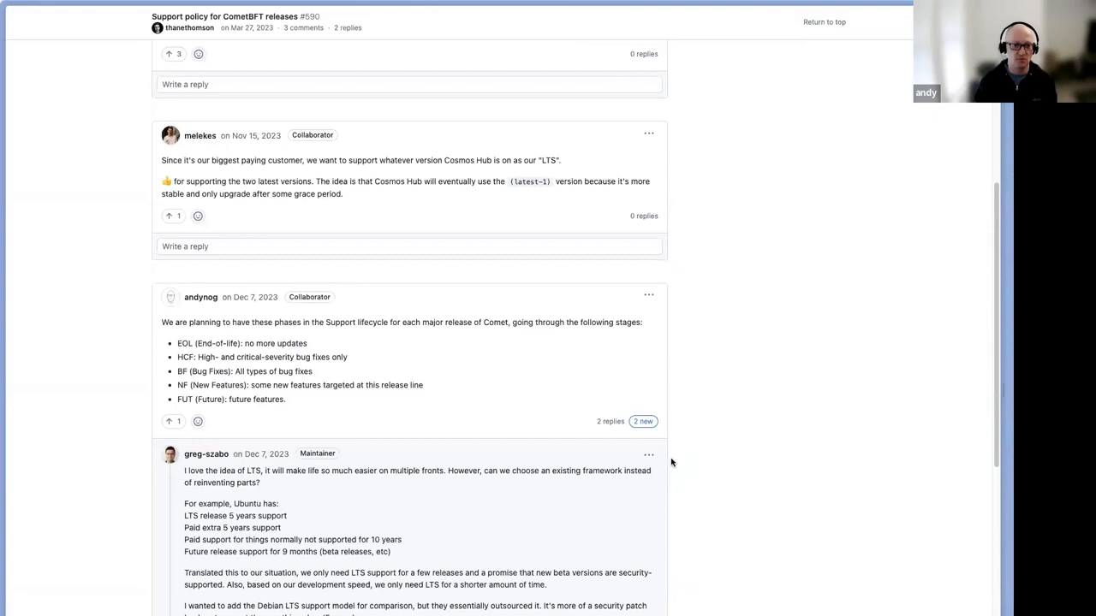
pyautogui.moveTo(791, 205)
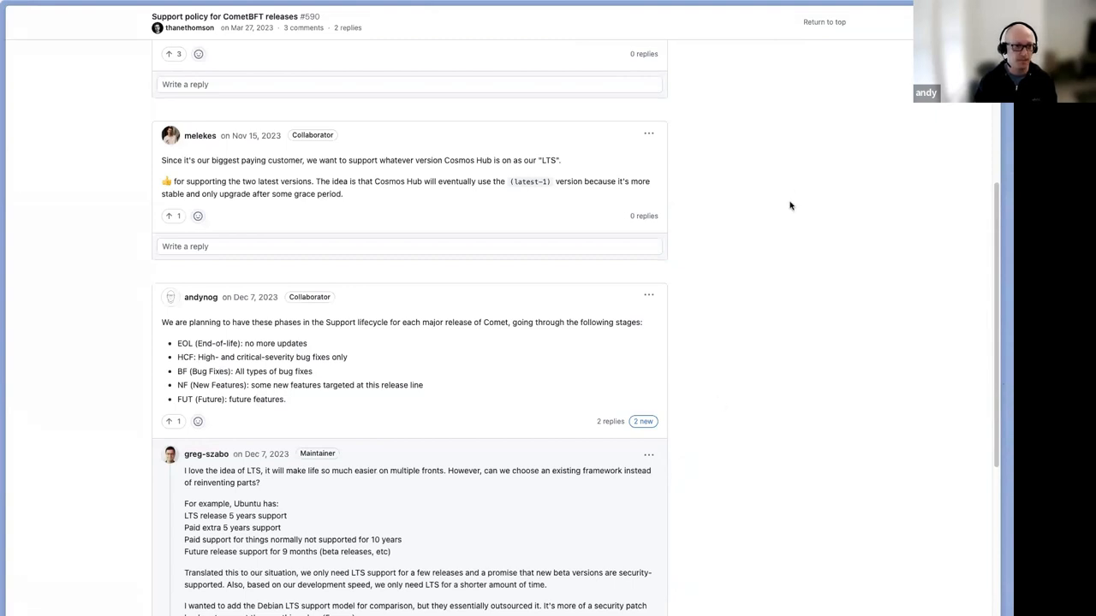
pyautogui.moveTo(766, 278)
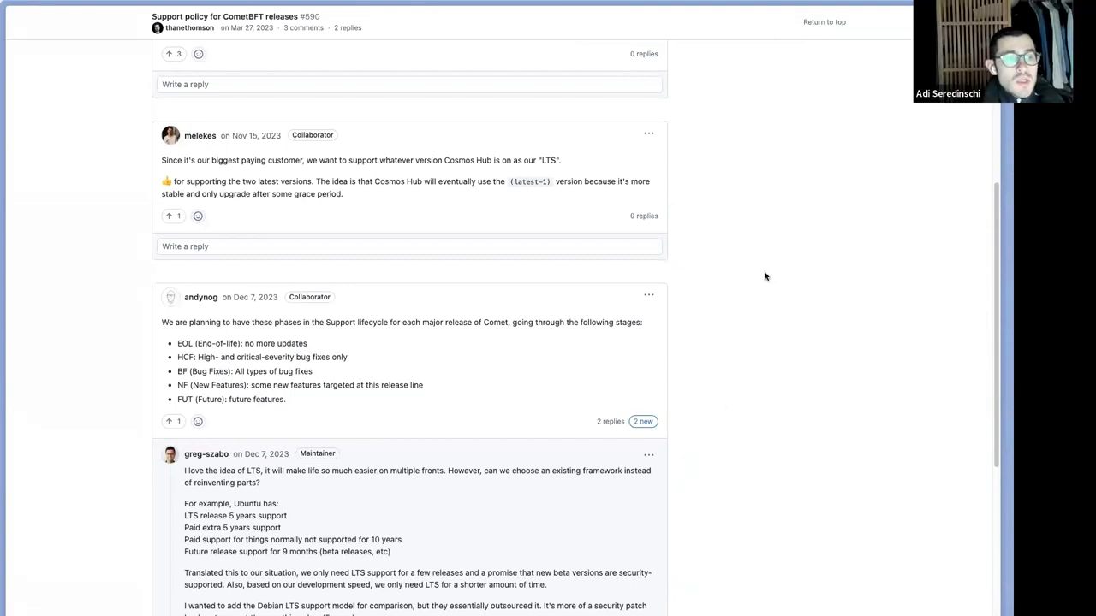
pyautogui.moveTo(430, 332)
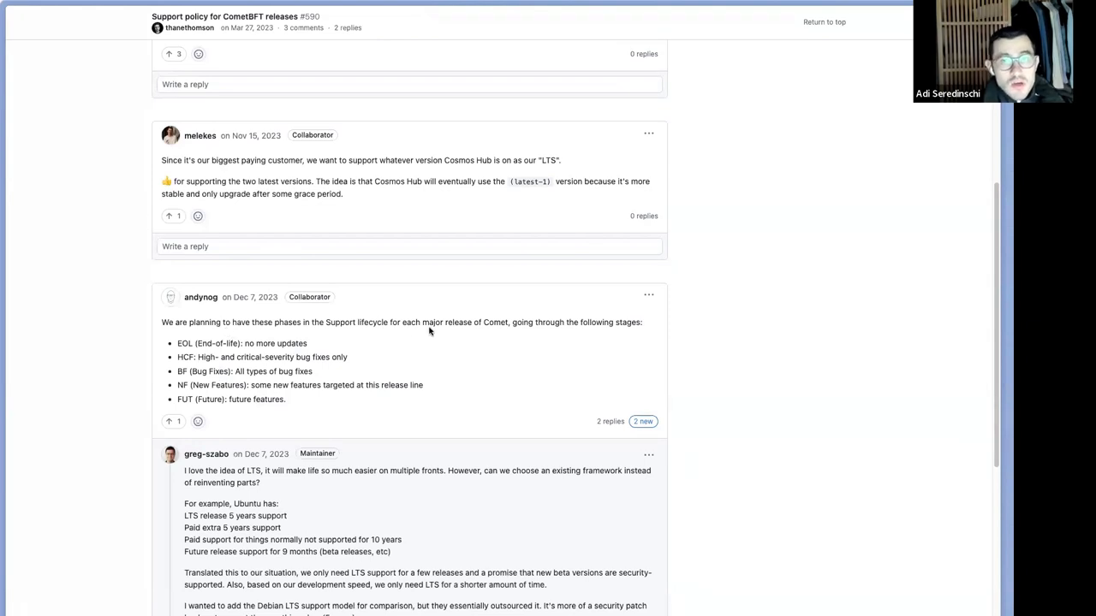
pyautogui.moveTo(192, 351)
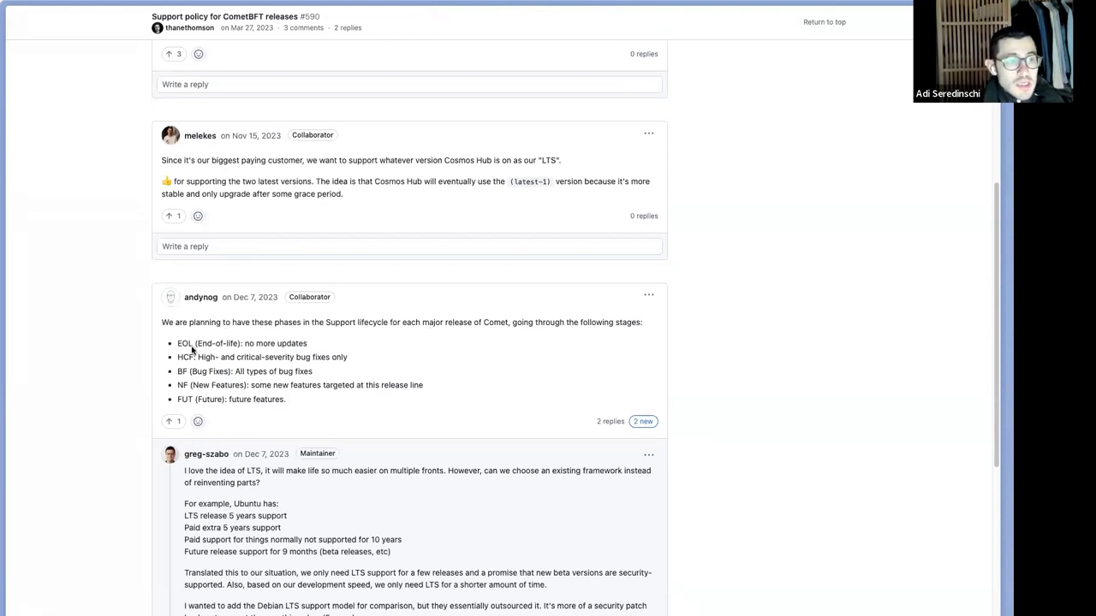
pyautogui.moveTo(323, 397)
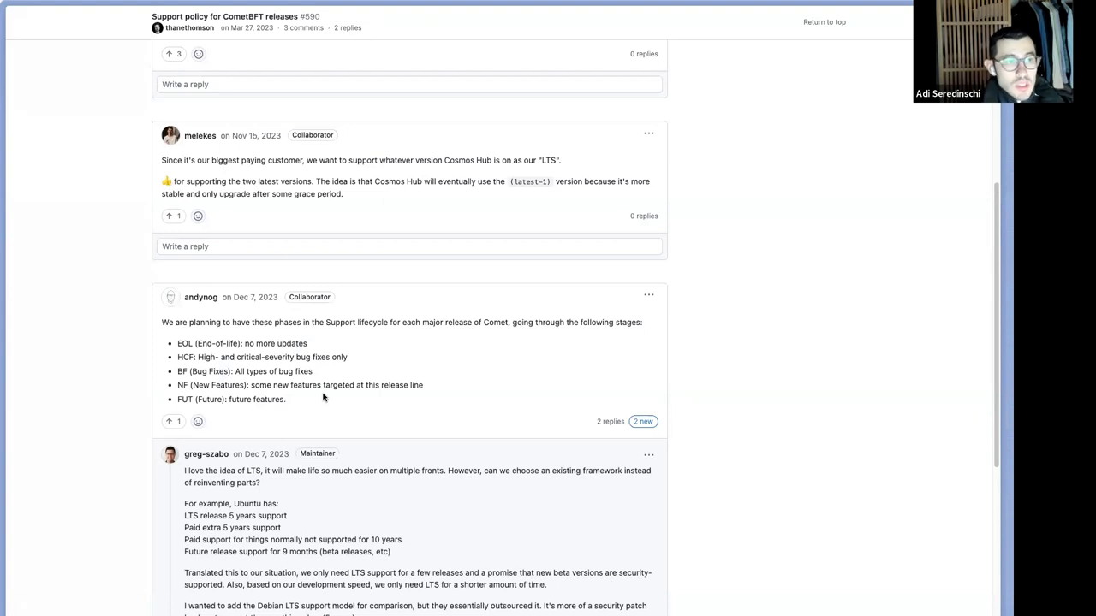
pyautogui.moveTo(421, 445)
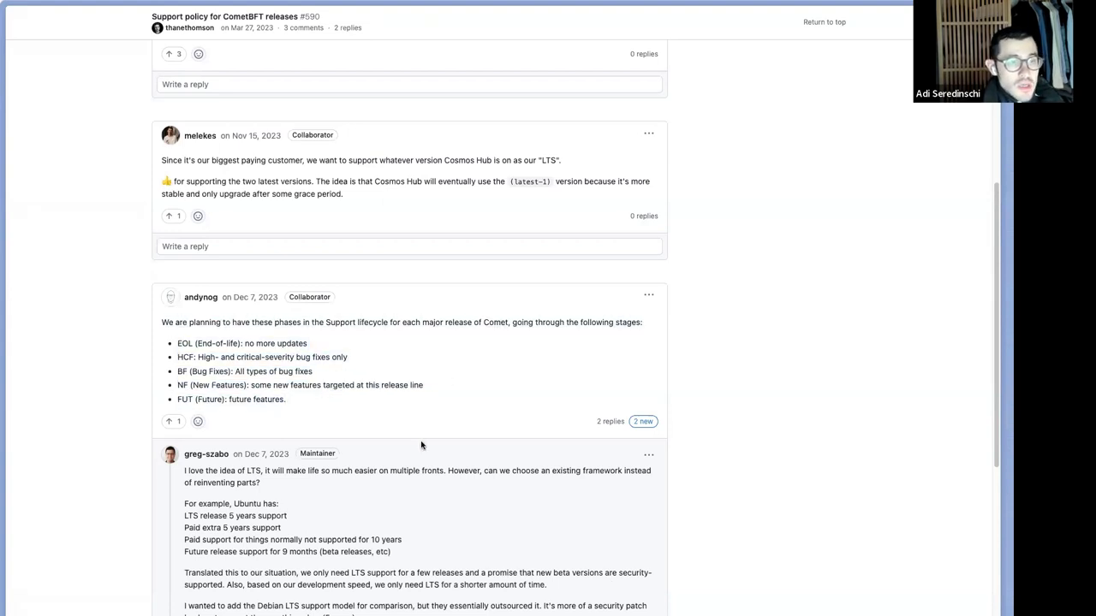
pyautogui.scroll(-3)
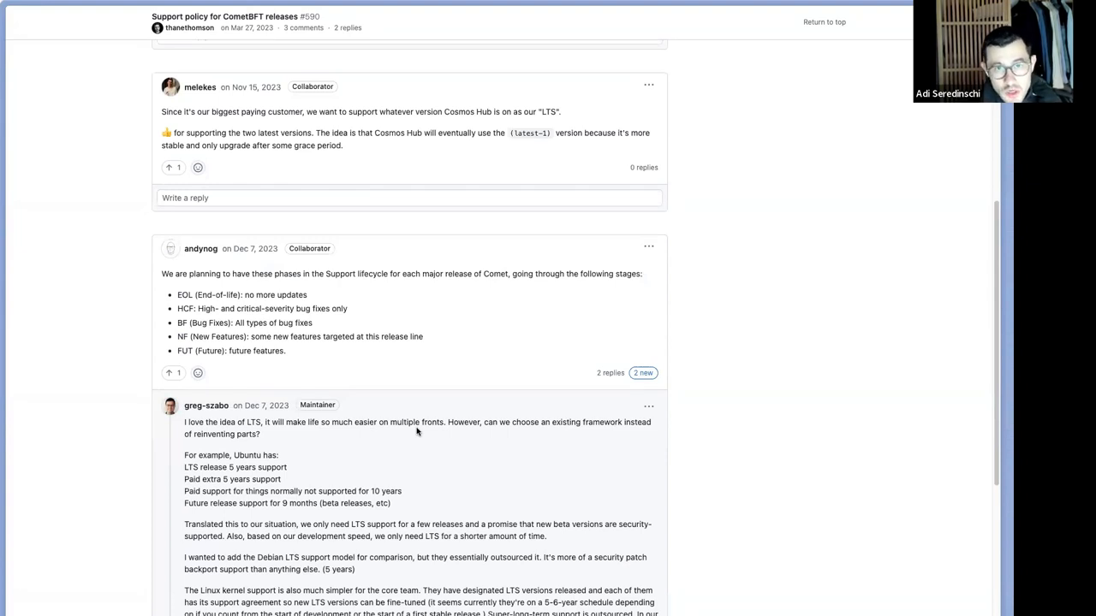
pyautogui.moveTo(288, 294)
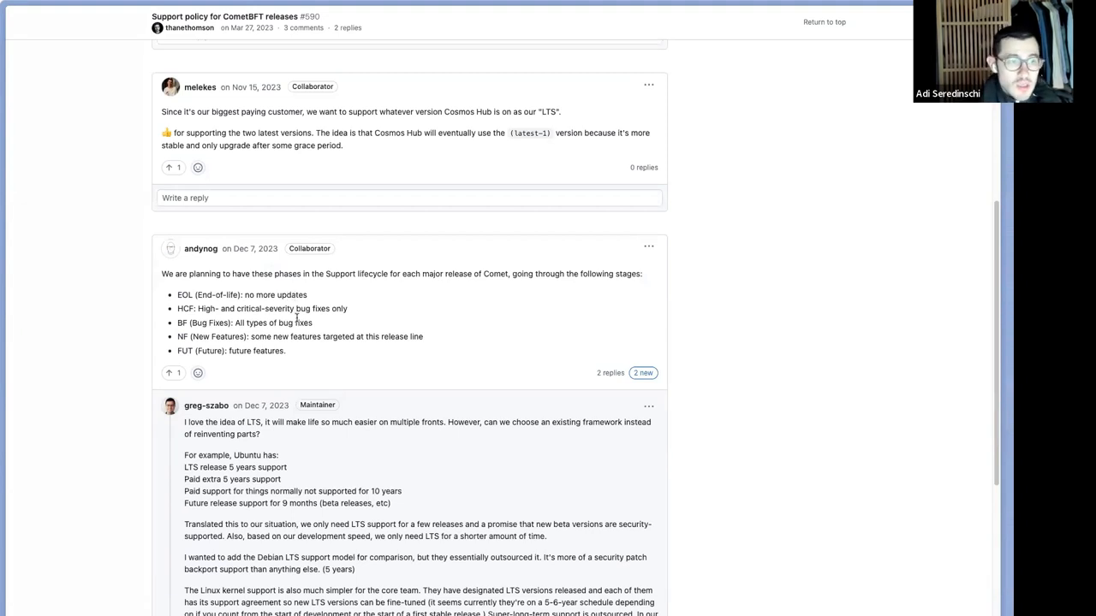
pyautogui.moveTo(220, 318)
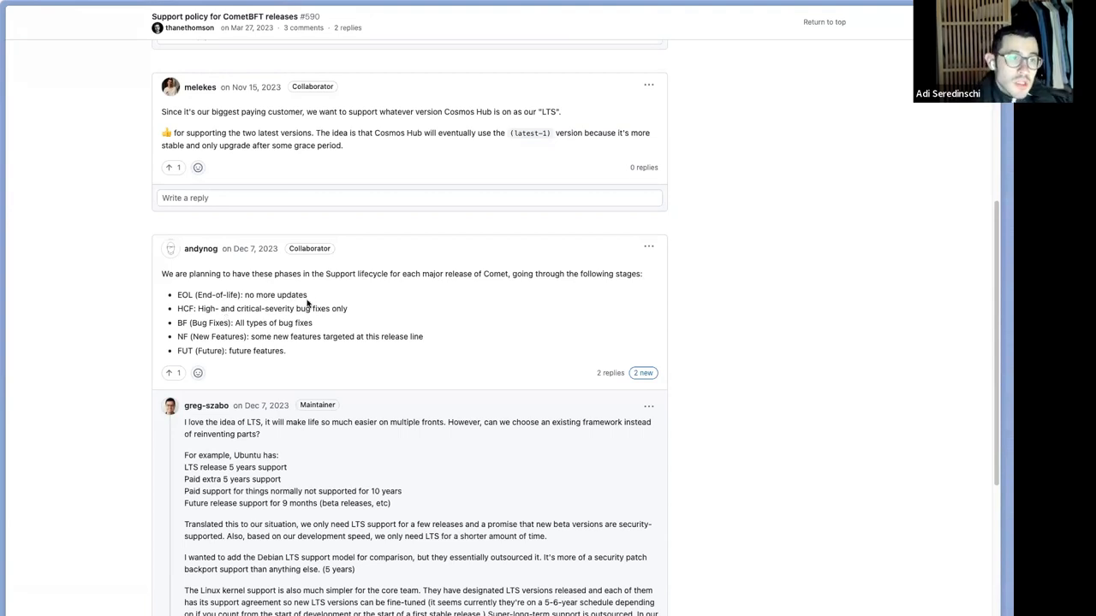
pyautogui.scroll(-3)
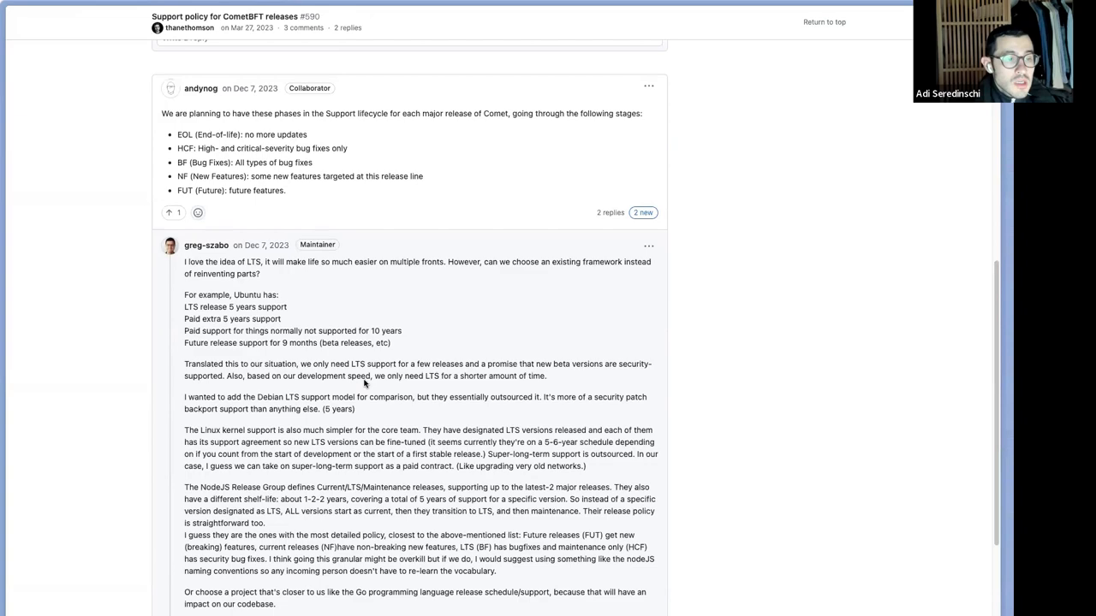
pyautogui.scroll(-3)
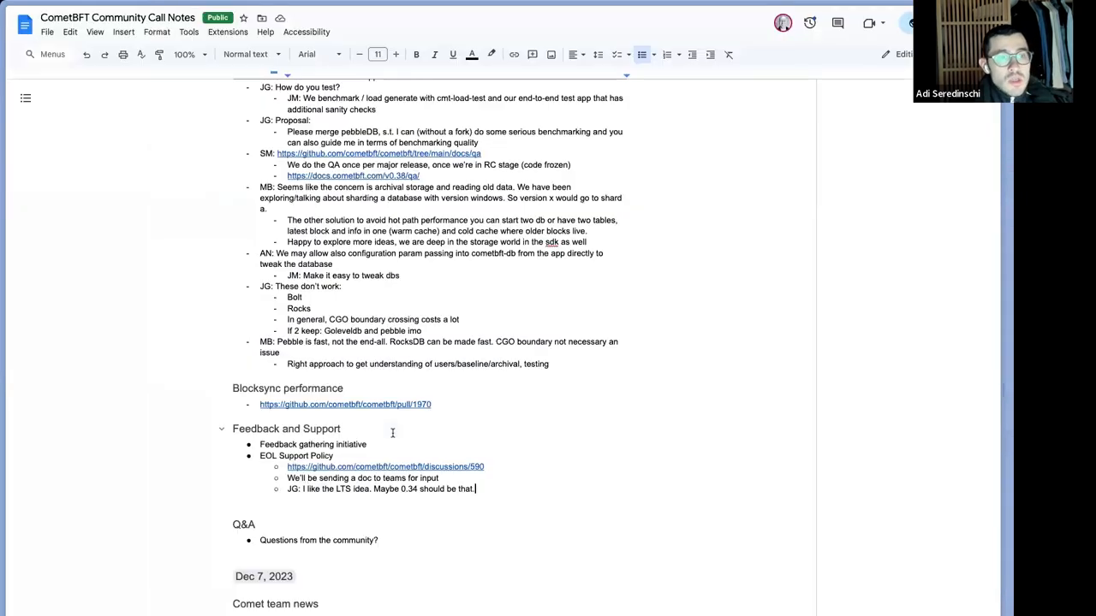
pyautogui.click(383, 466)
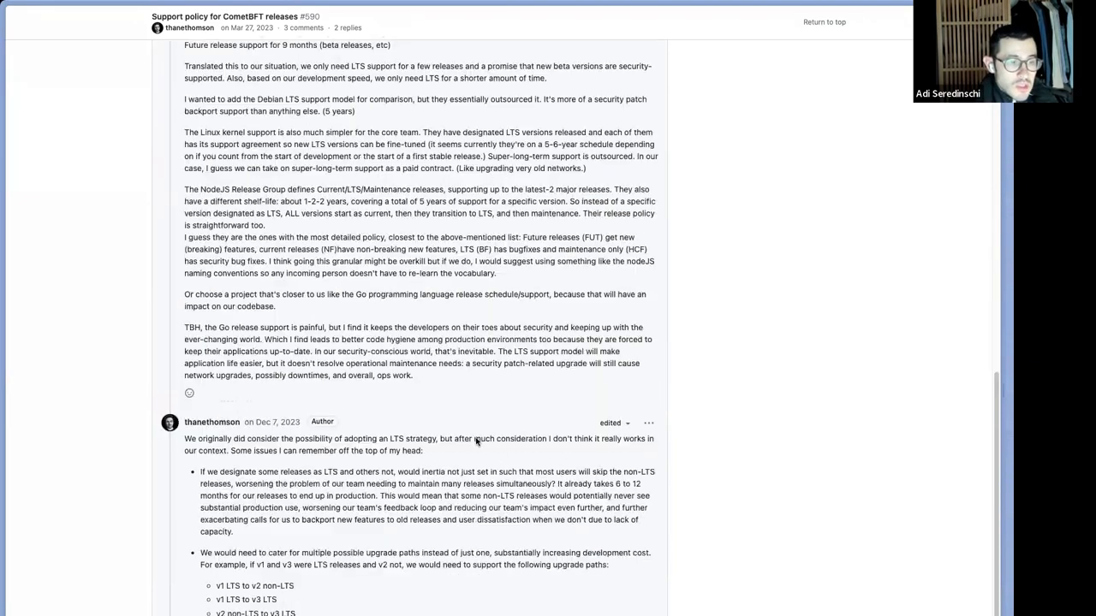
pyautogui.scroll(3)
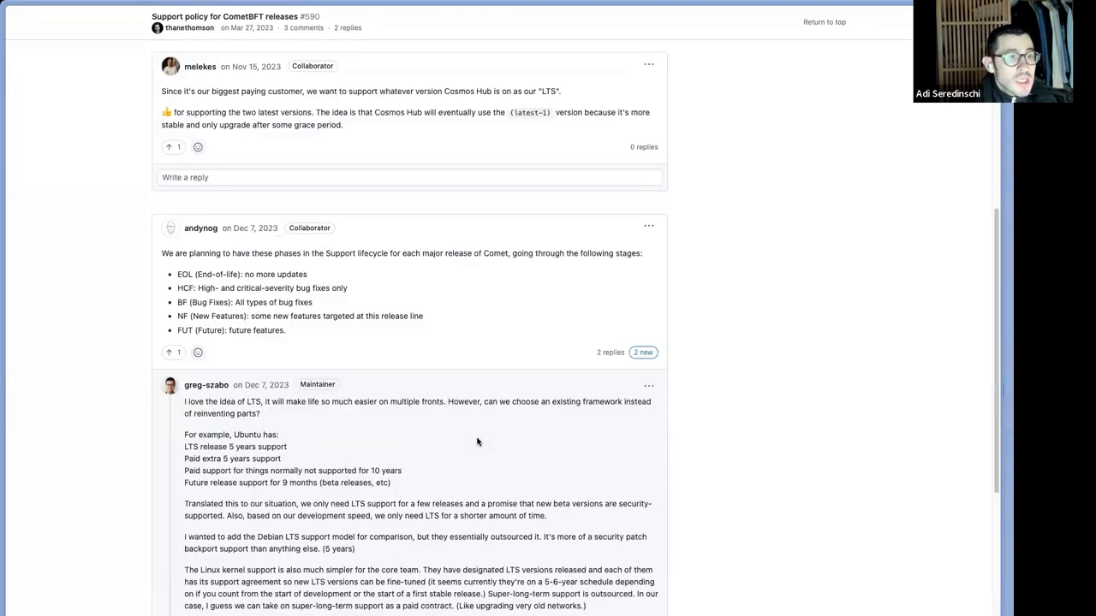